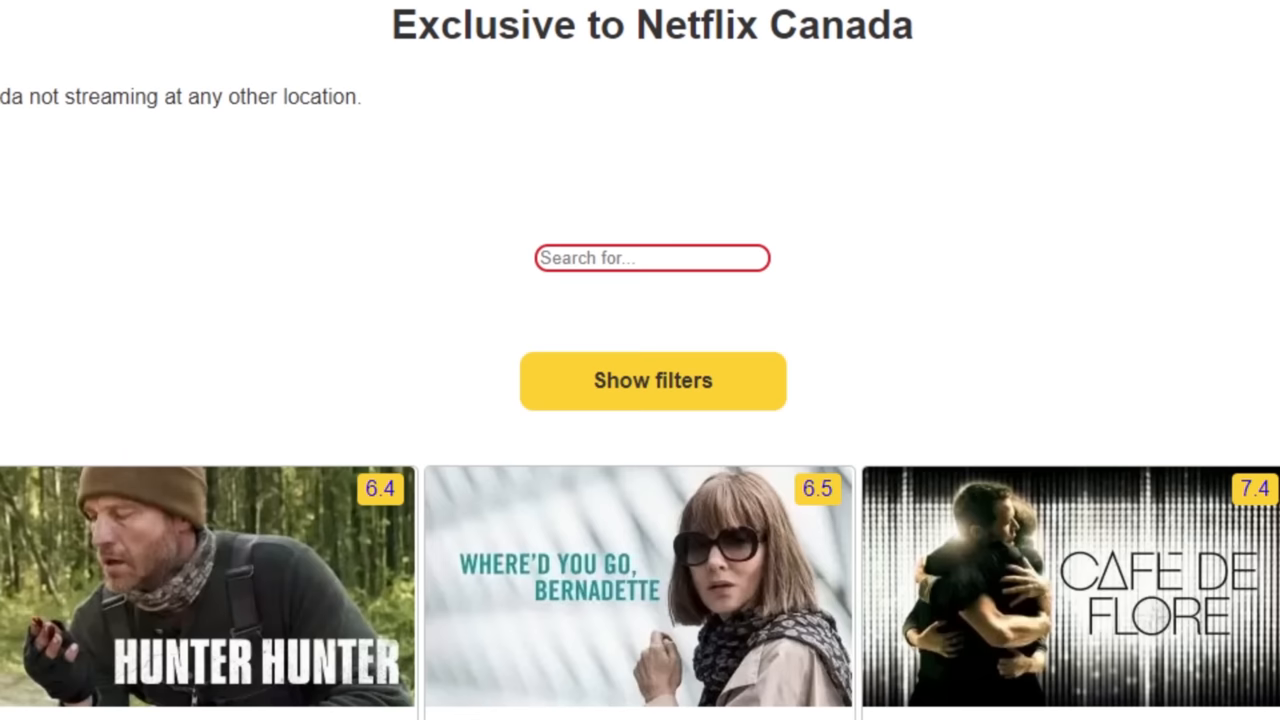
Scroll through the Netflix Canada titles list before moving to the webui repository
scroll(down, 3)
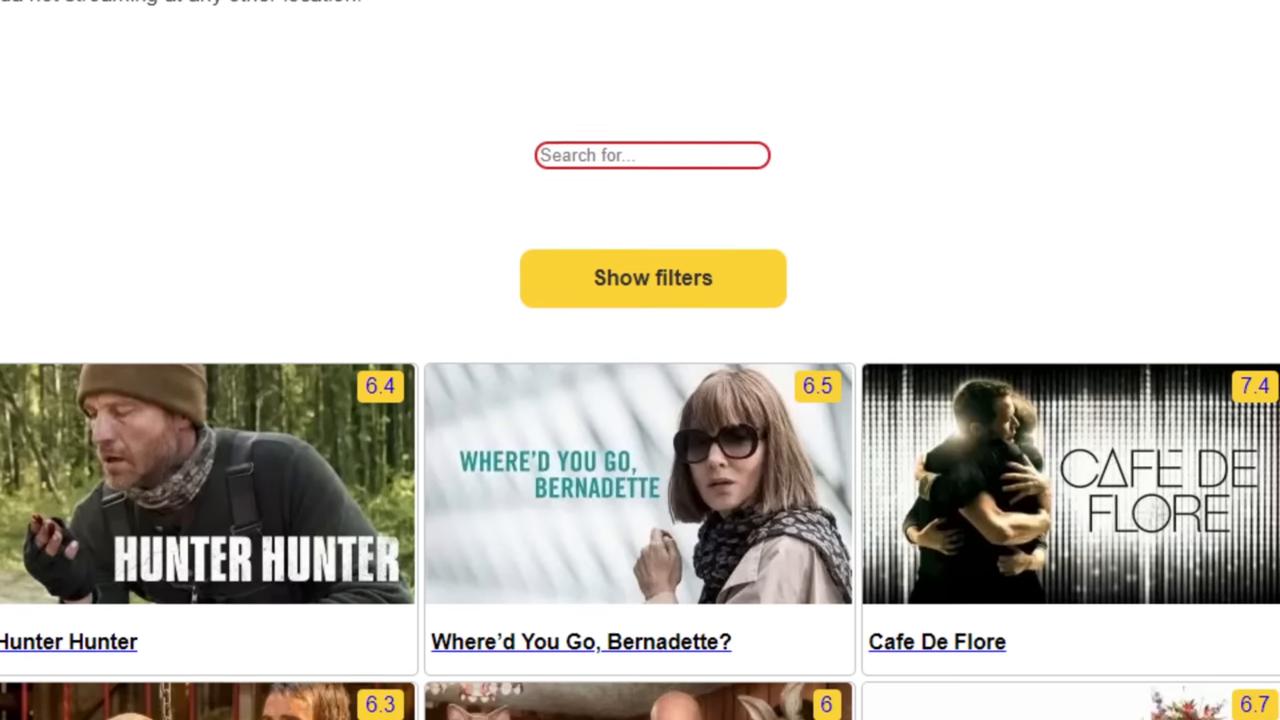
scroll(down, 3)
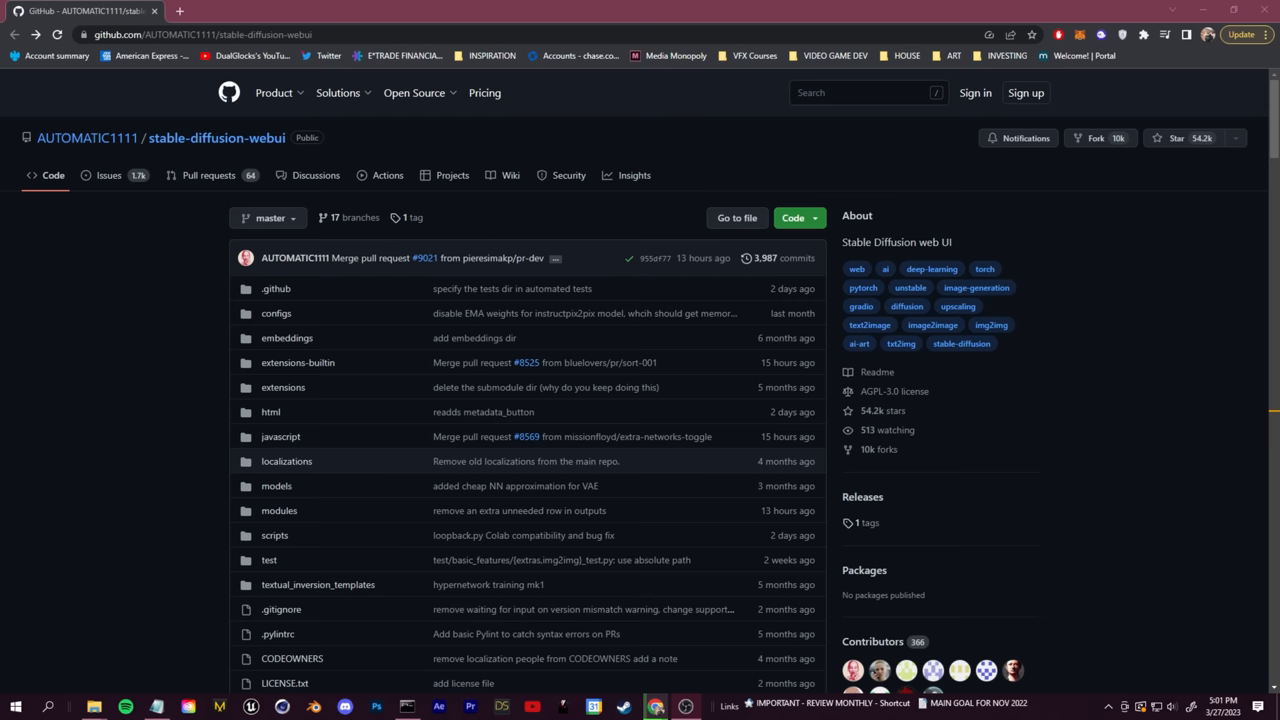
mouse_move(216, 138)
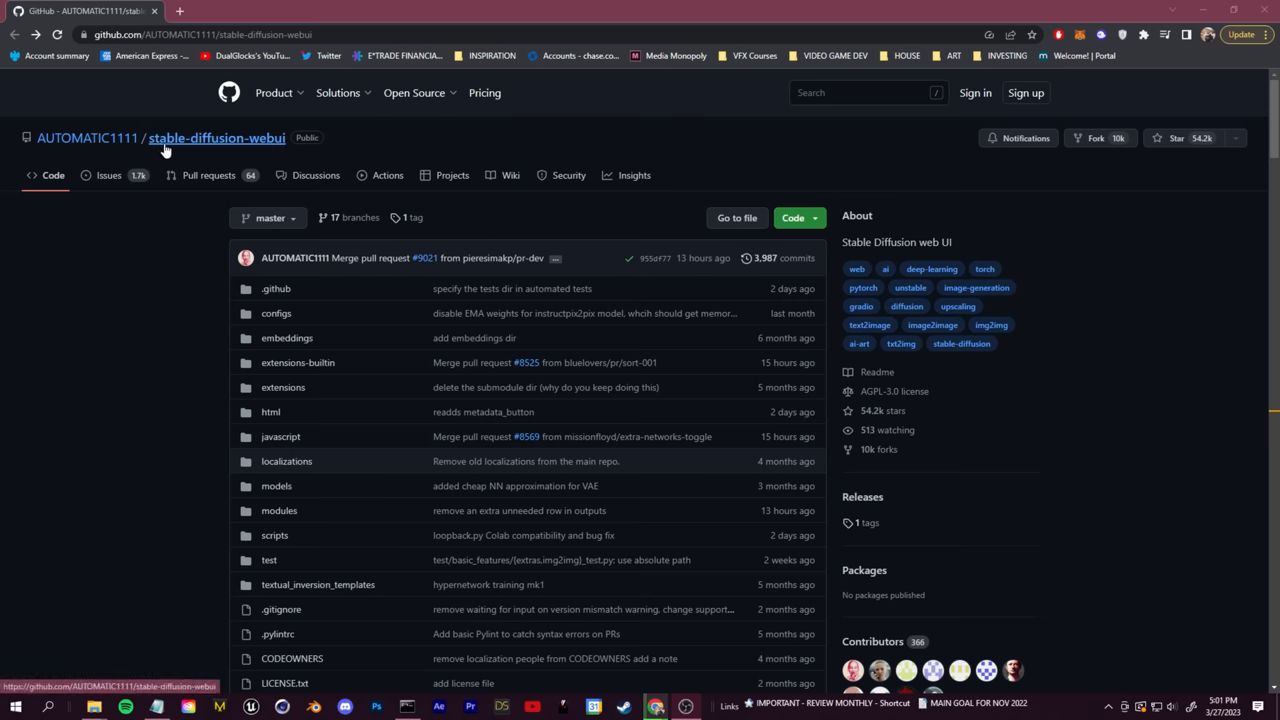
Scroll the README down past Features to Installation and Running, then back up slightly
scroll(down, 3)
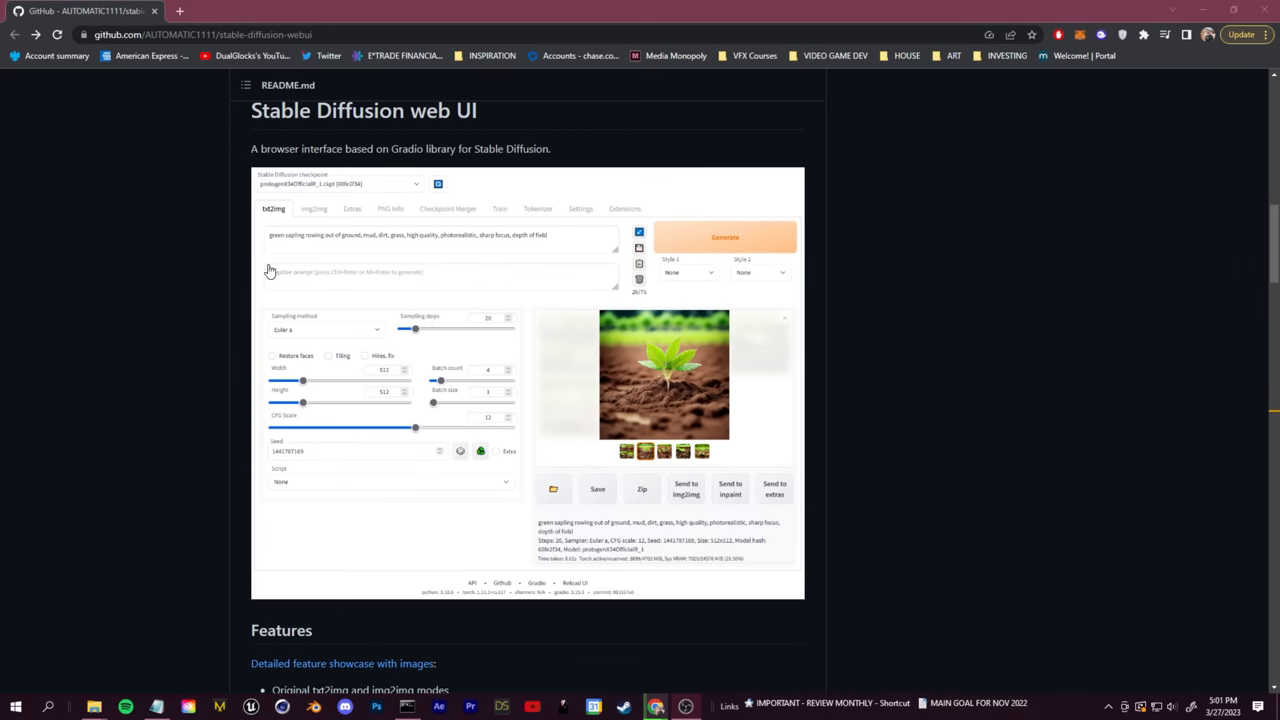
mouse_move(404, 442)
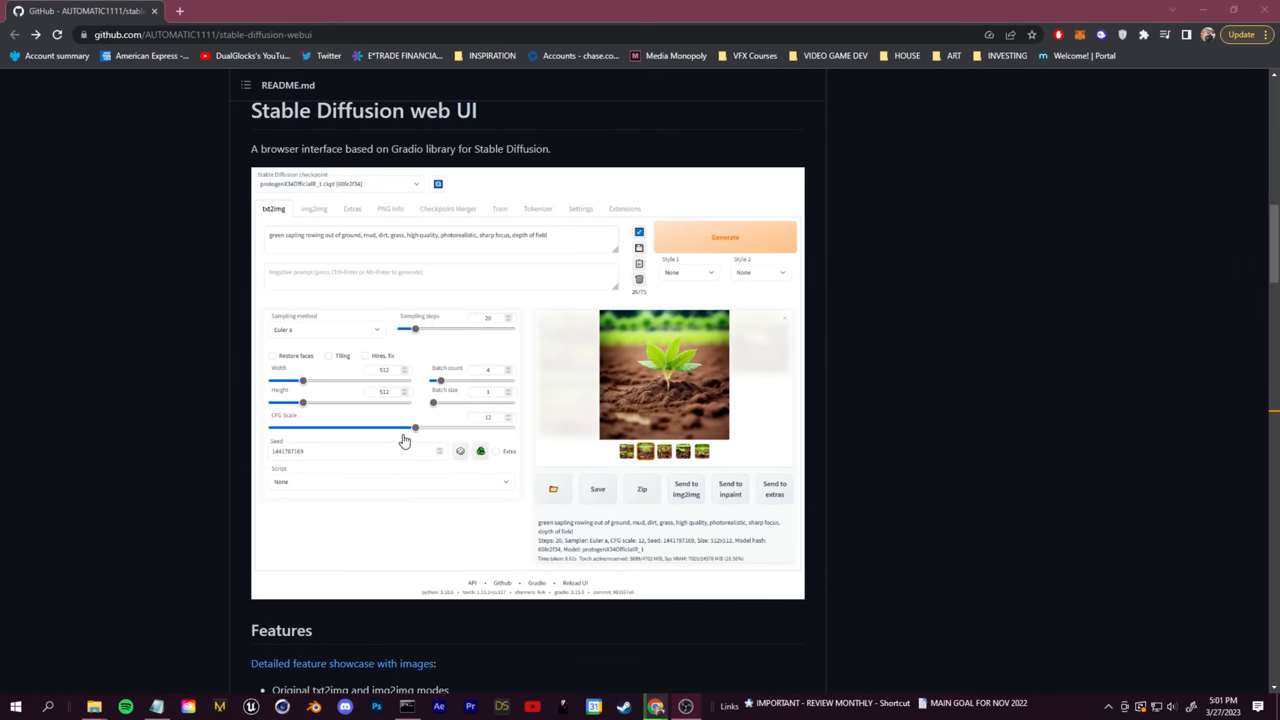
mouse_move(588, 408)
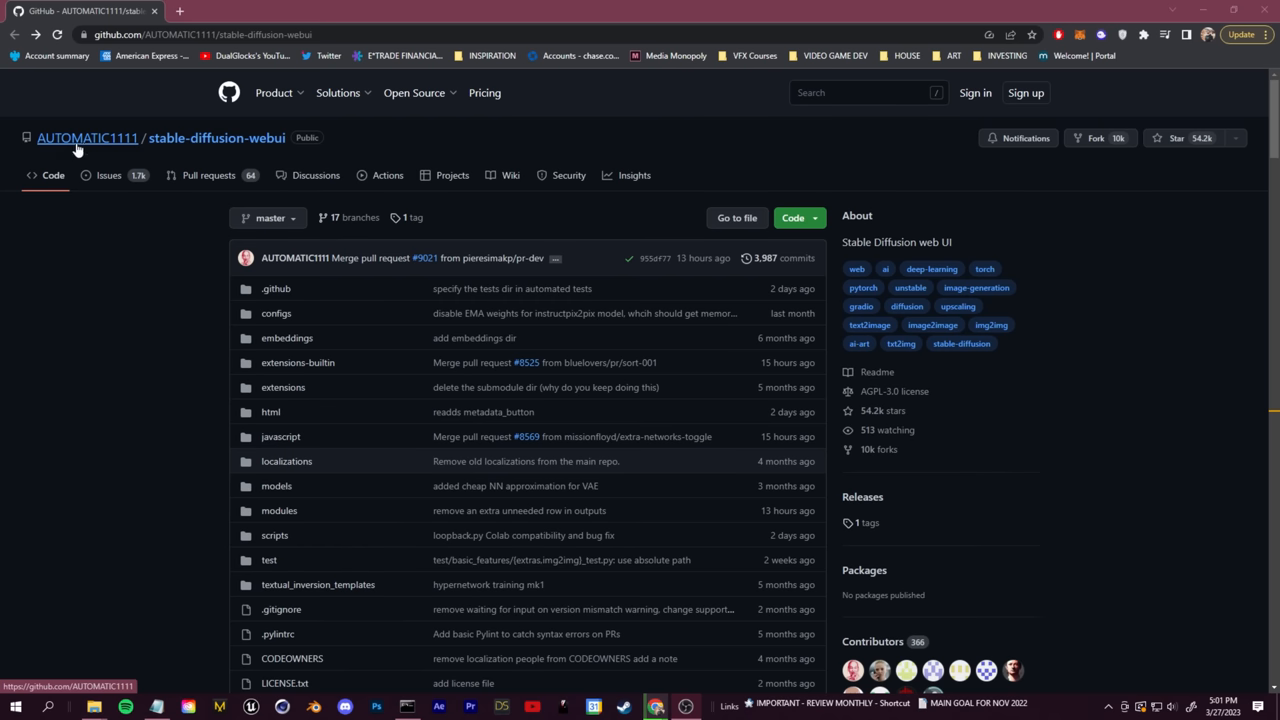
mouse_move(170, 206)
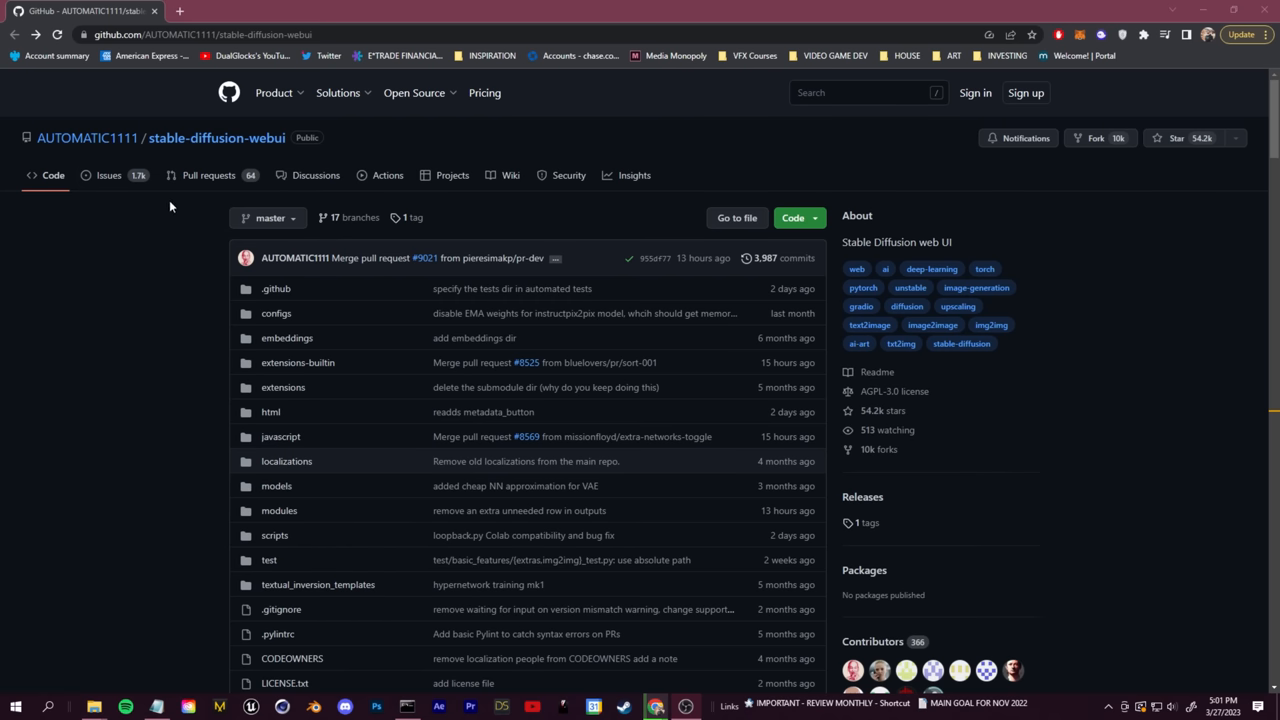
scroll(down, 3)
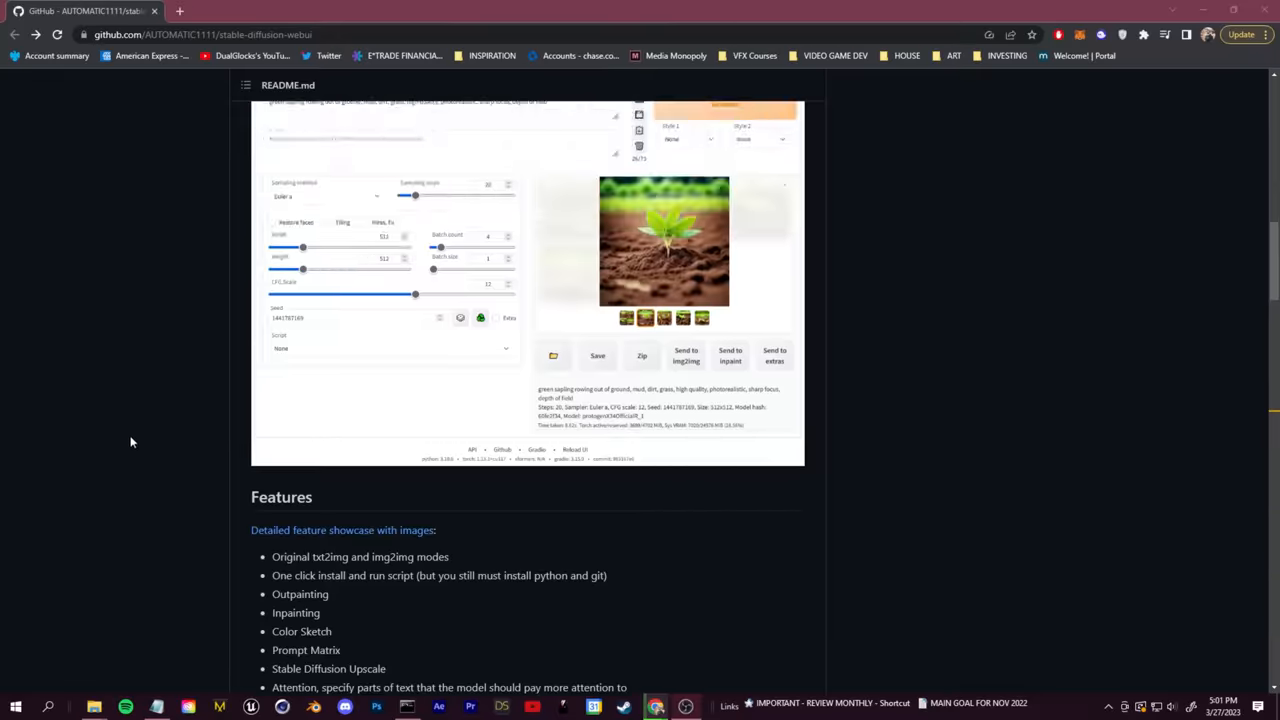
scroll(down, 3)
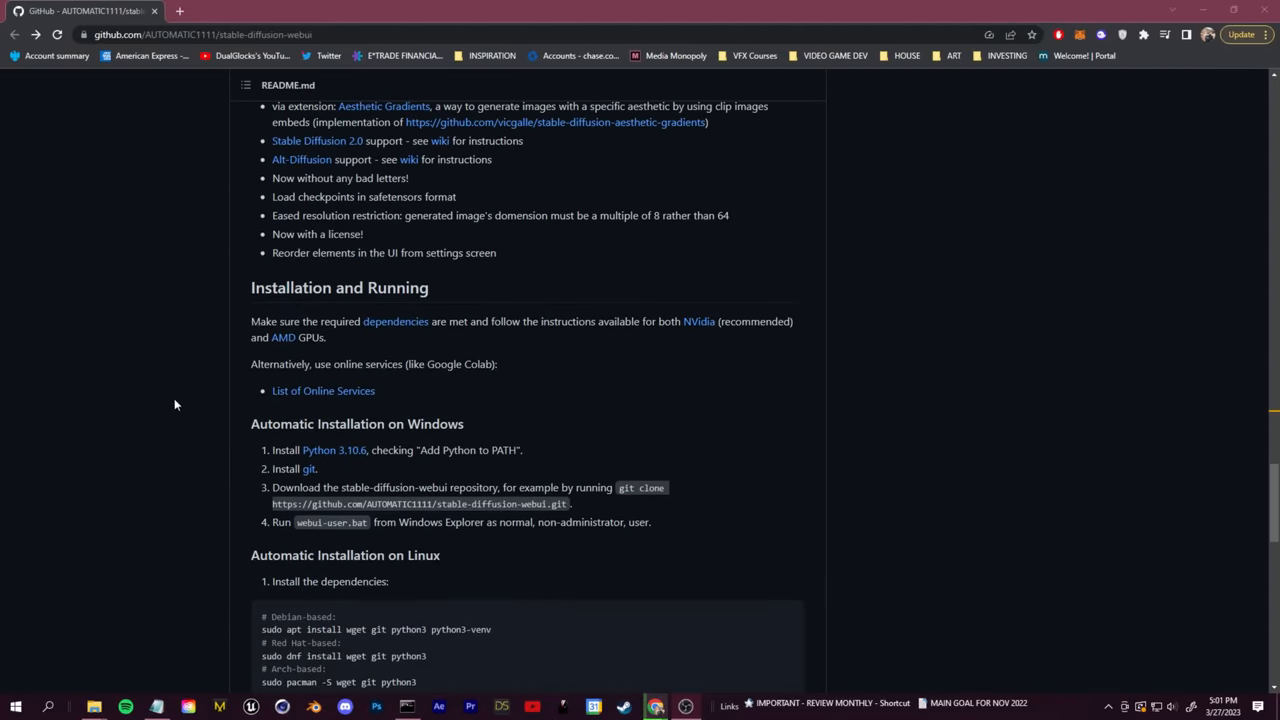
scroll(down, 3)
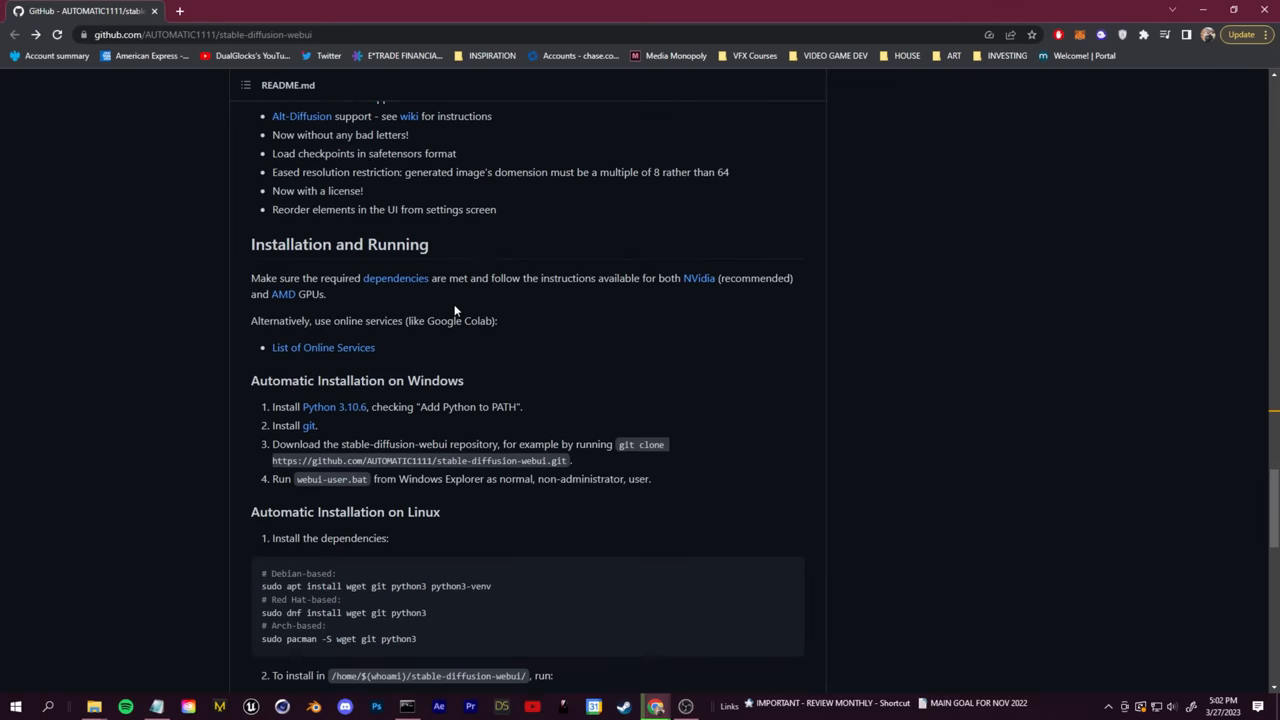
scroll(down, 3)
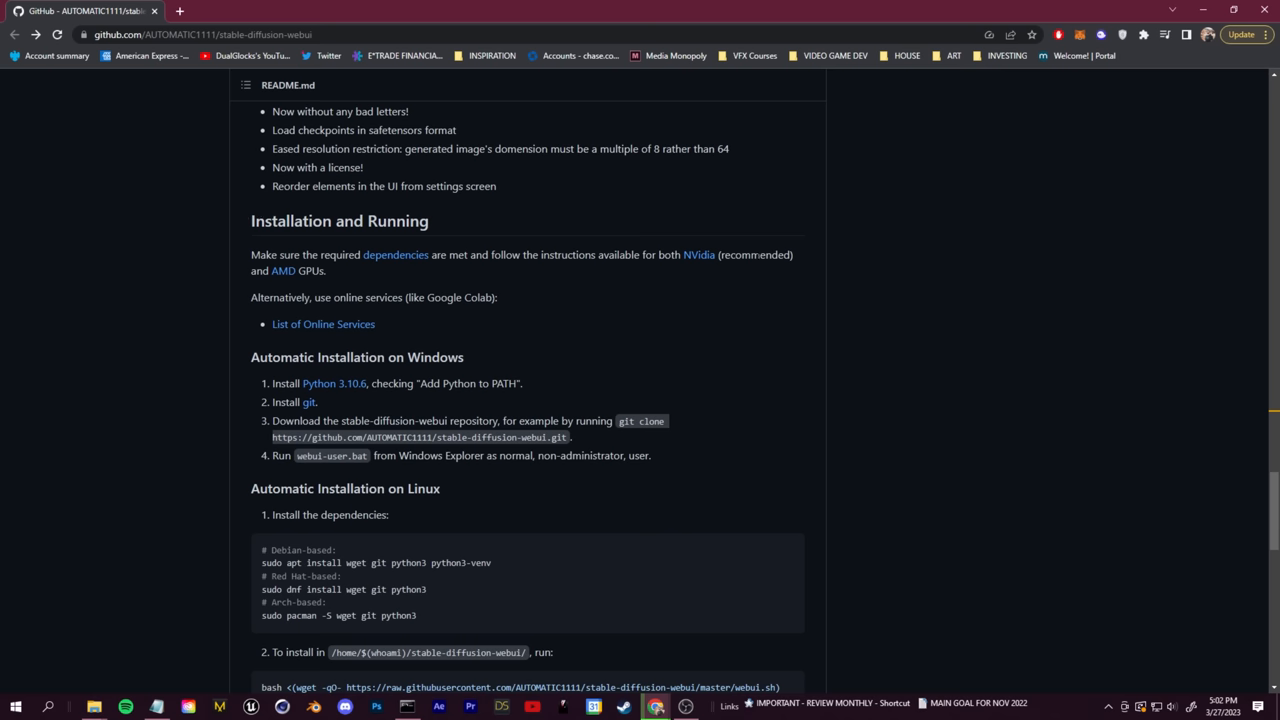
scroll(down, 3)
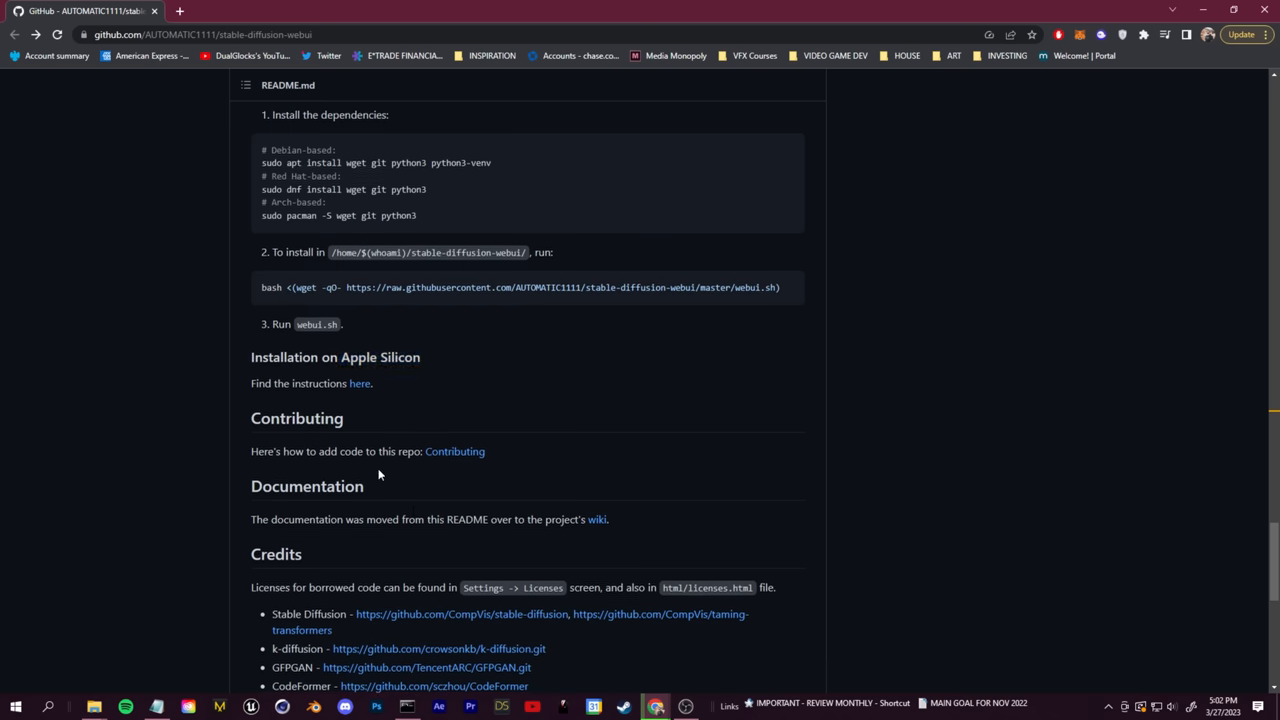
scroll(up, 3)
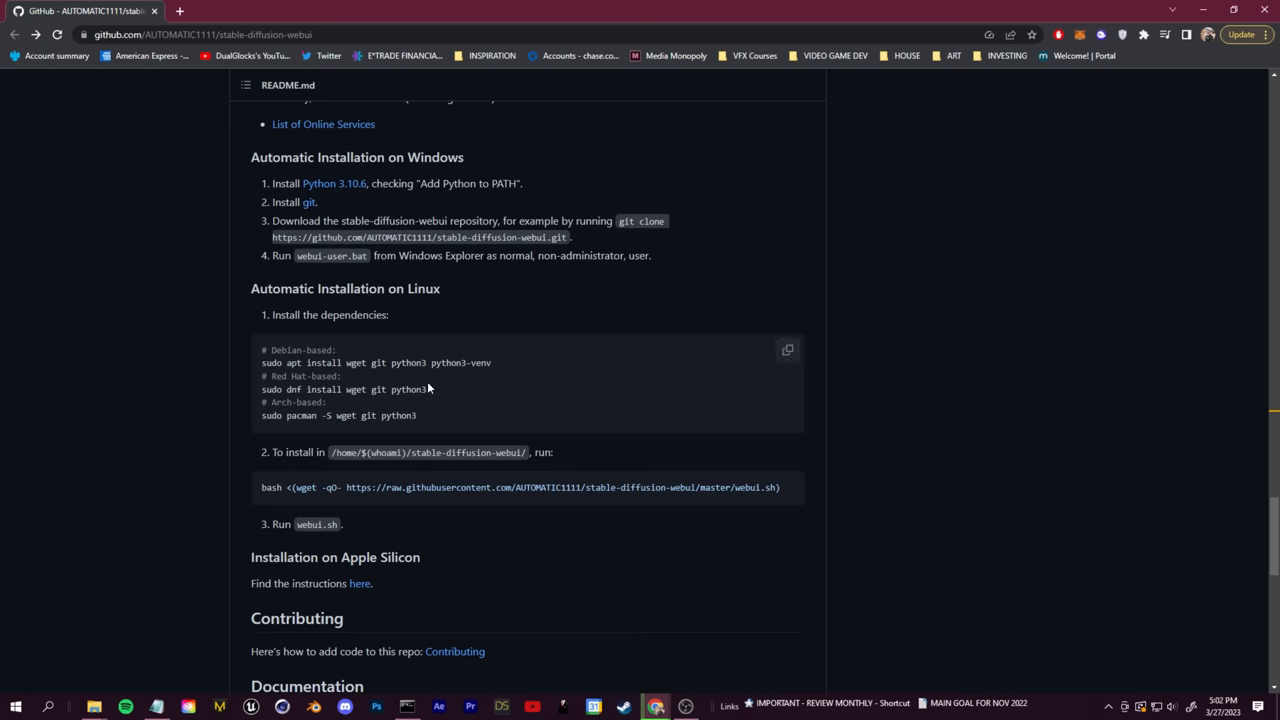
scroll(up, 3)
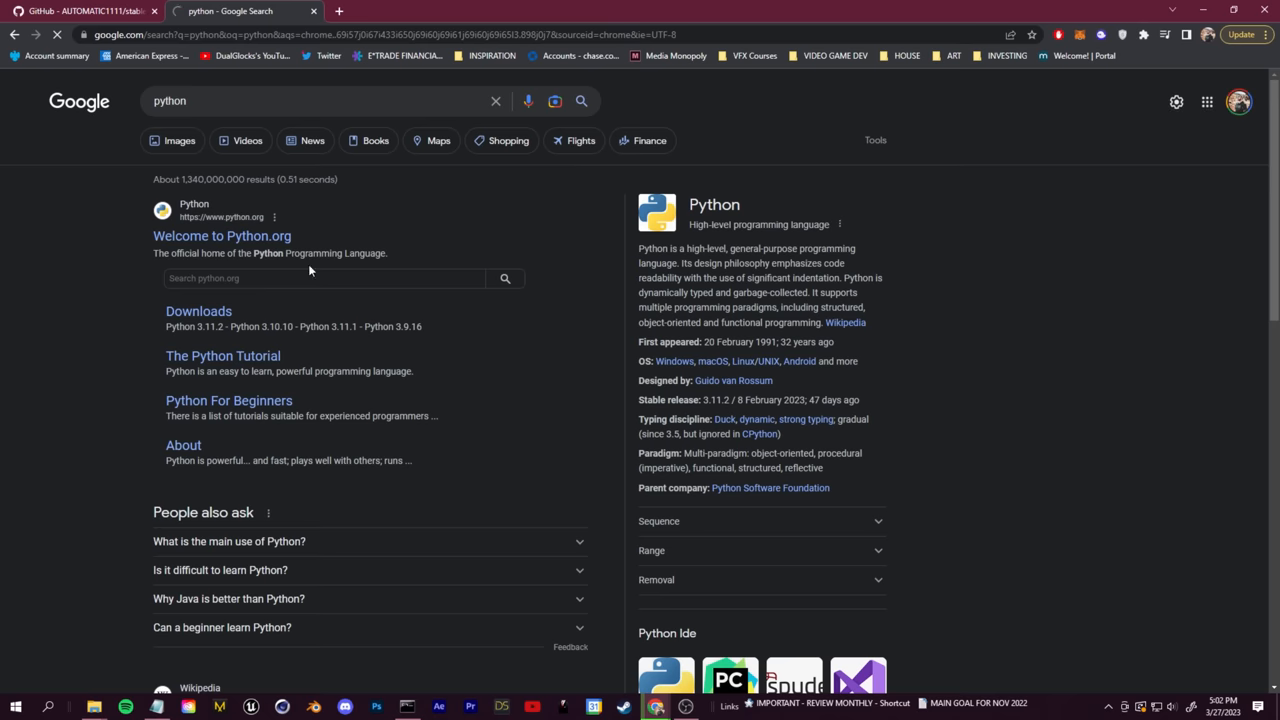
Visit Python.org from the search results, return to the webui repository, then the downloaded webui folder
click(222, 236)
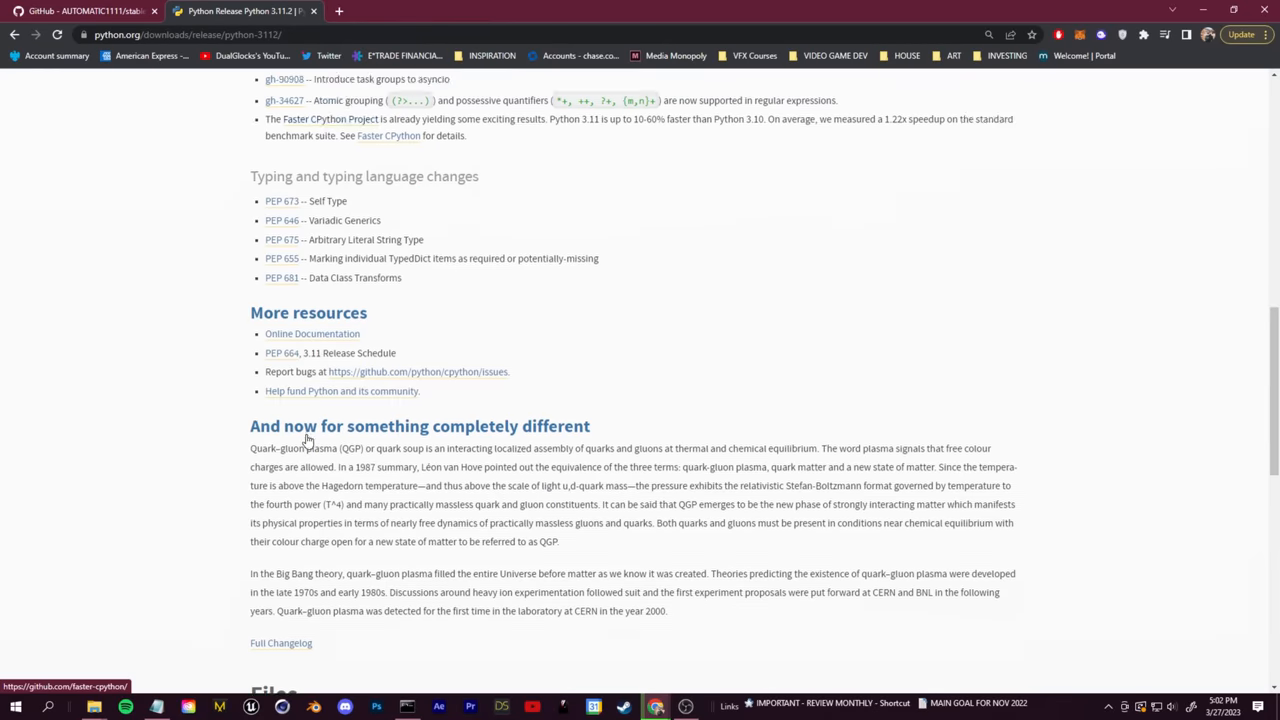
click(84, 12)
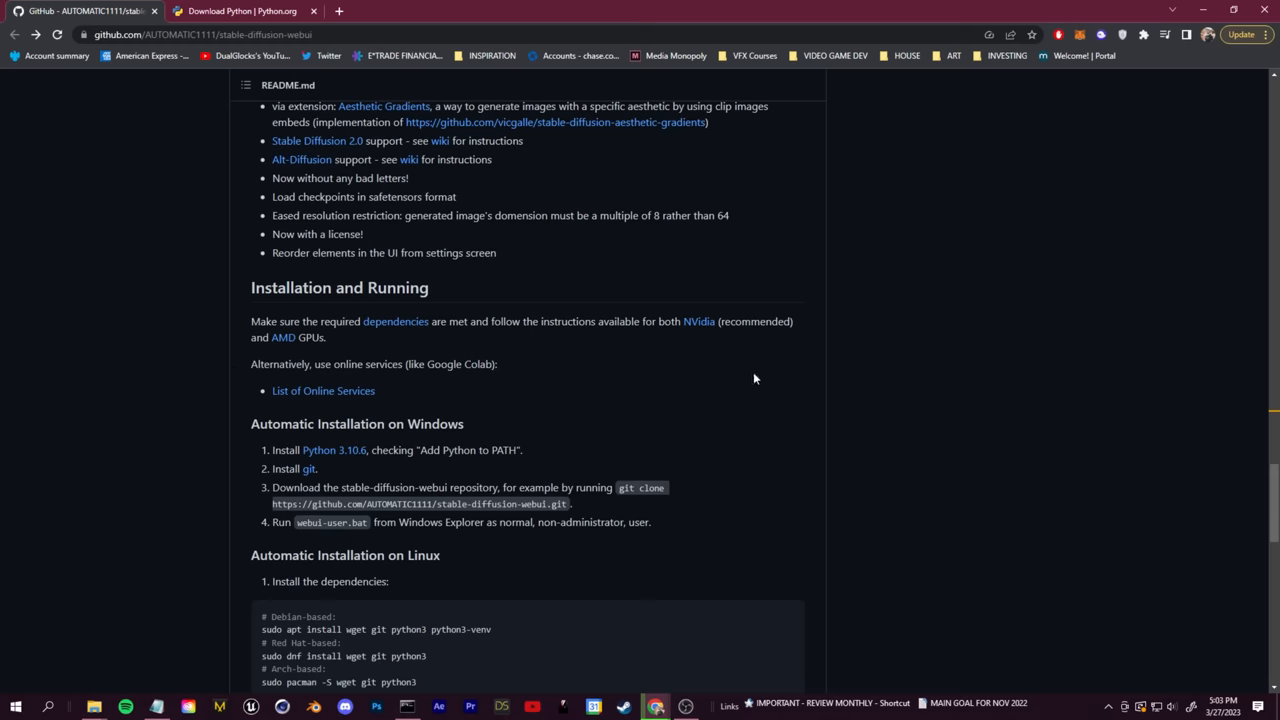
mouse_move(310, 468)
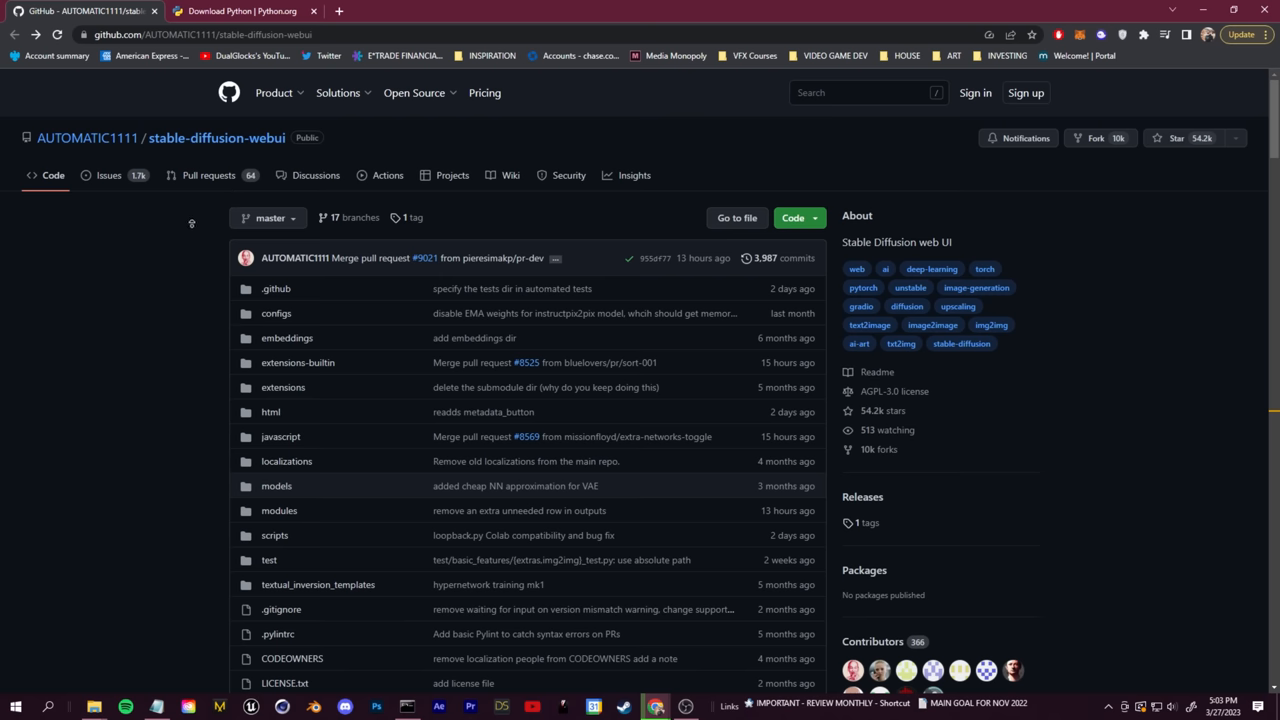
click(792, 216)
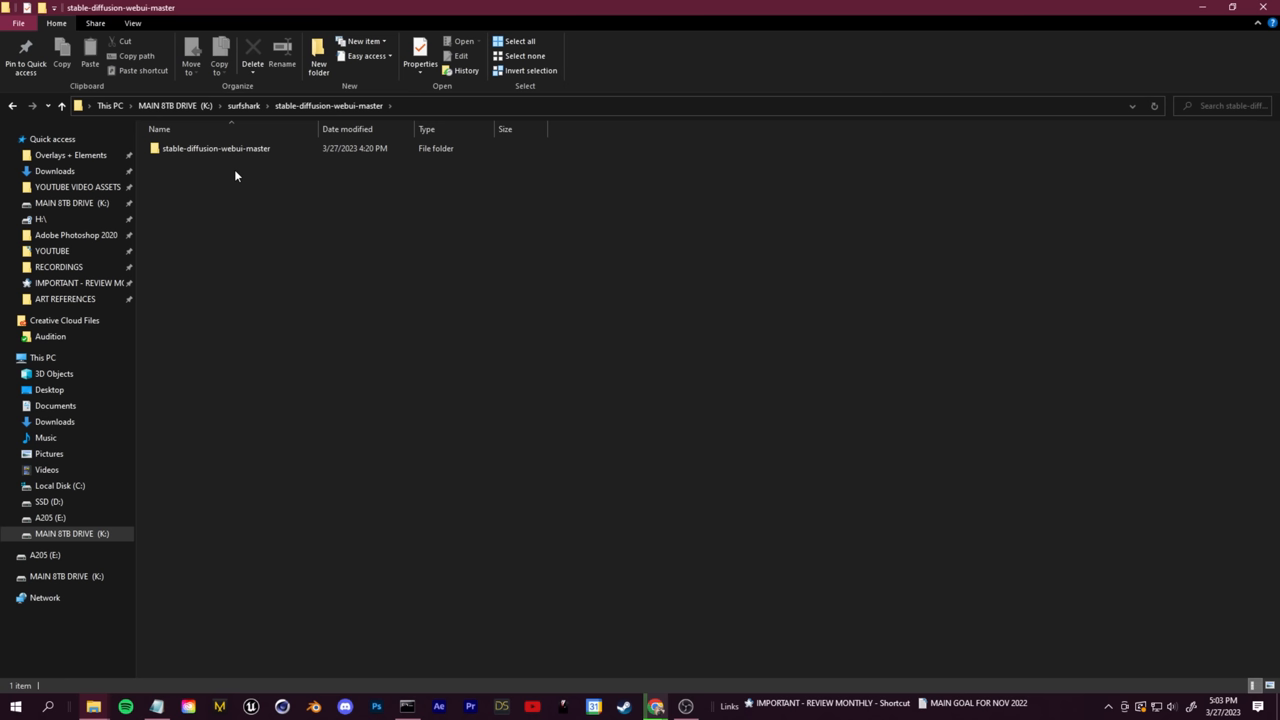
Enter the inner stable-diffusion-webui-master folder and run webui-user.bat from its context menu
double_click(216, 148)
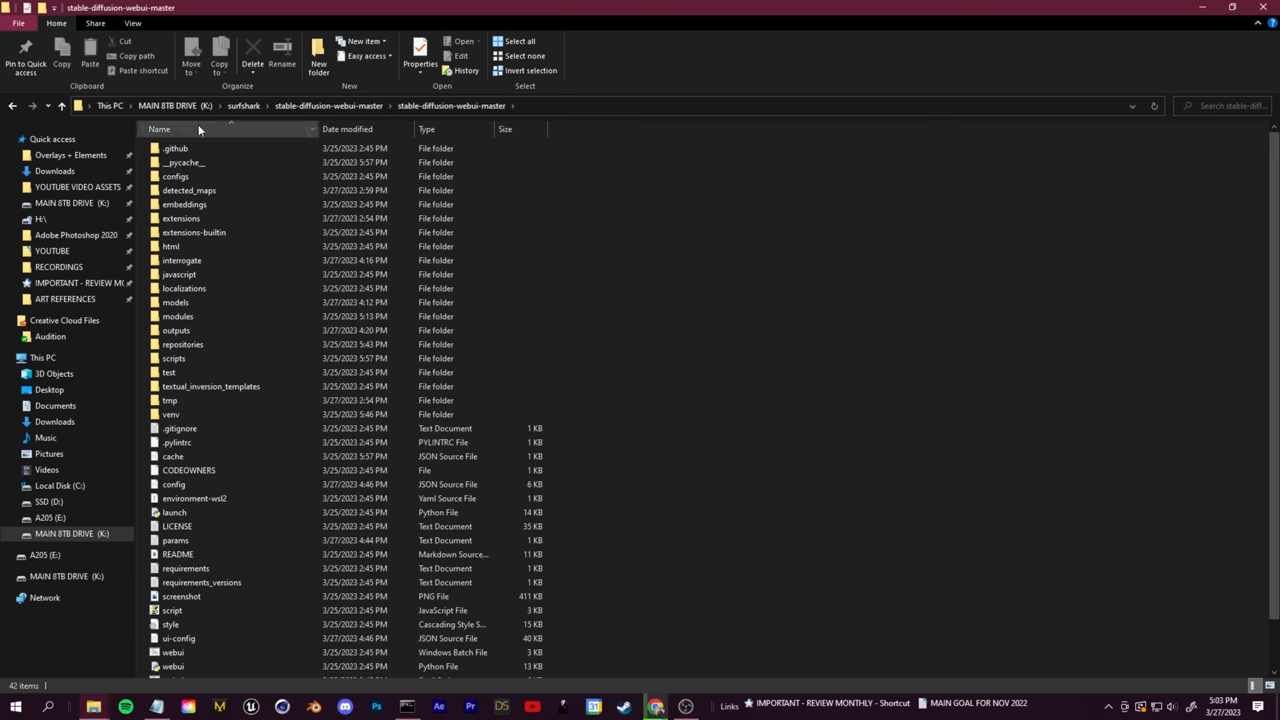
click(188, 190)
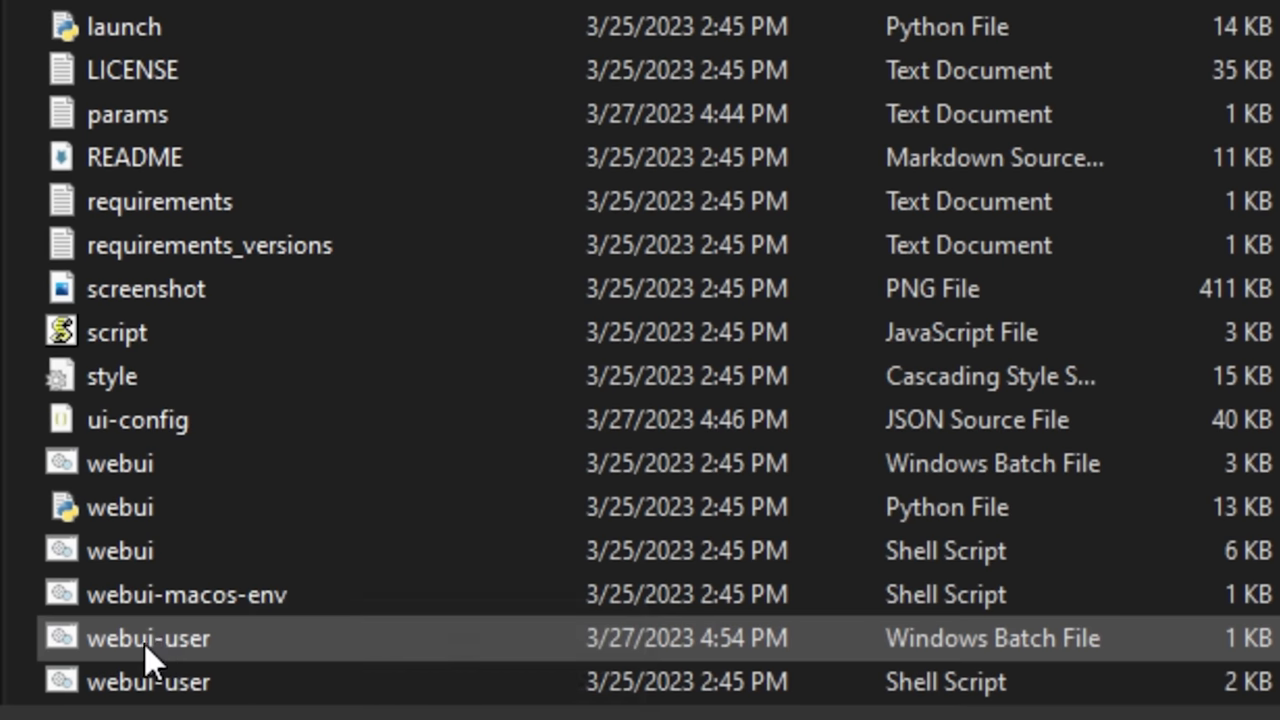
right_click(148, 638)
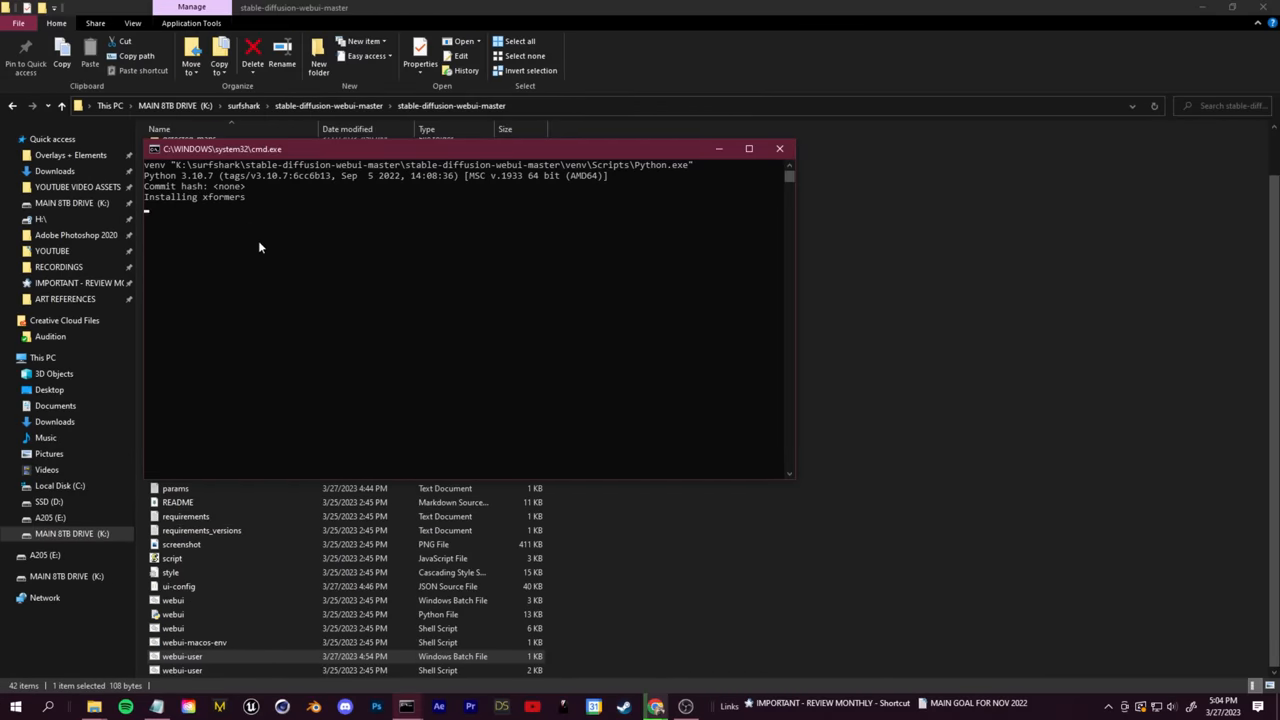
mouse_move(426, 332)
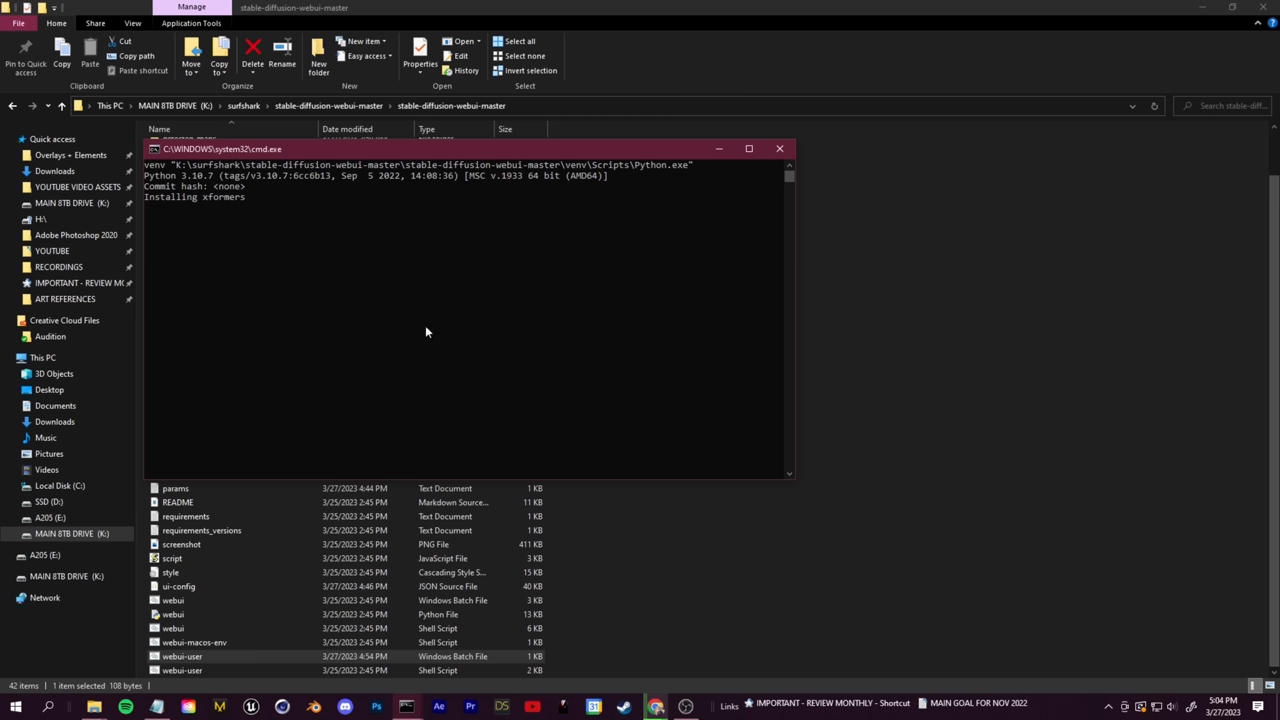
mouse_move(798, 290)
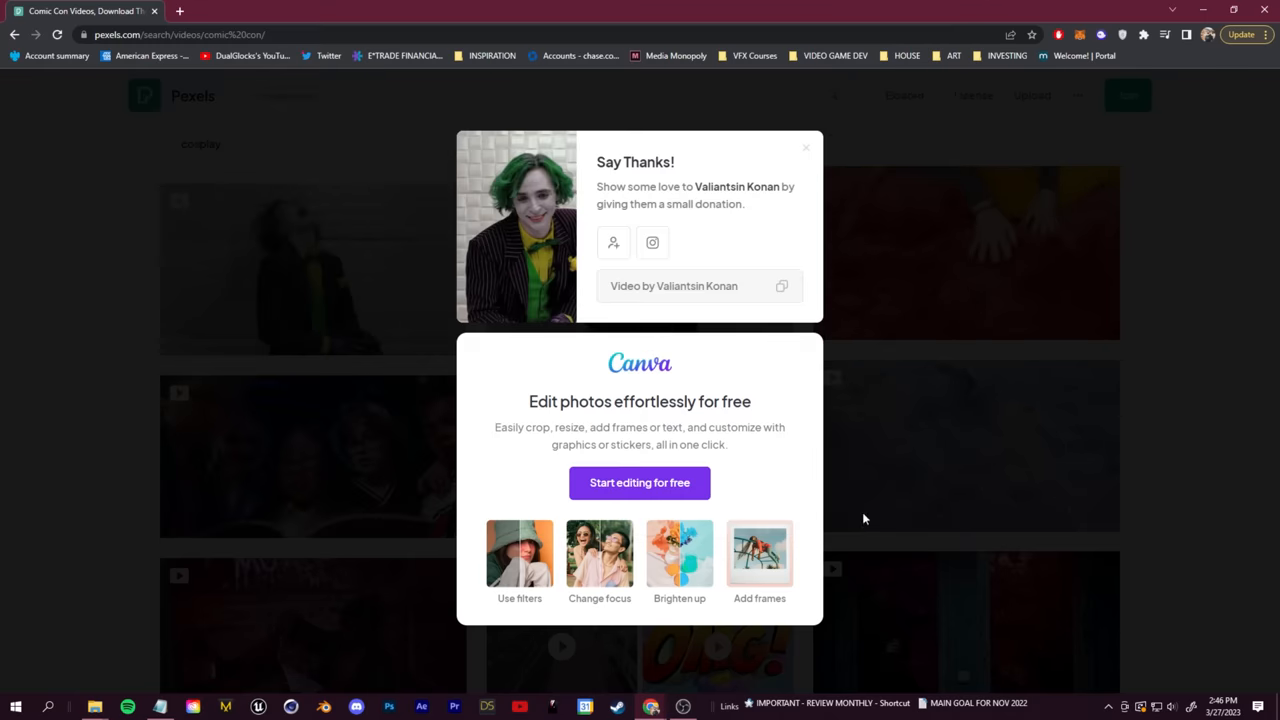
Dismiss the Pexels 'Say Thanks!' popup after downloading the Joker cosplay video
click(806, 148)
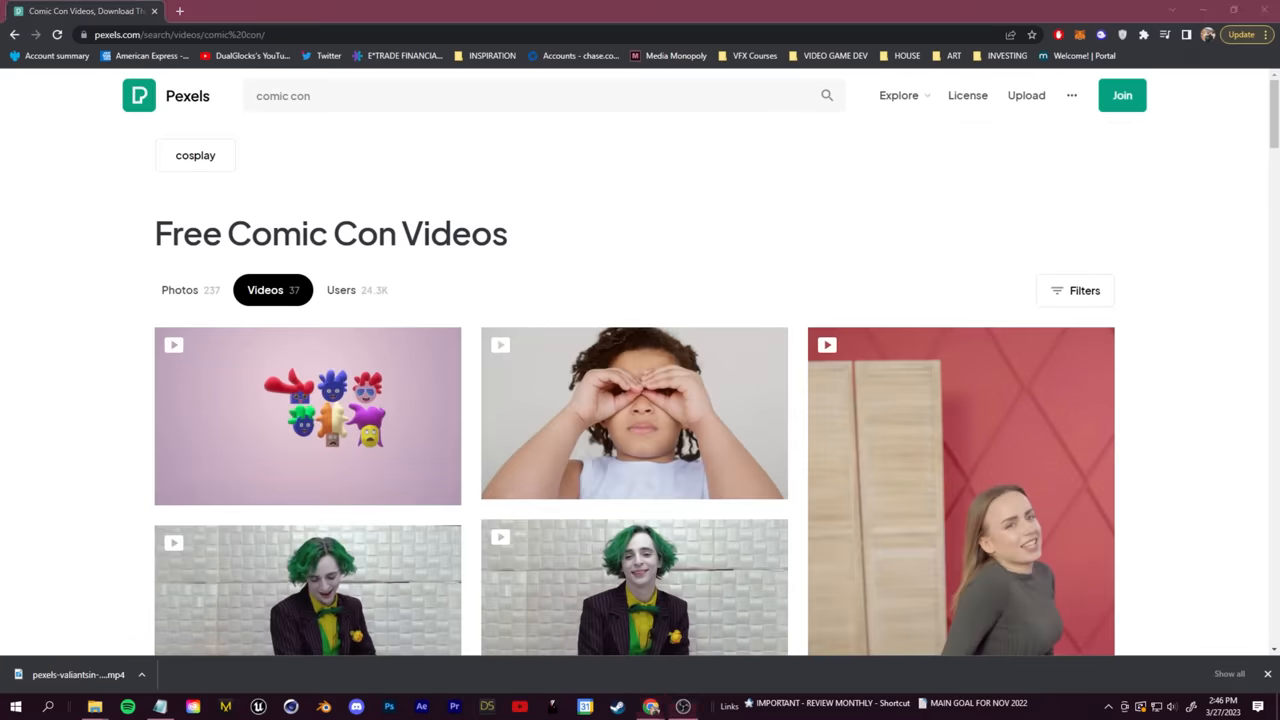
click(92, 708)
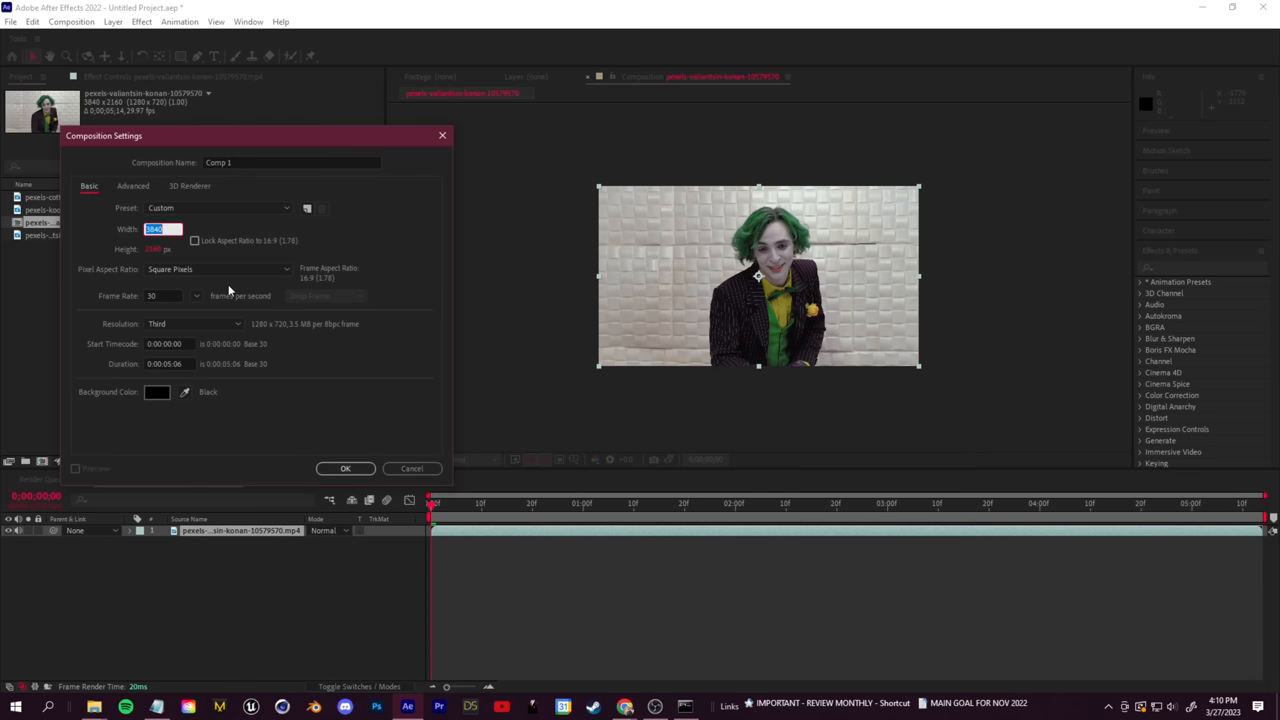
Confirm the composition settings with value 192 and add Comp 1 to the Render Queue
text(192)
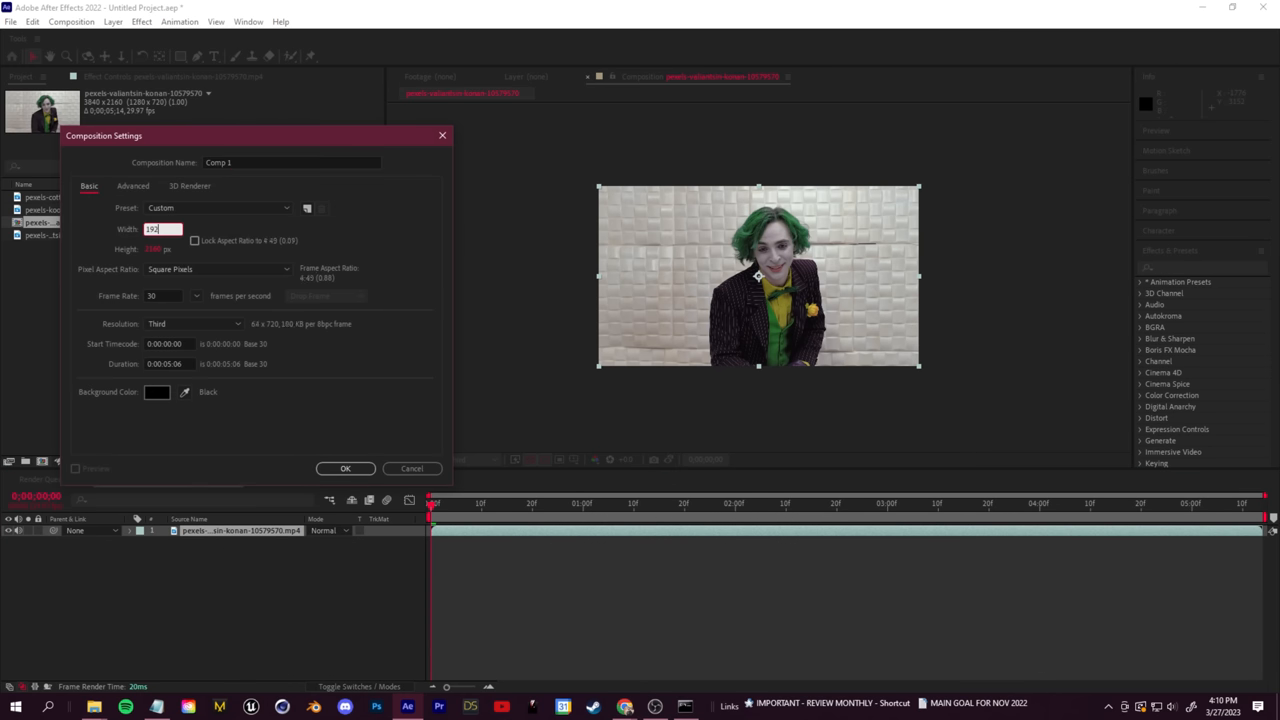
click(344, 468)
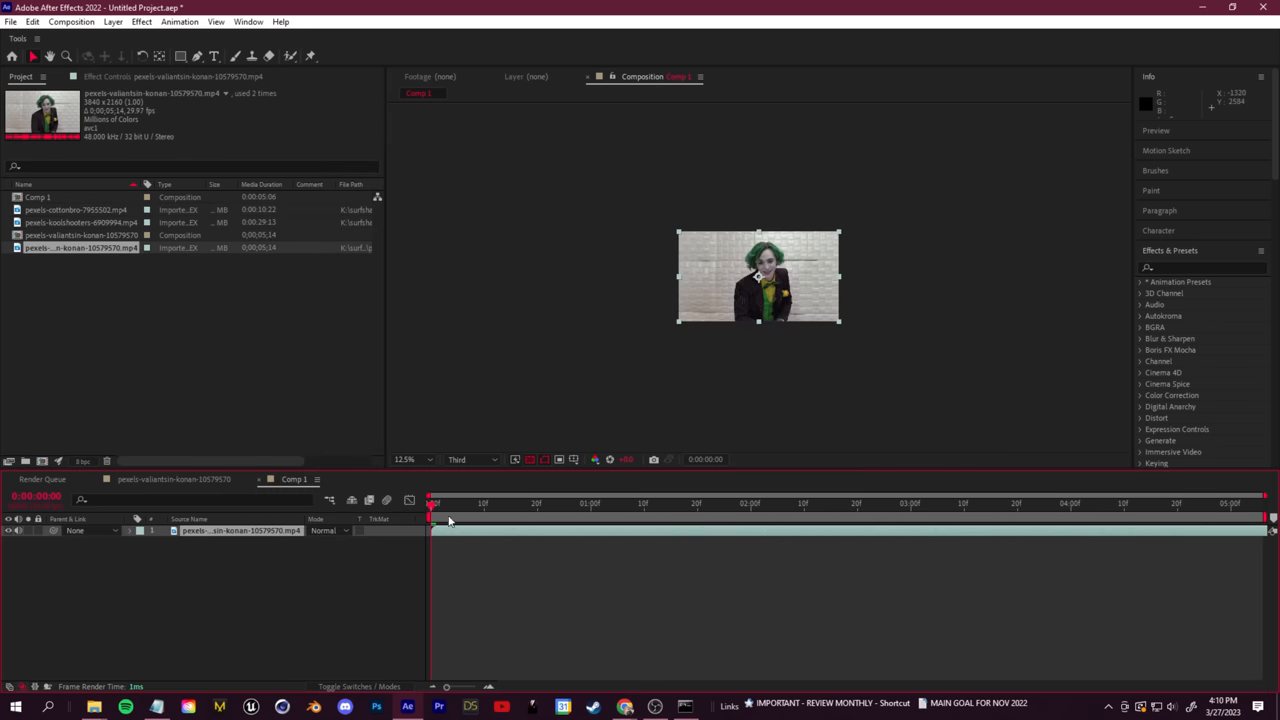
click(10, 20)
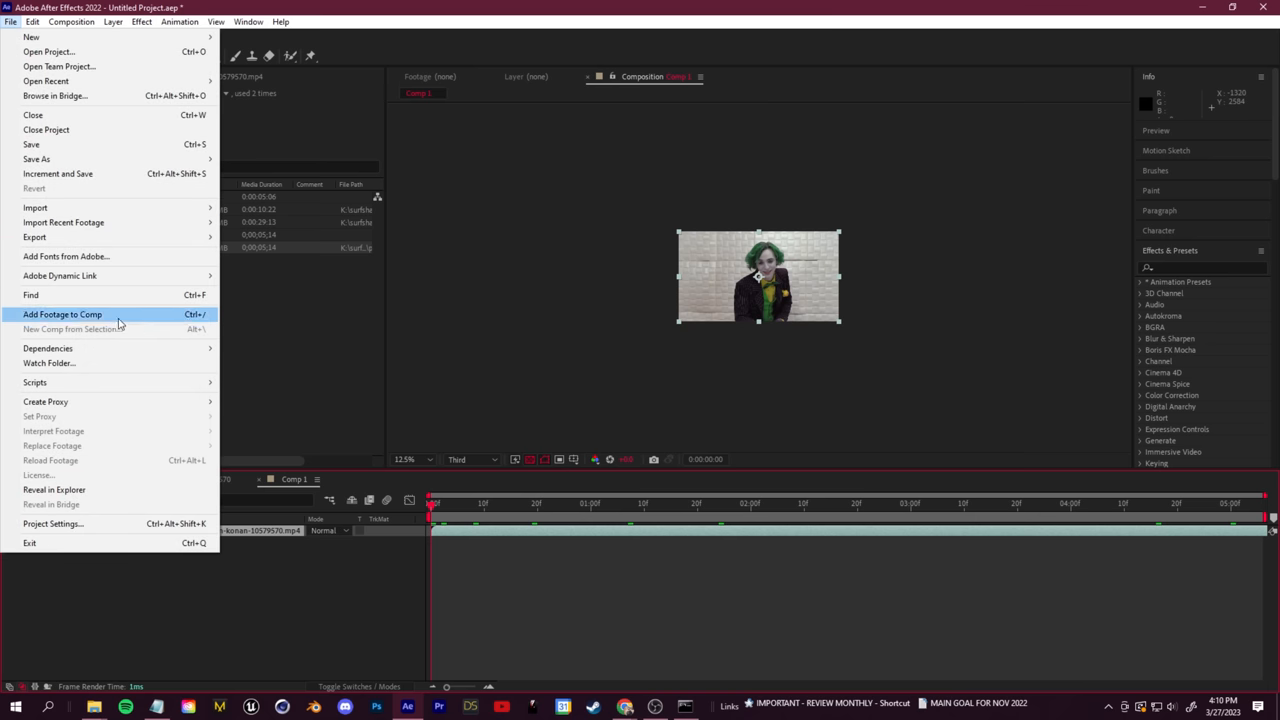
click(292, 260)
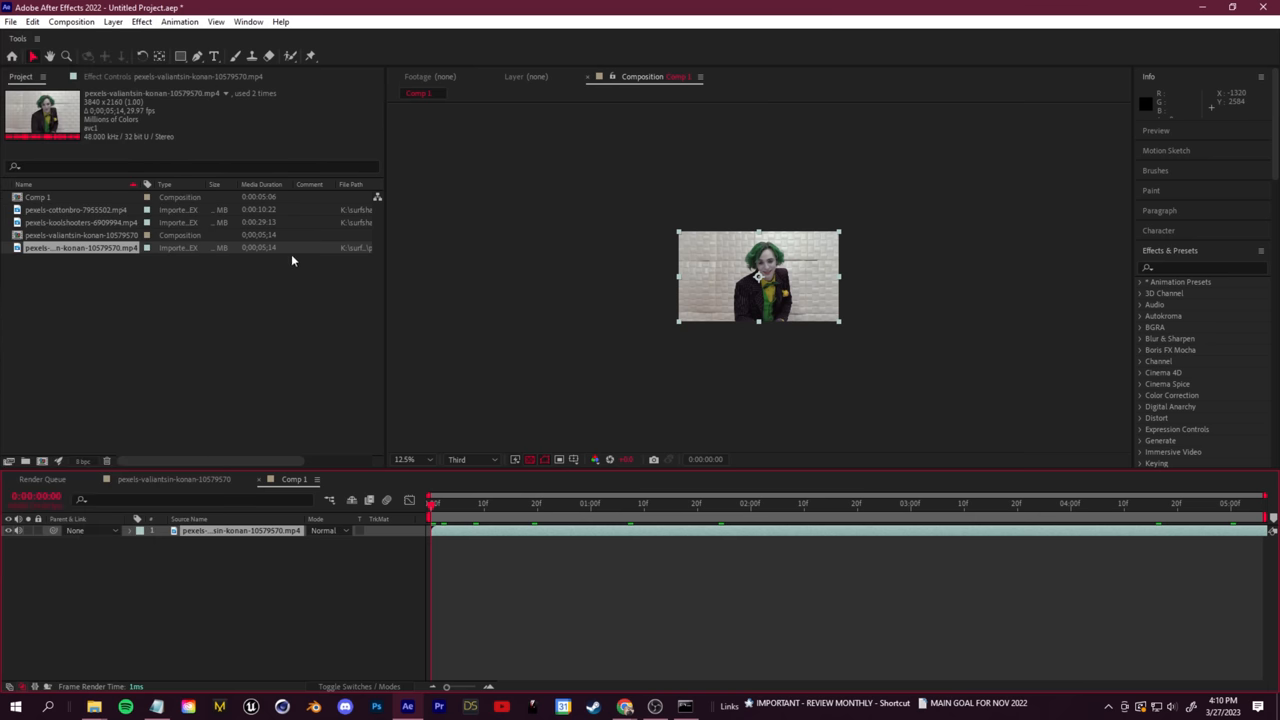
click(42, 480)
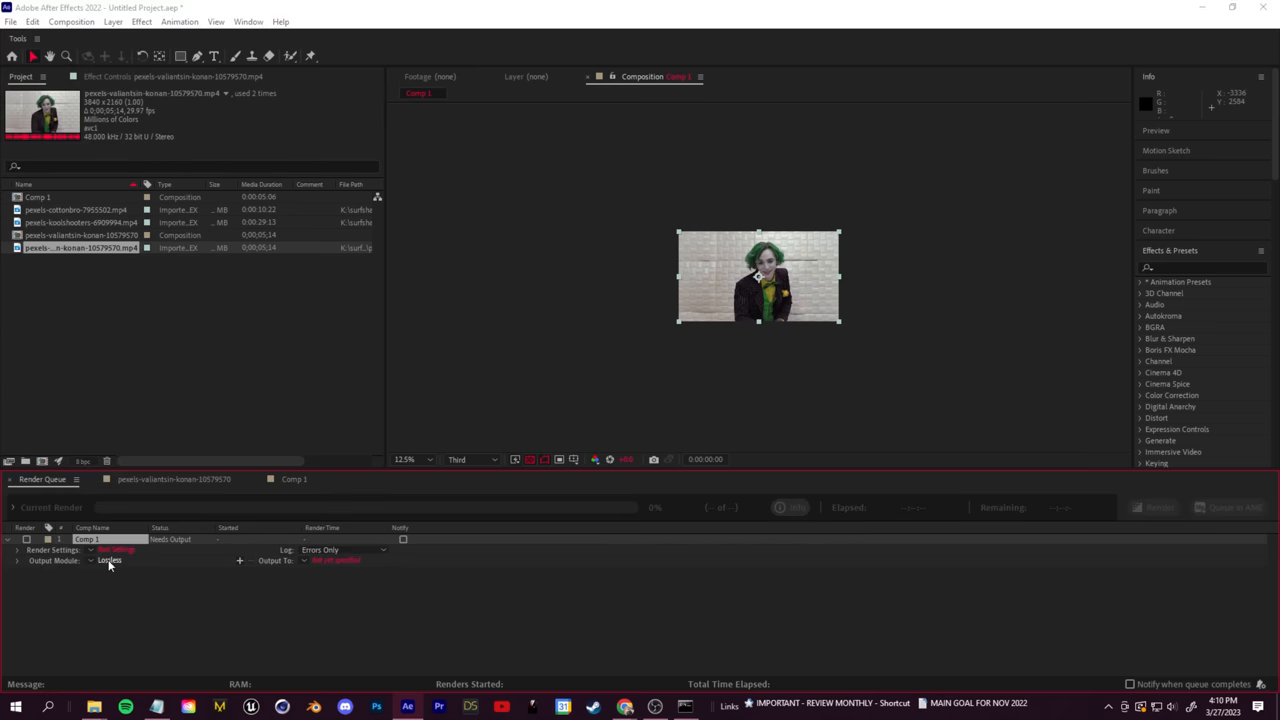
Set the output module format to PNG Sequence
click(108, 560)
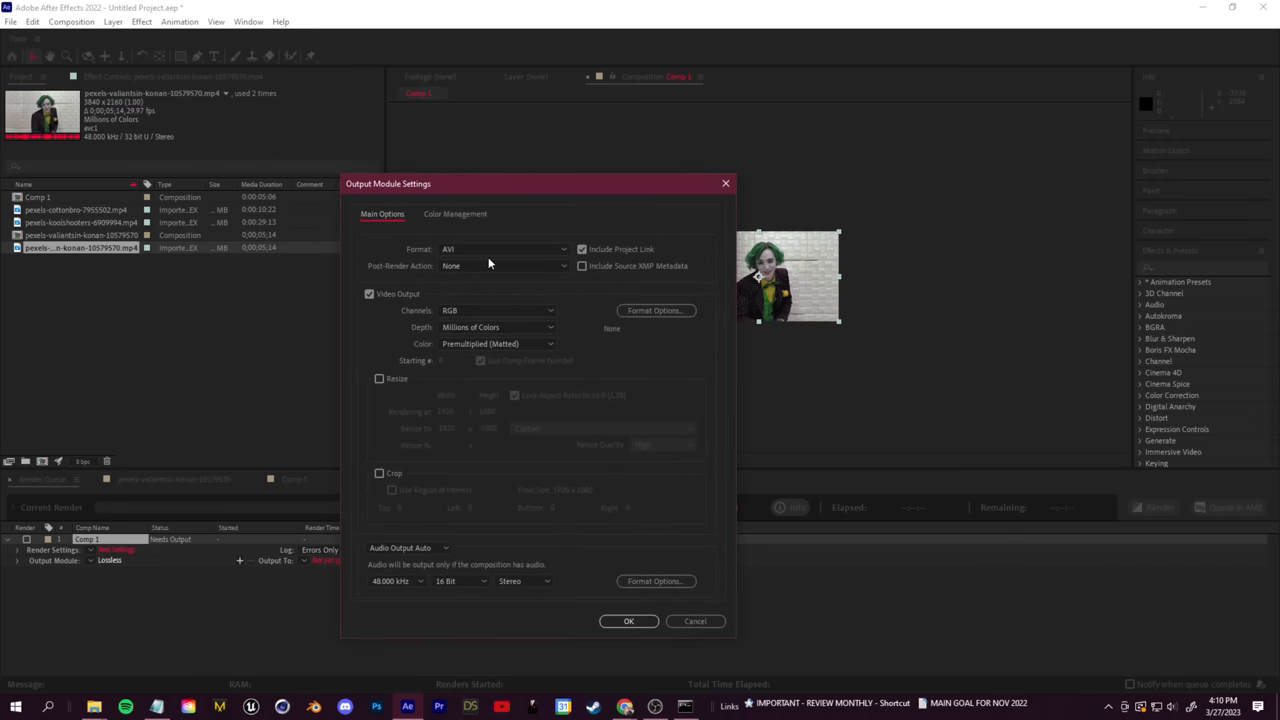
click(504, 248)
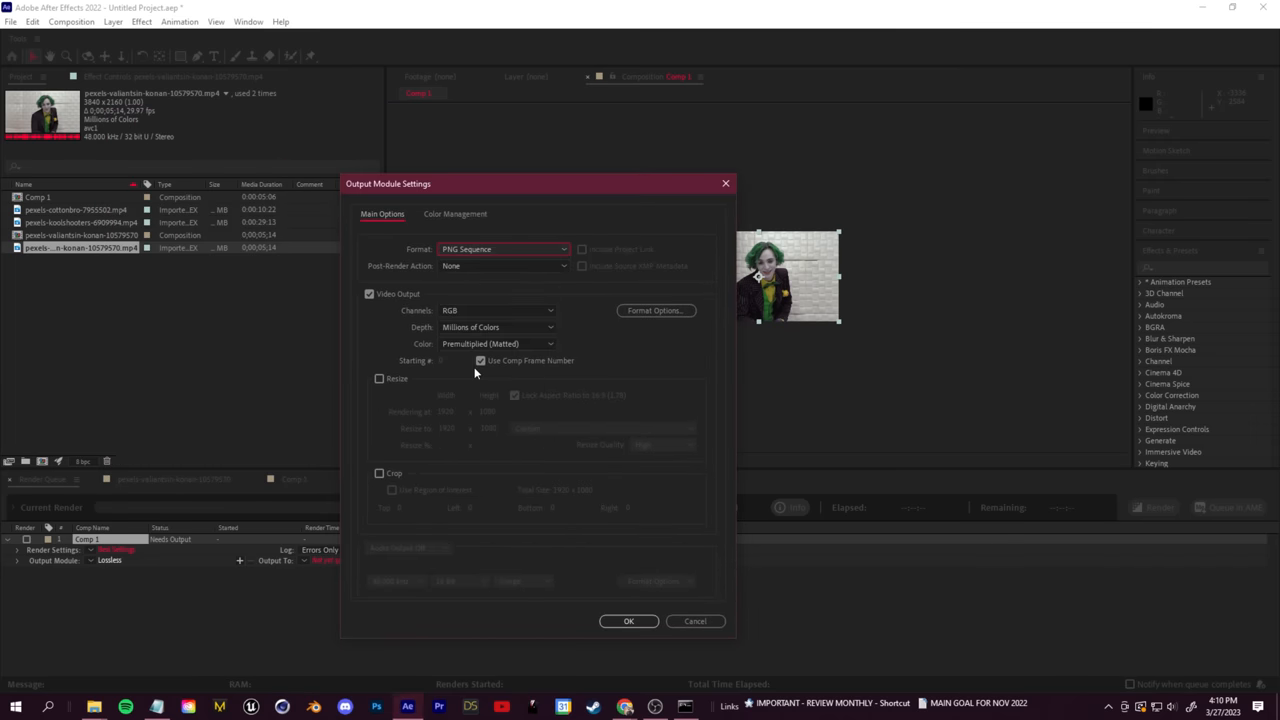
click(628, 620)
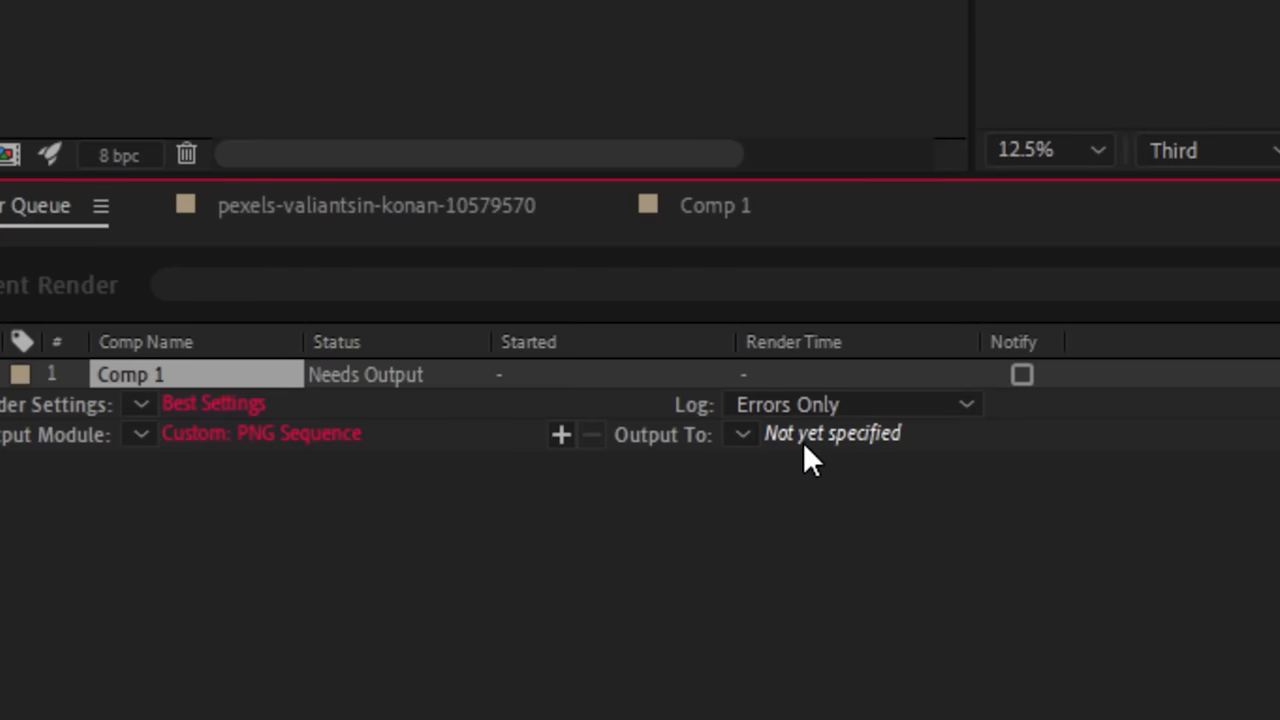
Set Output To a new folder named 'Png Sequence' inside the AI video tutorial folder
click(832, 432)
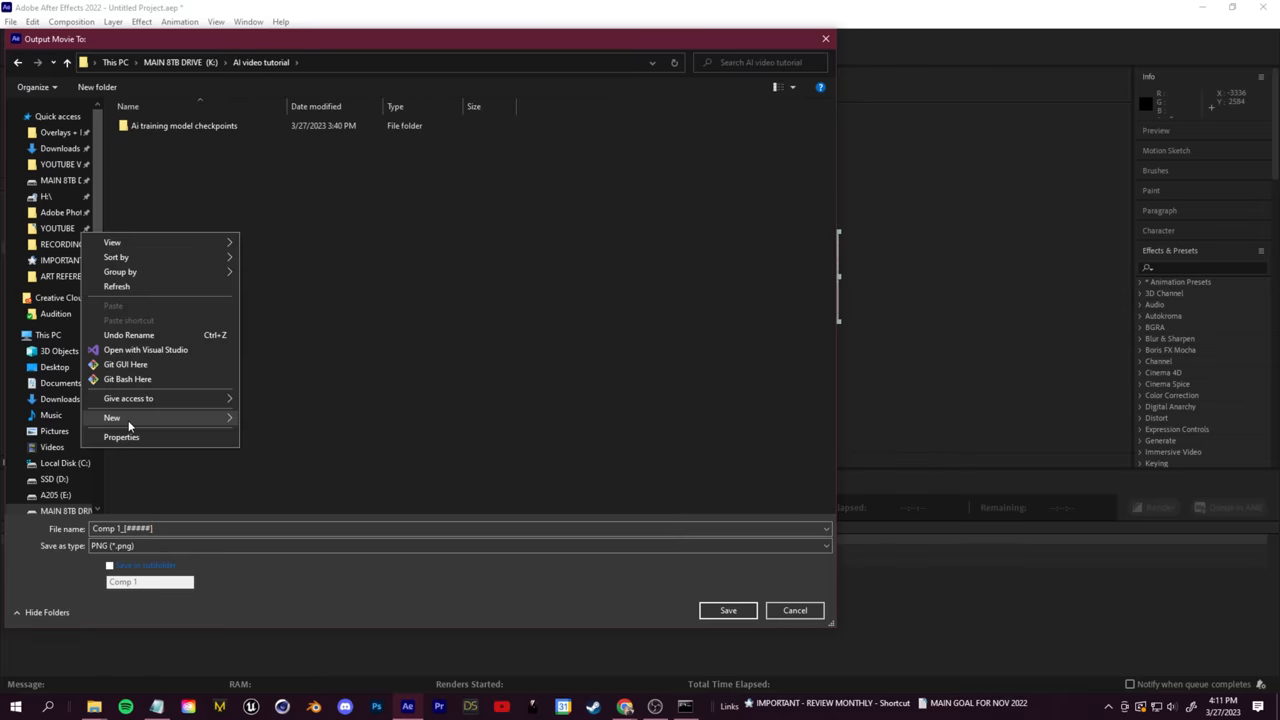
click(112, 418)
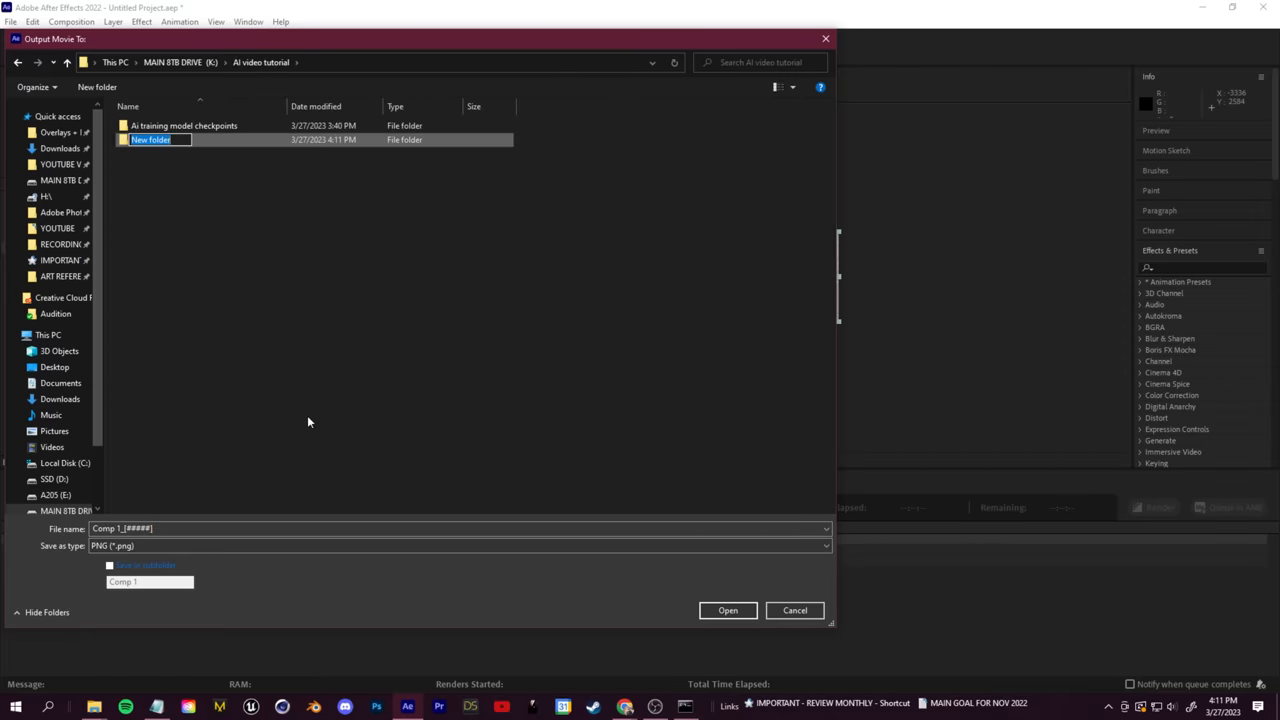
text(Png Sequence)
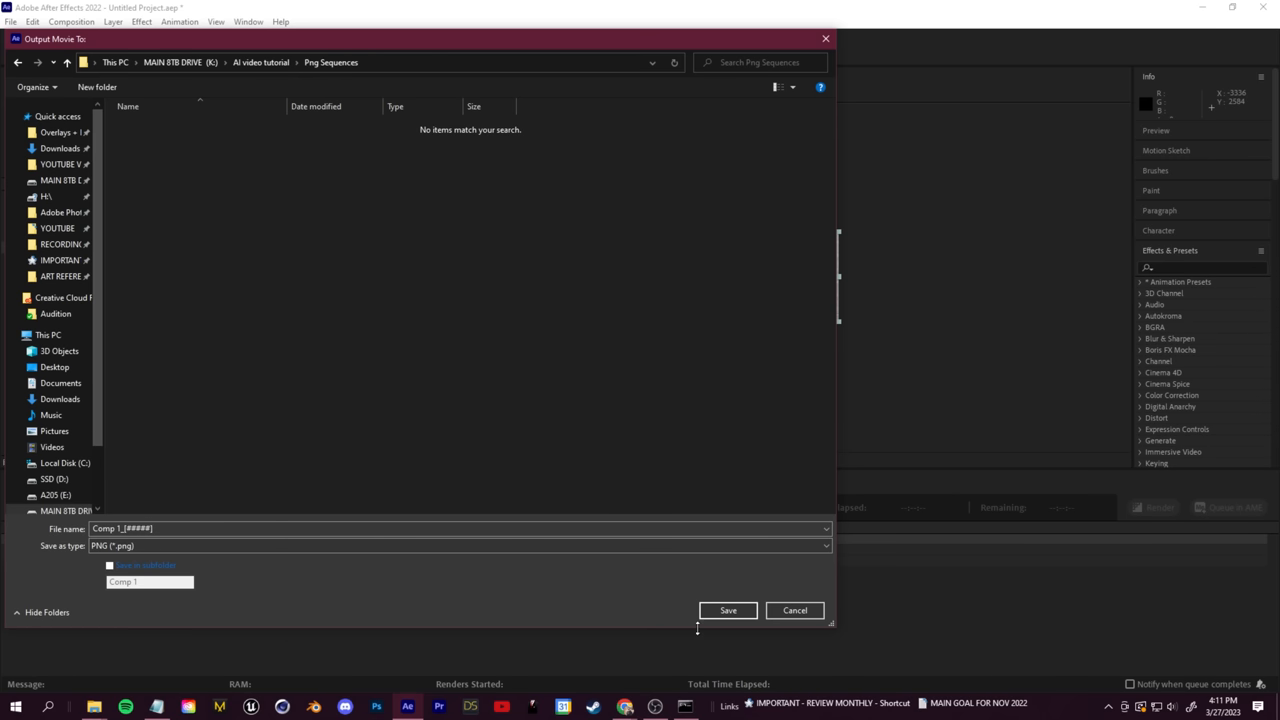
click(728, 610)
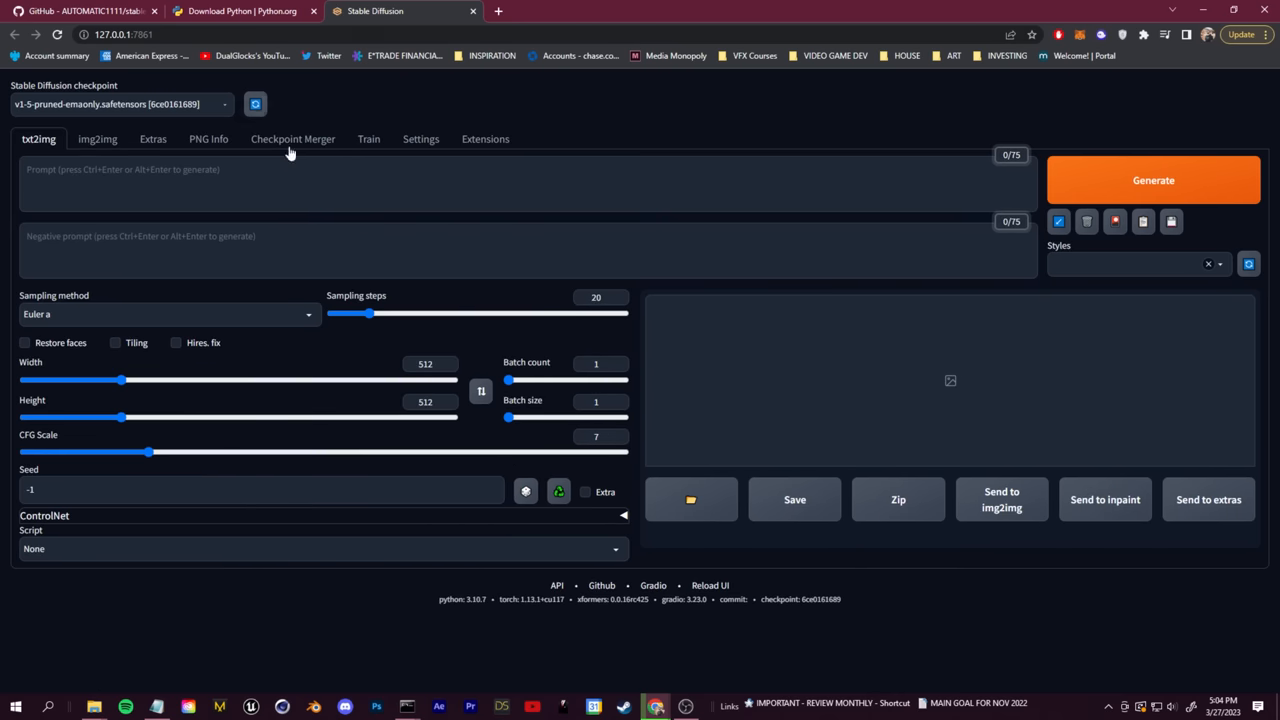
mouse_move(290, 152)
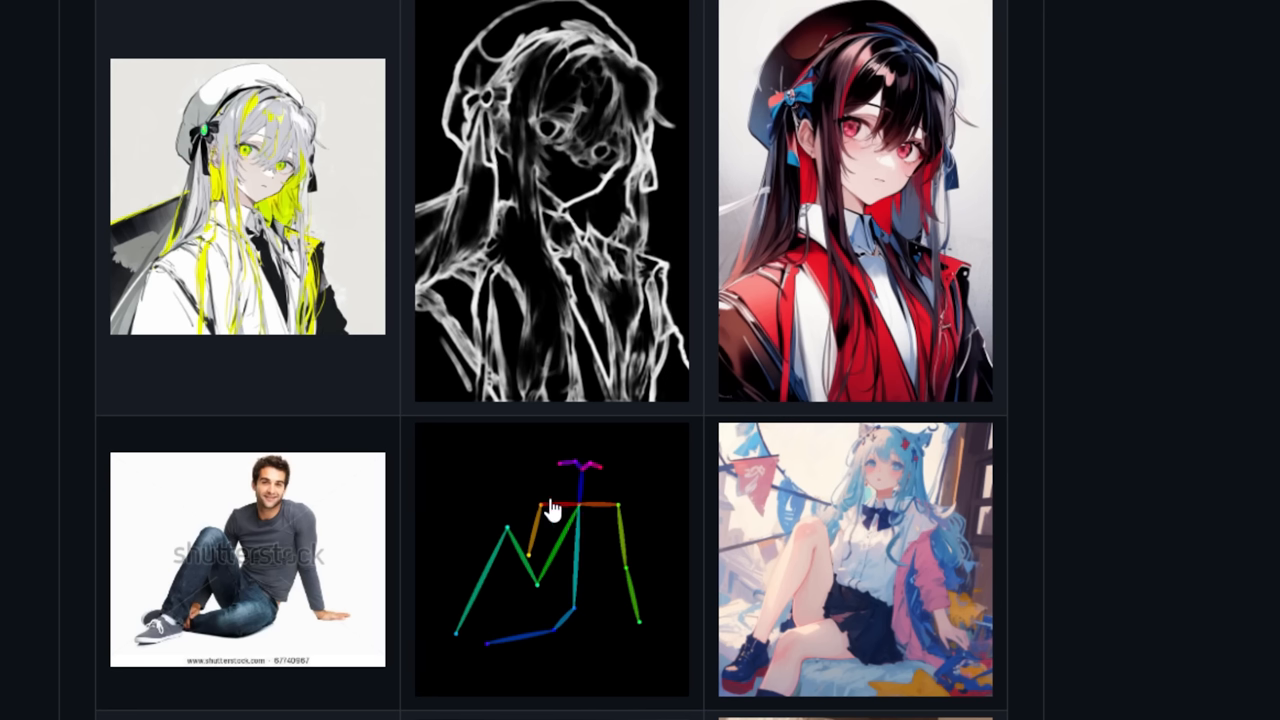
scroll(down, 3)
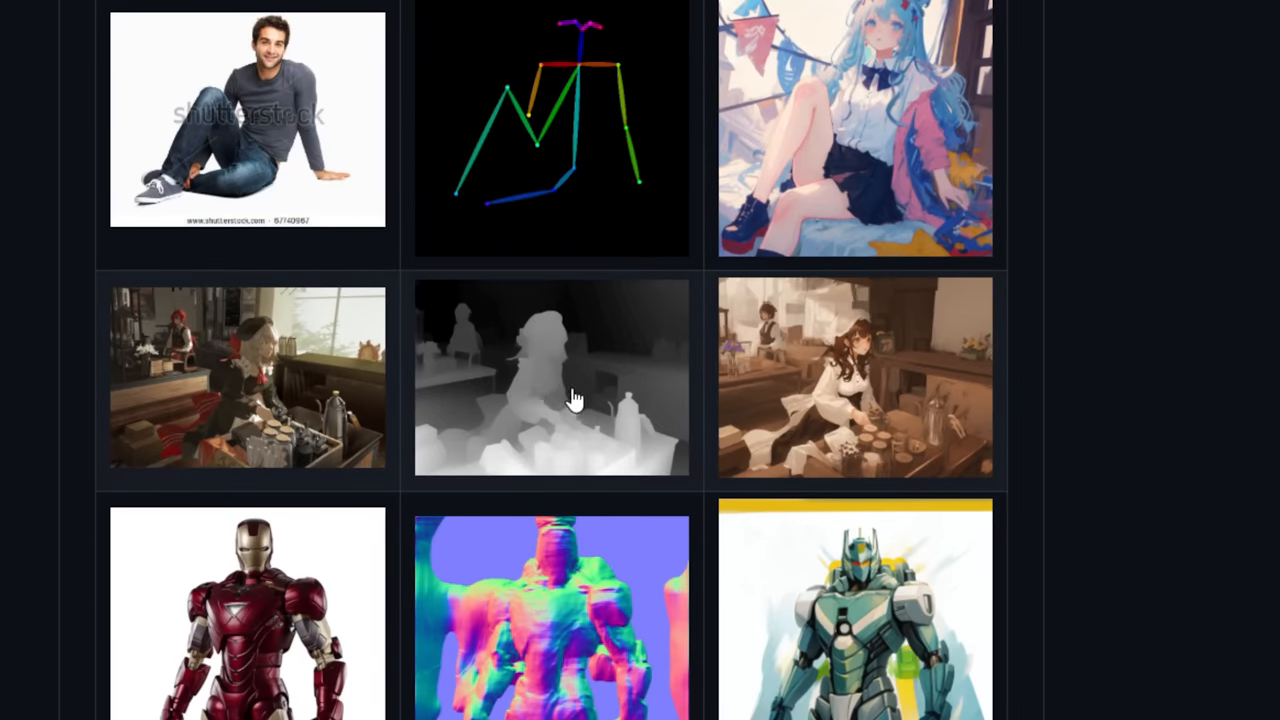
scroll(down, 3)
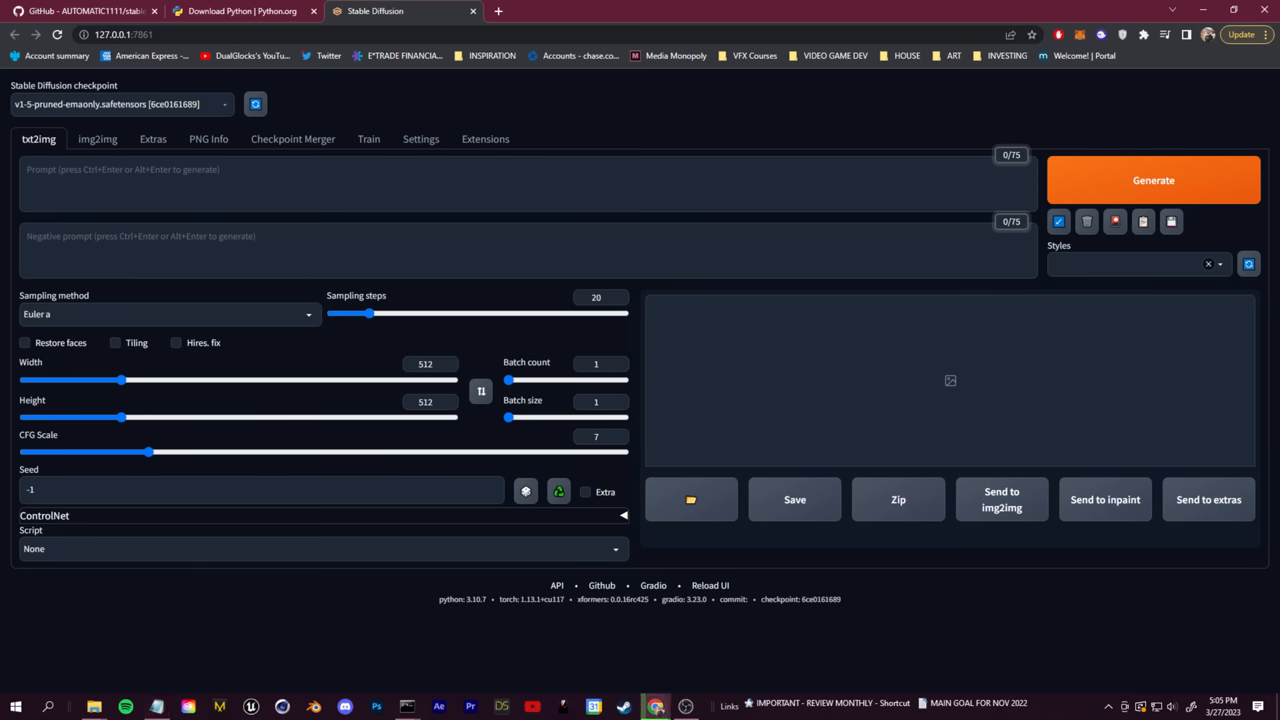
Load the Available extensions list and check the Install from URL option
click(484, 140)
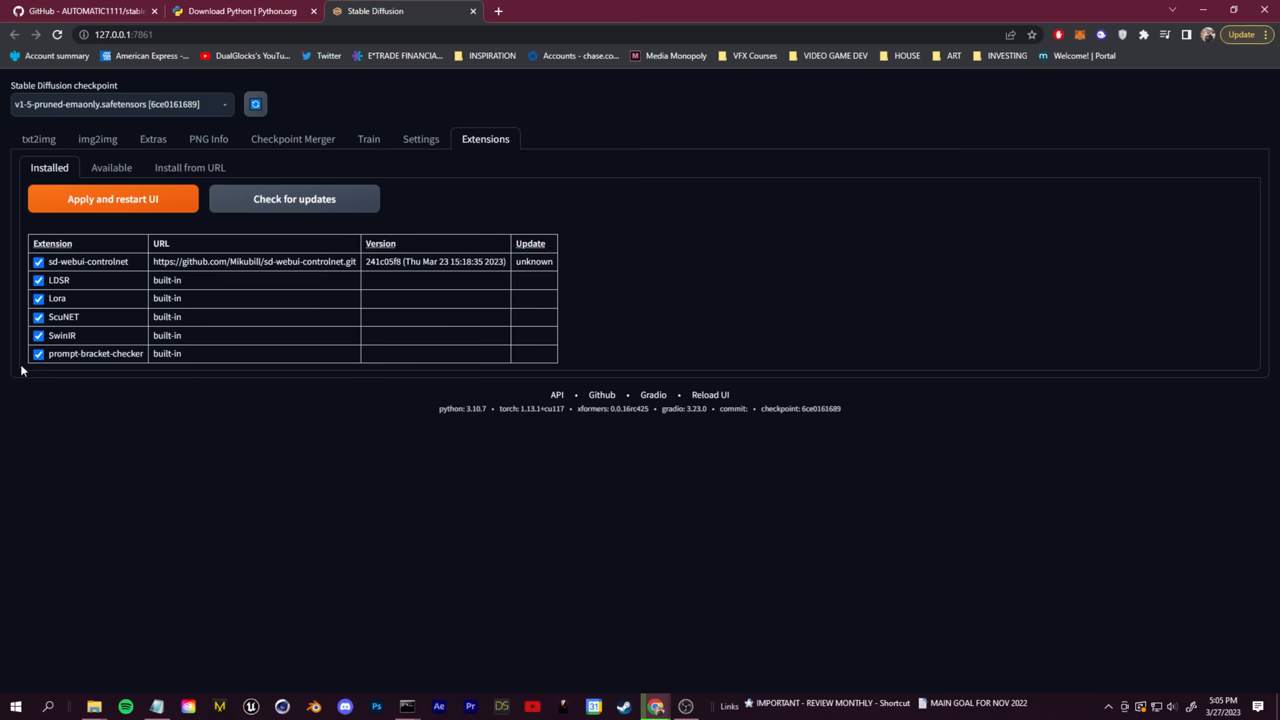
click(112, 168)
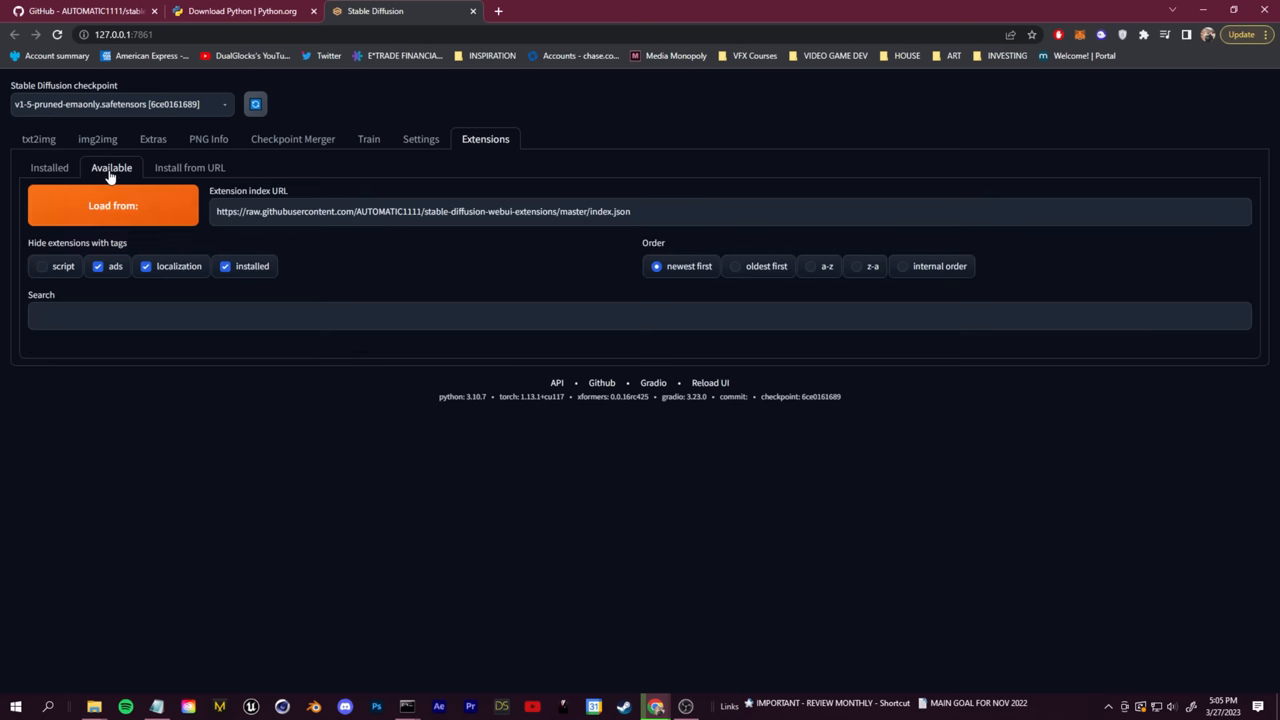
click(112, 204)
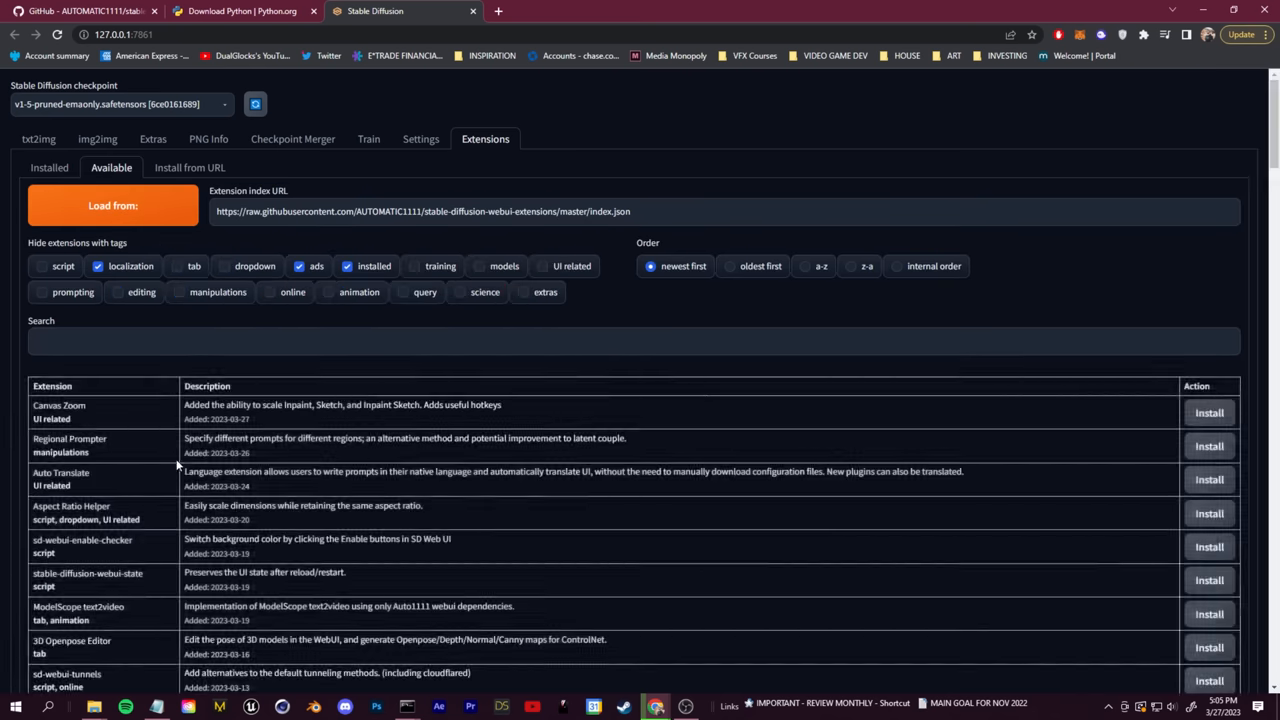
scroll(down, 3)
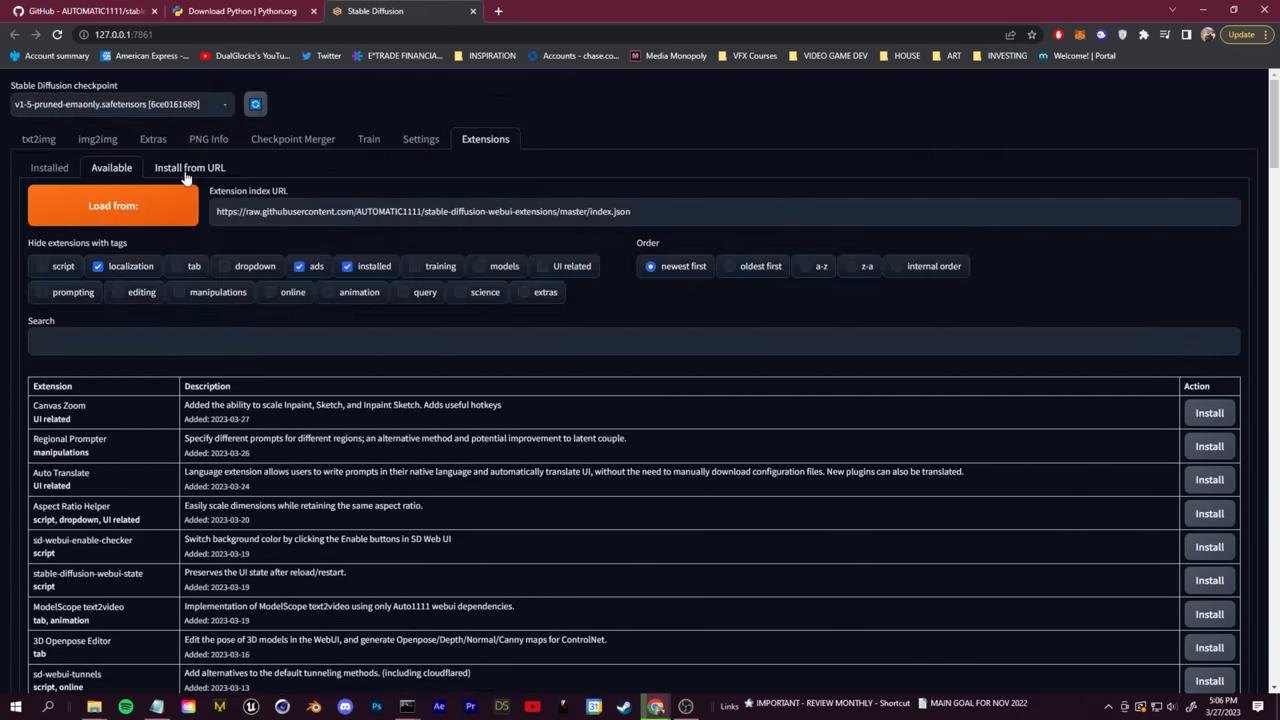
click(188, 168)
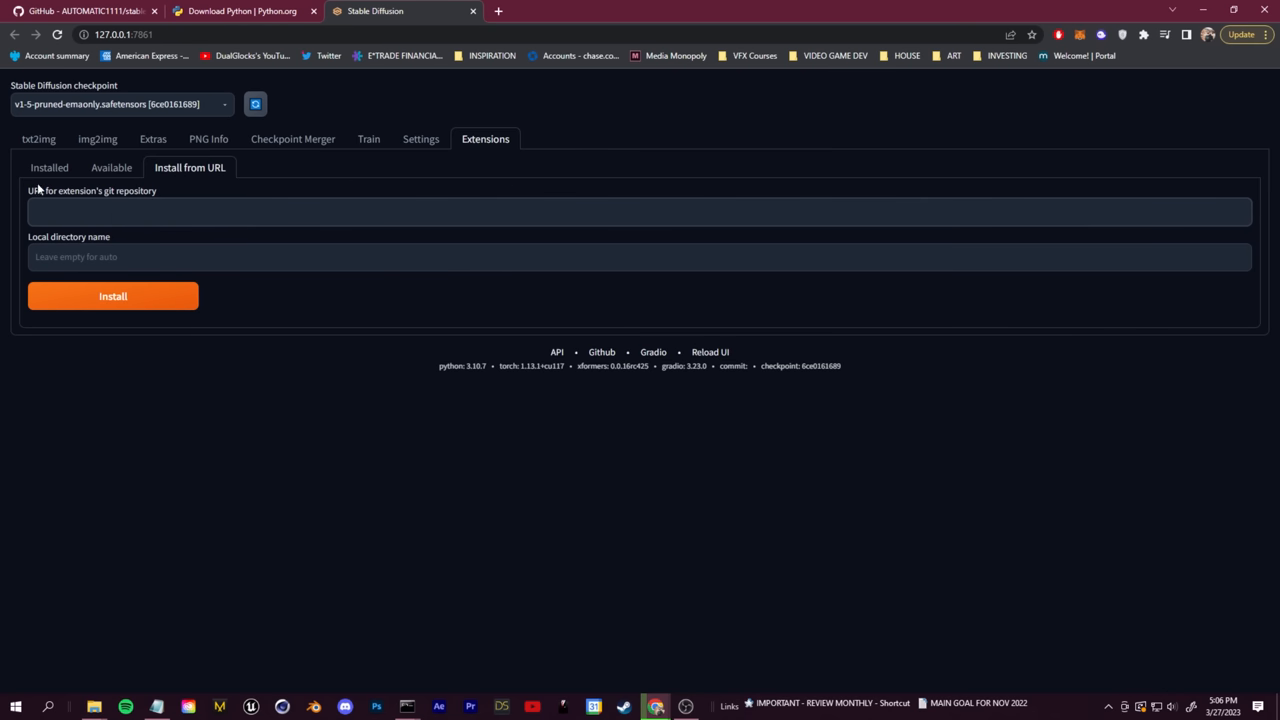
Show already-installed extensions in Available, then view the Installed list with sd-webui-controlnet
click(112, 168)
text(control)
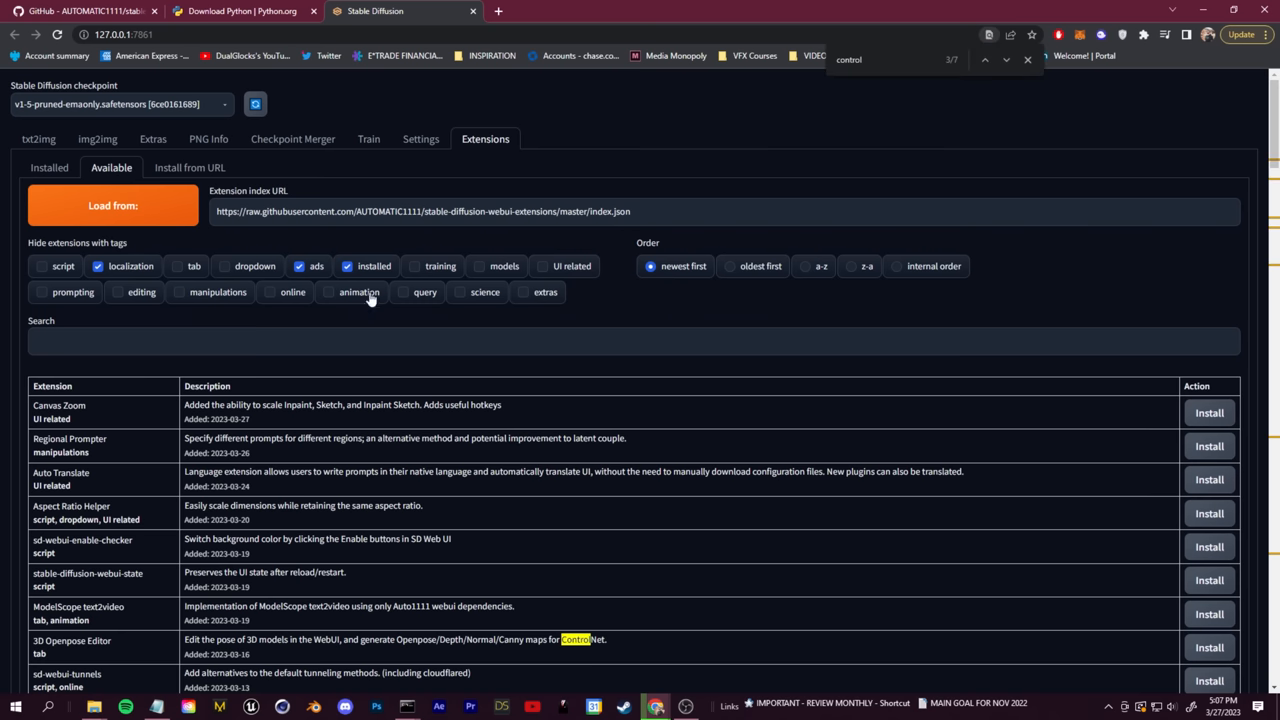
click(348, 266)
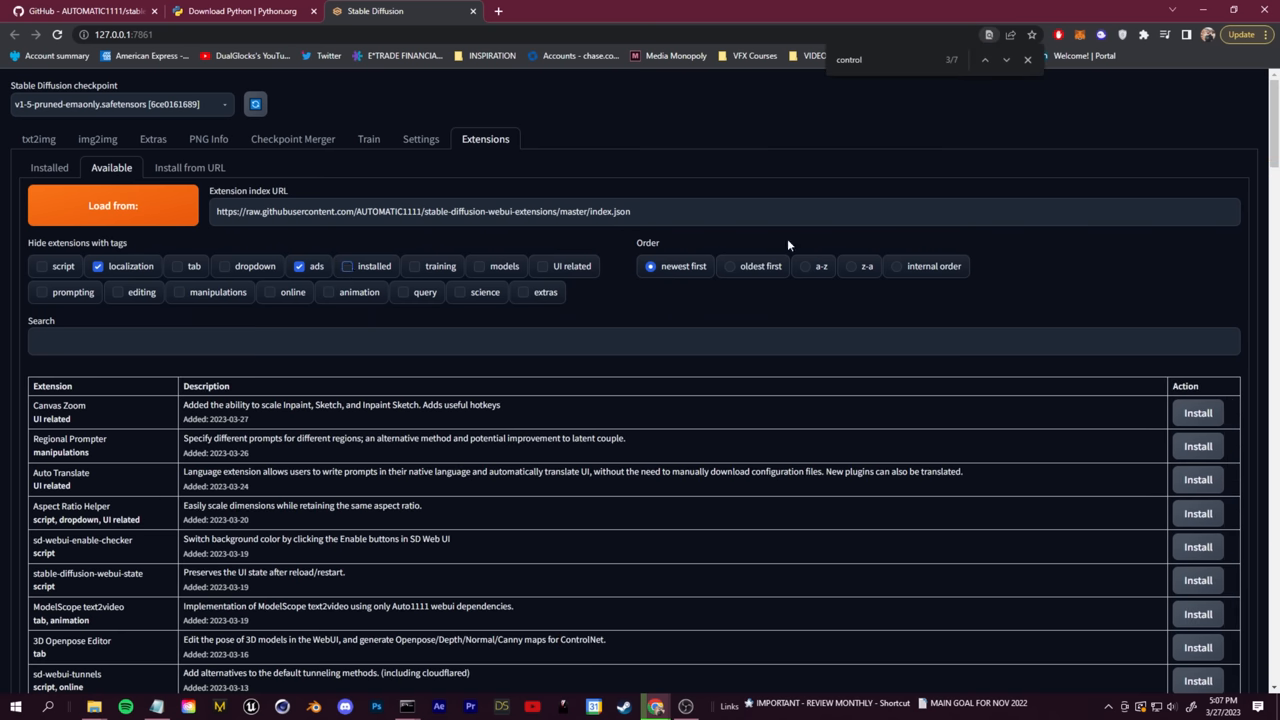
scroll(down, 3)
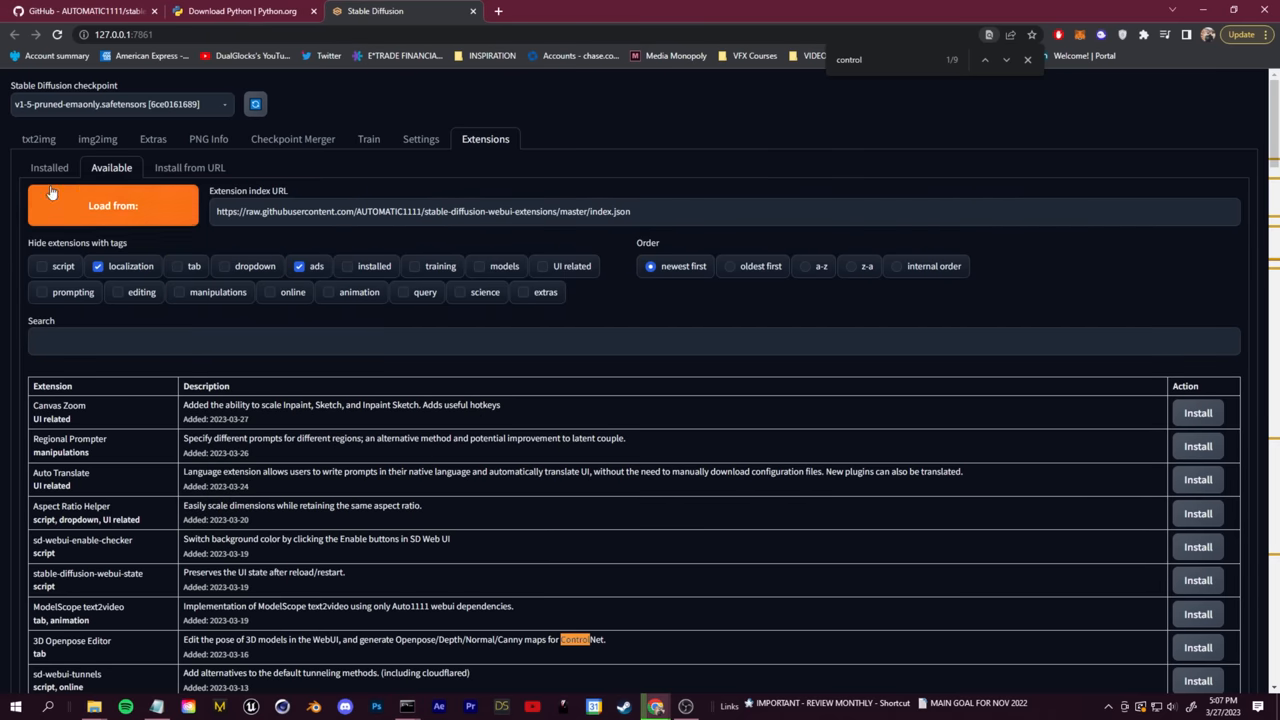
click(48, 168)
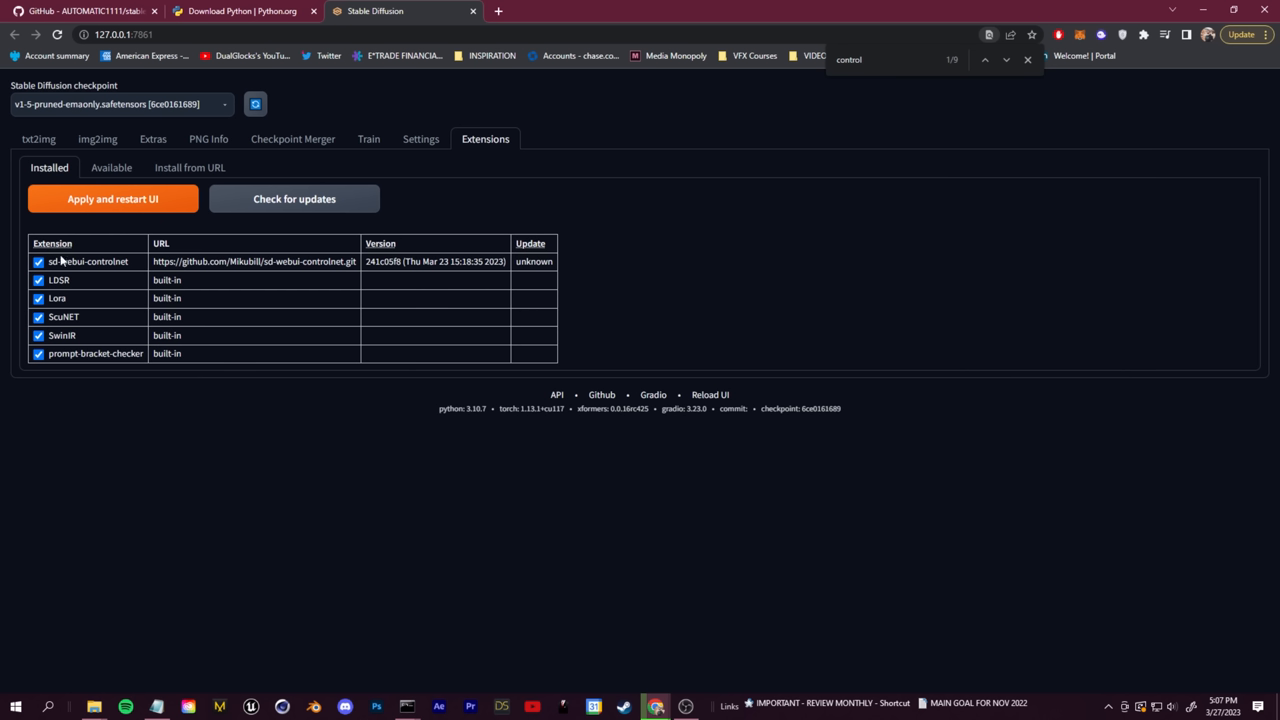
mouse_move(76, 272)
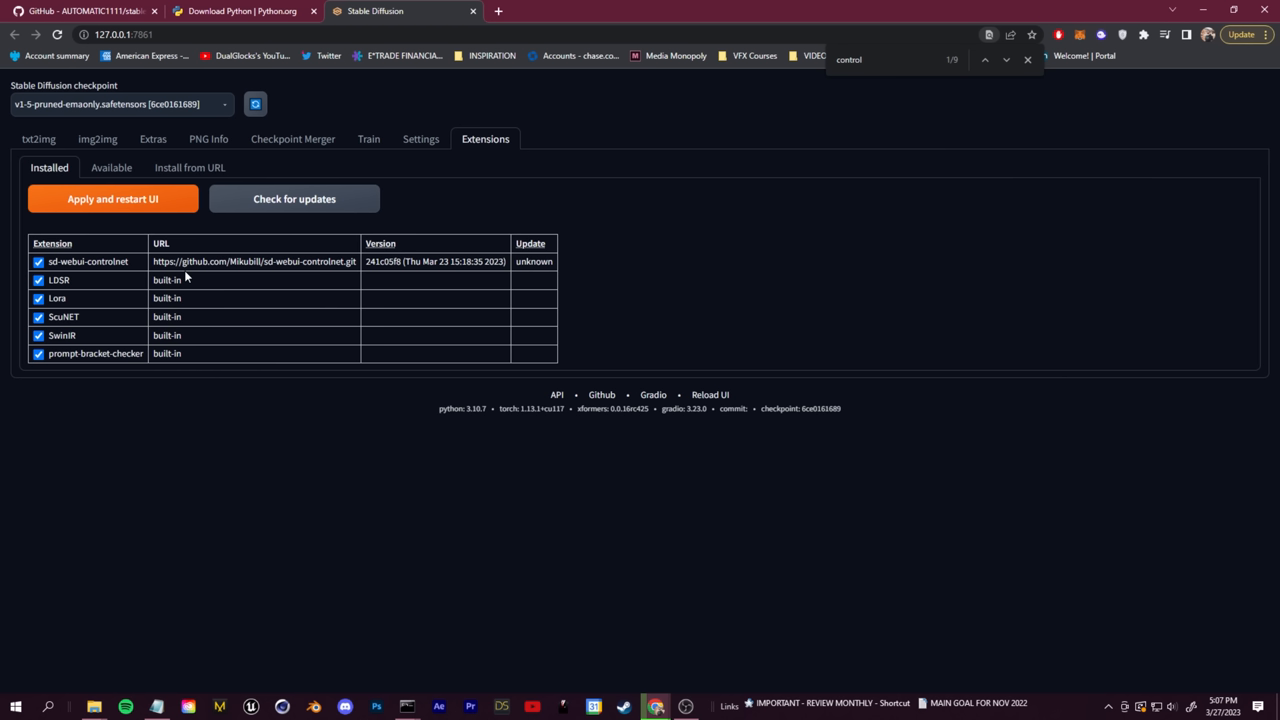
mouse_move(138, 272)
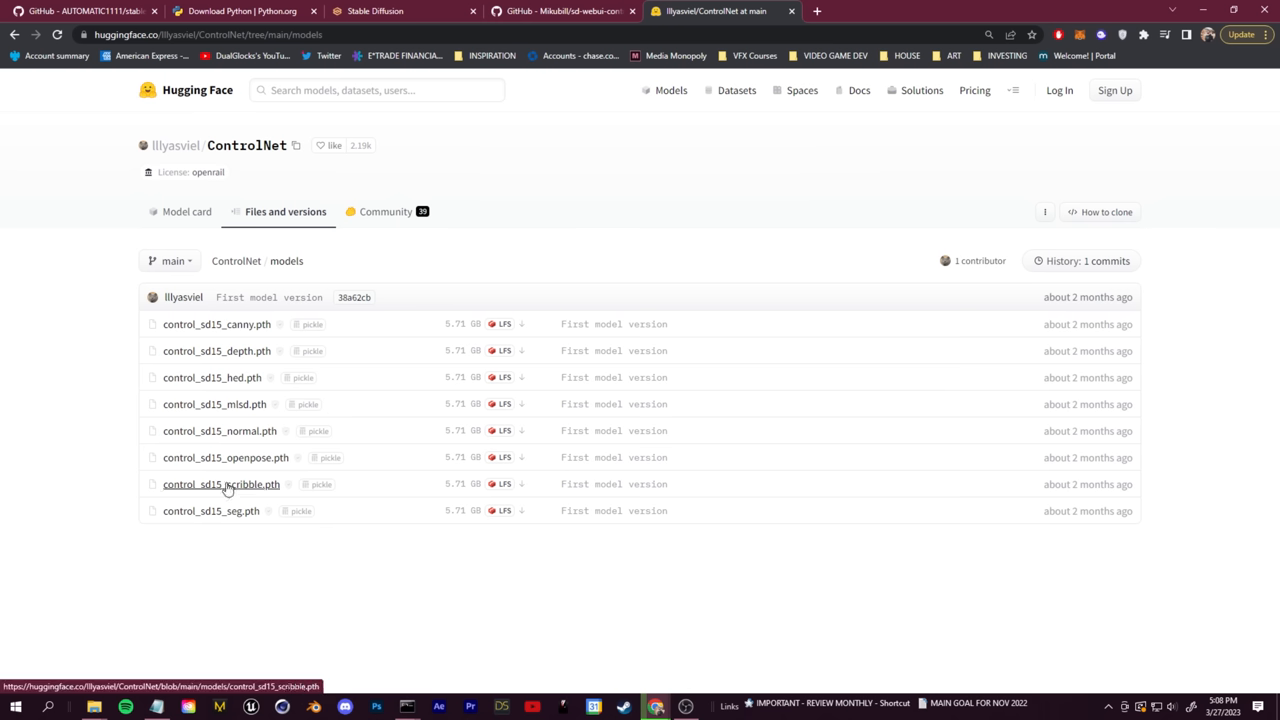
mouse_move(450, 428)
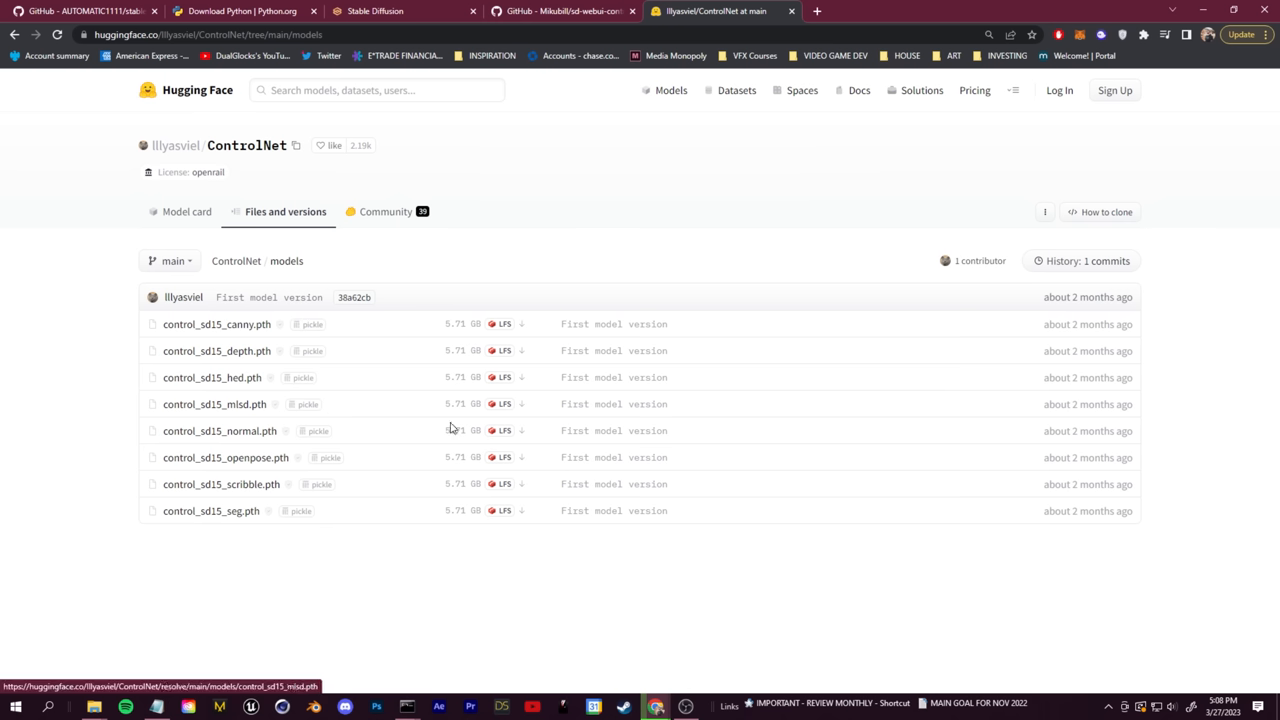
mouse_move(458, 506)
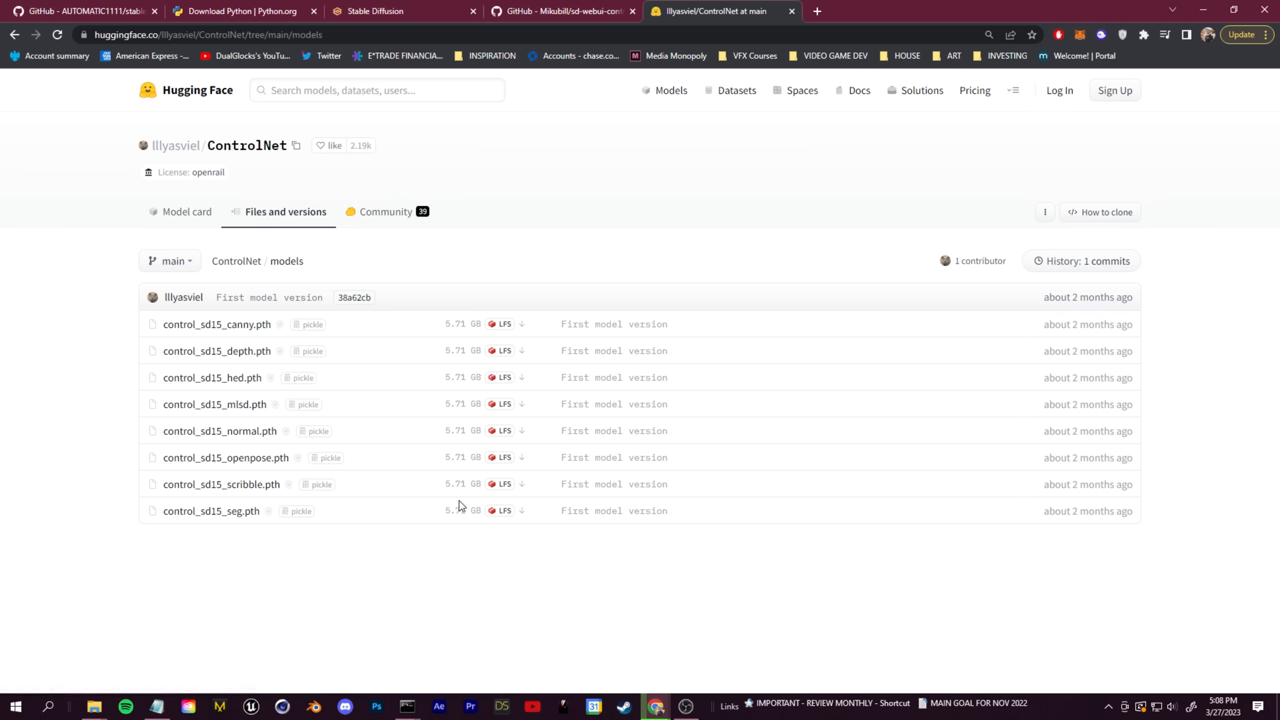
mouse_move(836, 456)
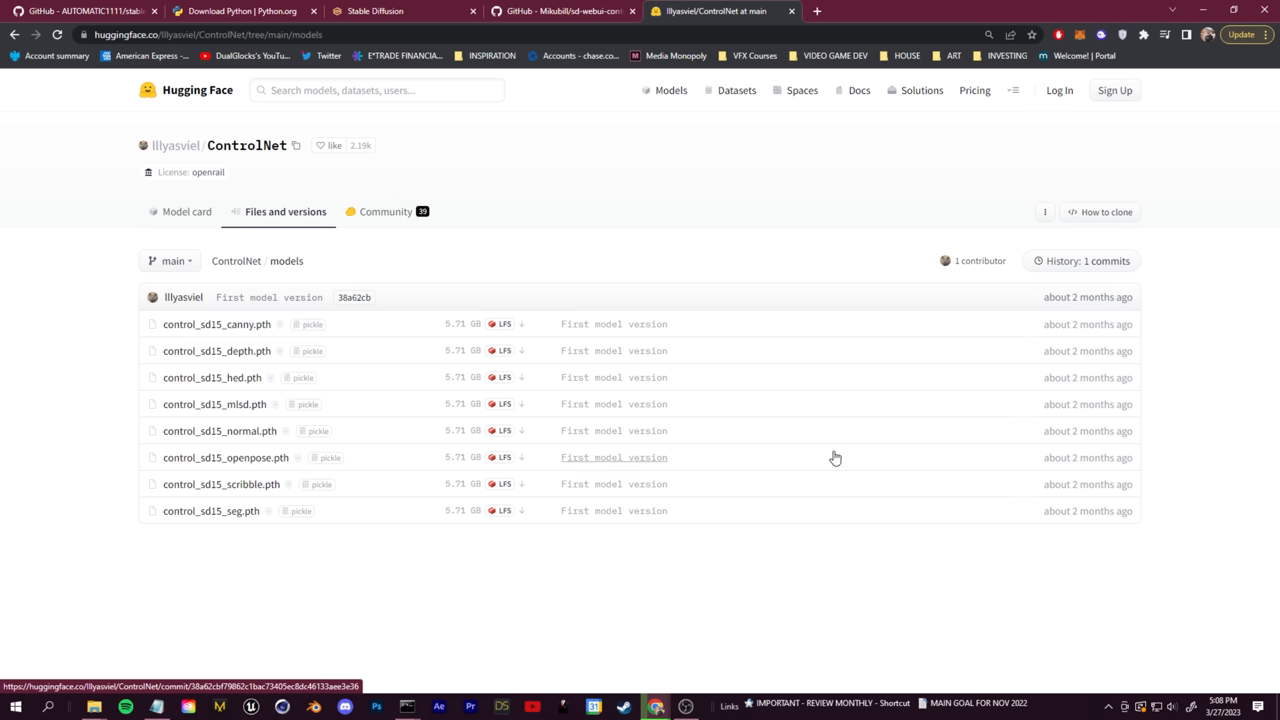
Leave the ControlNet models file list for the File Explorer window
click(560, 12)
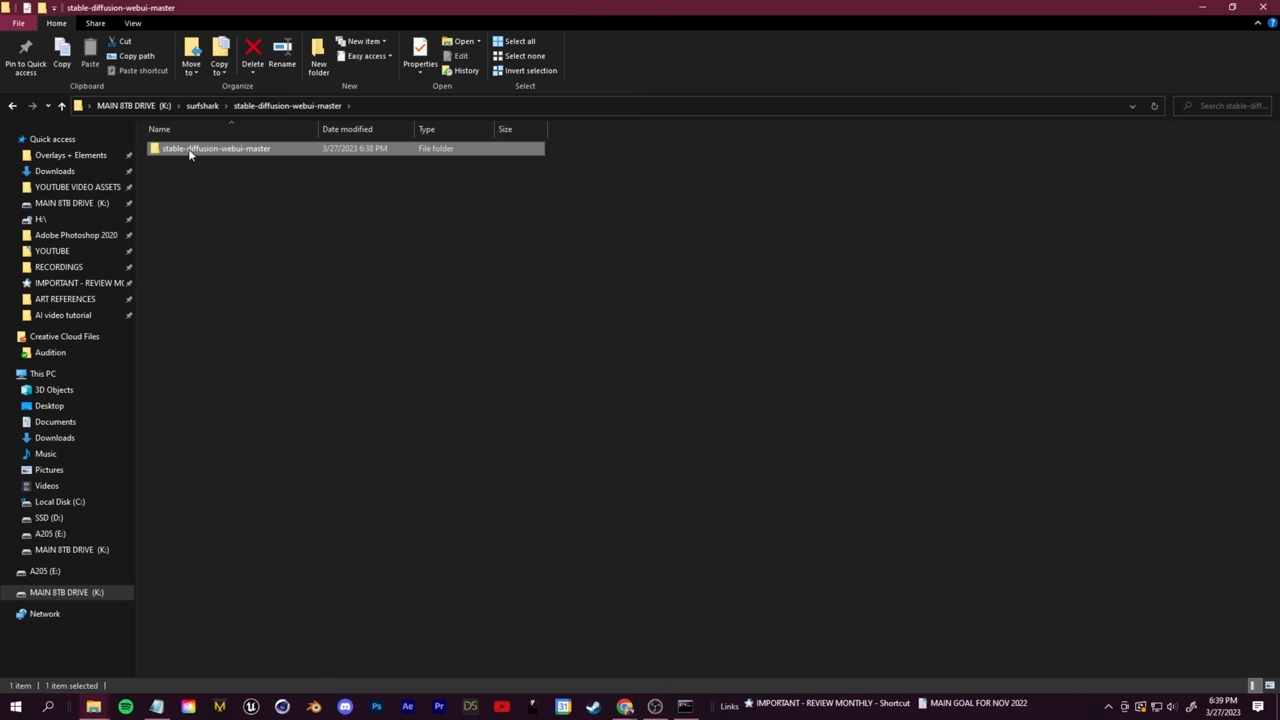
Navigate stable-diffusion-webui-master > extensions > sd-webui-controlnet > models
double_click(216, 148)
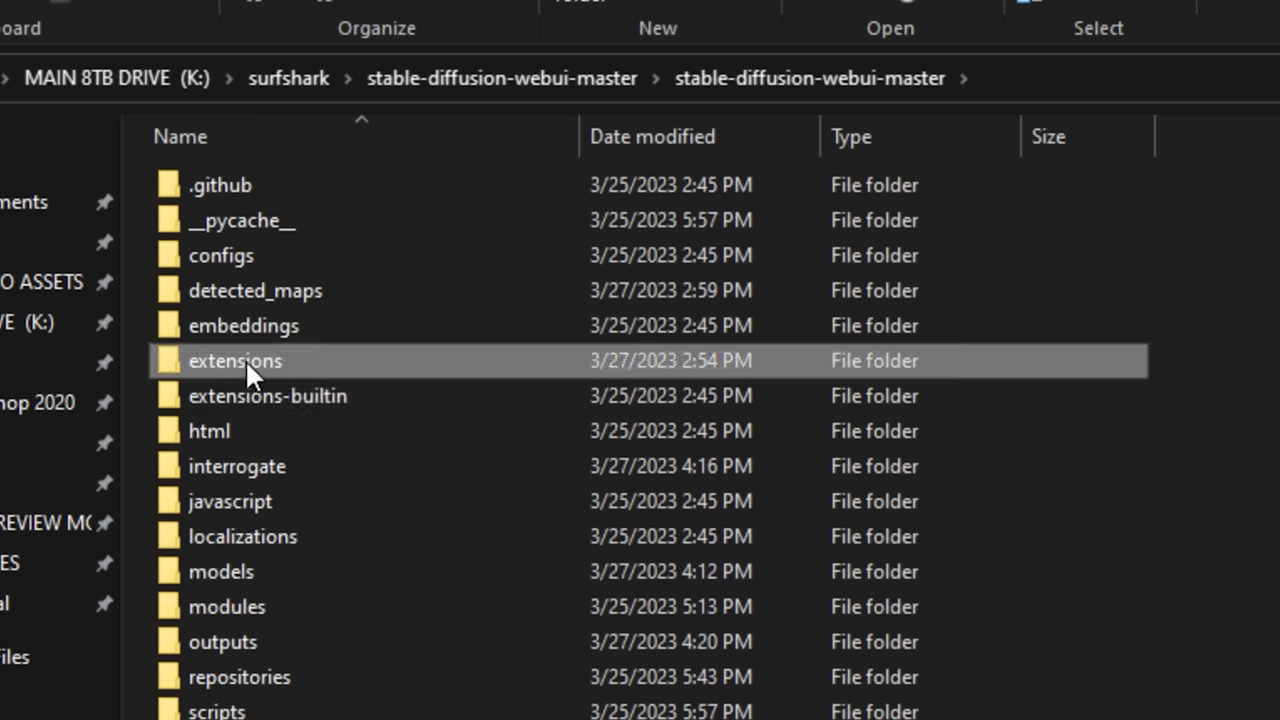
double_click(236, 360)
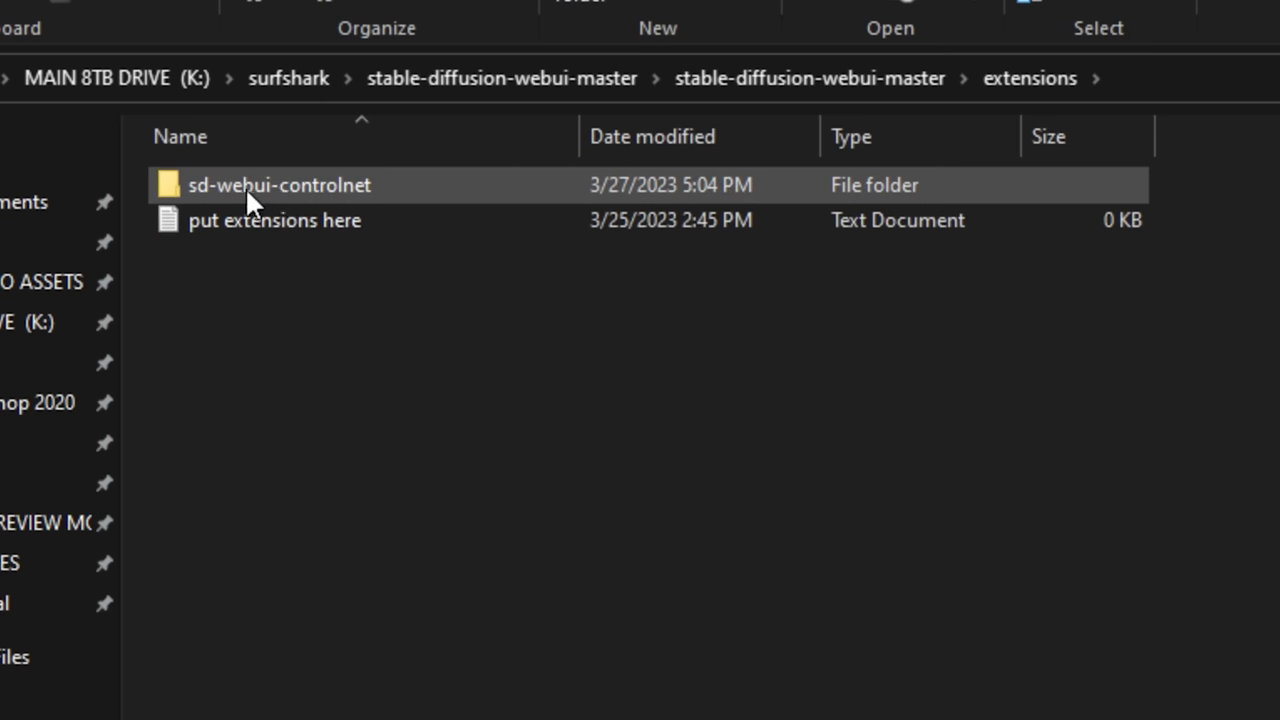
double_click(280, 184)
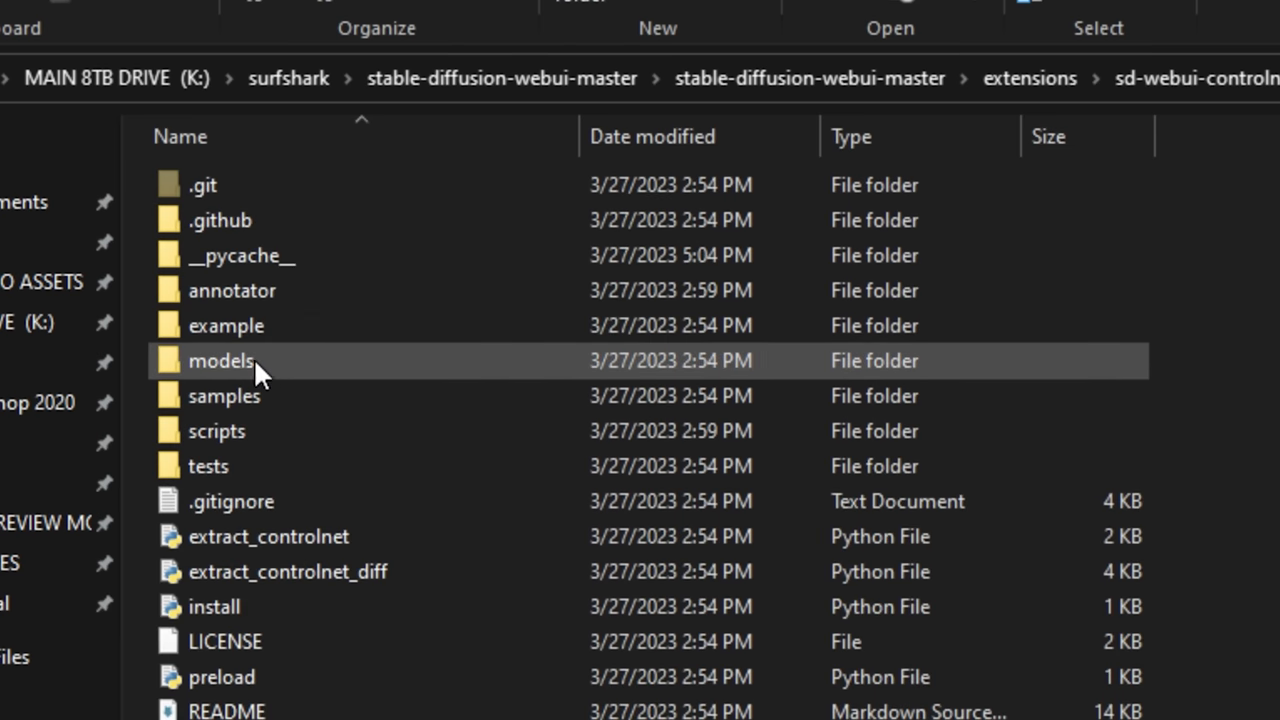
double_click(220, 360)
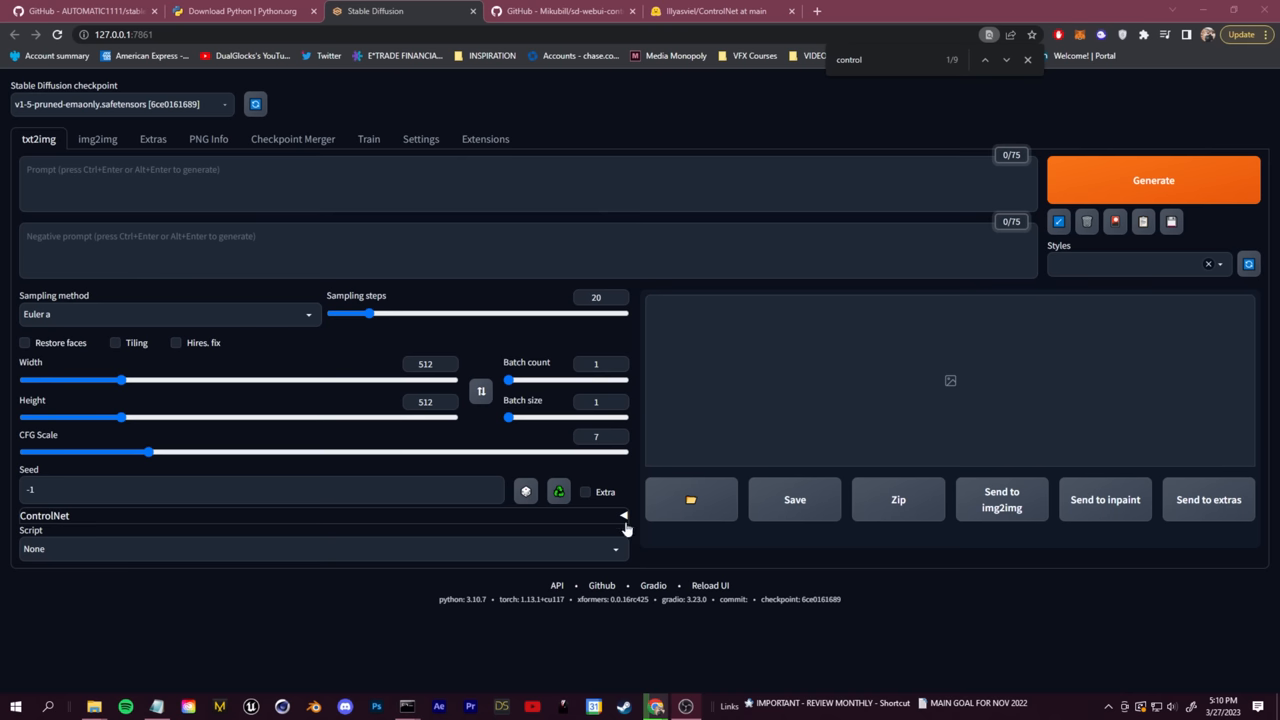
click(624, 516)
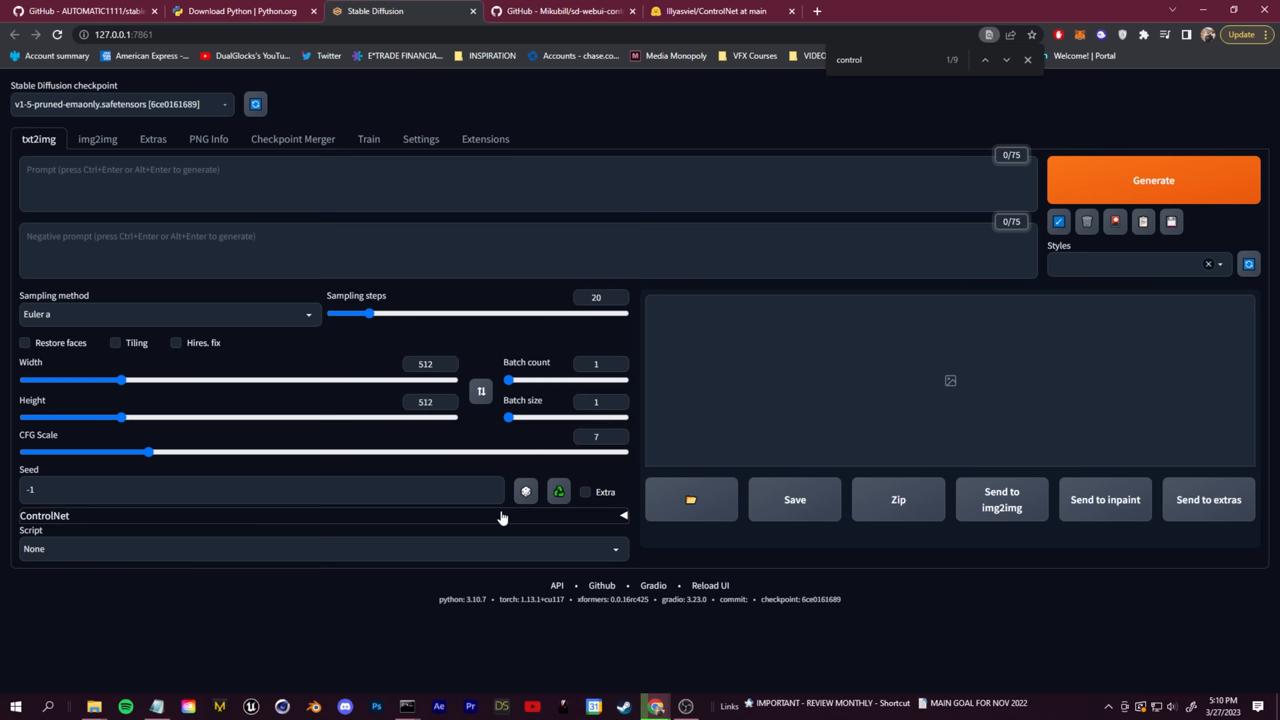
mouse_move(404, 224)
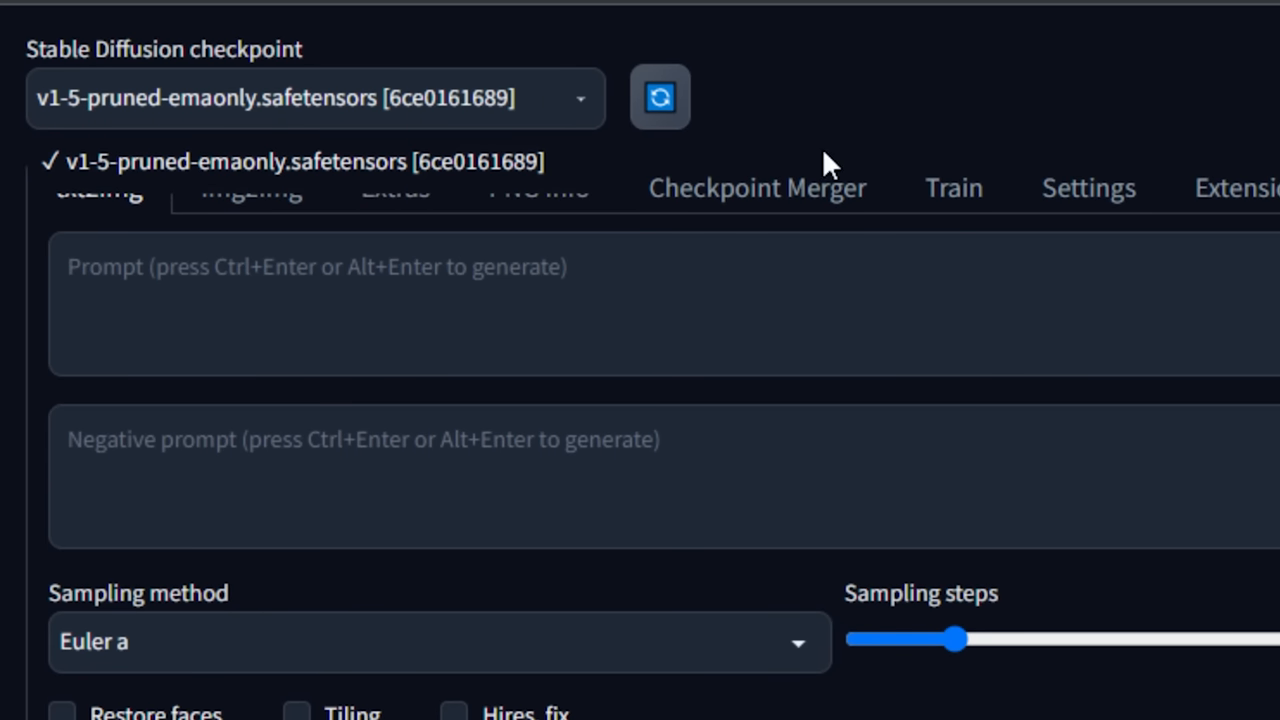
click(836, 12)
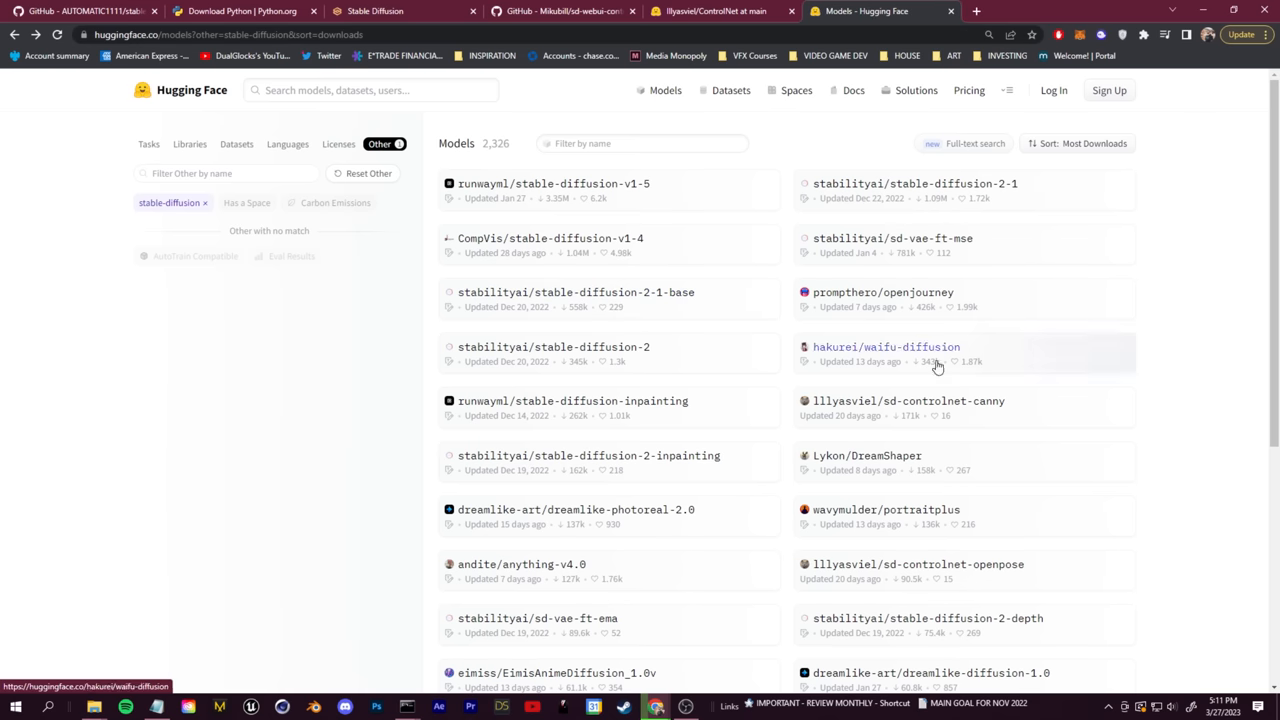
mouse_move(754, 440)
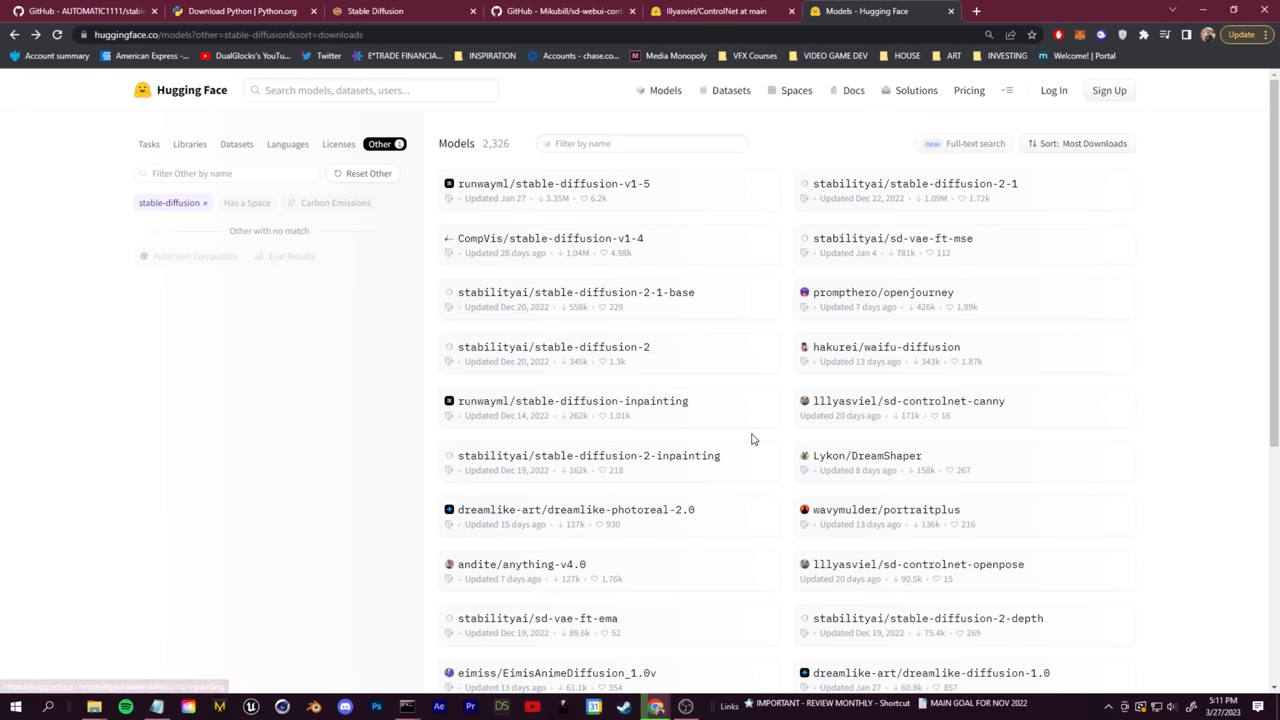
Scroll the Hugging Face stable-diffusion models list toward nitrosocke/classic-anim-diffusion
scroll(down, 3)
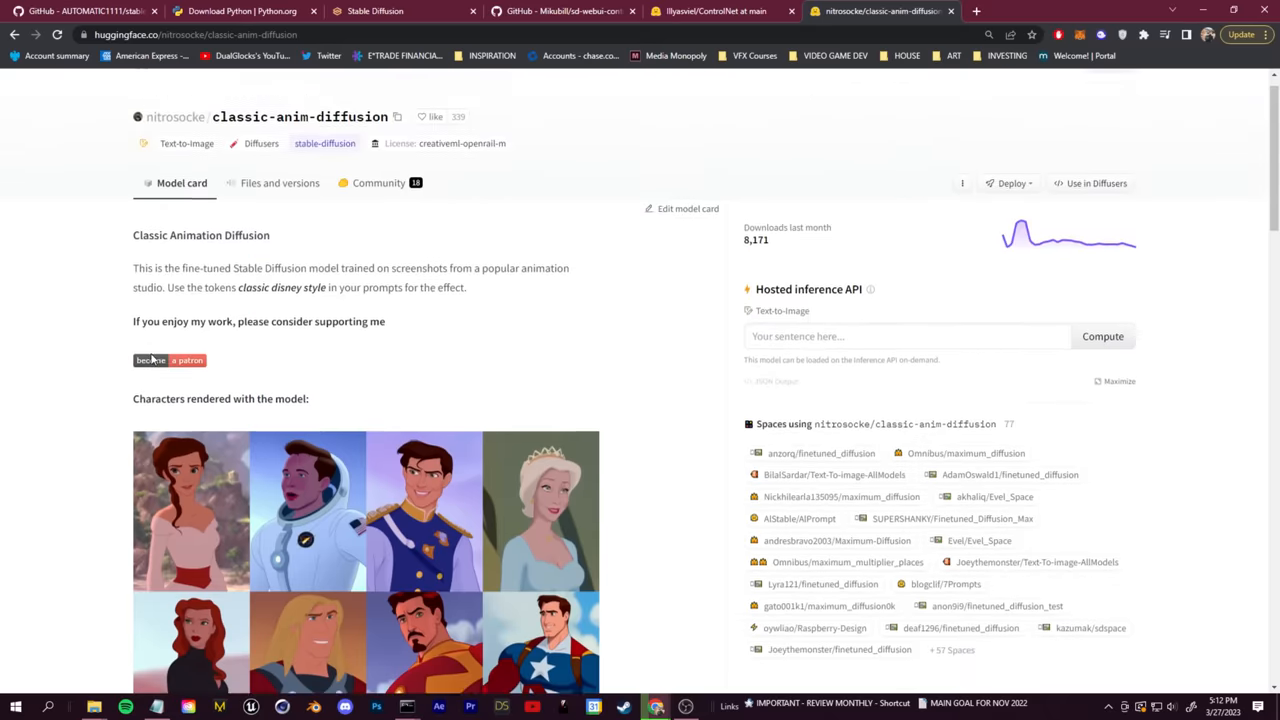
scroll(down, 3)
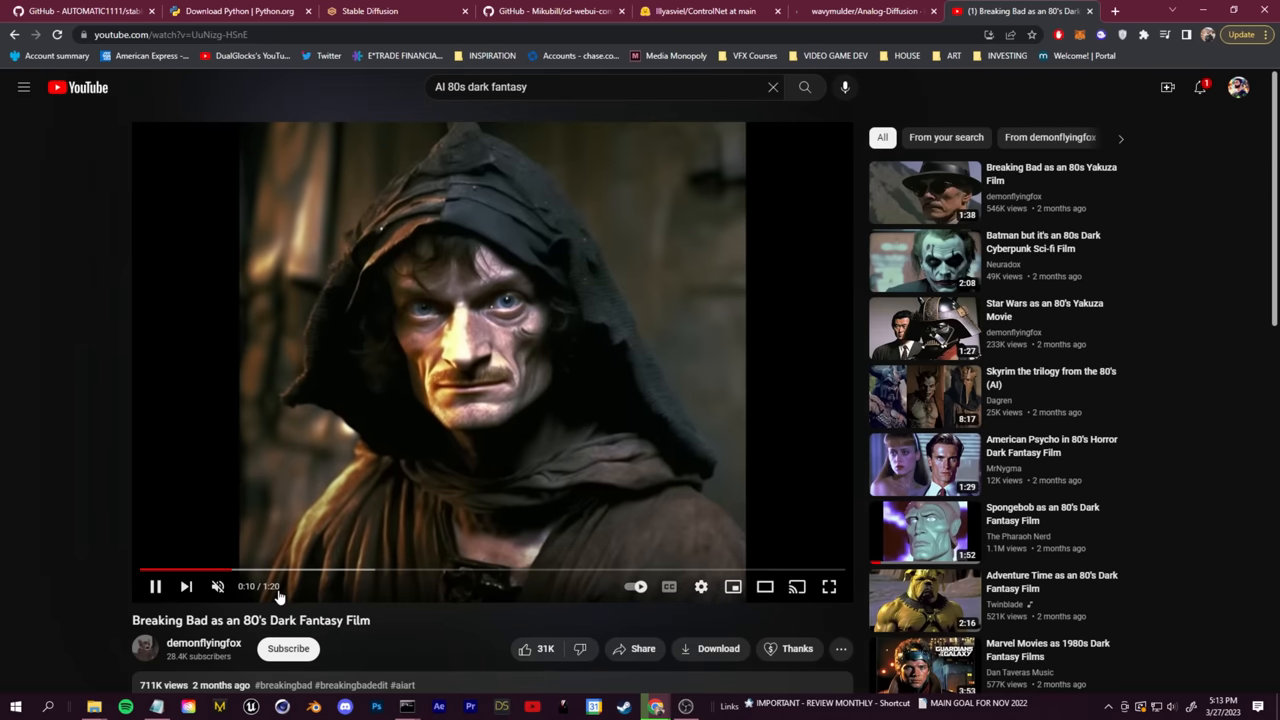
Bring up the 'Breaking Bad as an 80's Dark Fantasy Film' YouTube video as a style reference
click(862, 12)
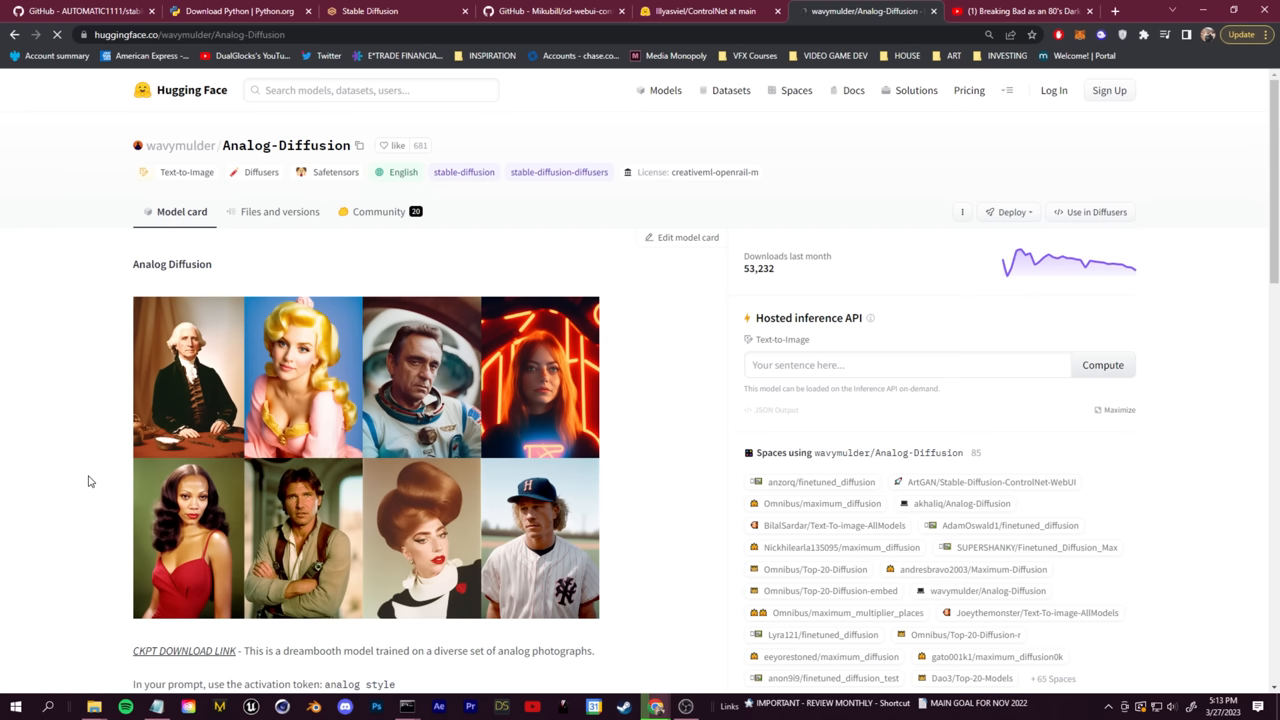
Show the Analog-Diffusion model's Files and versions list with analog-diffusion-1.0.ckpt
scroll(down, 3)
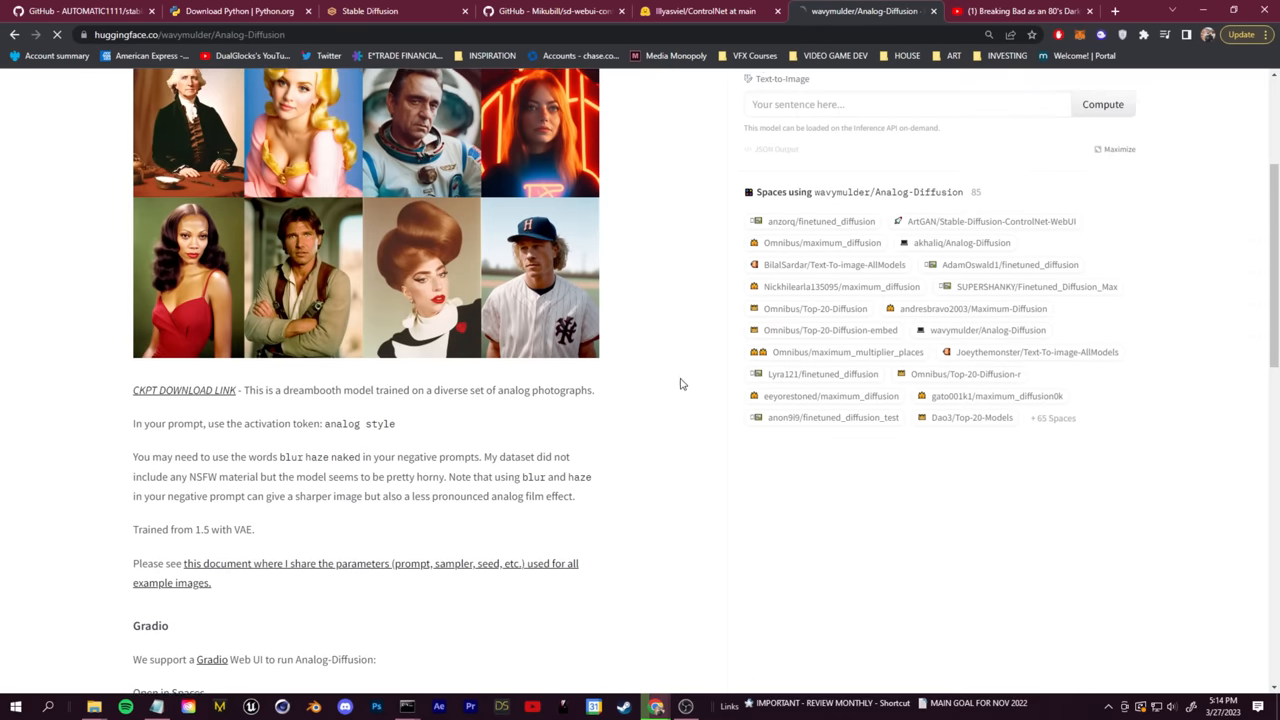
click(280, 212)
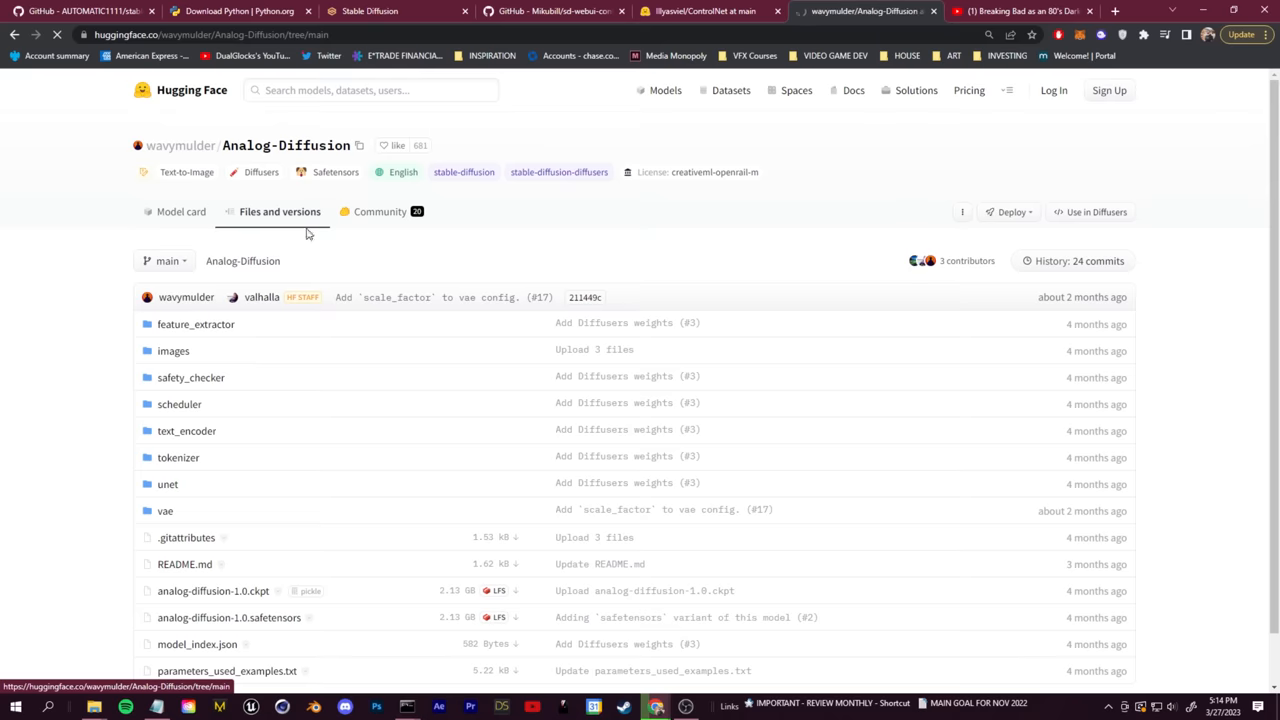
scroll(down, 3)
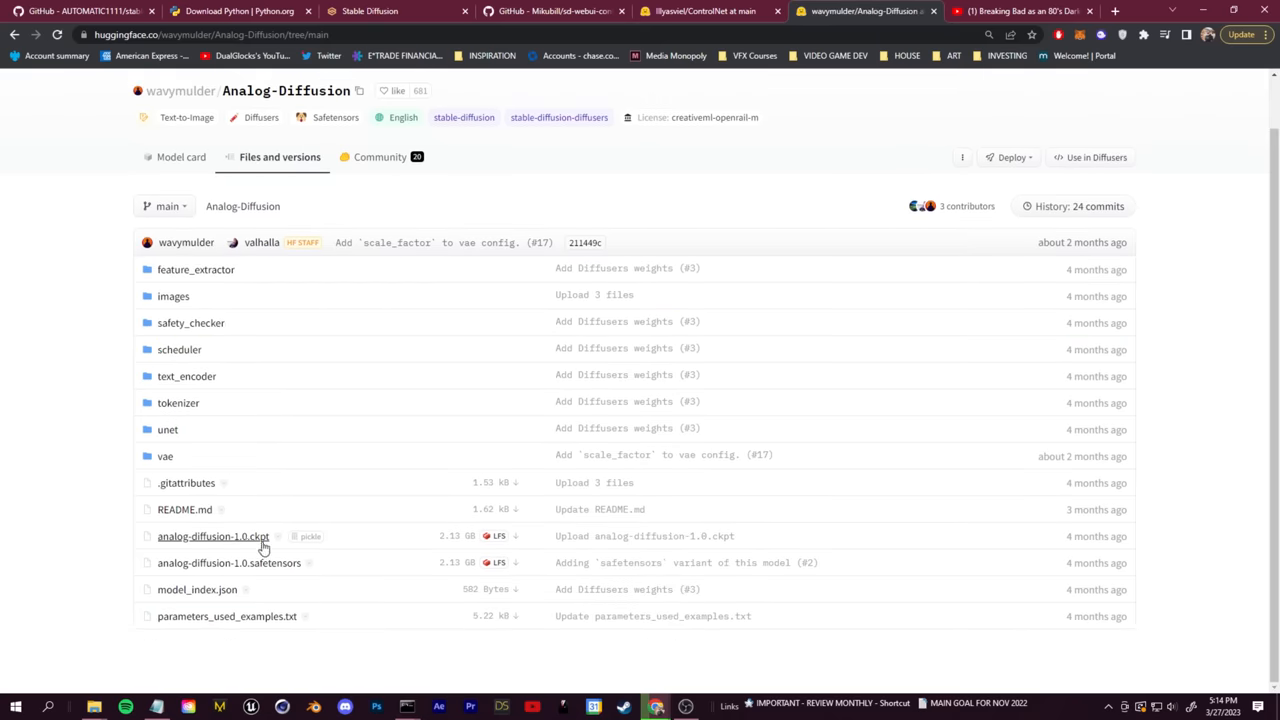
mouse_move(510, 536)
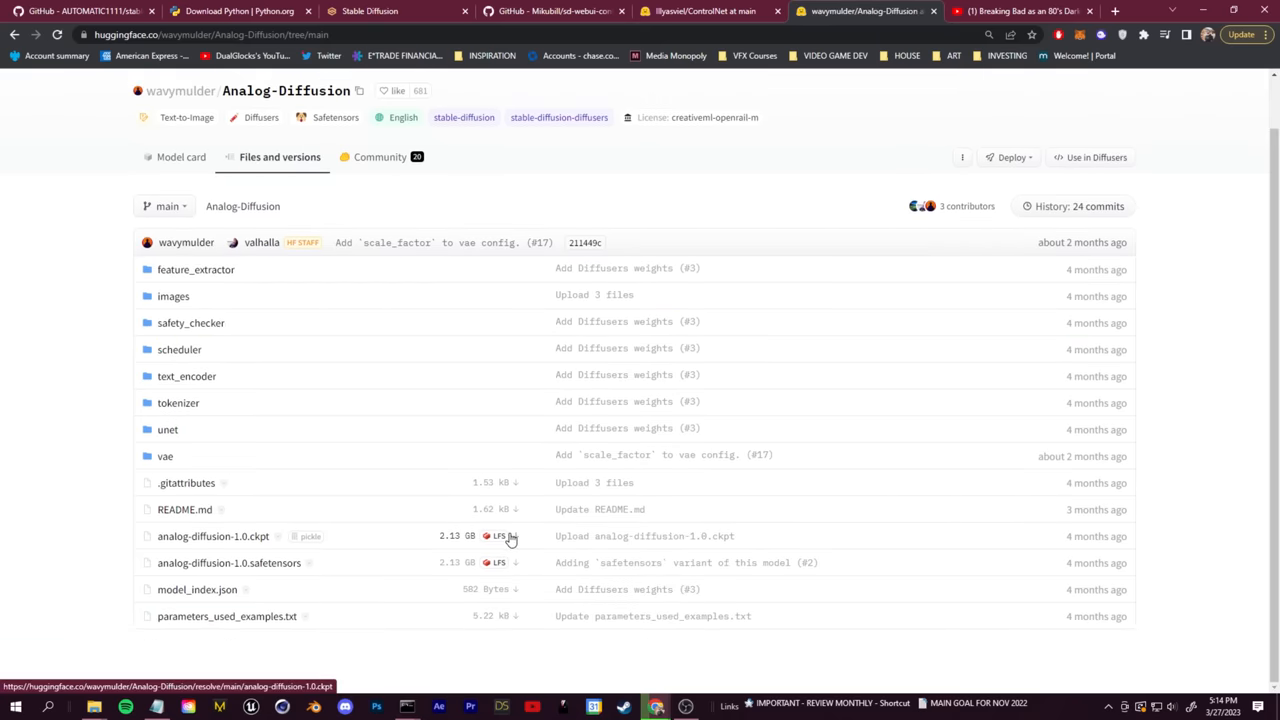
mouse_move(518, 556)
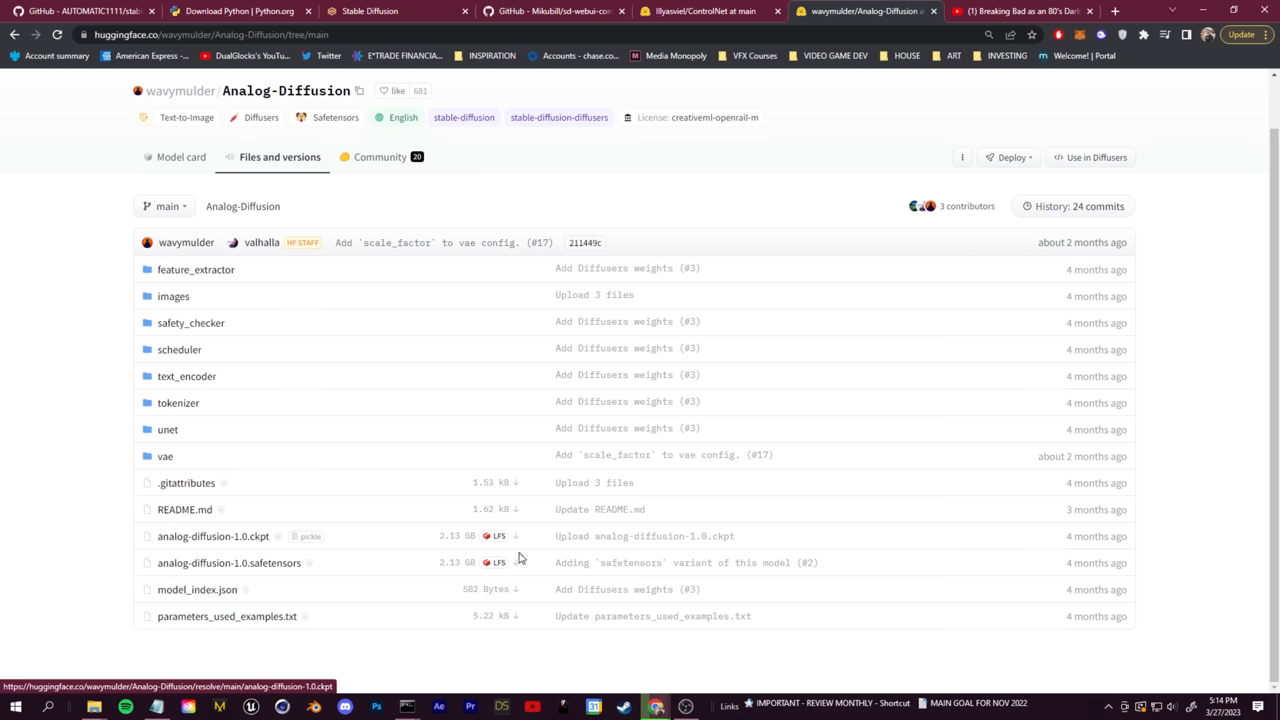
mouse_move(516, 536)
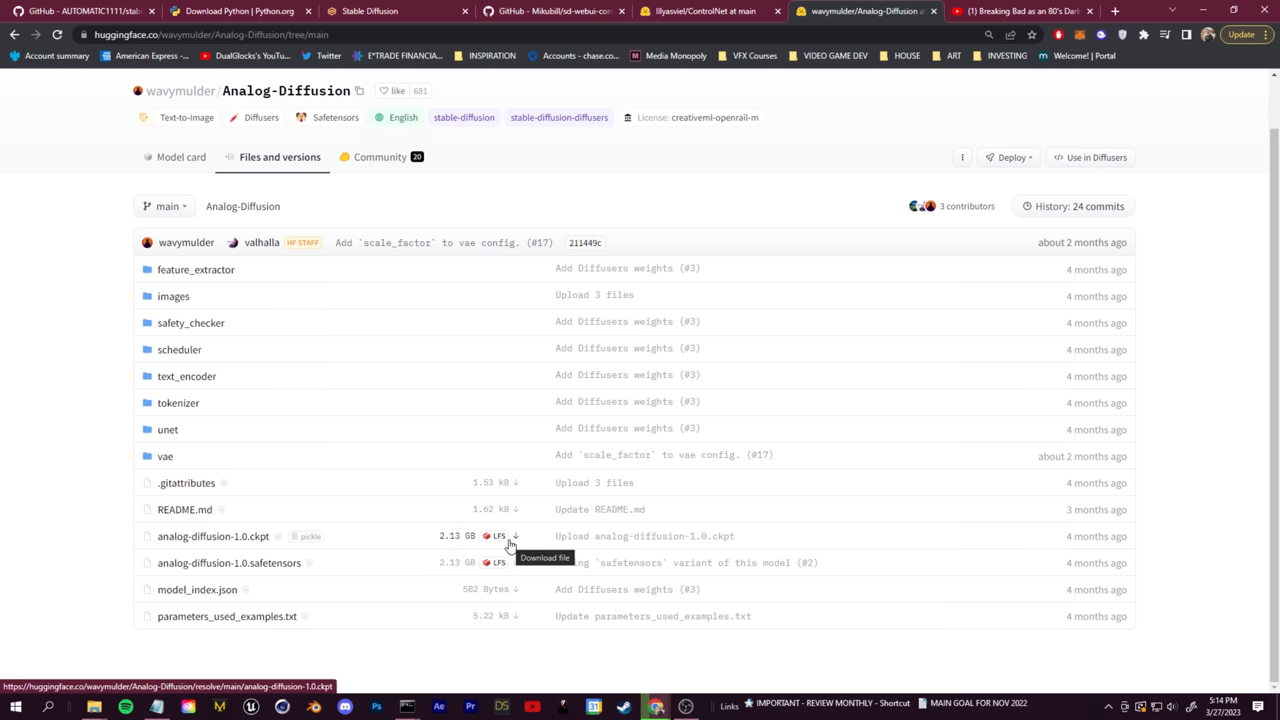
Download analog-diffusion-1.0.ckpt and browse Civitai's Highest Rated checkpoint gallery
click(888, 12)
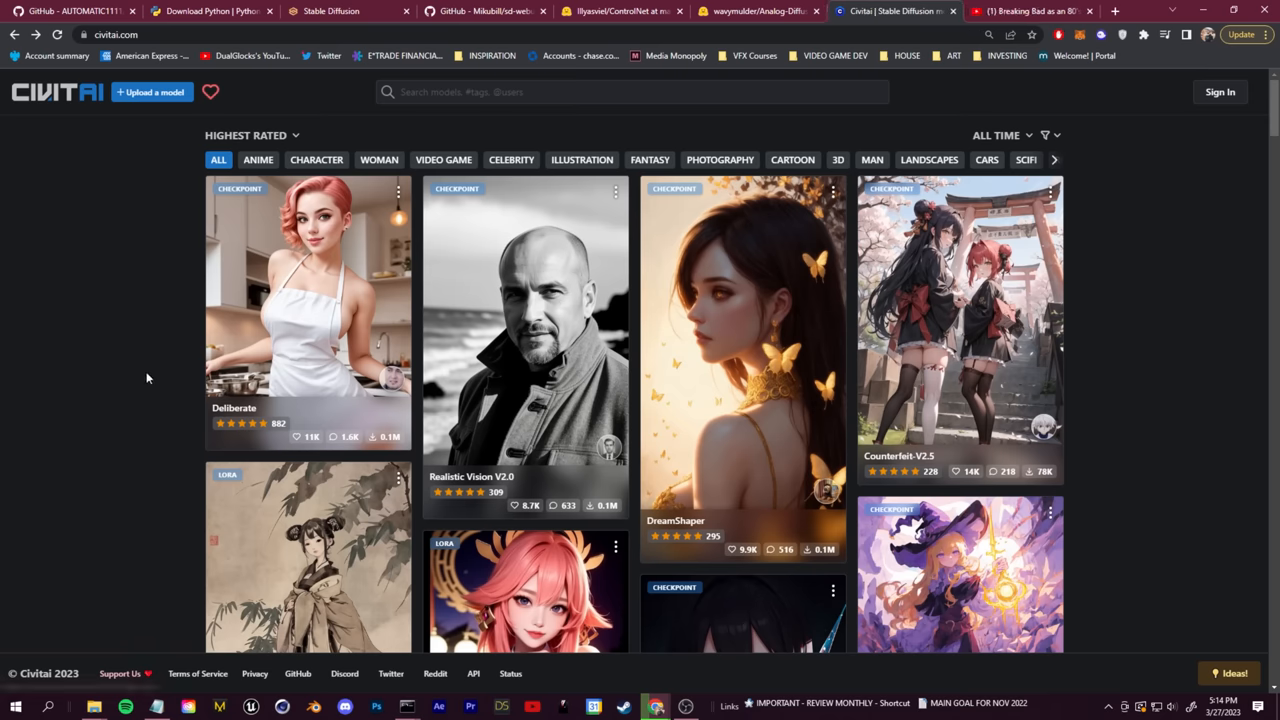
scroll(down, 3)
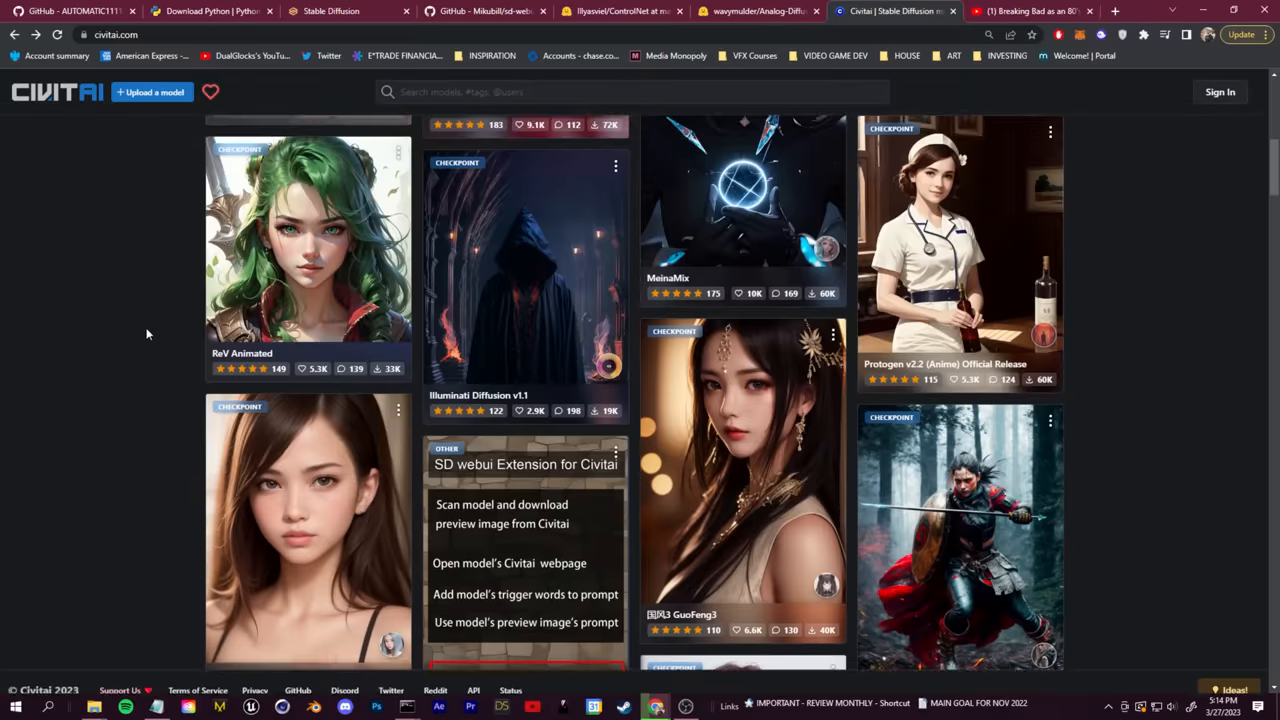
scroll(down, 3)
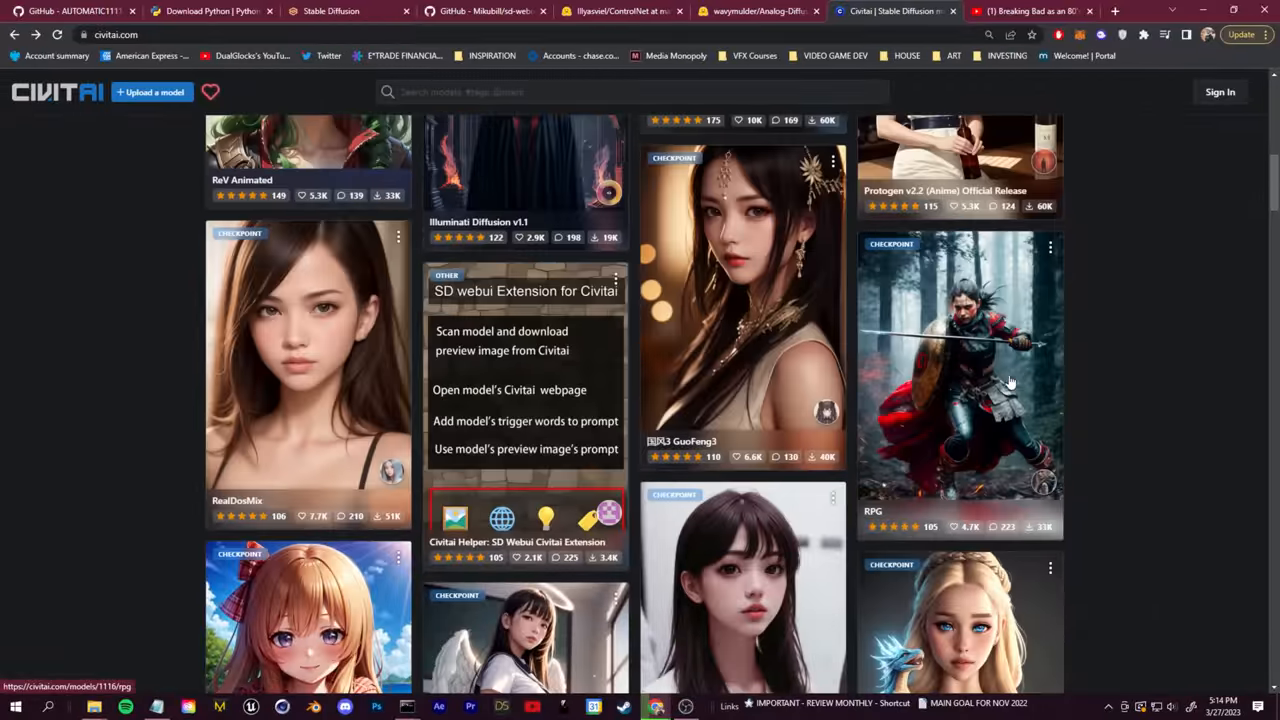
click(960, 380)
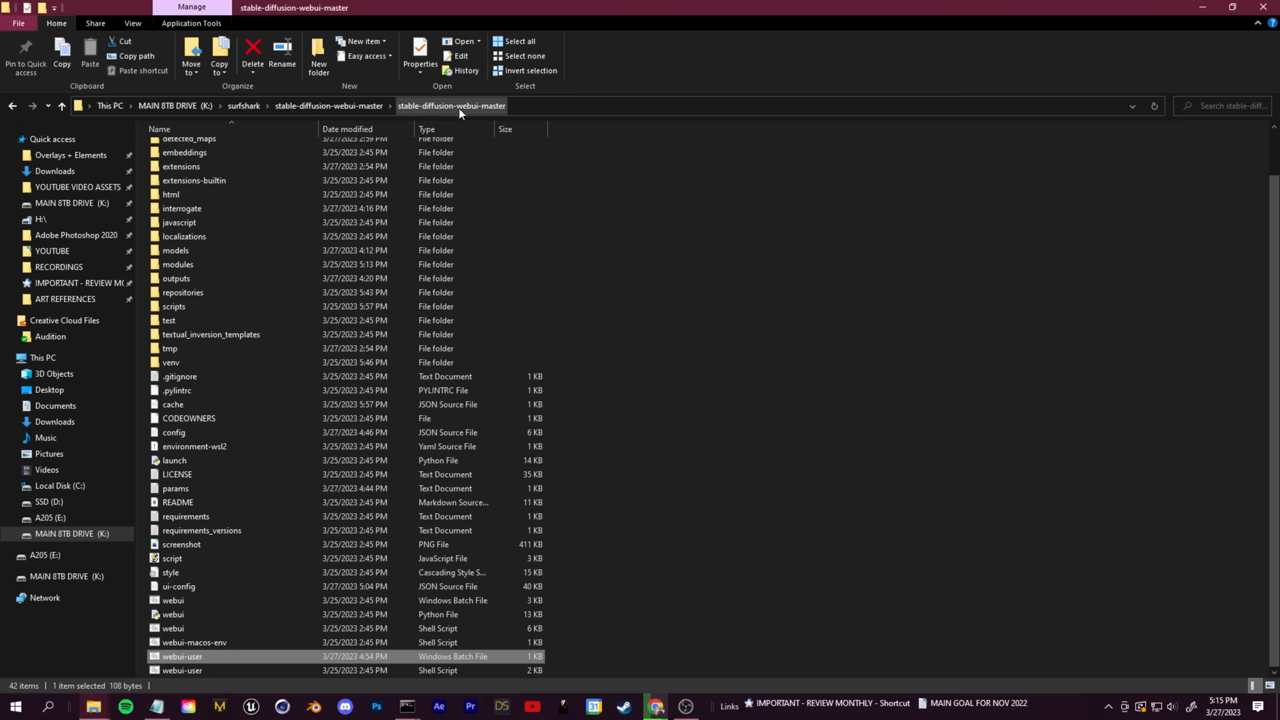
Open the models folder inside stable-diffusion-webui-master
click(176, 250)
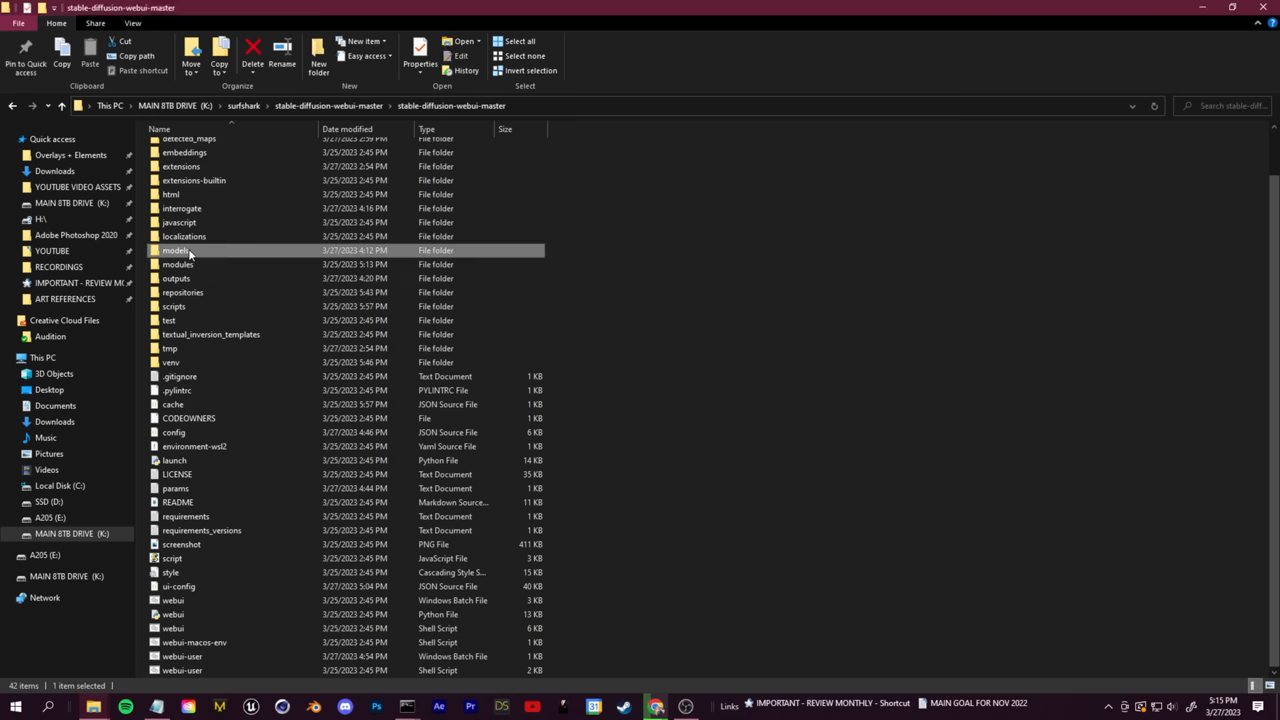
double_click(174, 250)
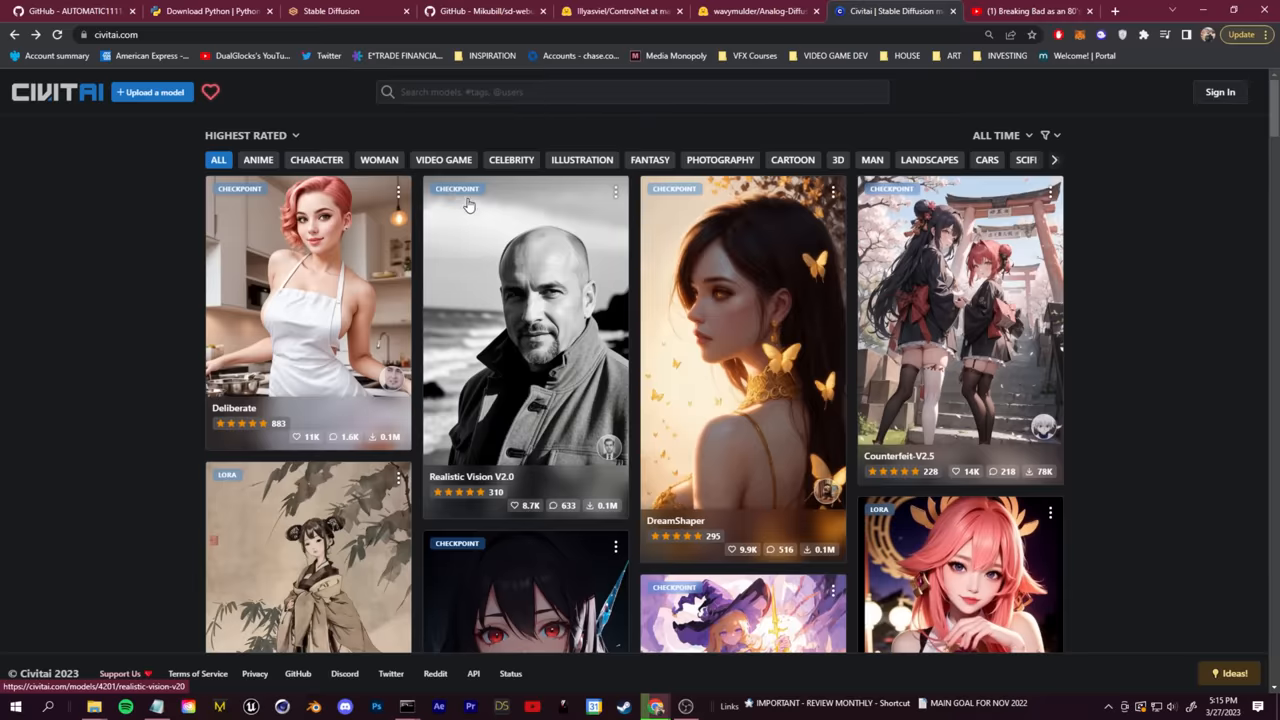
From the Civitai 'gta' search results, open the GTA5 Artwork Diffusion checkpoint page
click(760, 12)
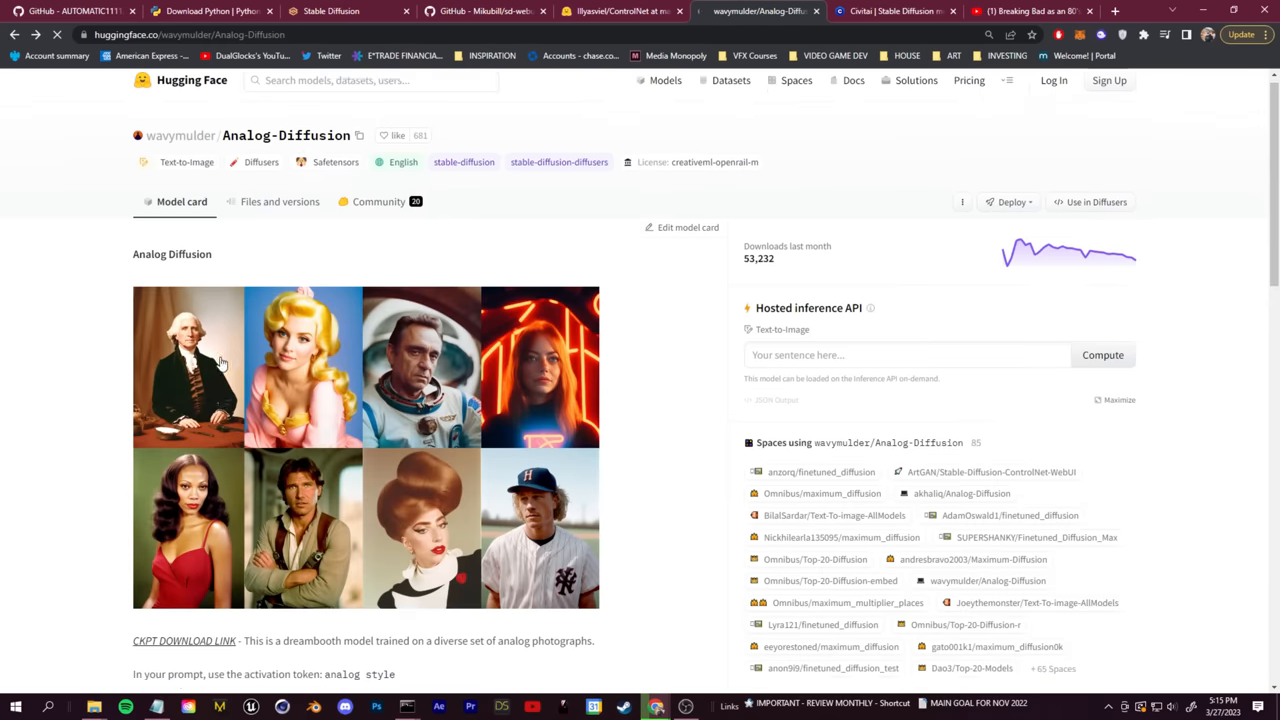
click(890, 12)
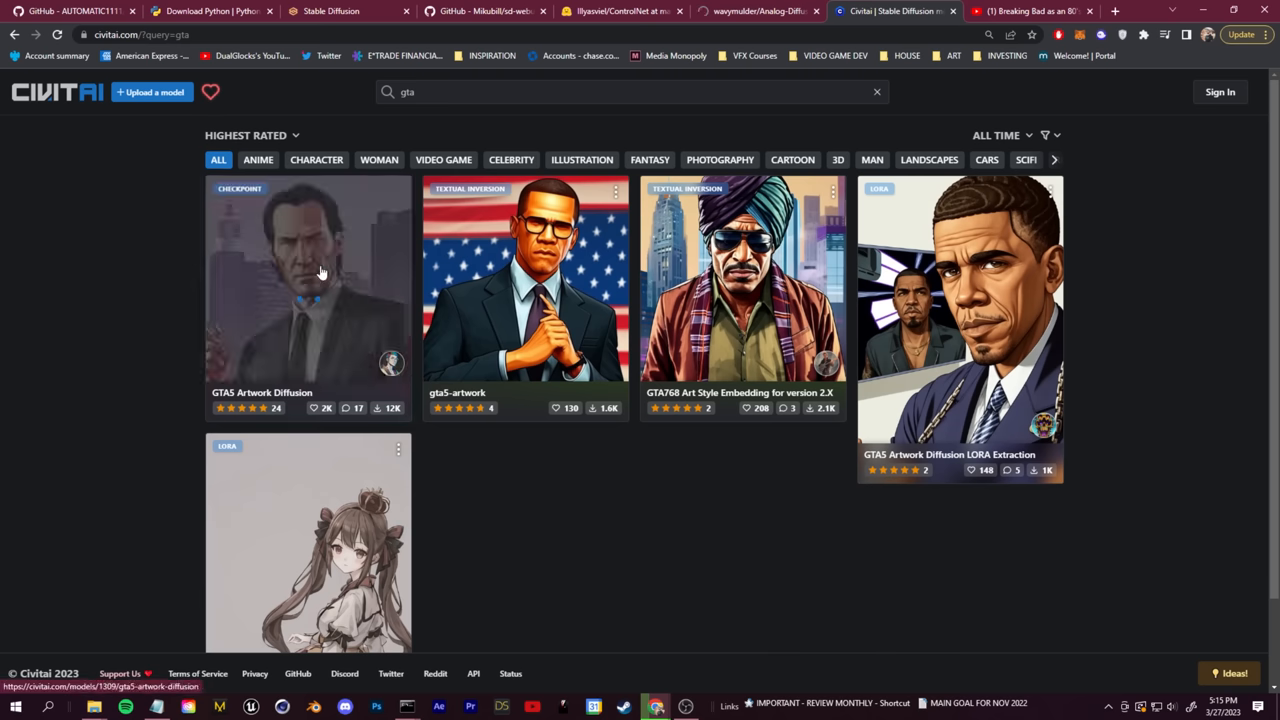
click(308, 278)
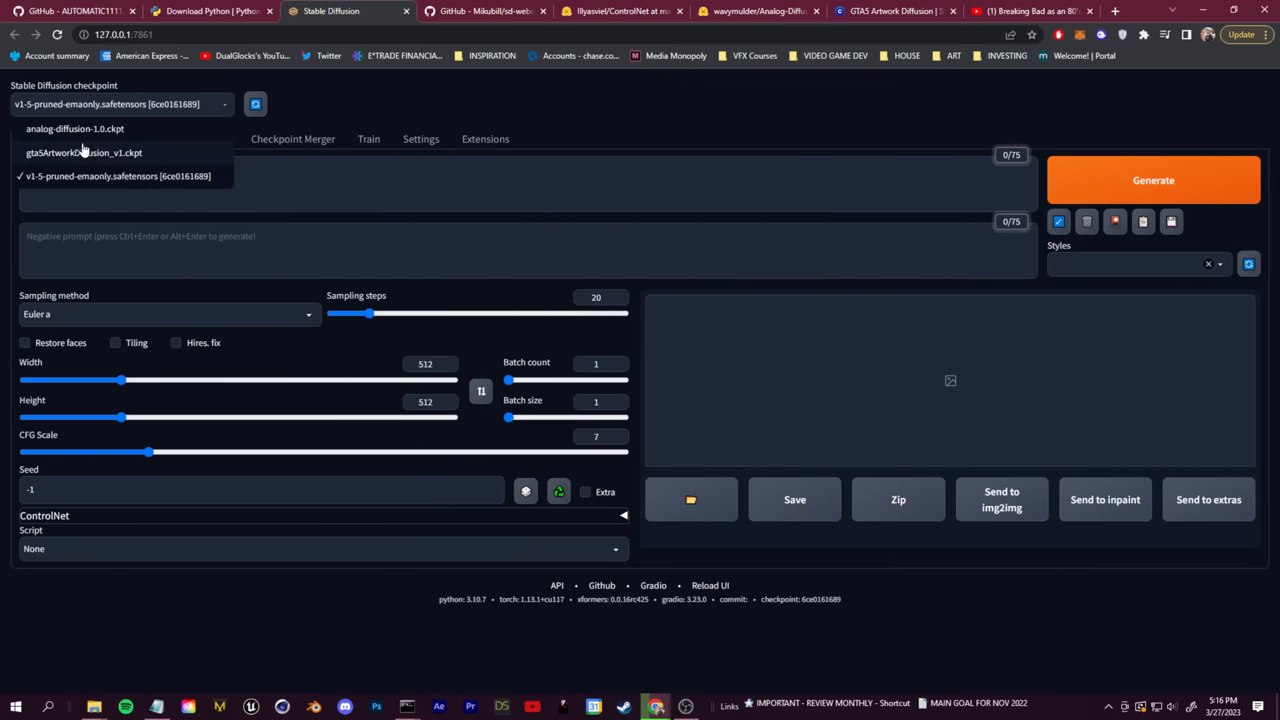
mouse_move(136, 156)
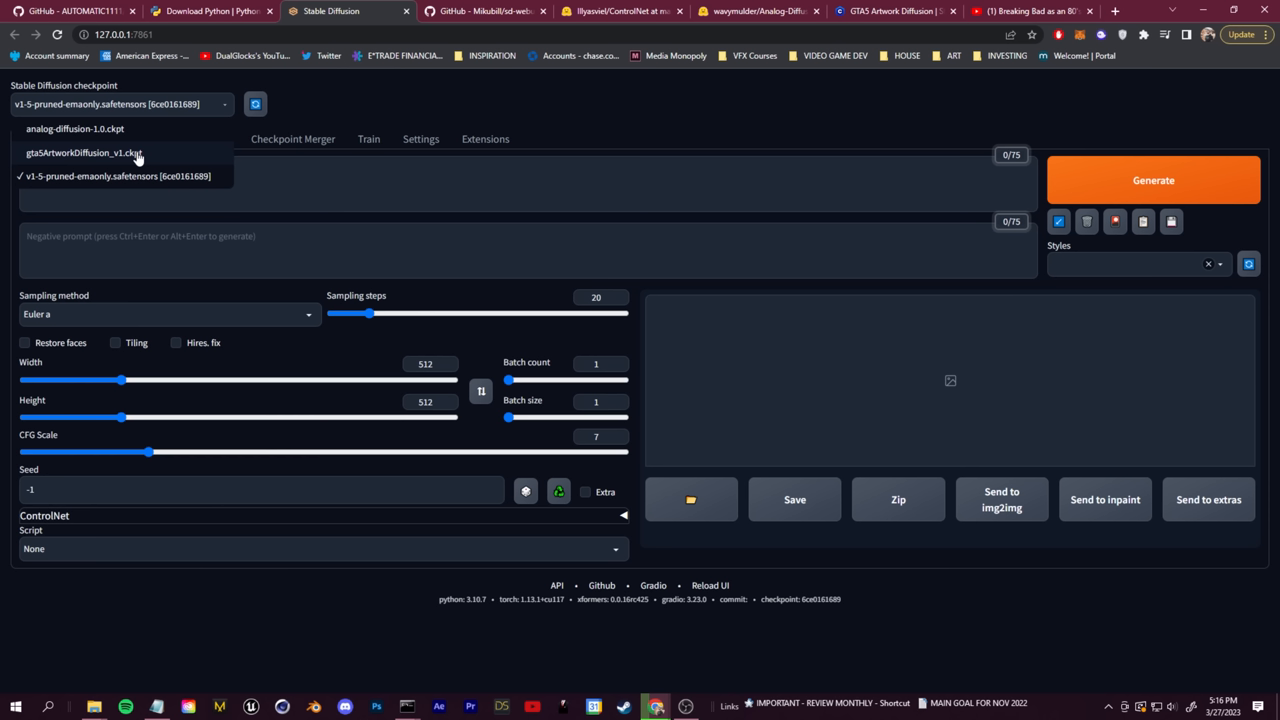
mouse_move(156, 160)
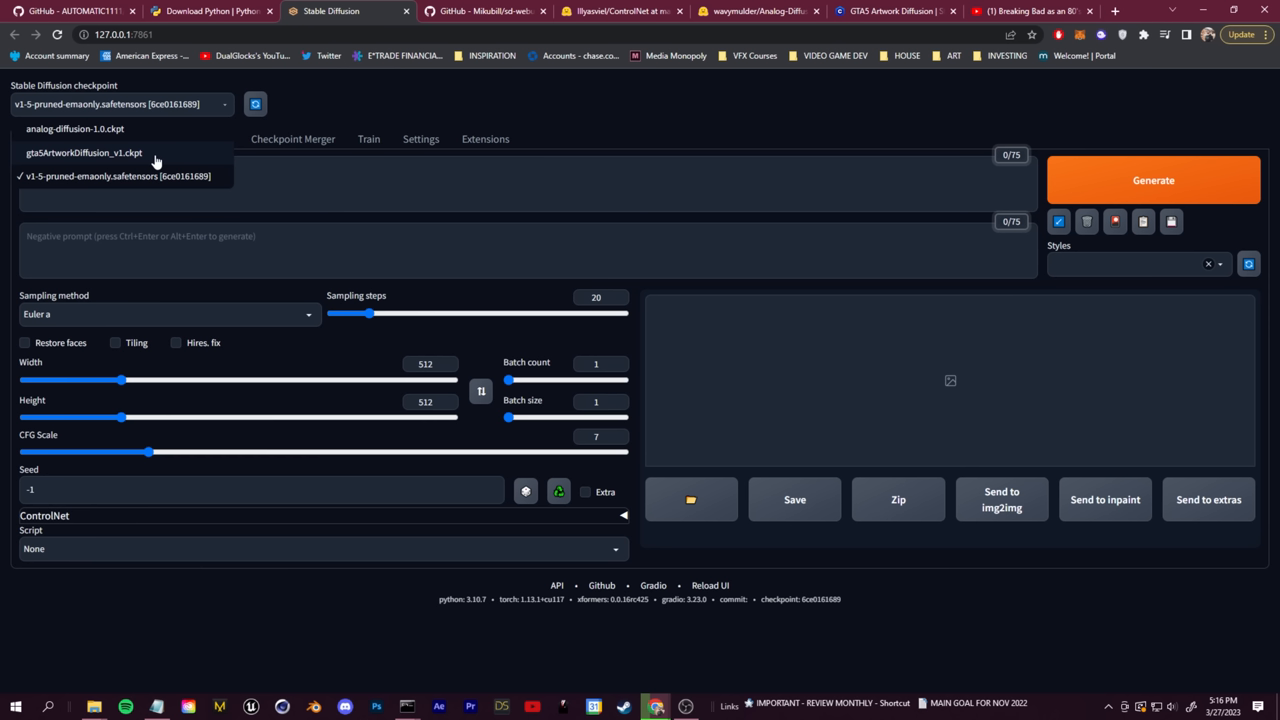
Select gta5ArtworkDiffusion_v1.ckpt as the active Stable Diffusion checkpoint
click(84, 152)
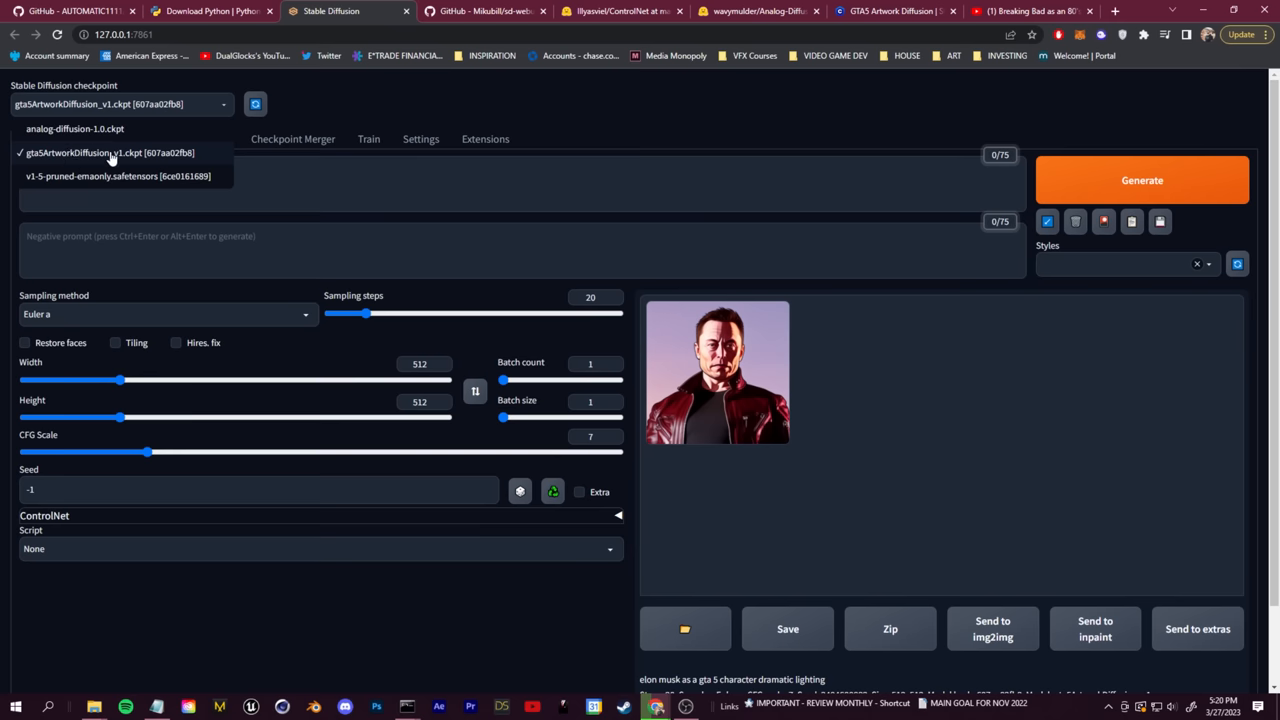
Generate an image from the prompt 'drake as a gta v char'
click(110, 152)
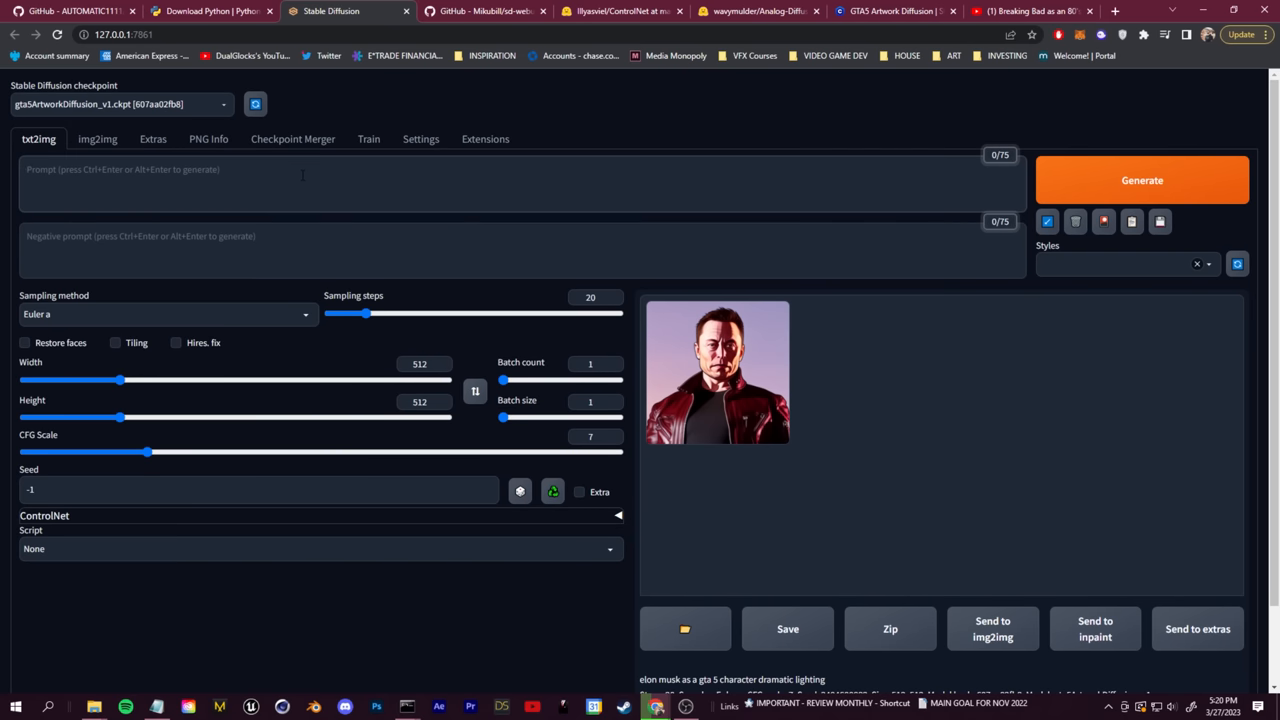
text(drake as a)
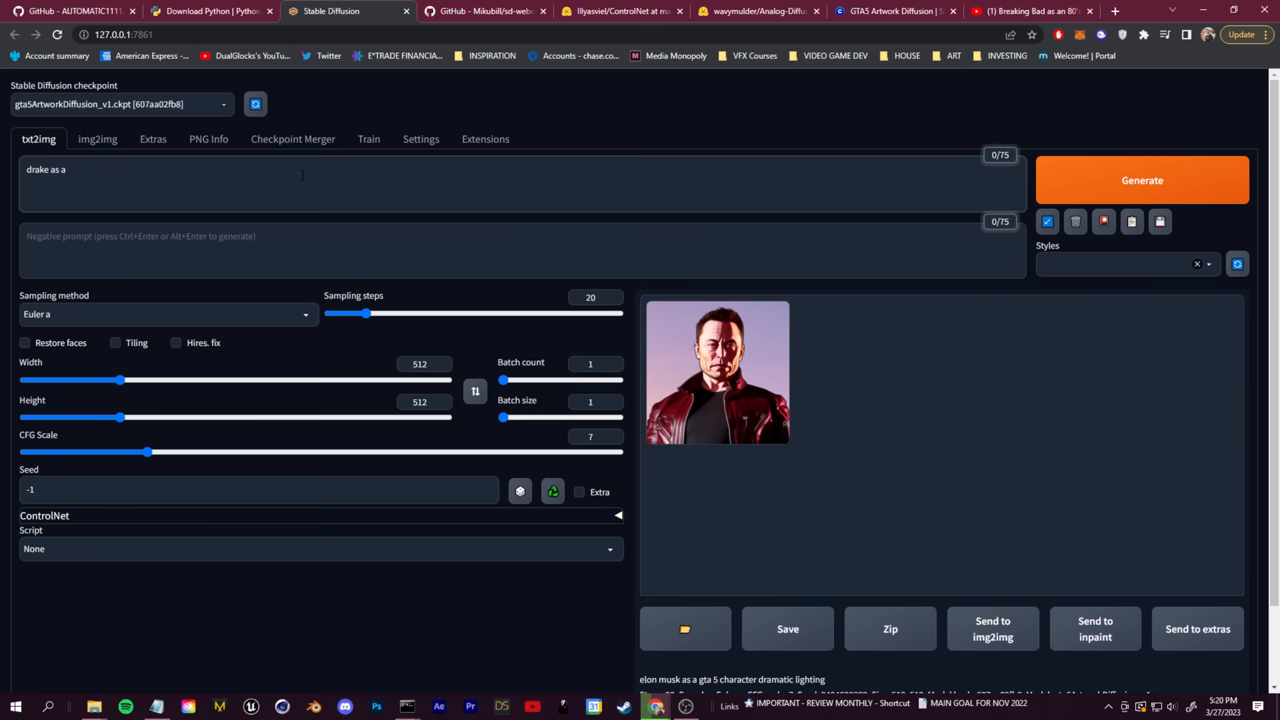
text(gta v character dramatic lighting)
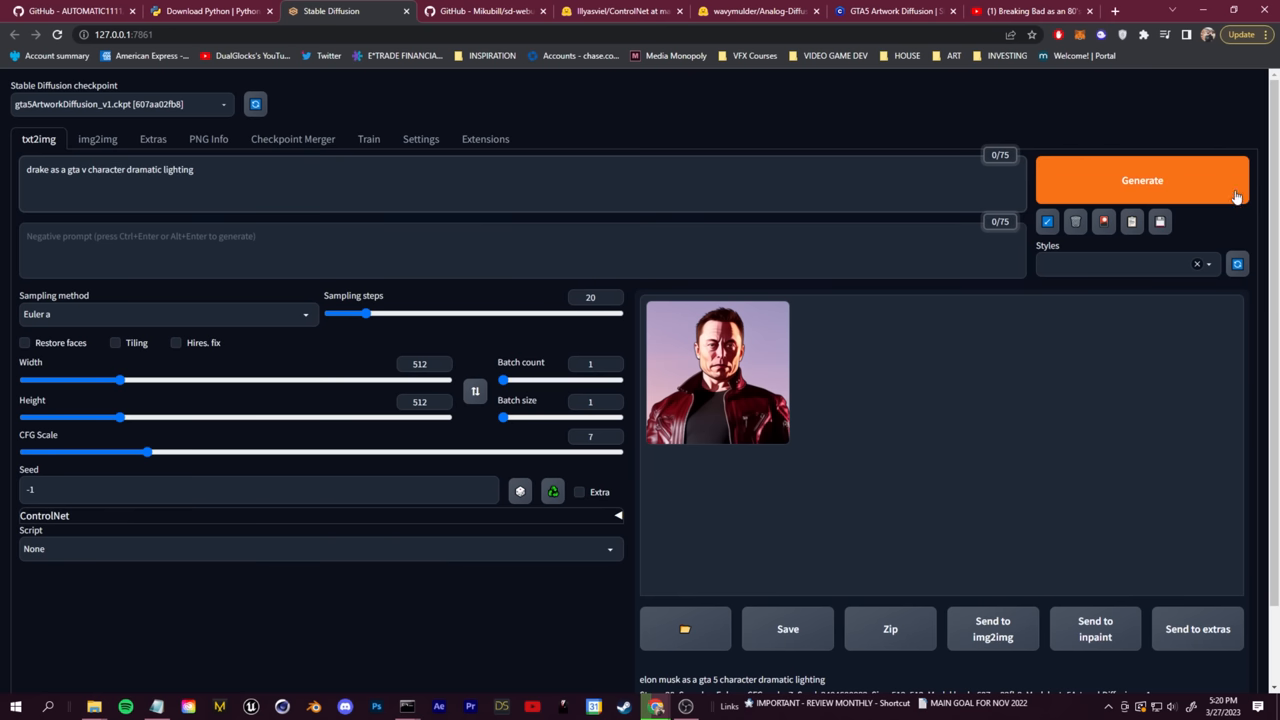
click(1142, 180)
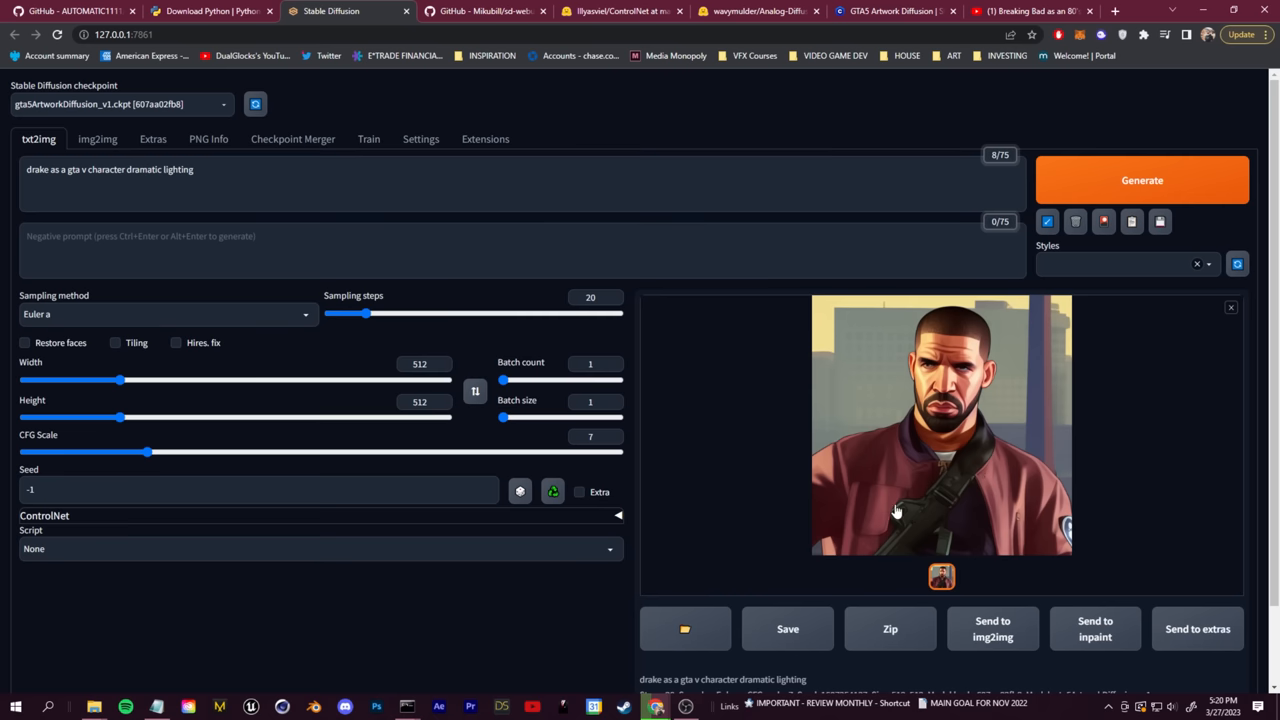
Switch checkpoint and generate 'analog picture of tom hanks ... 1990 polaroid'
click(120, 104)
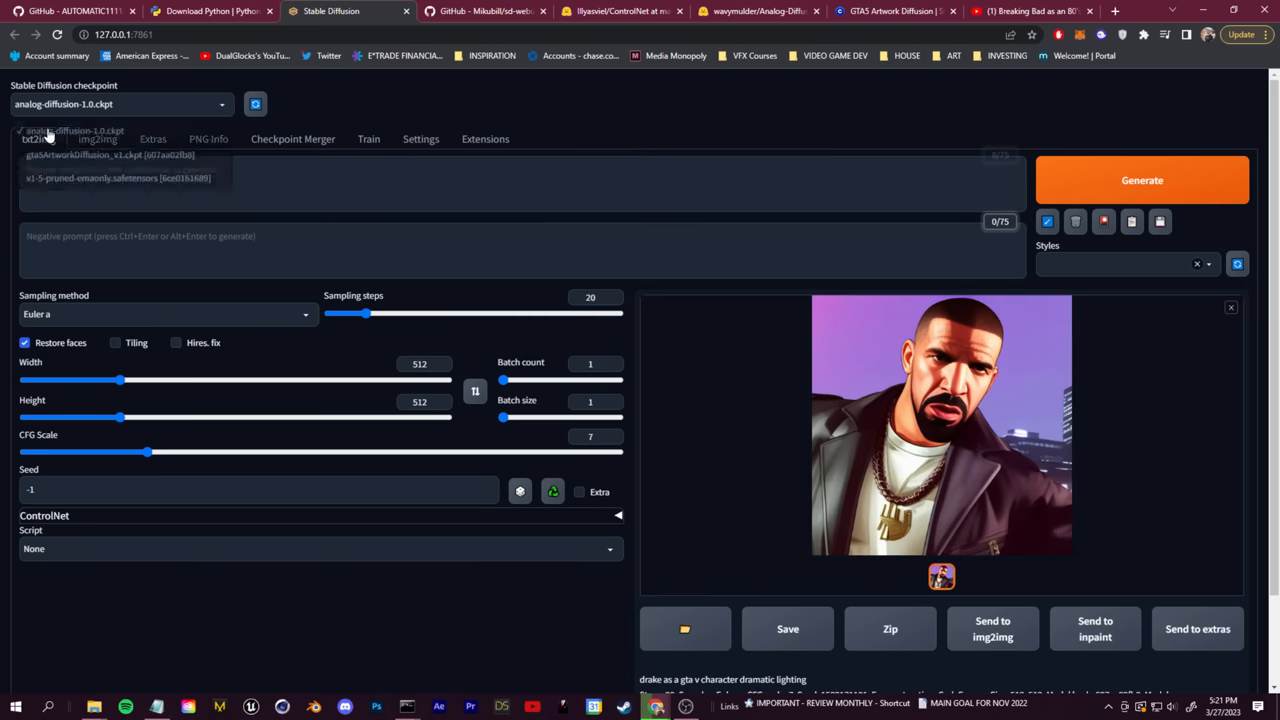
text(analog picture of tom hanks wearing a yell 1990 polaroid)
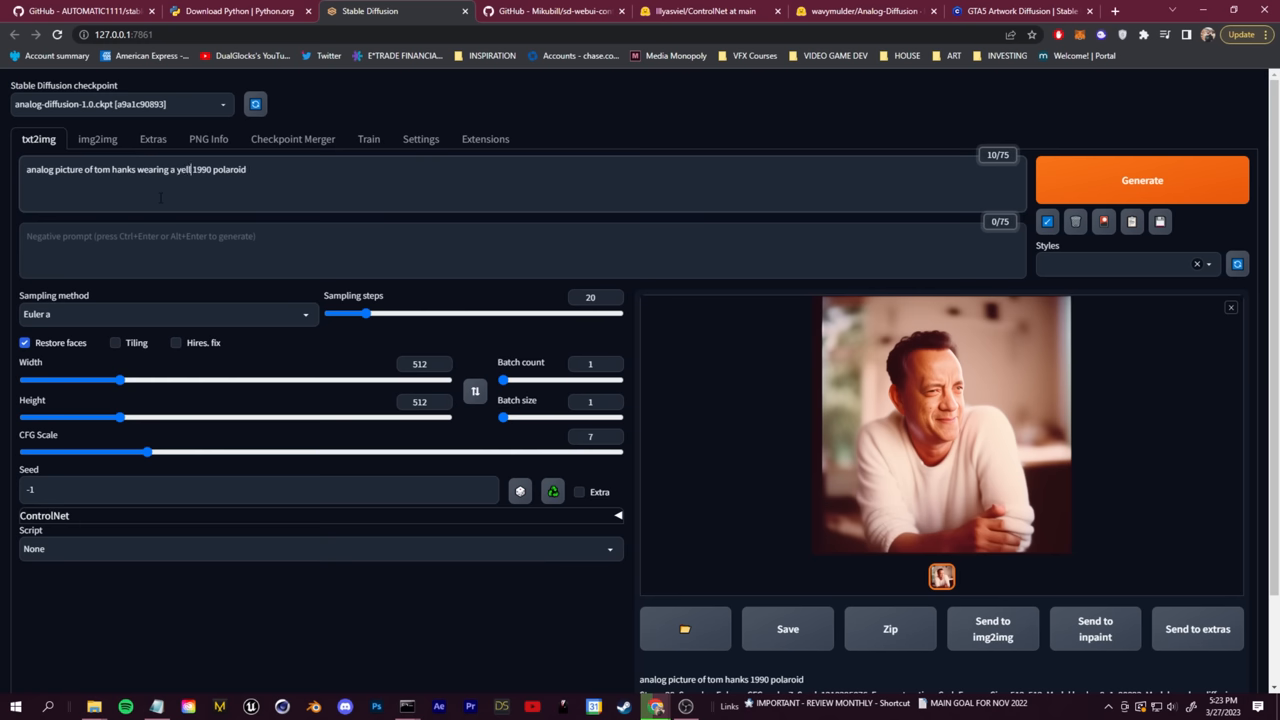
click(1142, 180)
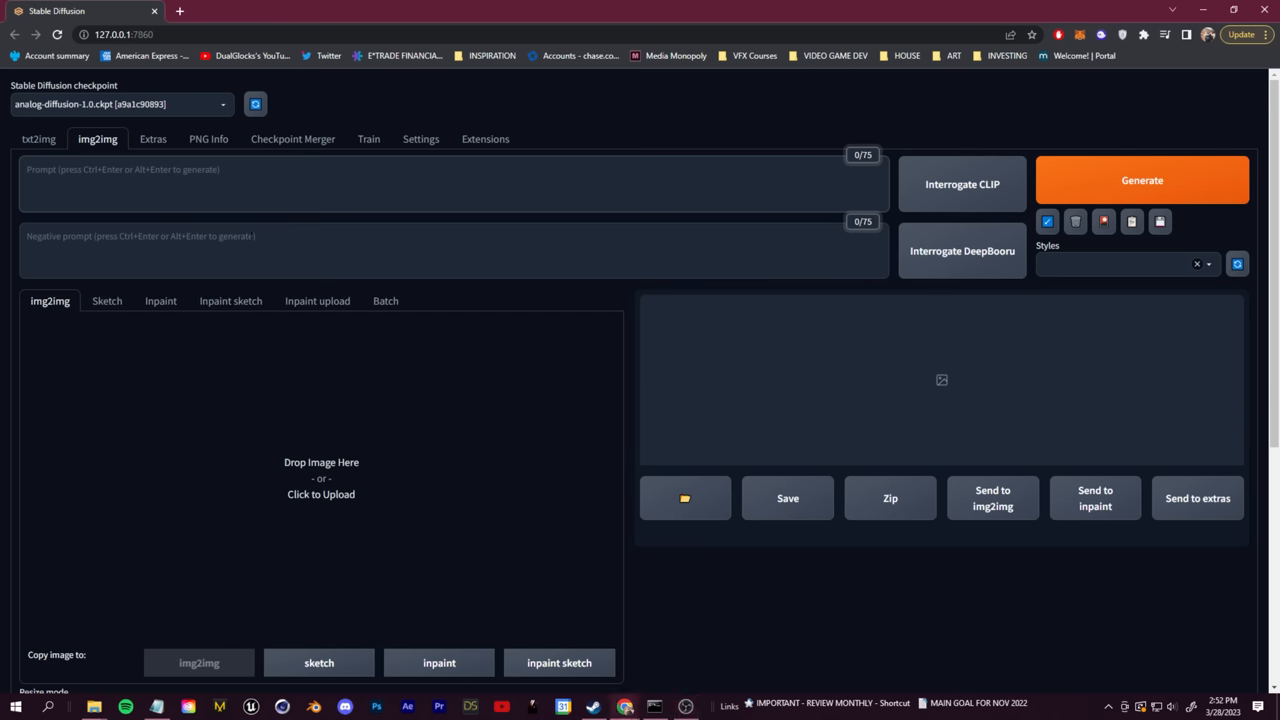
mouse_move(336, 462)
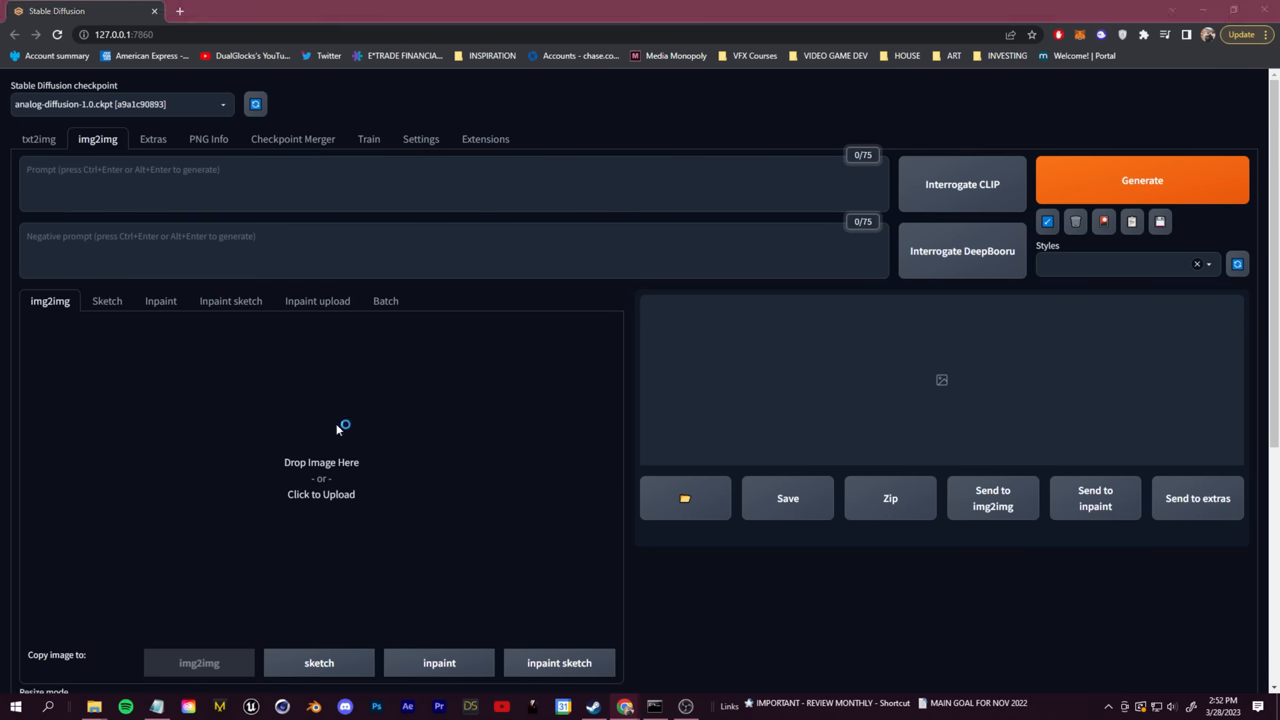
Upload the Joker photo to img2img and run Interrogate CLIP for a caption
click(320, 480)
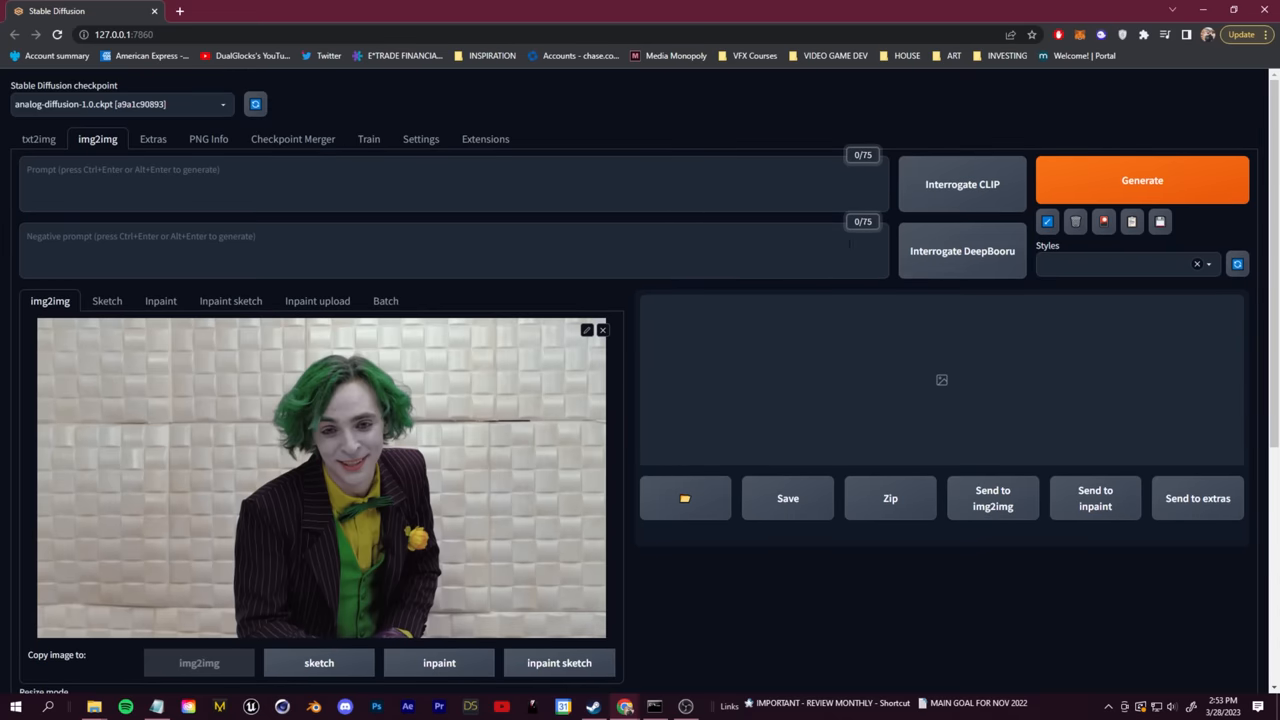
mouse_move(644, 360)
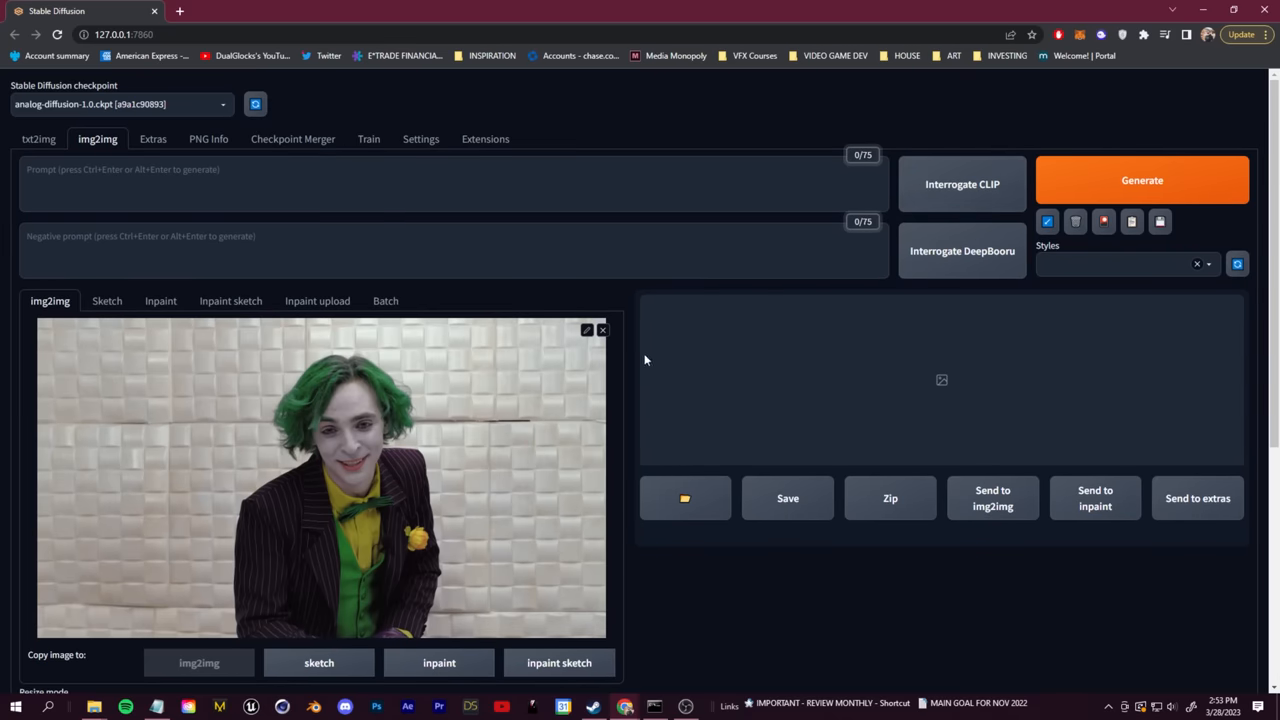
mouse_move(912, 304)
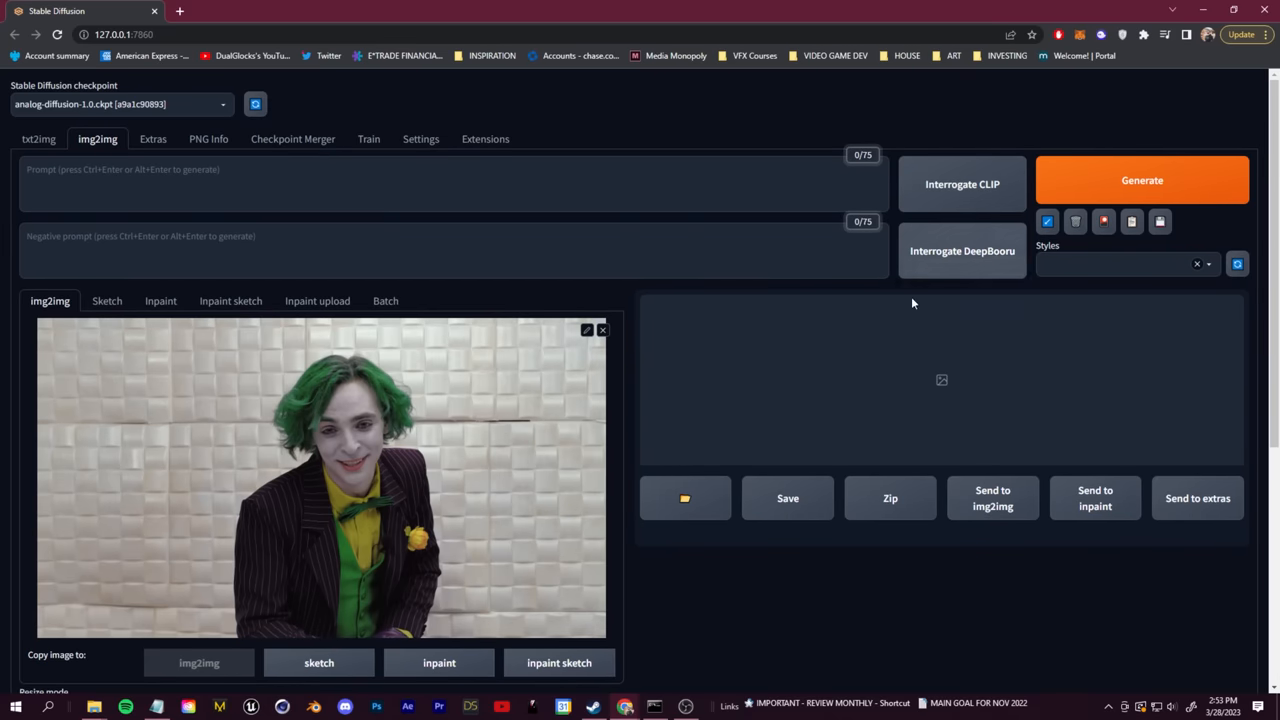
click(962, 184)
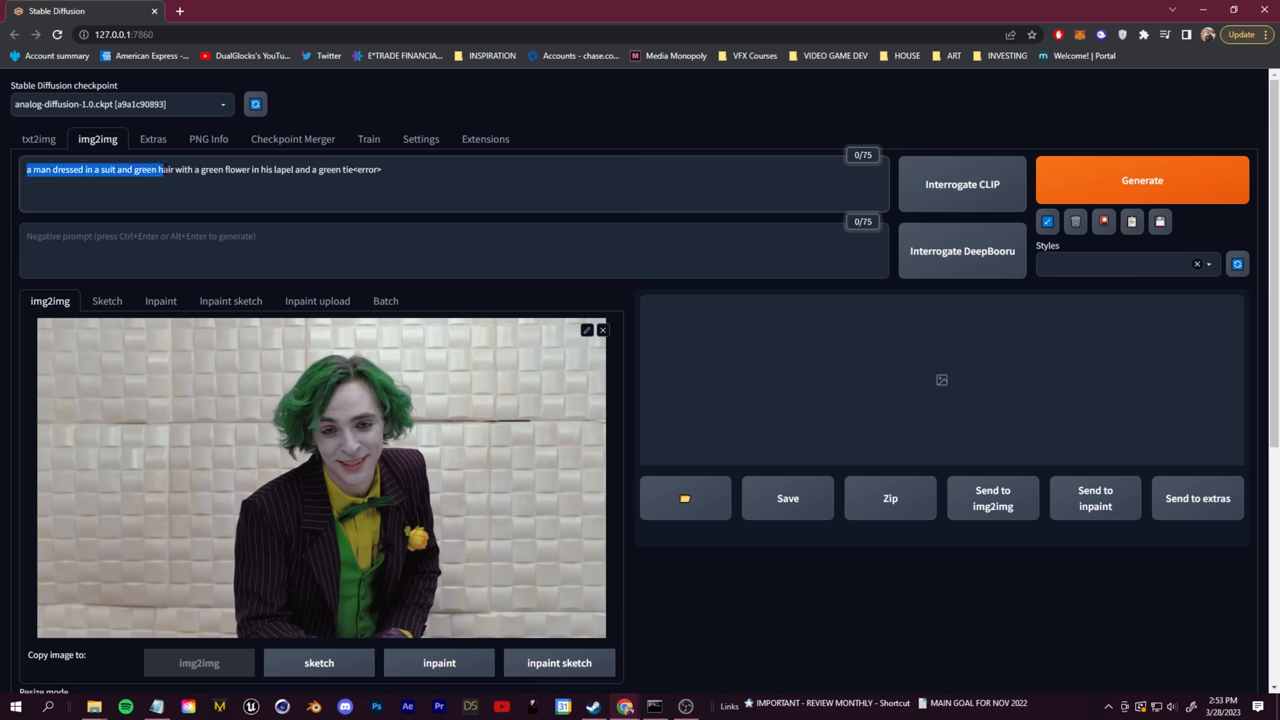
Generate a green-haired suited man from the Joker photo with the CLIP caption
click(1142, 180)
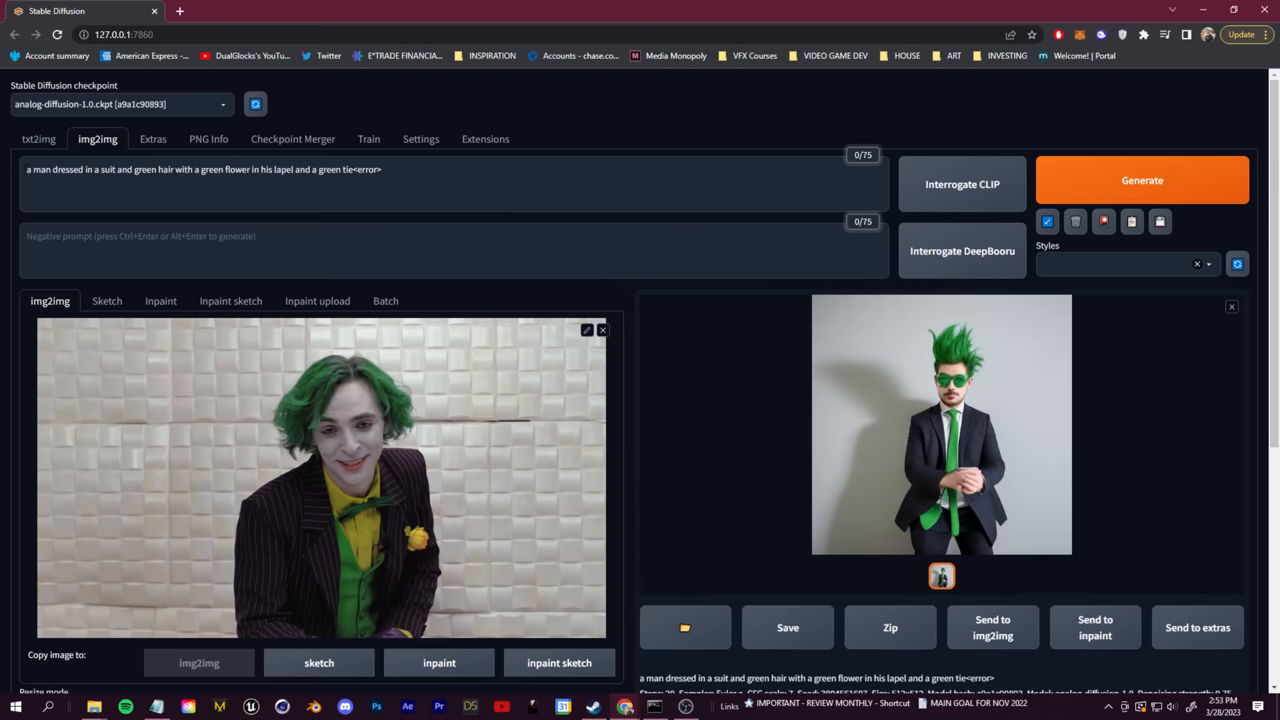
mouse_move(996, 446)
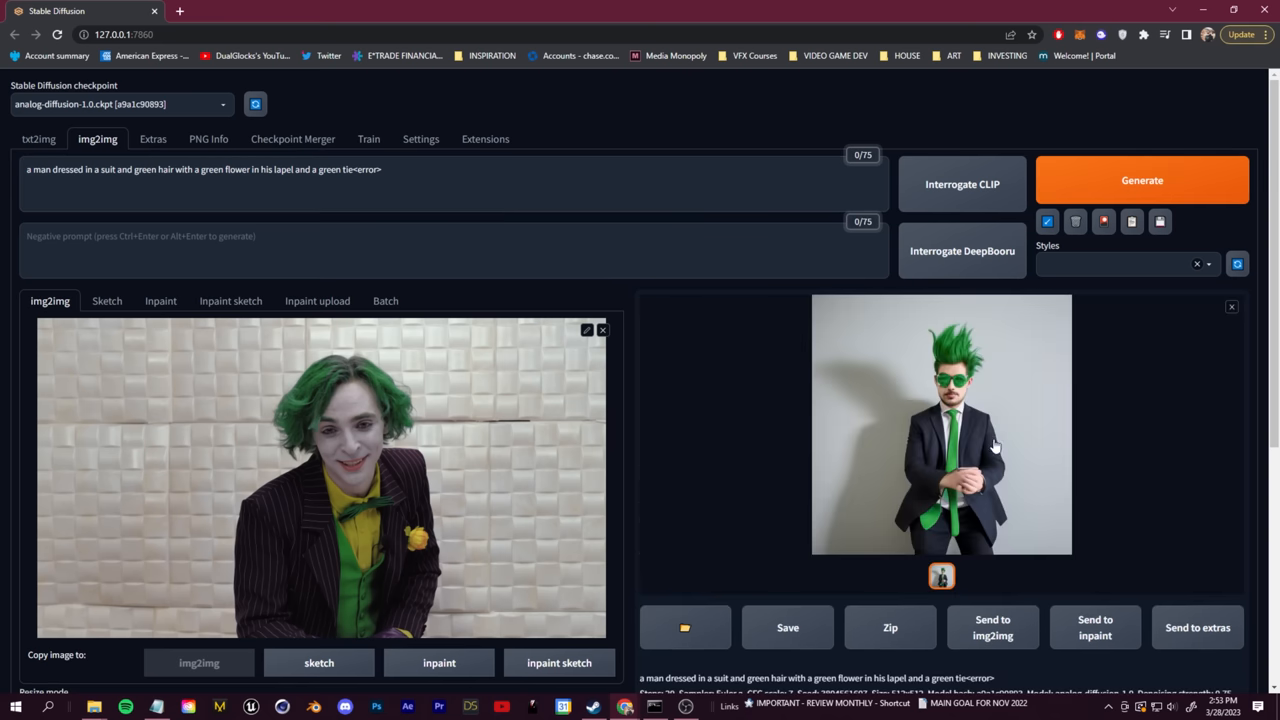
scroll(down, 3)
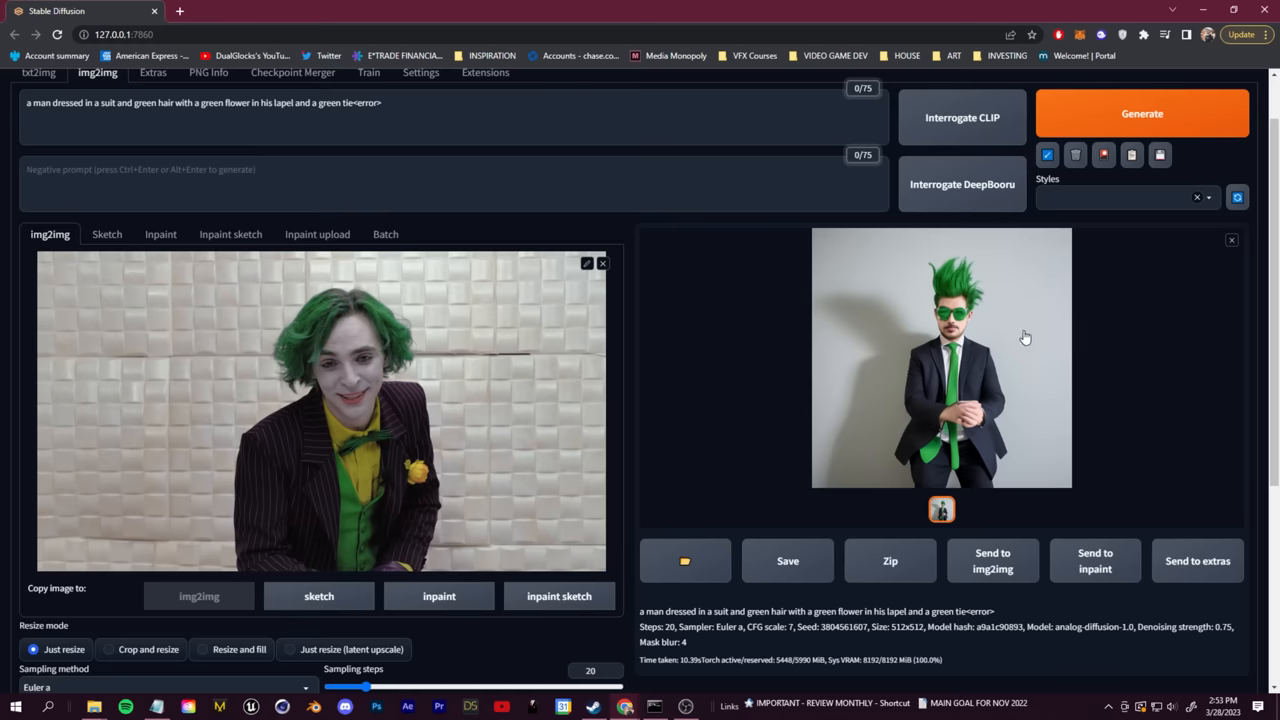
scroll(down, 3)
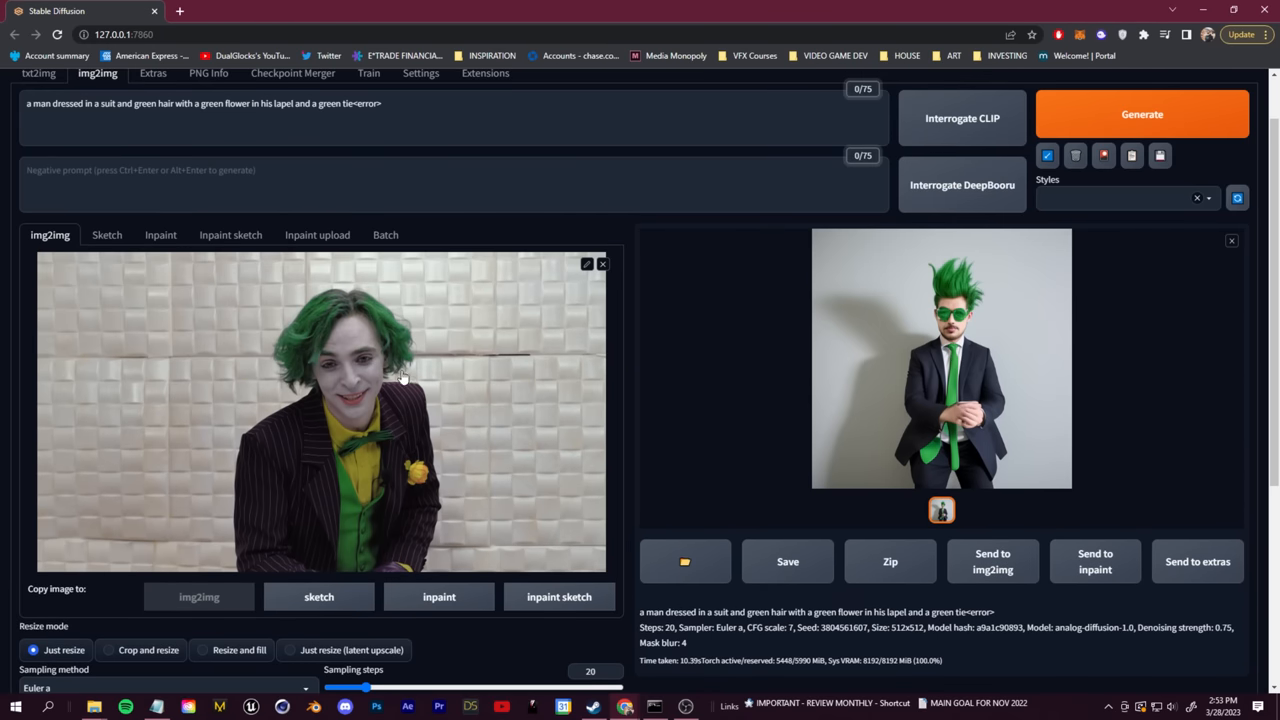
scroll(down, 3)
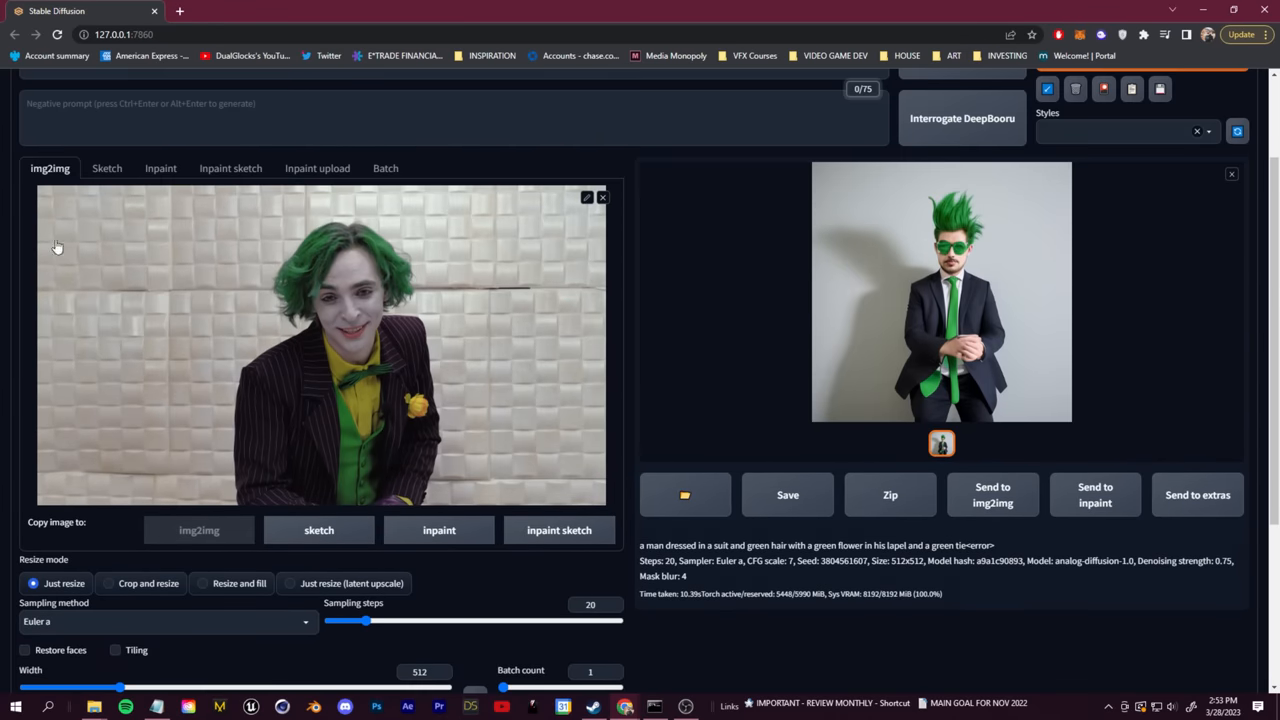
mouse_move(580, 486)
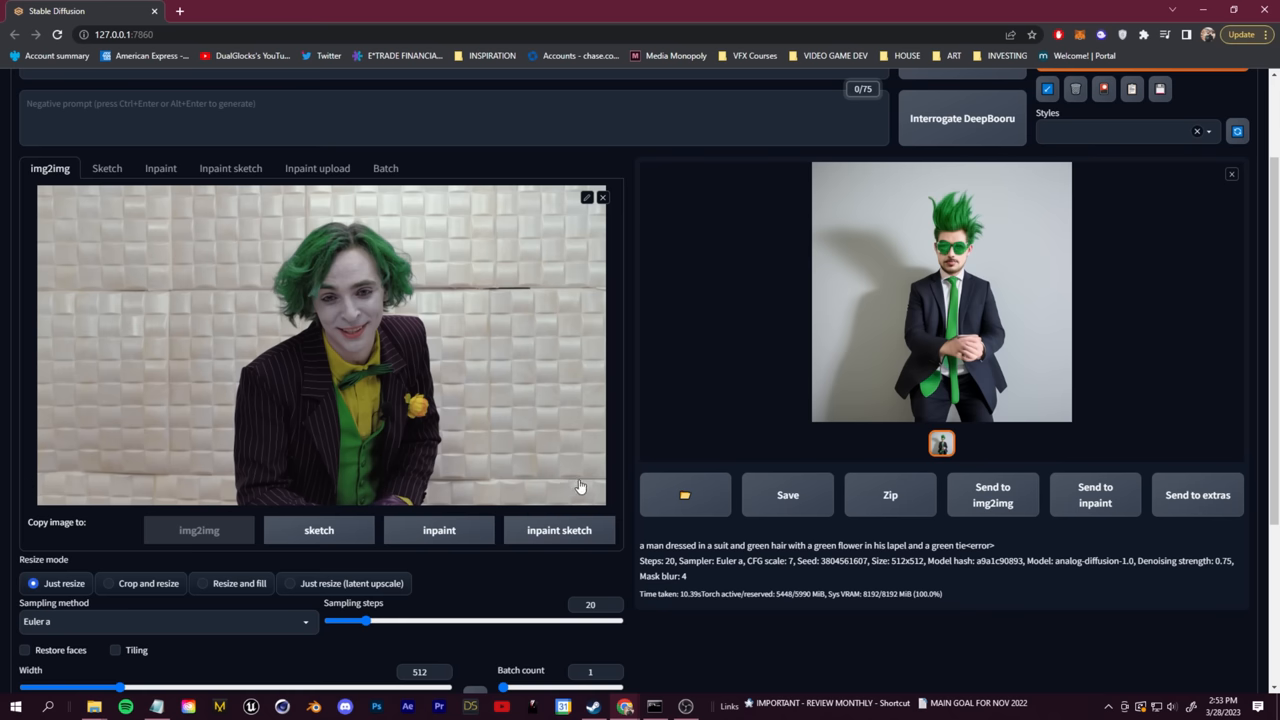
scroll(down, 3)
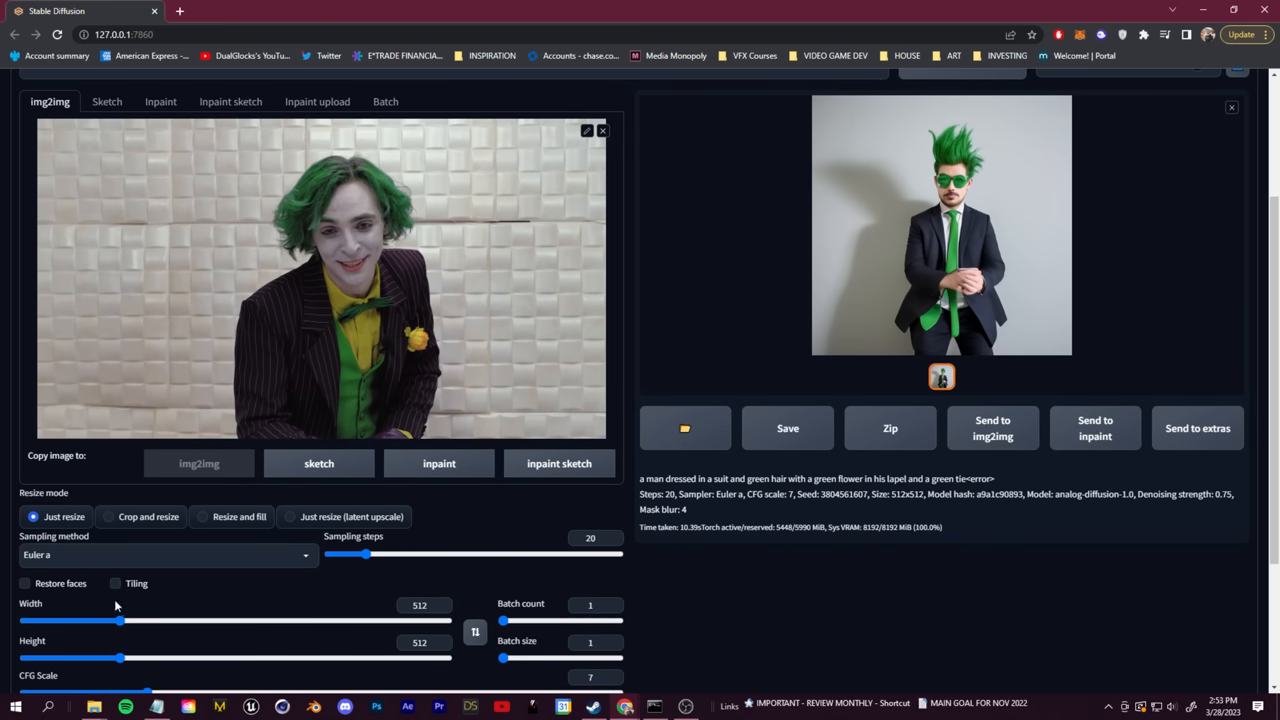
scroll(down, 3)
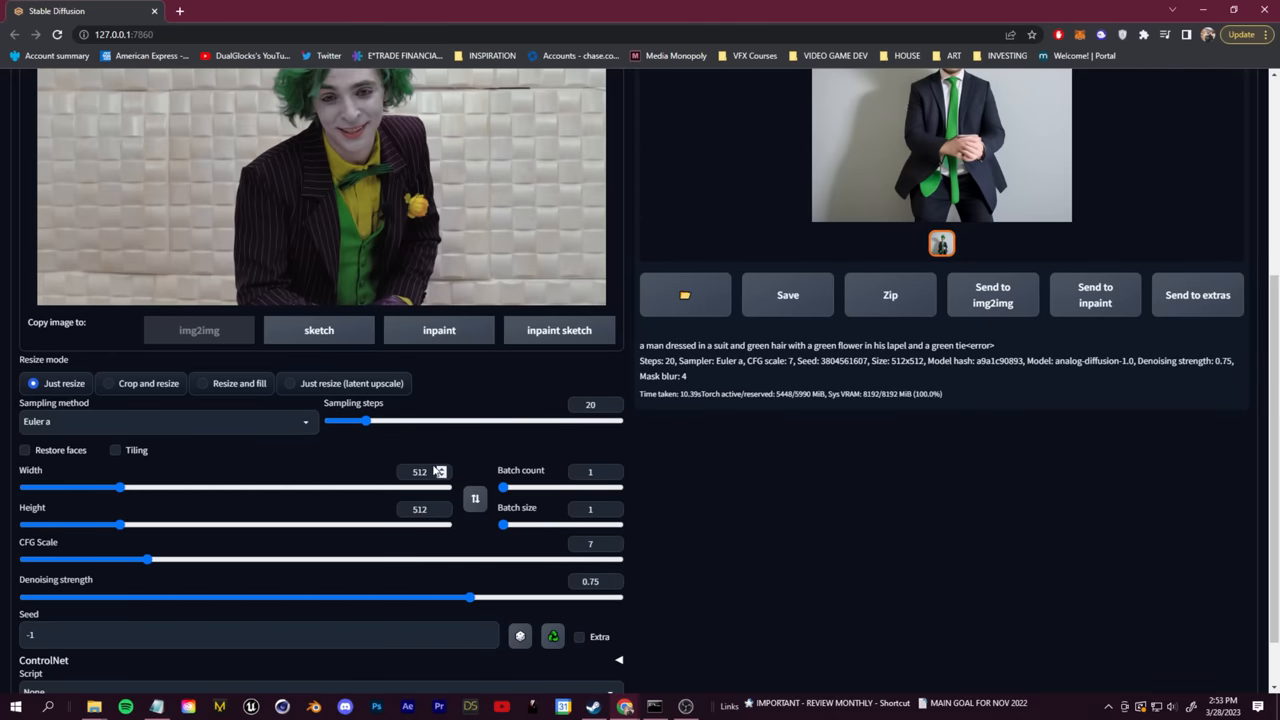
click(420, 510)
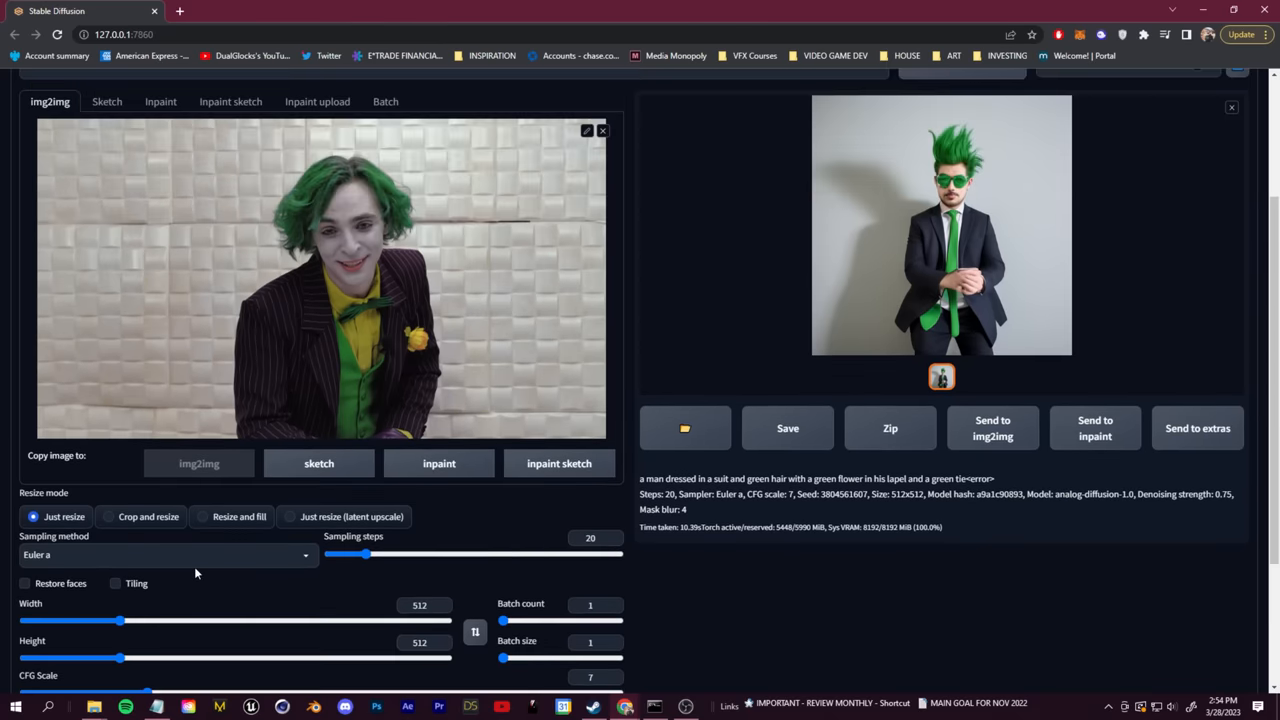
Widen the output to 812, generate again and preview the broccoli-headed result
scroll(down, 3)
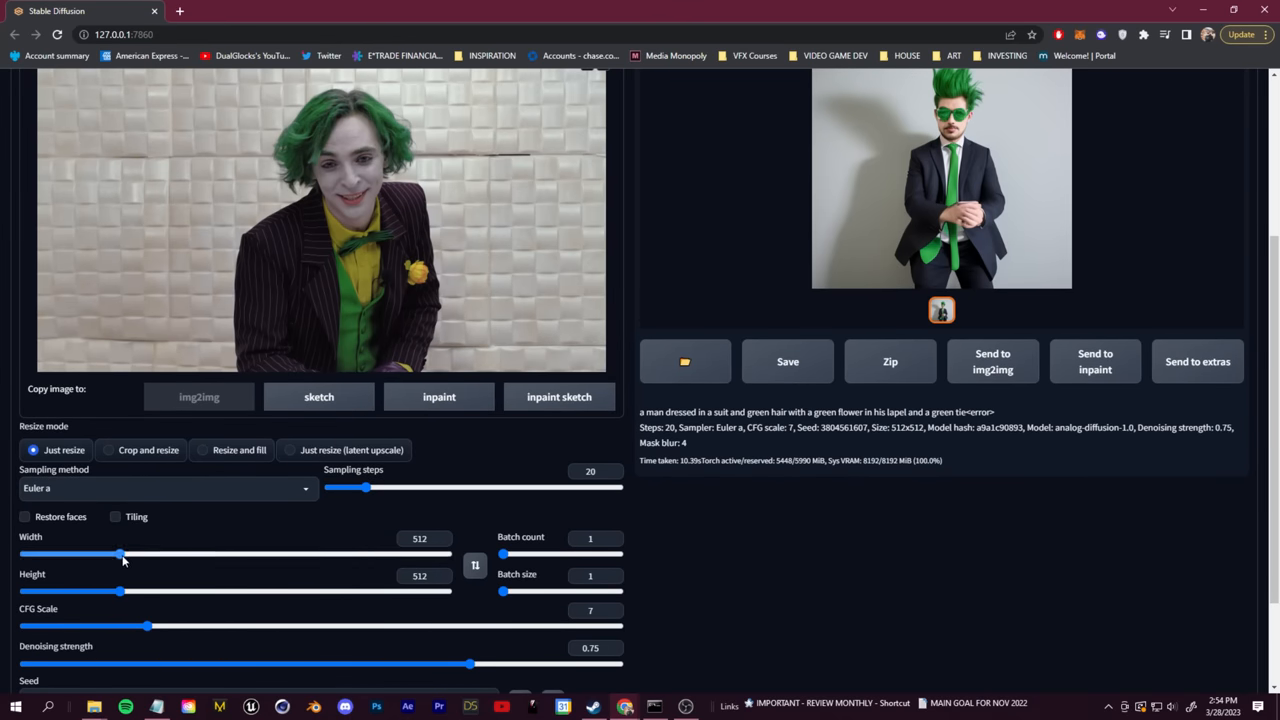
drag(118, 554, 150, 554)
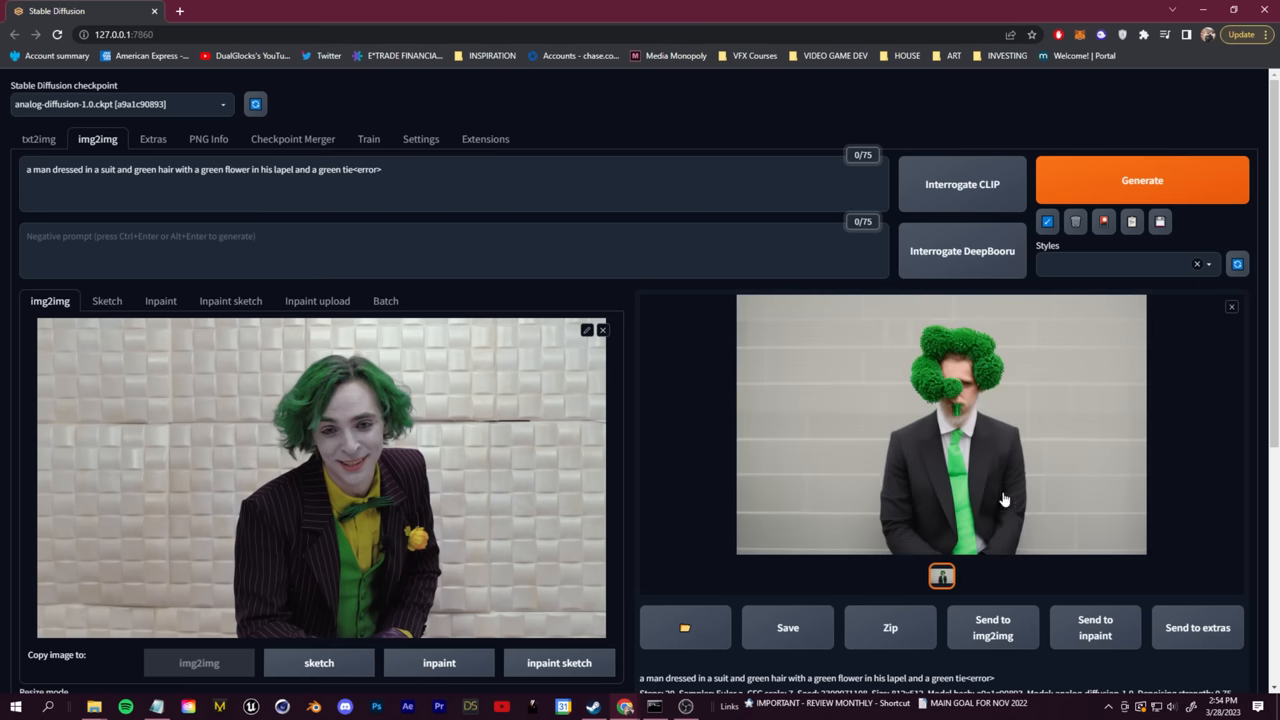
mouse_move(908, 518)
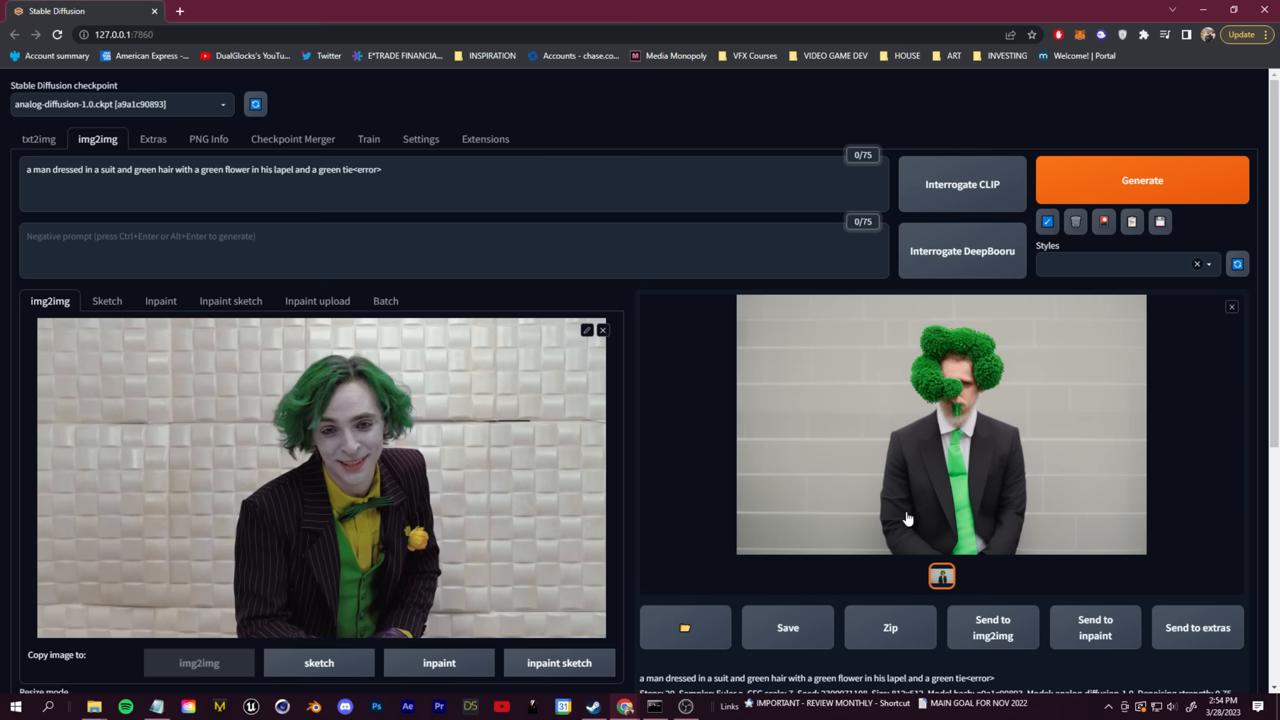
click(940, 424)
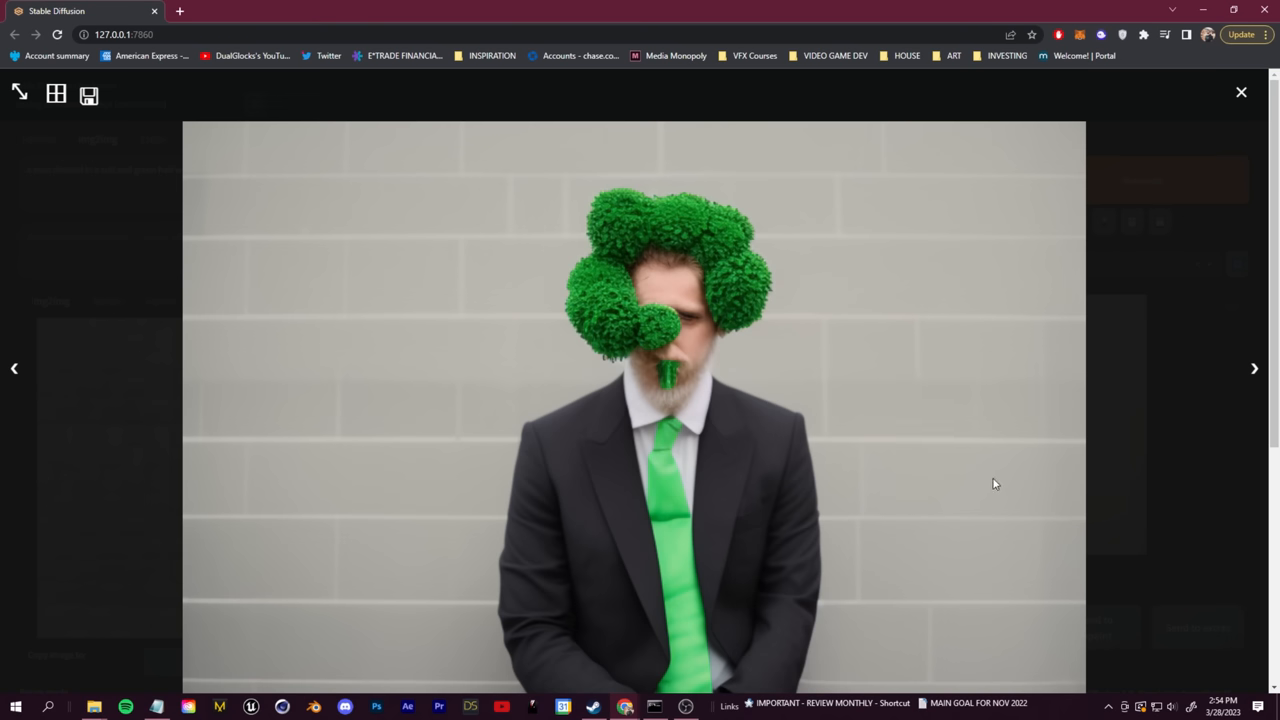
click(1240, 92)
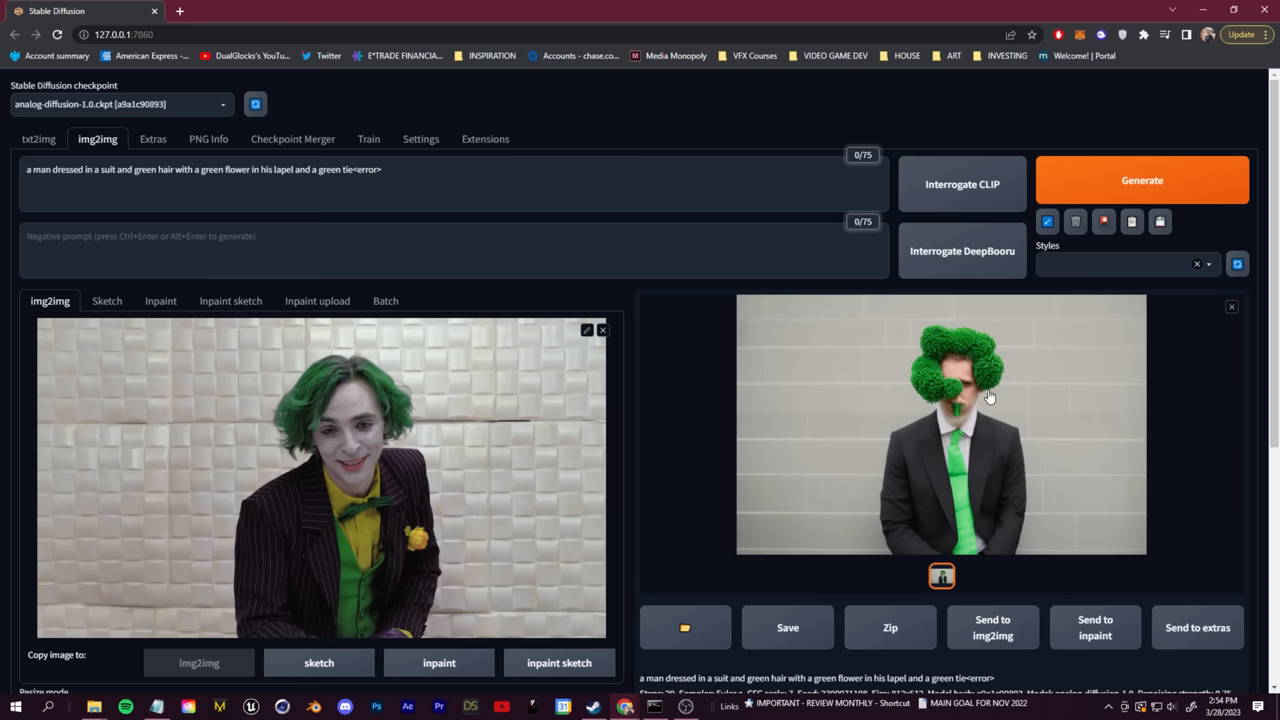
Replace the prompt with the Joker comic book character description and generate a purple-suited Joker
triple_click(200, 168)
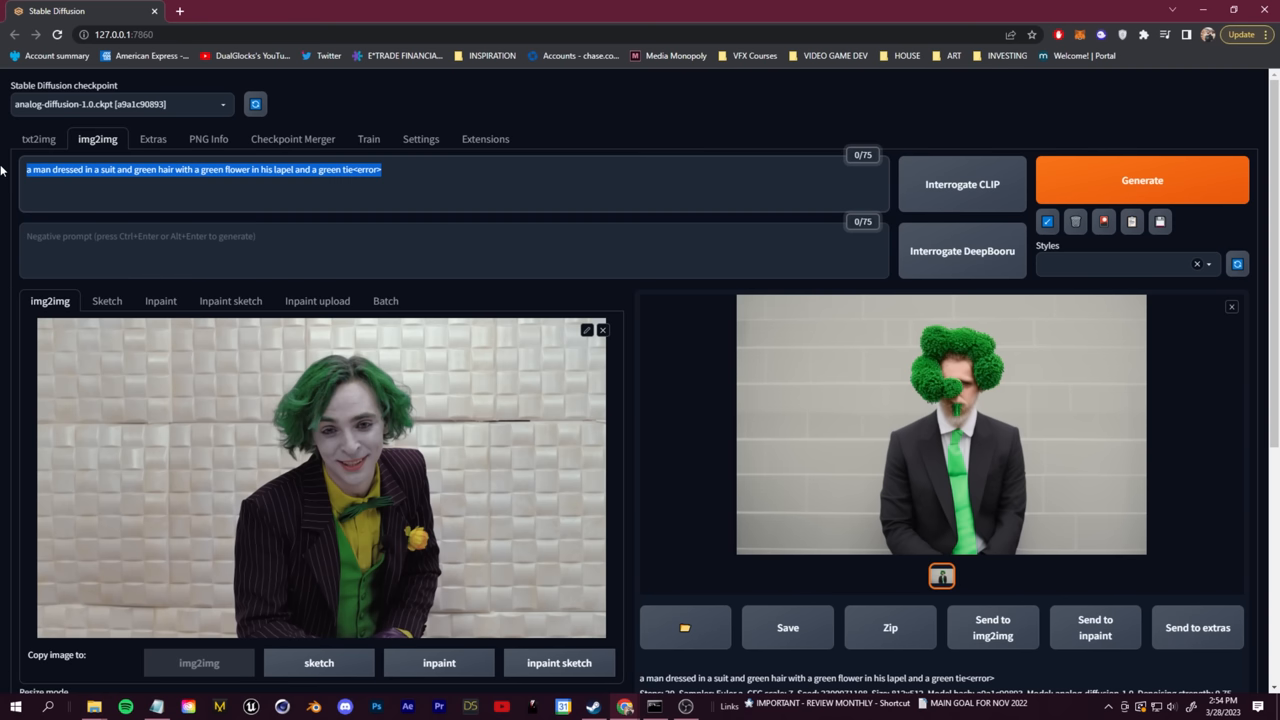
text(a man dressed as the Joker,)
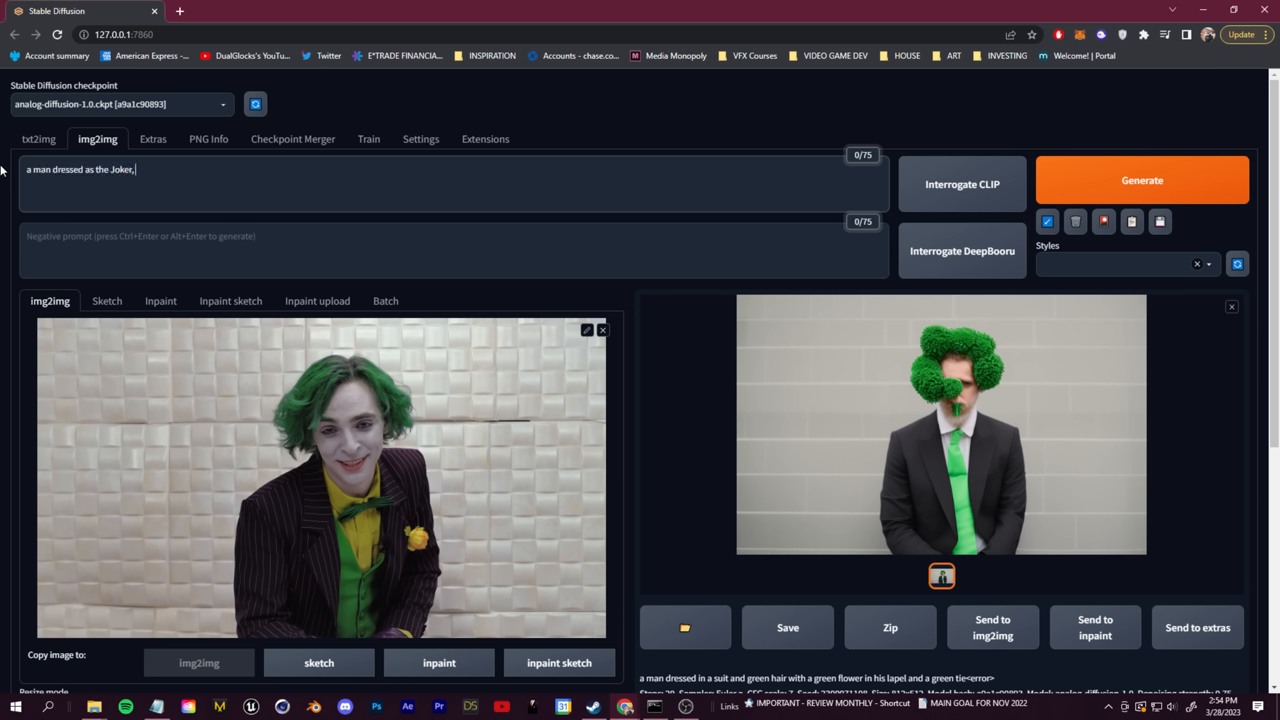
text(comic book character)
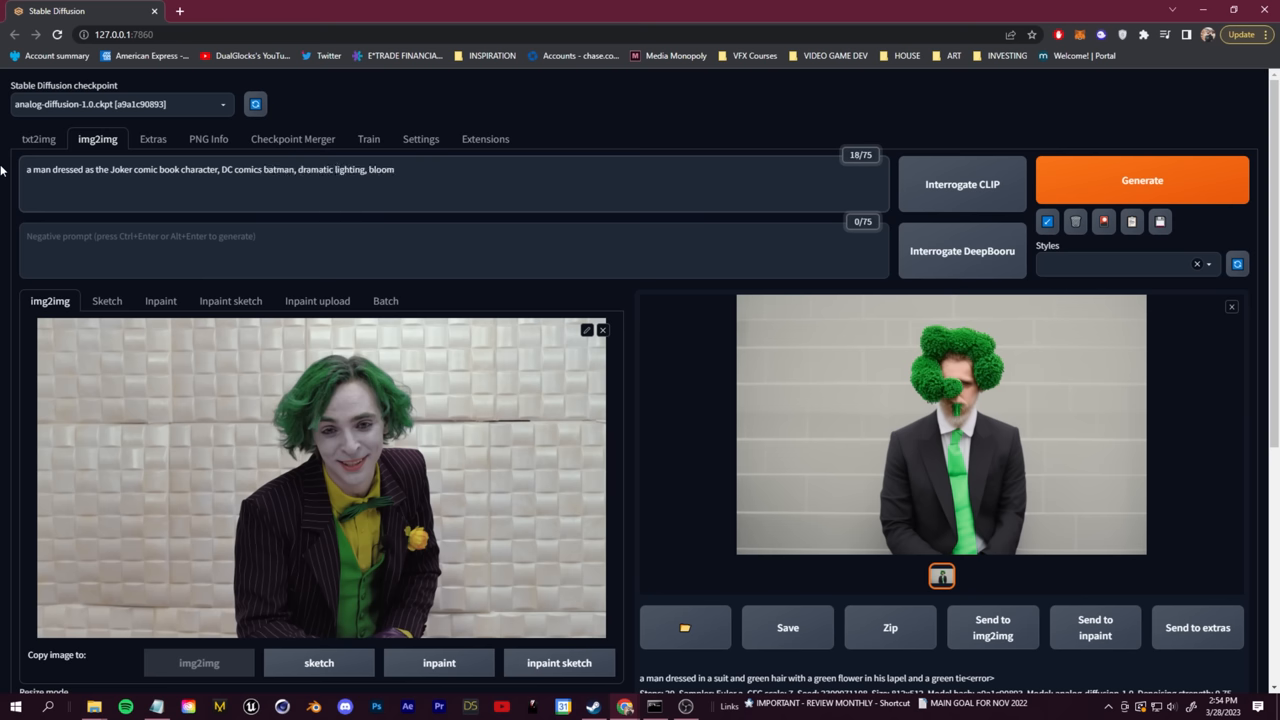
click(1142, 180)
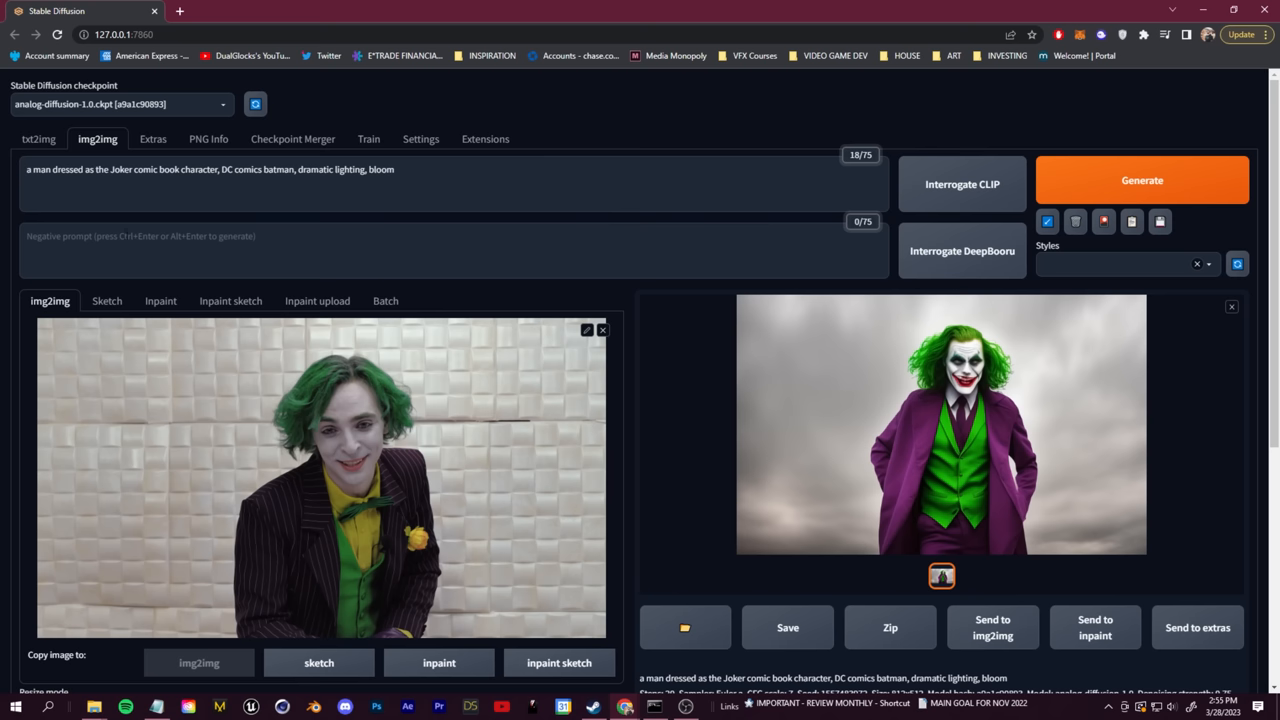
click(110, 168)
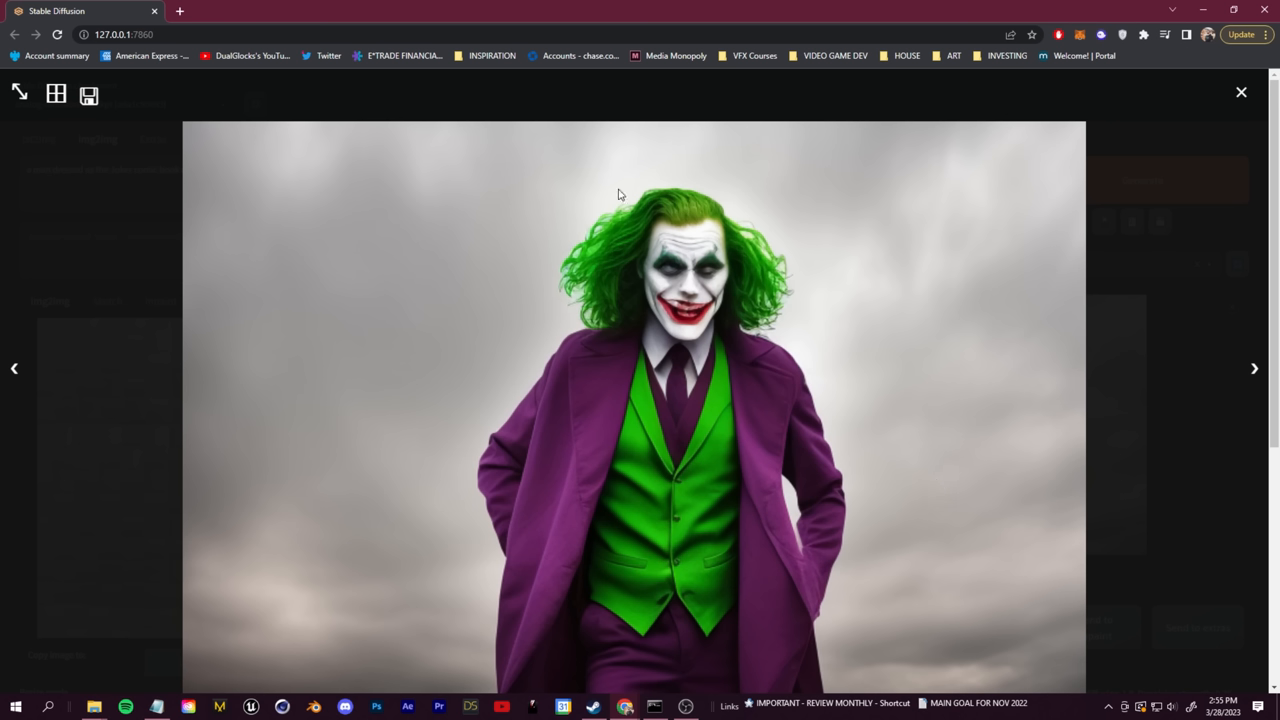
click(1240, 92)
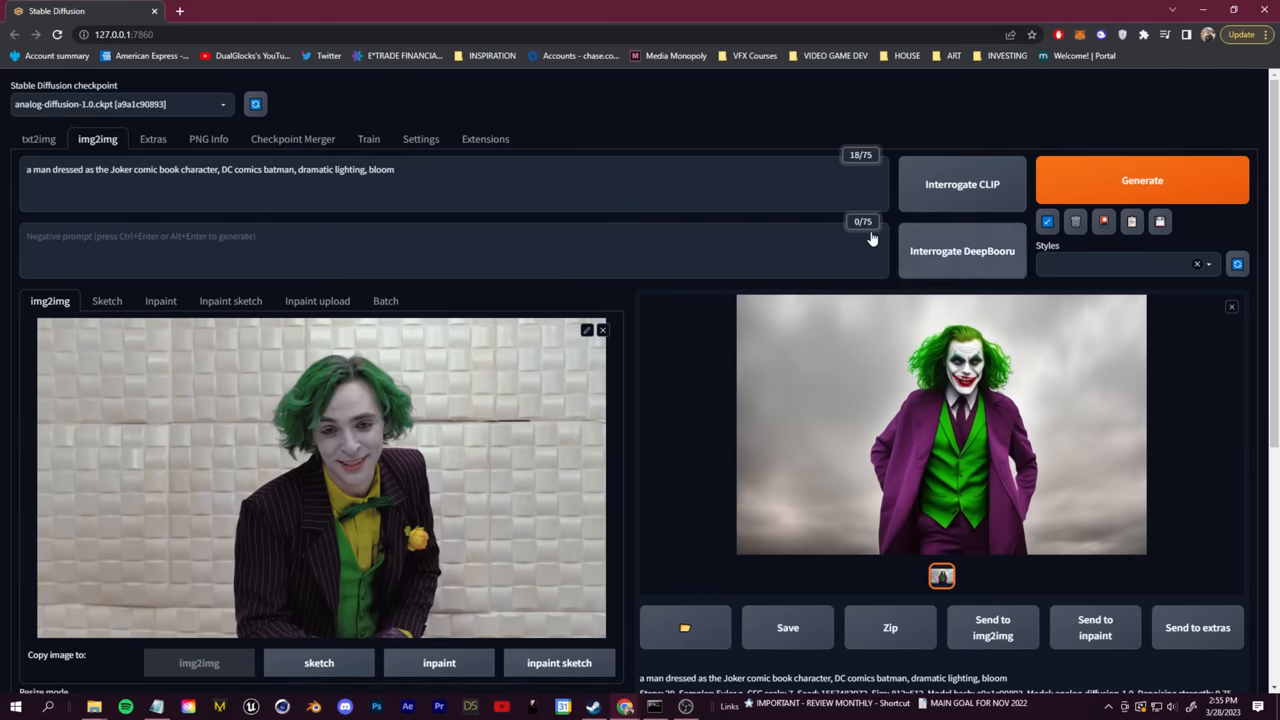
Generate a Joker version of the frame with Restore faces on, denoising ~0.3 and CFG 12, and preview it
scroll(down, 3)
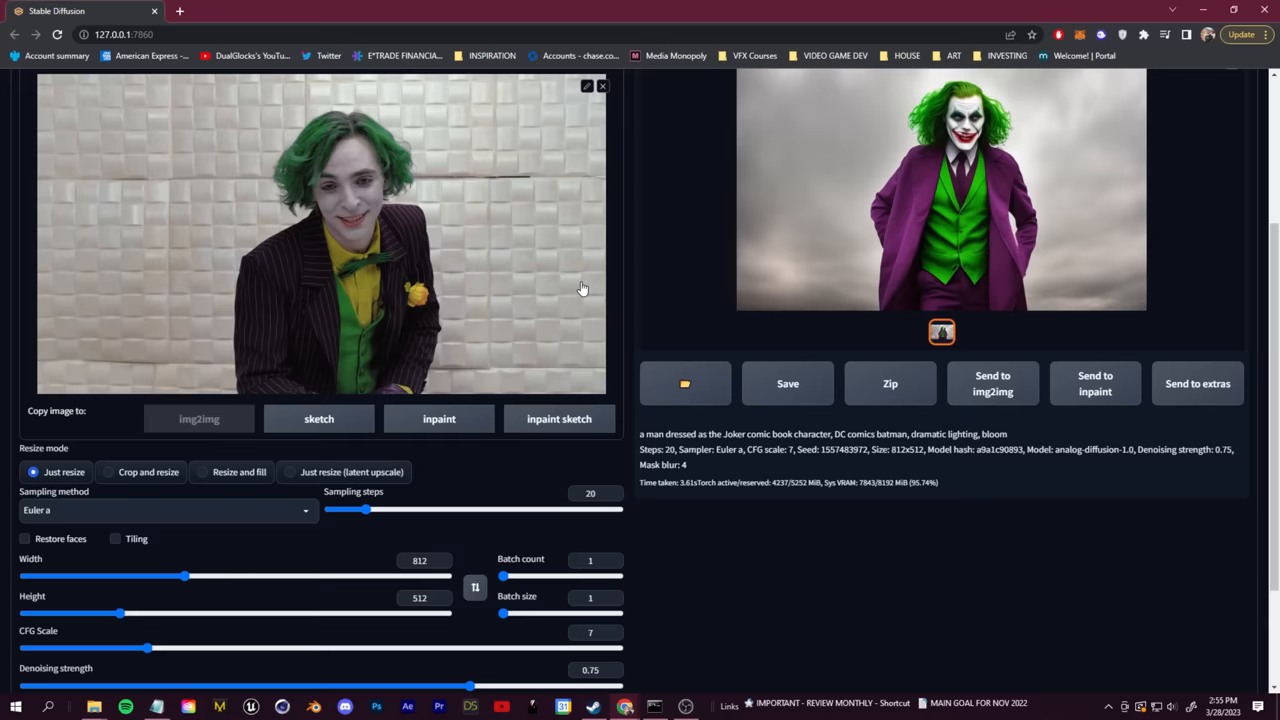
scroll(down, 3)
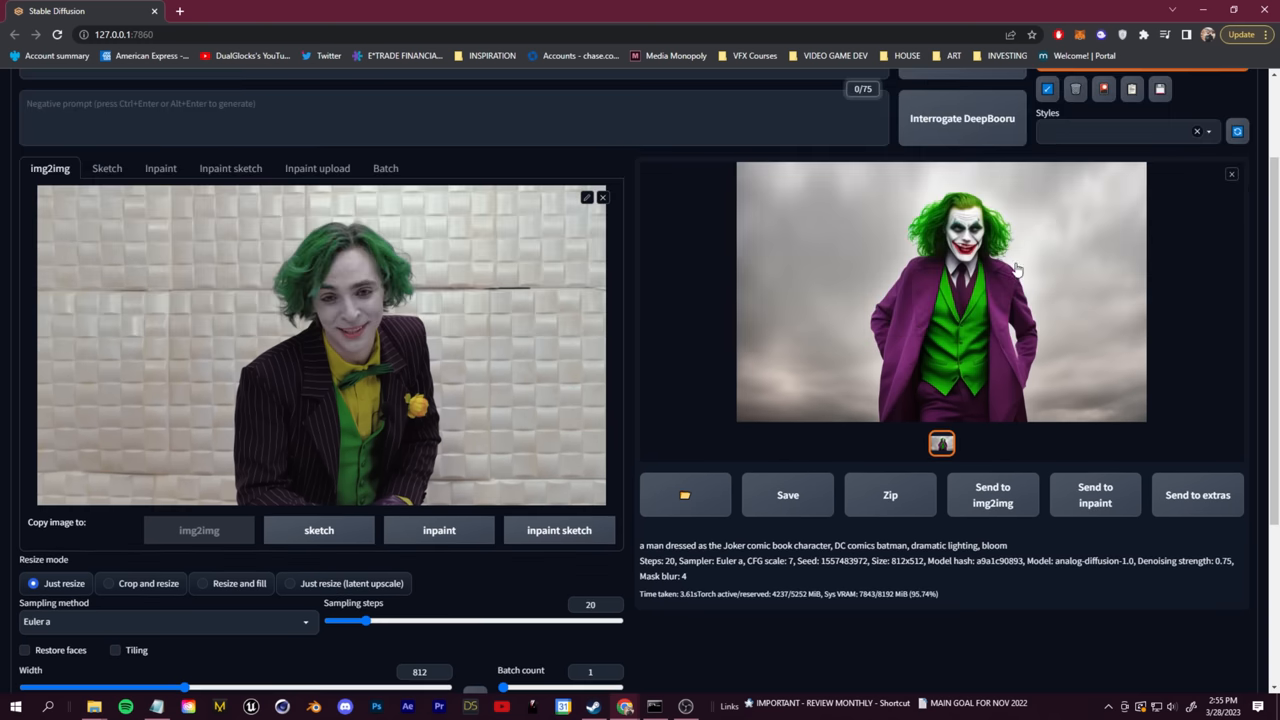
scroll(down, 3)
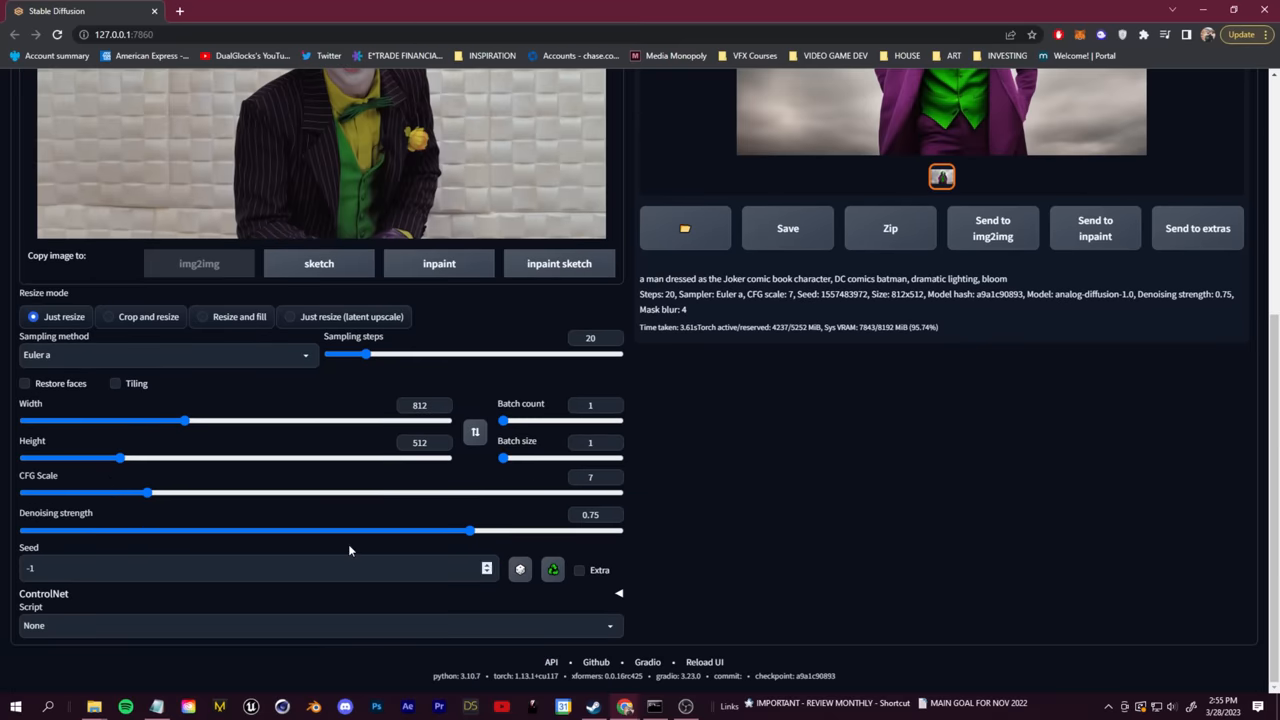
scroll(down, 3)
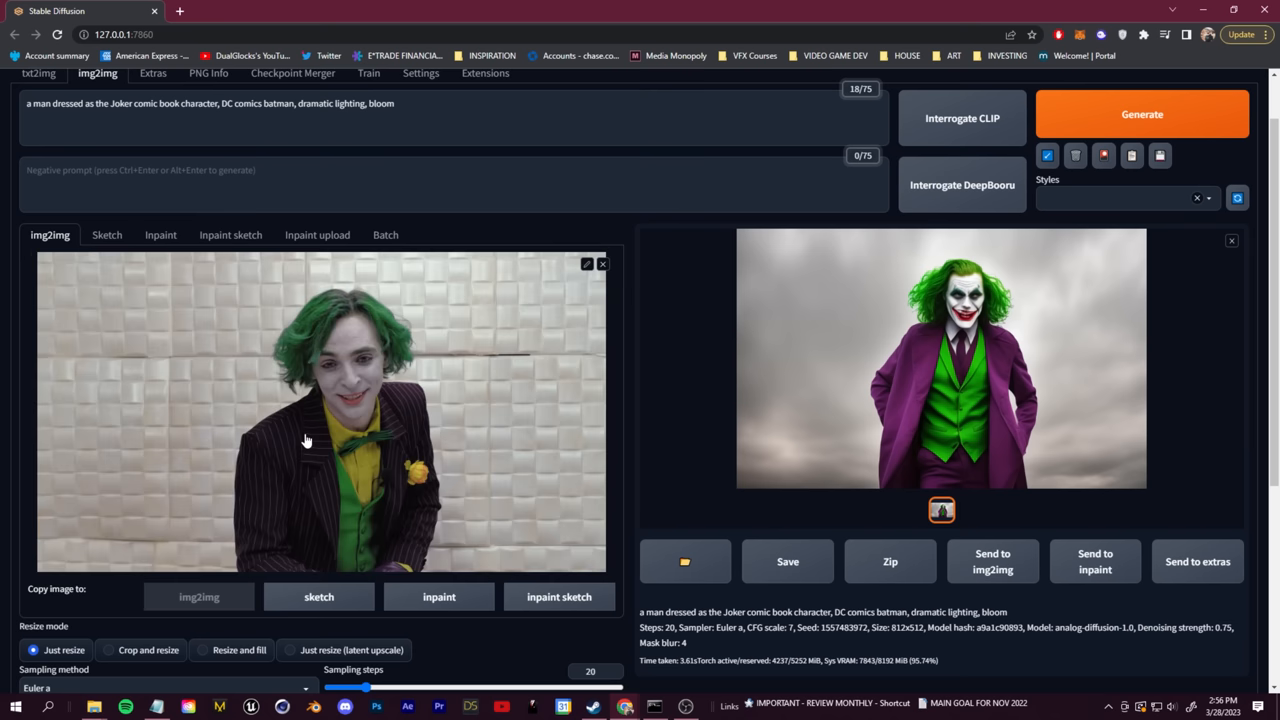
mouse_move(308, 440)
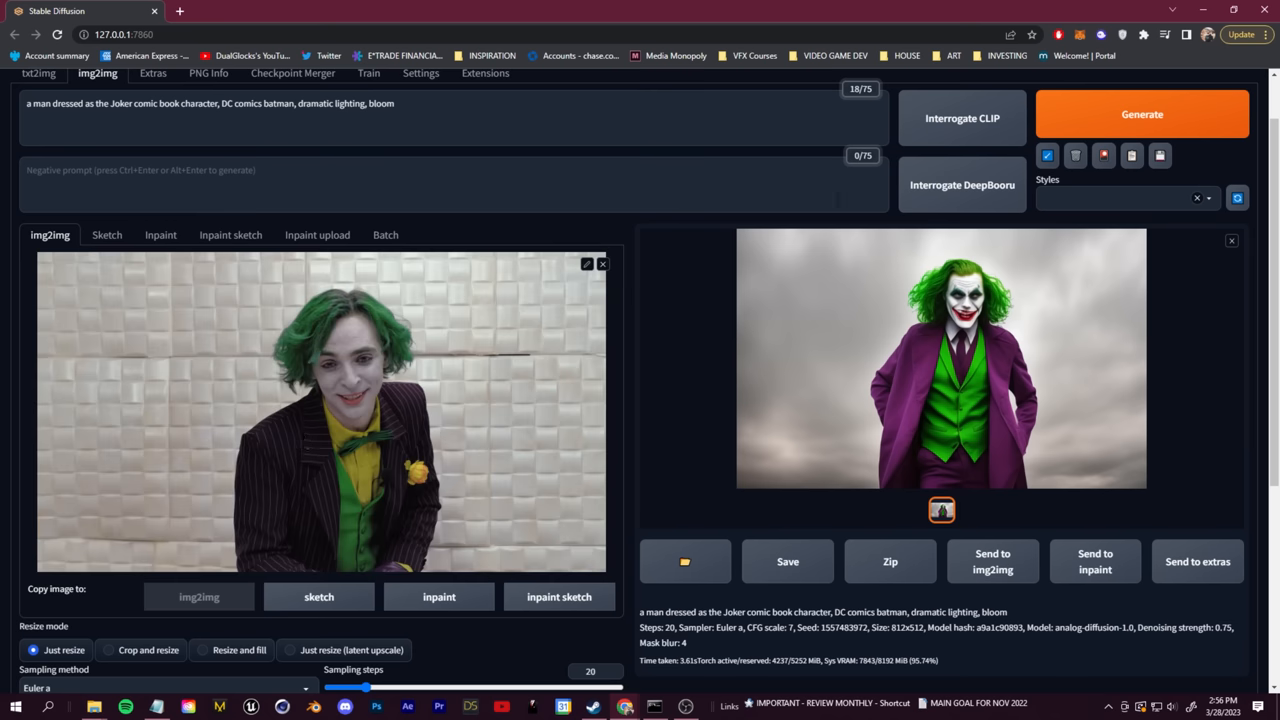
click(1142, 112)
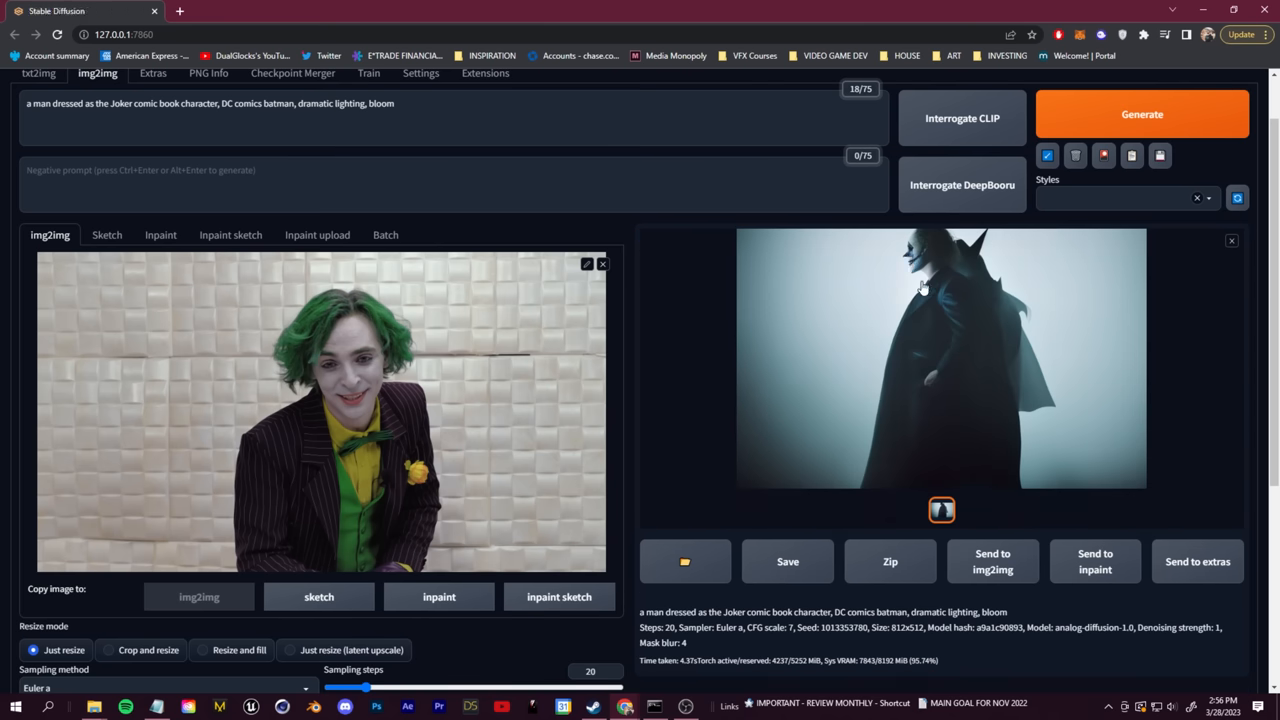
click(940, 356)
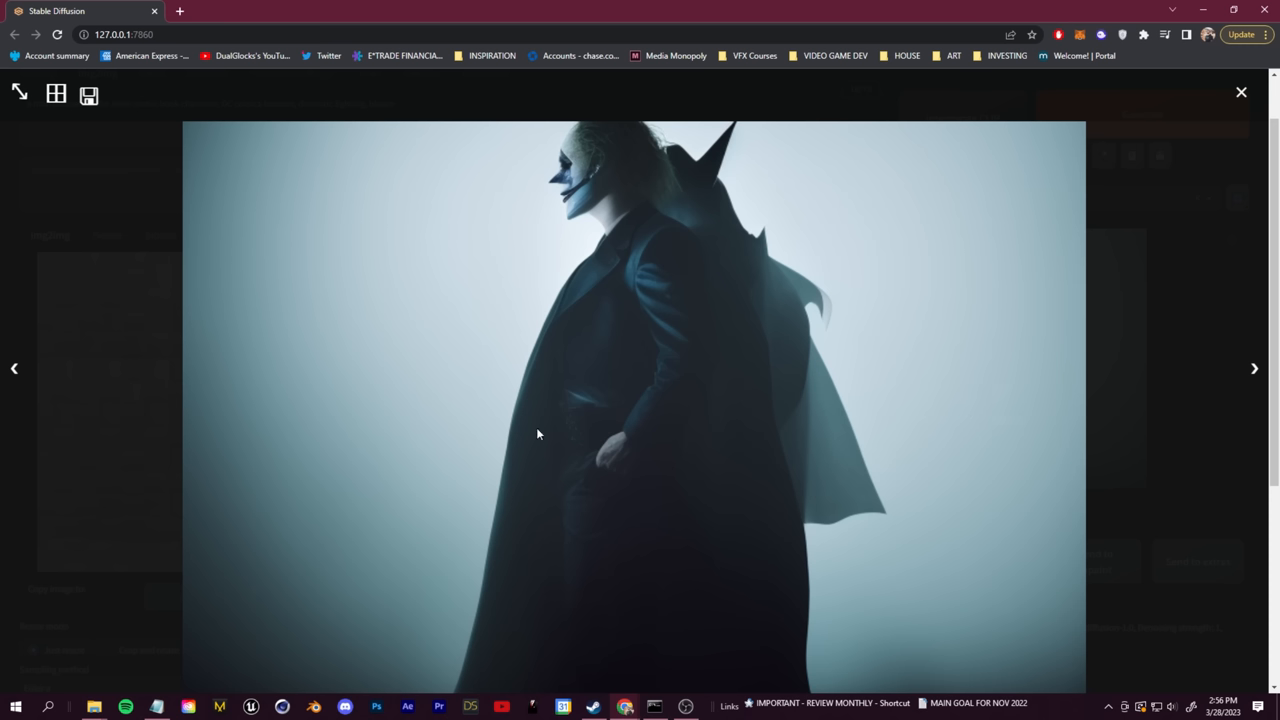
click(1240, 92)
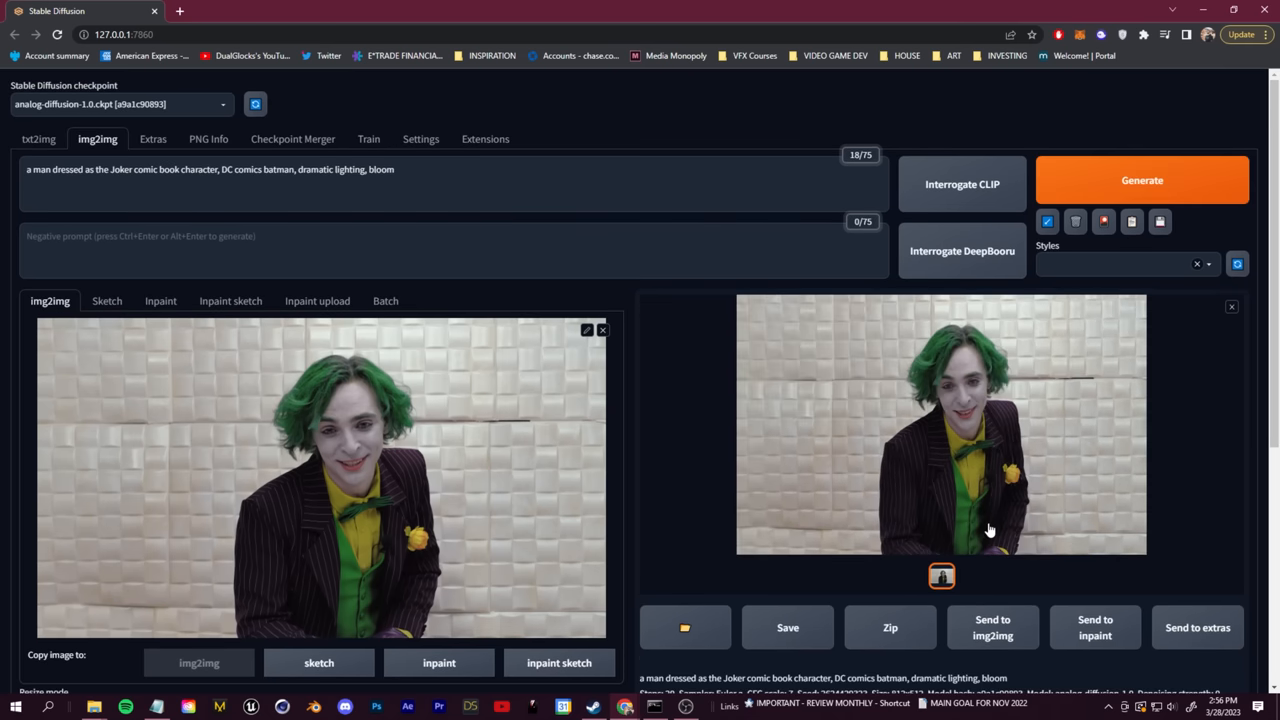
Review the settings below and preview the latest white-faced Joker result full size
scroll(down, 3)
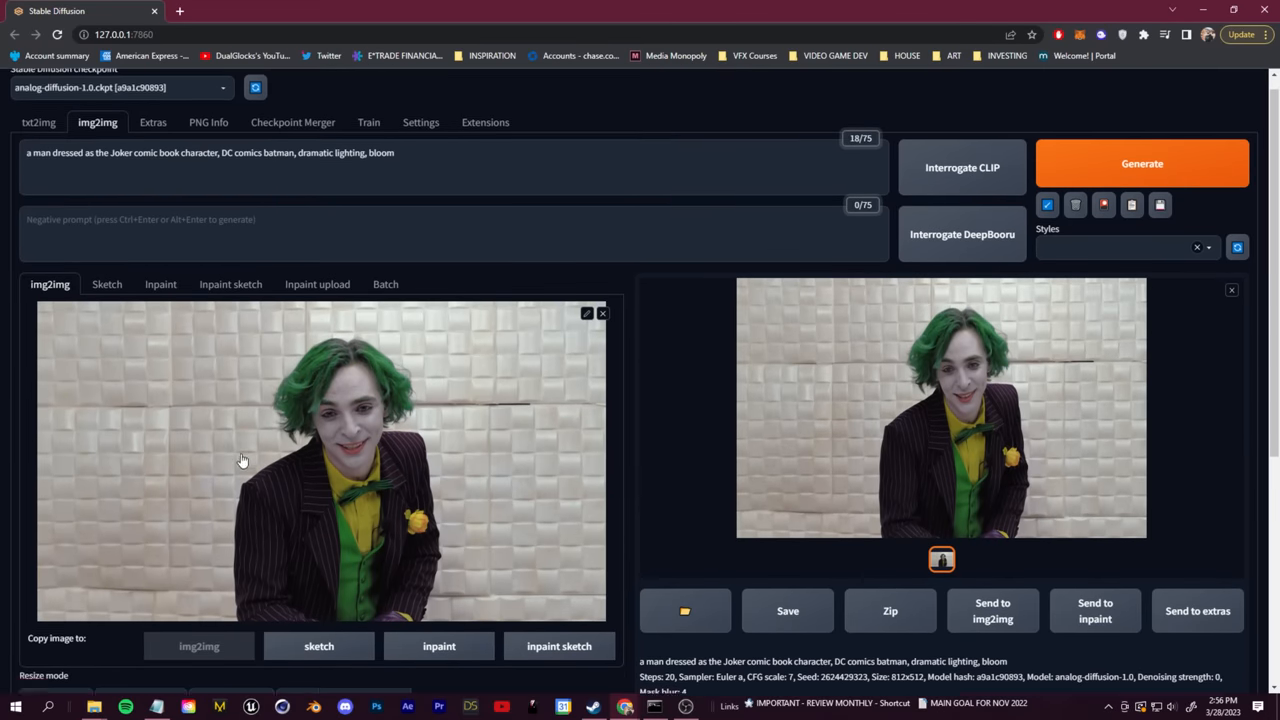
scroll(down, 3)
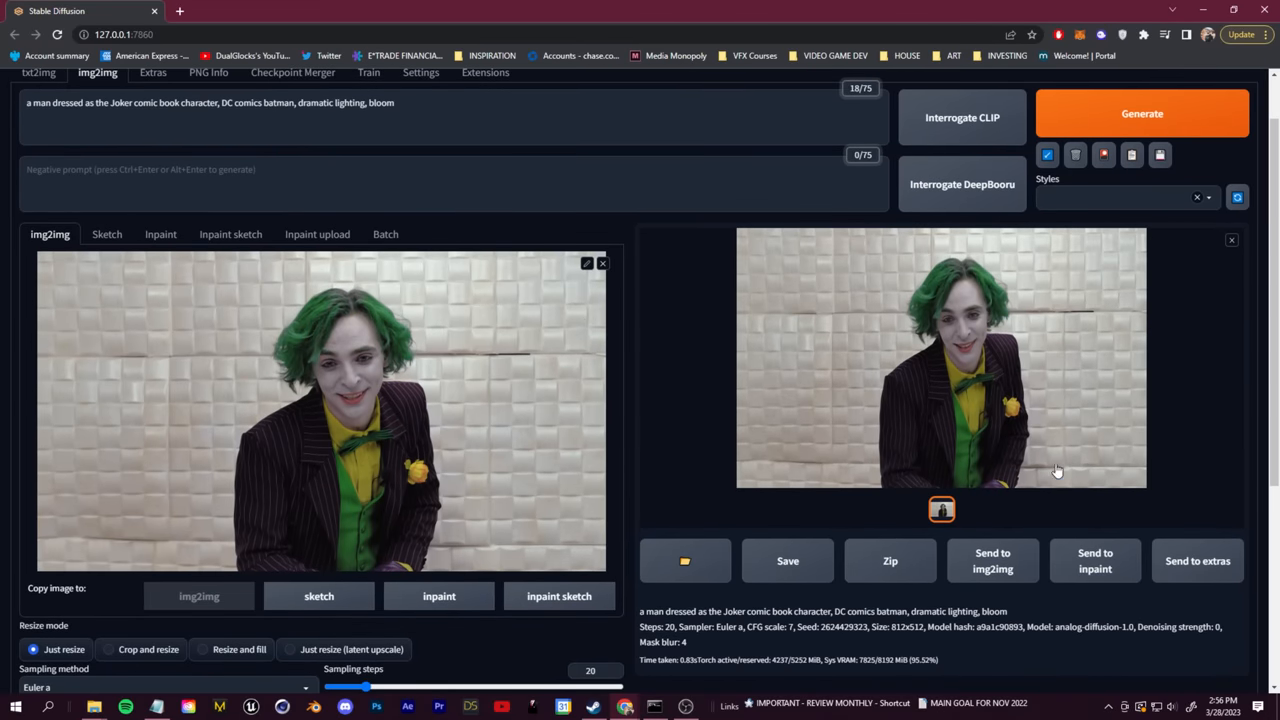
scroll(down, 3)
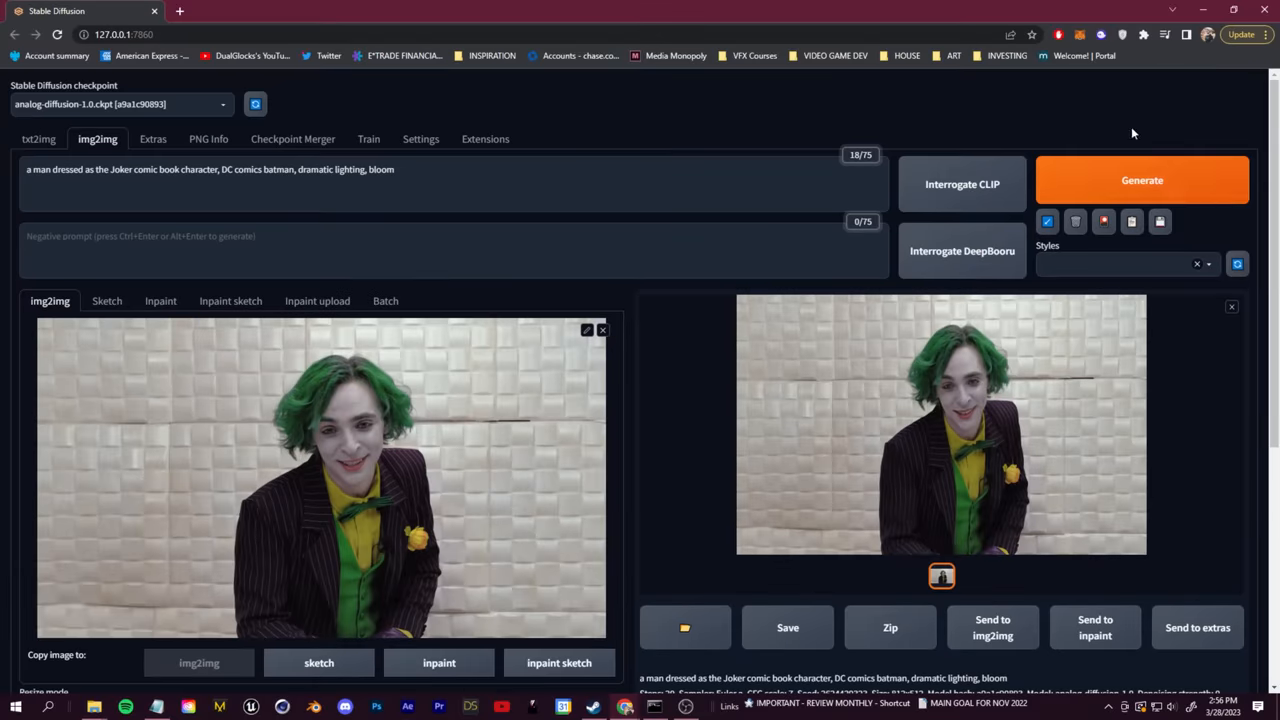
scroll(down, 3)
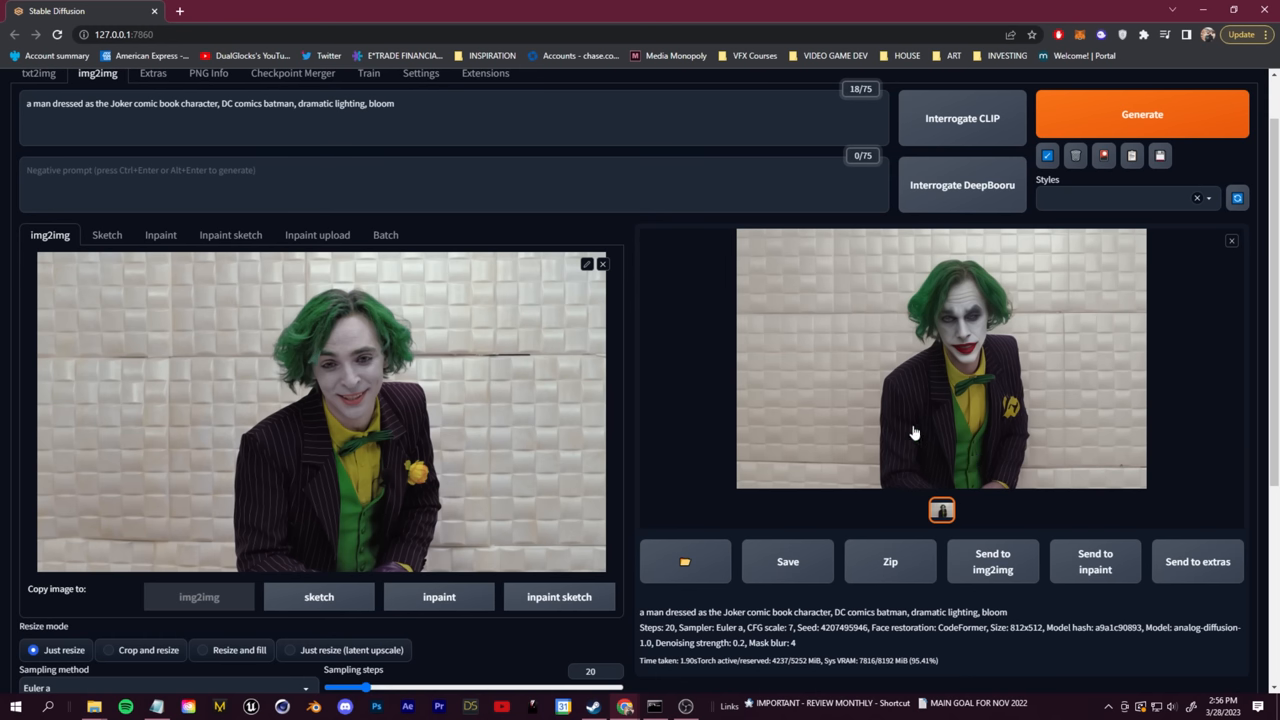
scroll(down, 3)
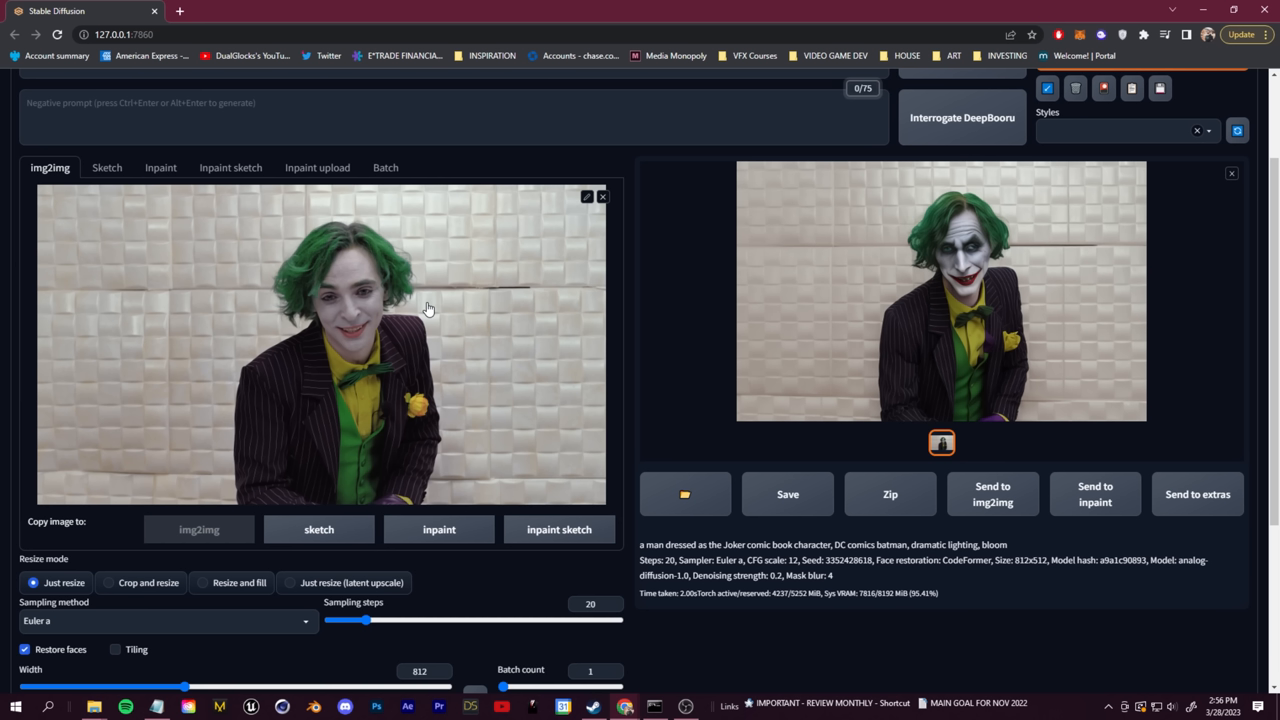
click(940, 290)
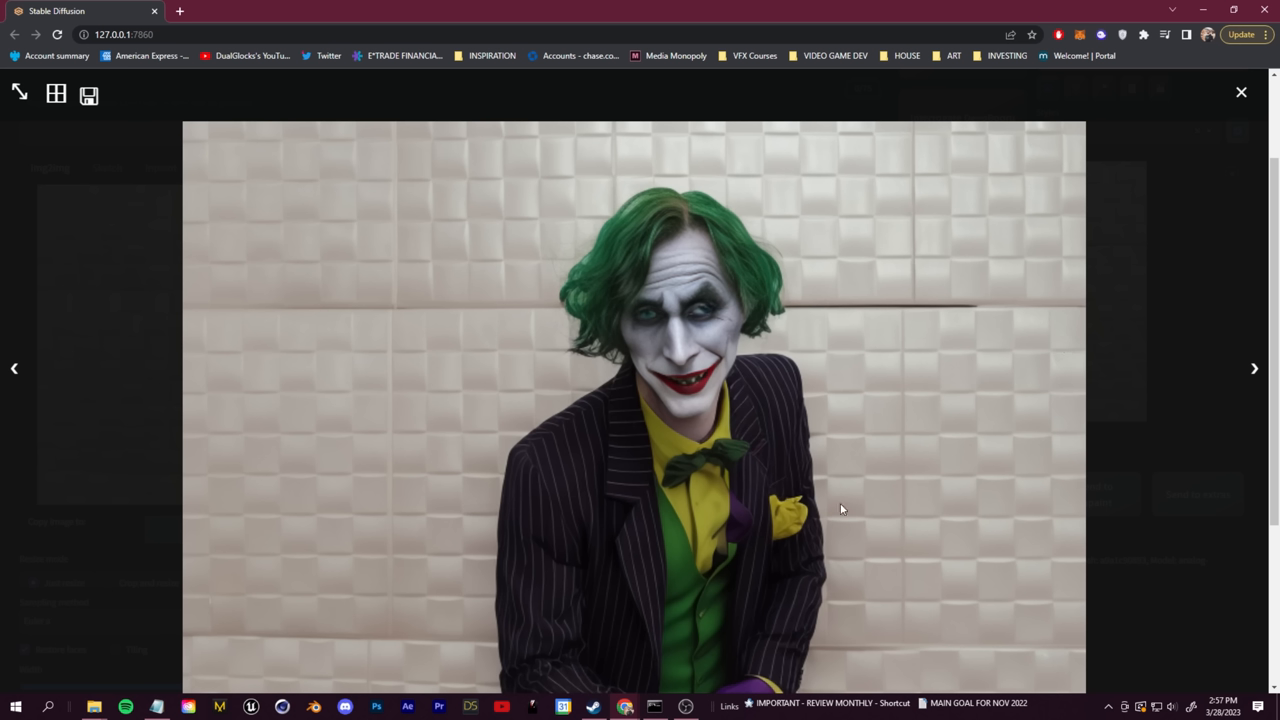
click(1240, 92)
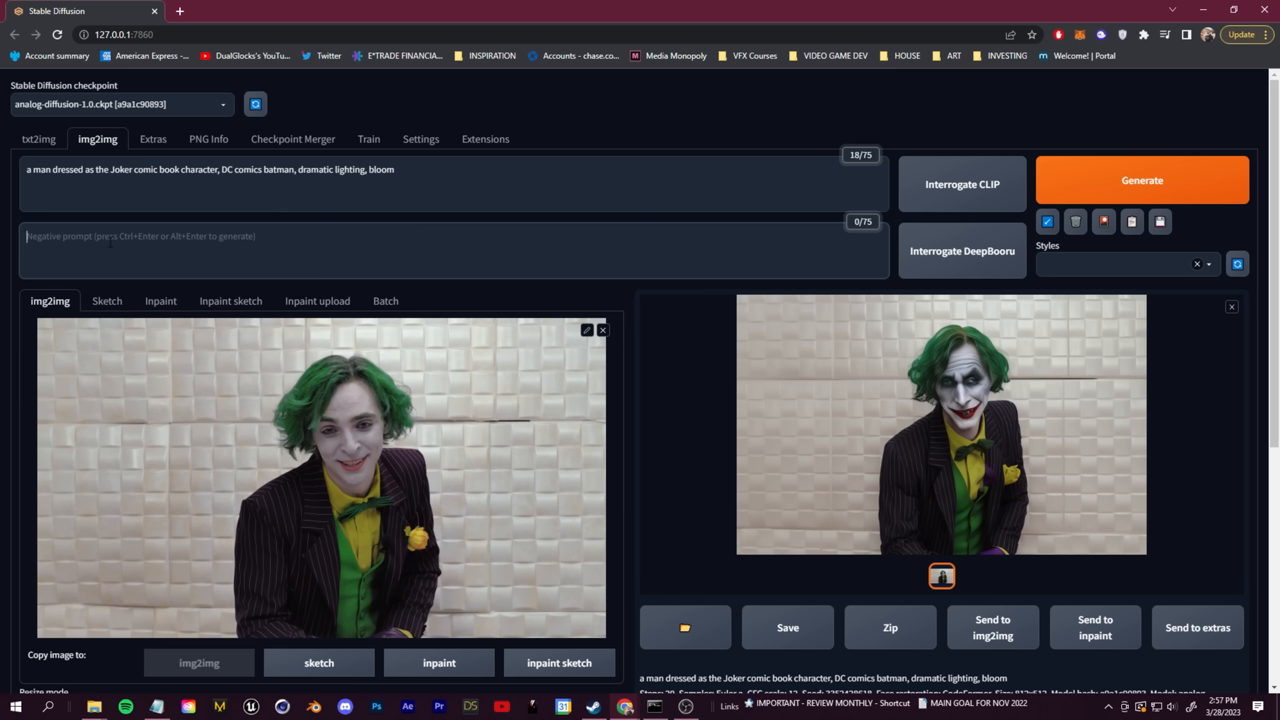
Add 'blur, noise, jumbled faces' to the negative prompt and preview the current result
text(blur,)
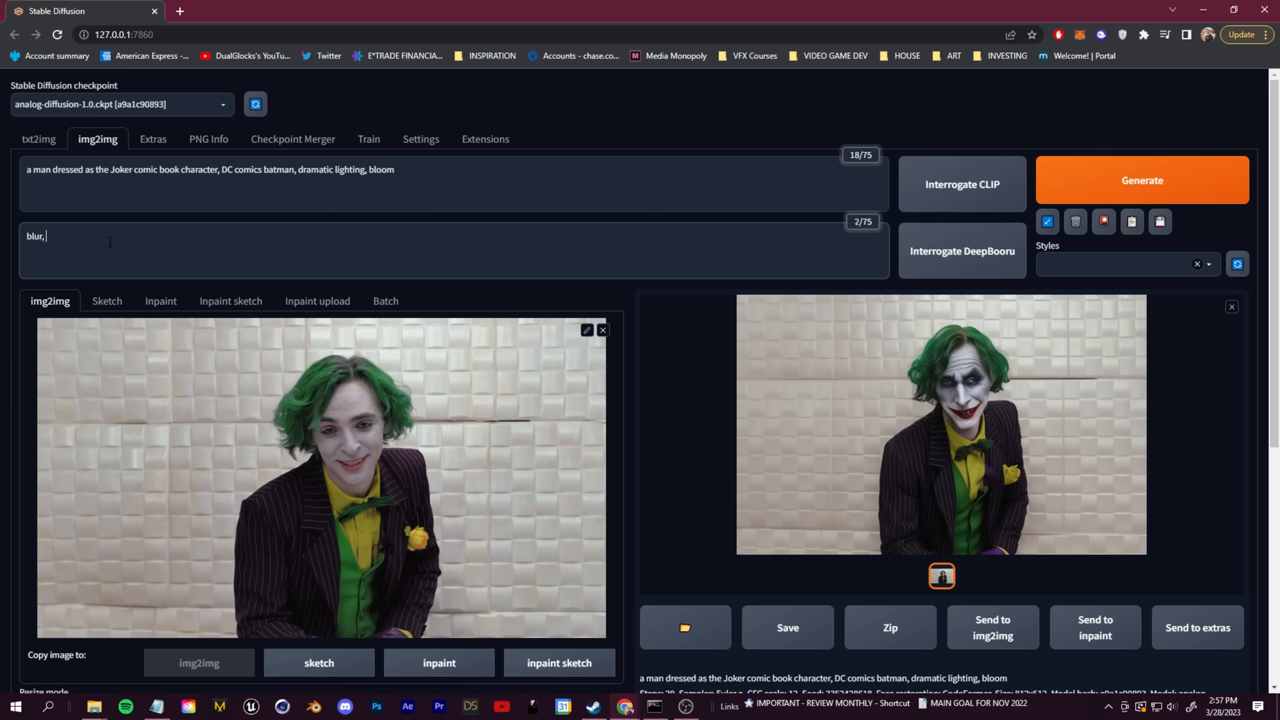
text(noise,)
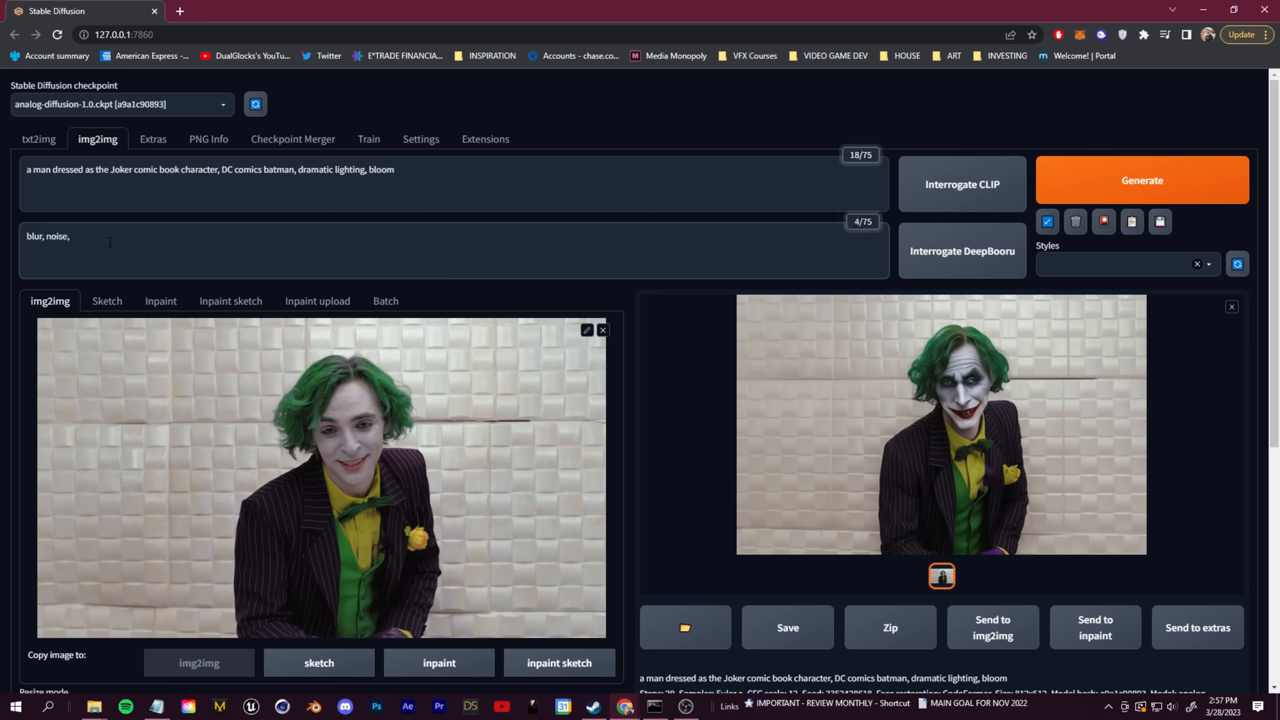
text(jumb)
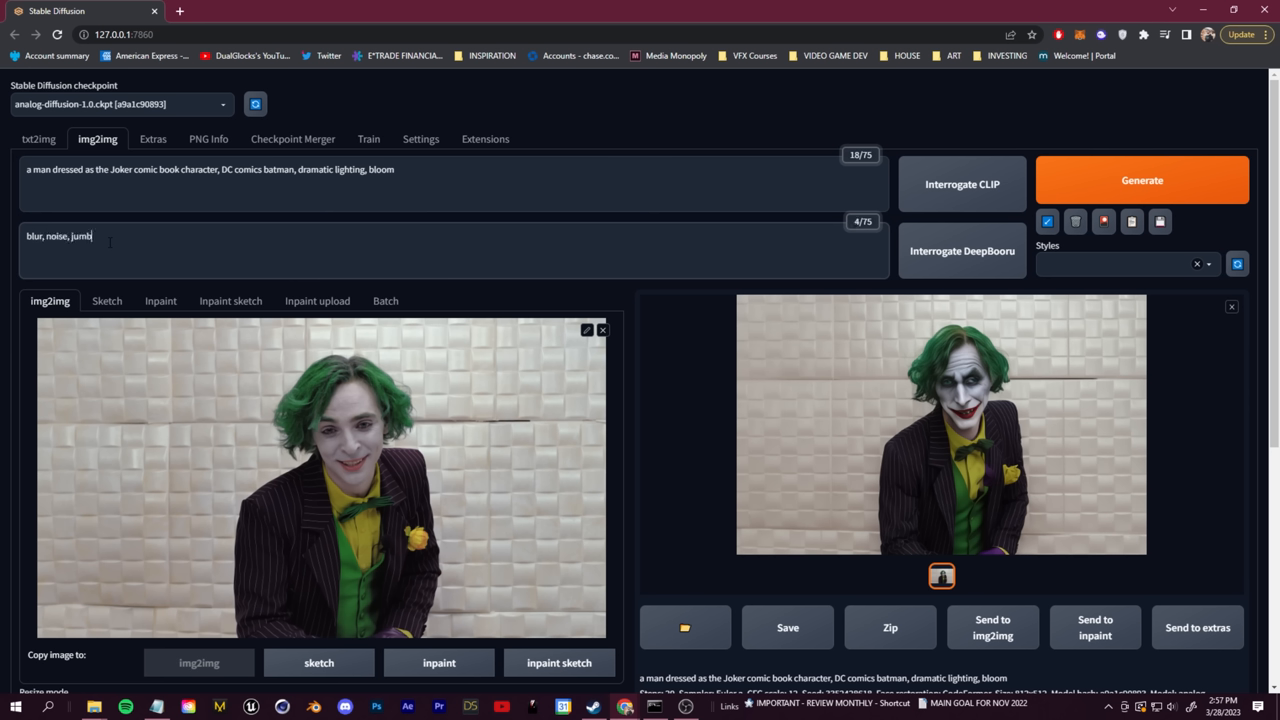
click(940, 420)
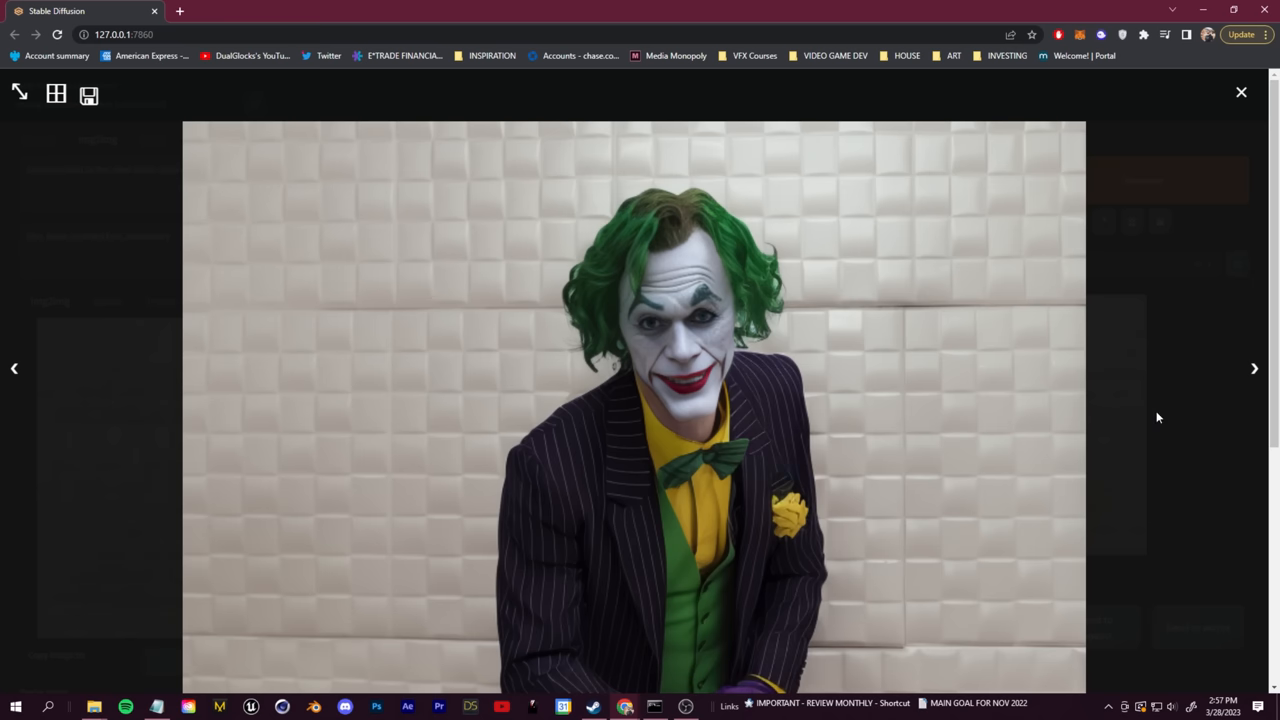
click(1240, 92)
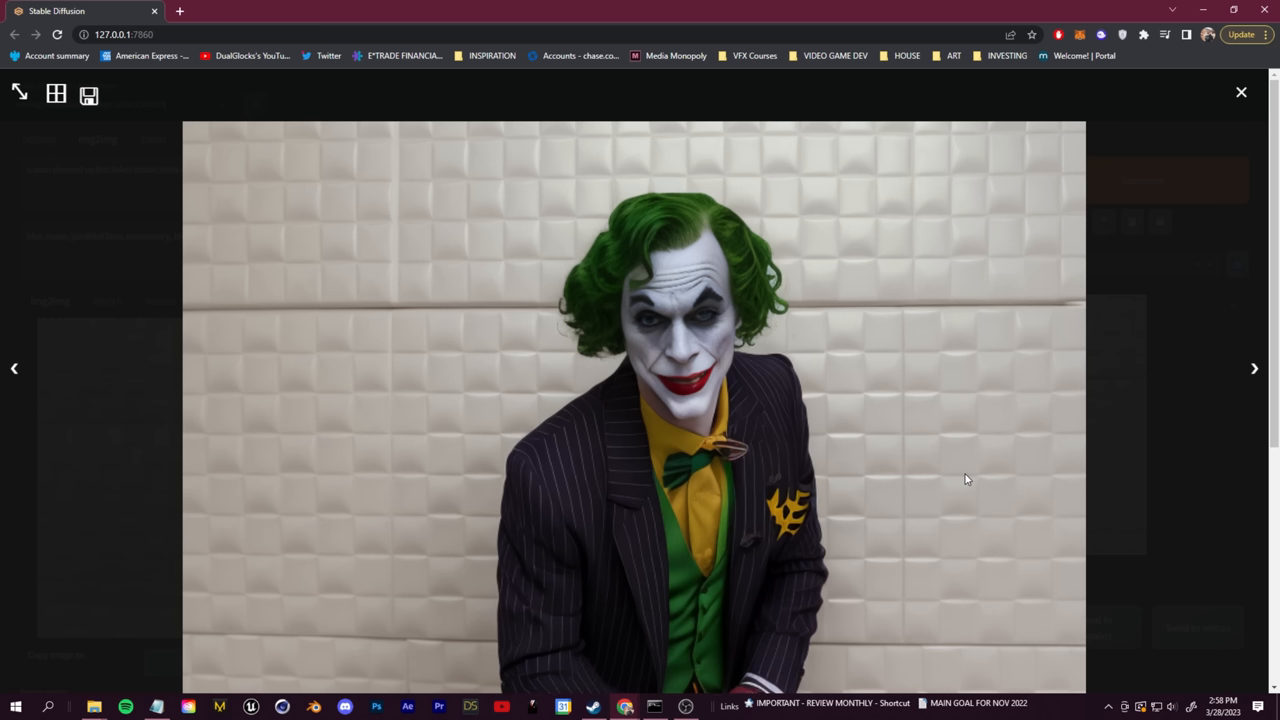
click(1240, 92)
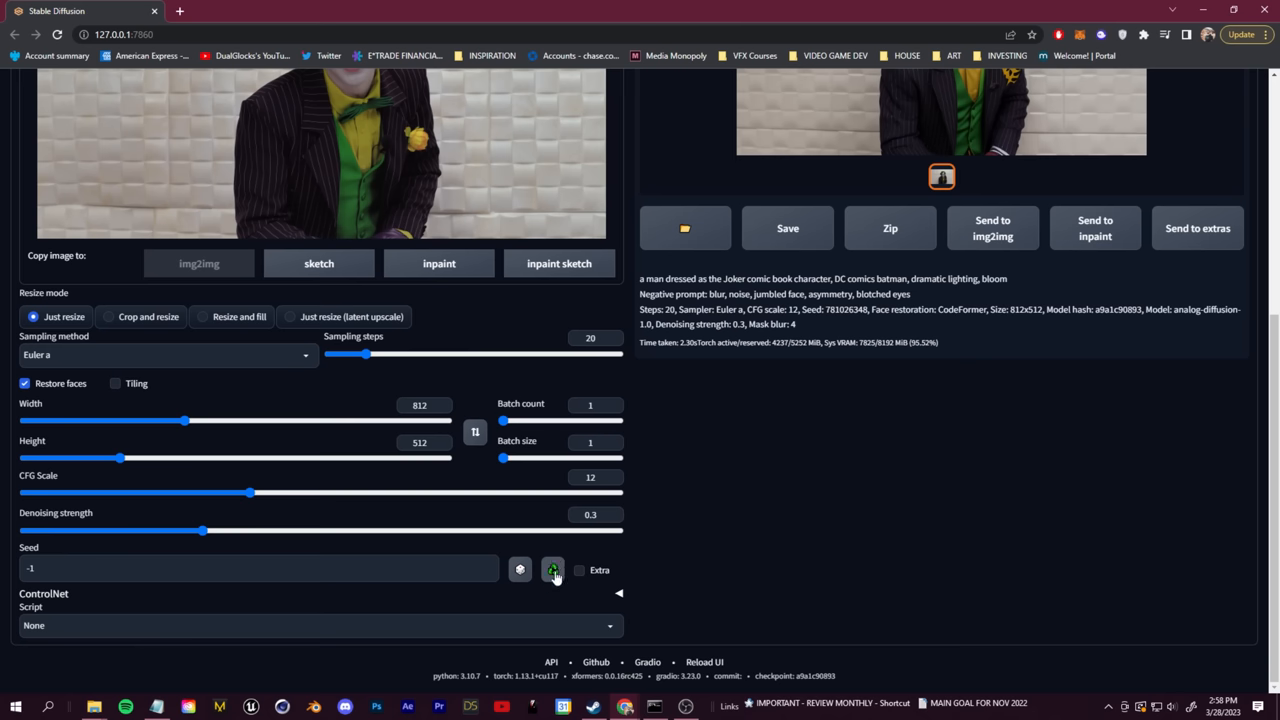
Reuse the last image's seed, regenerate the Joker frame at 0.25 denoising and preview it
click(552, 570)
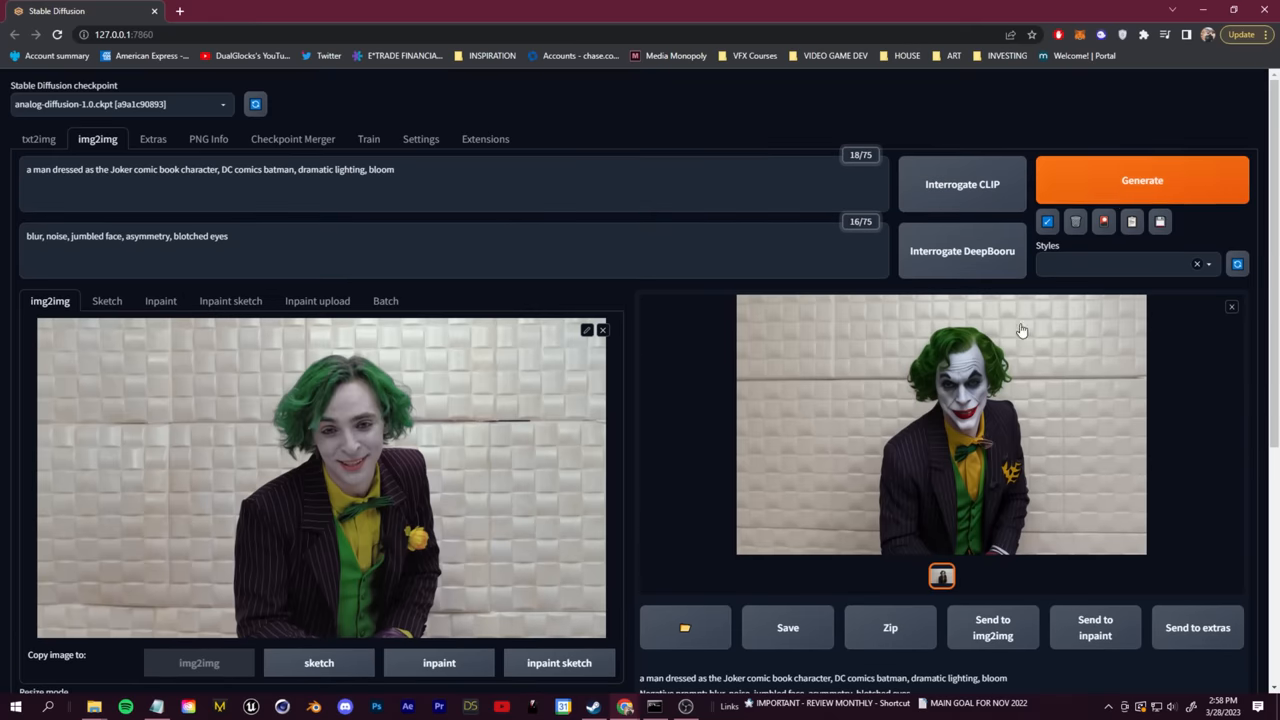
click(1142, 180)
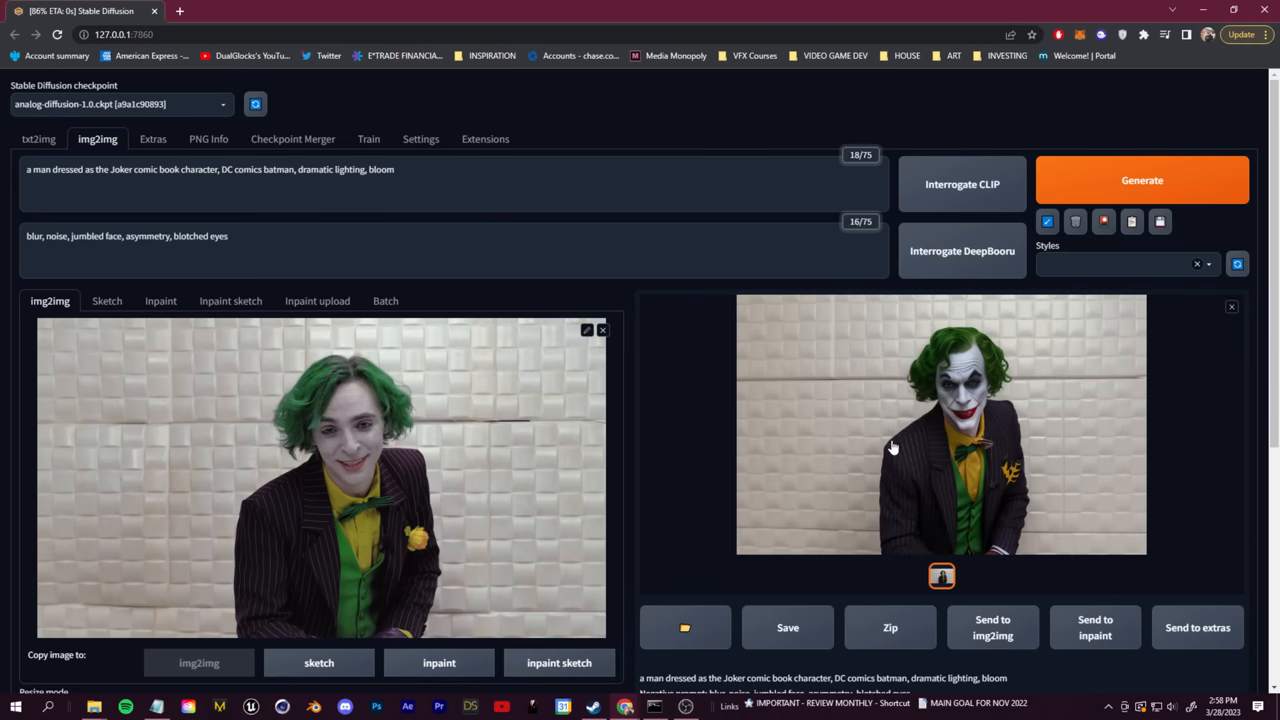
click(940, 424)
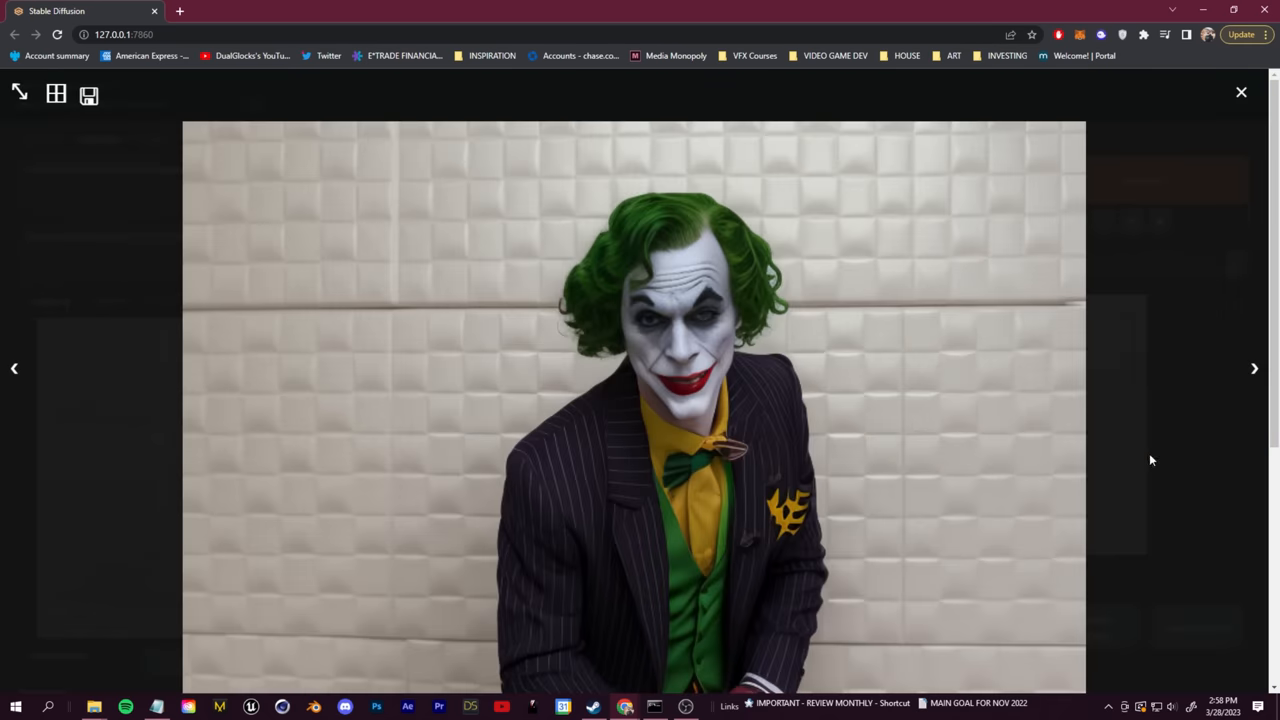
click(1240, 92)
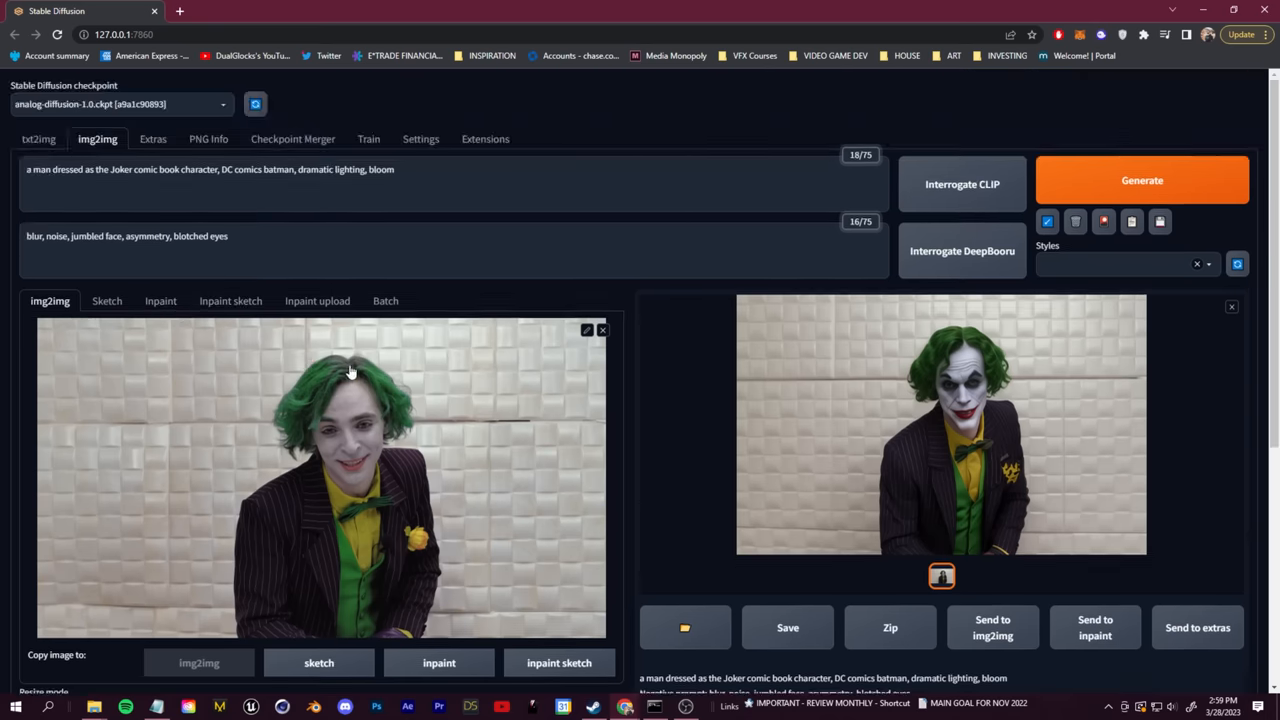
scroll(down, 3)
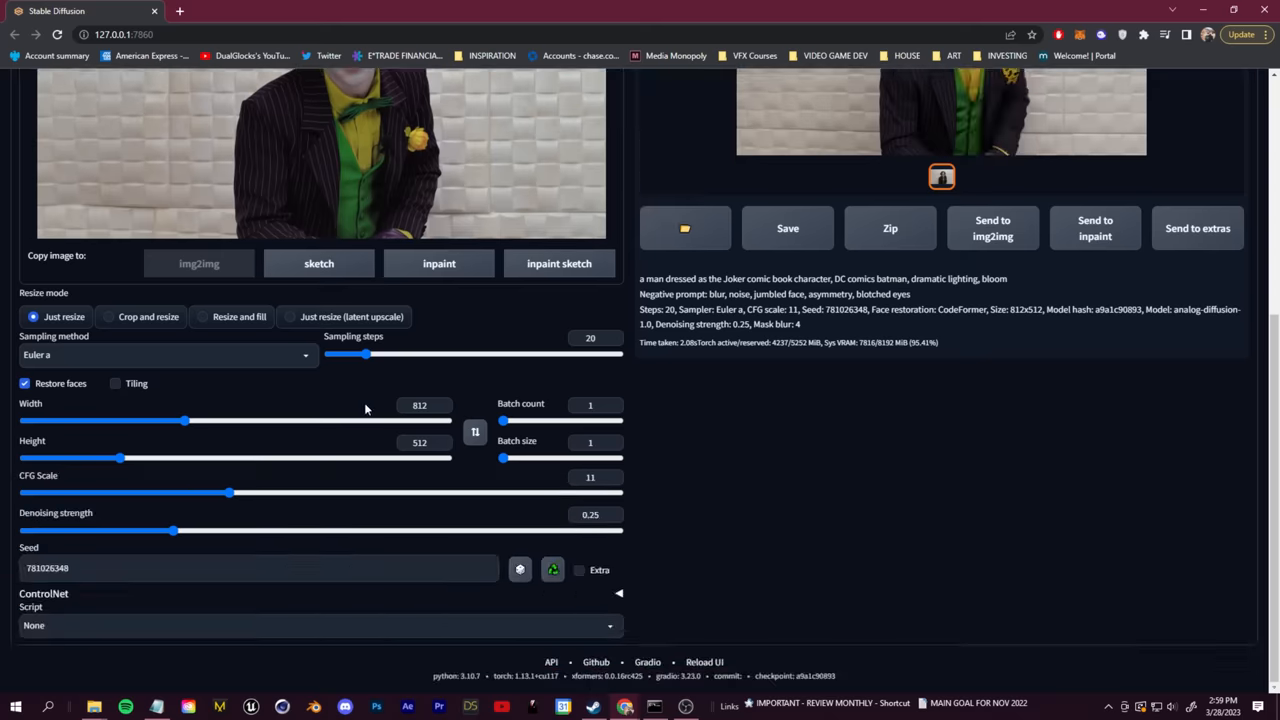
mouse_move(748, 526)
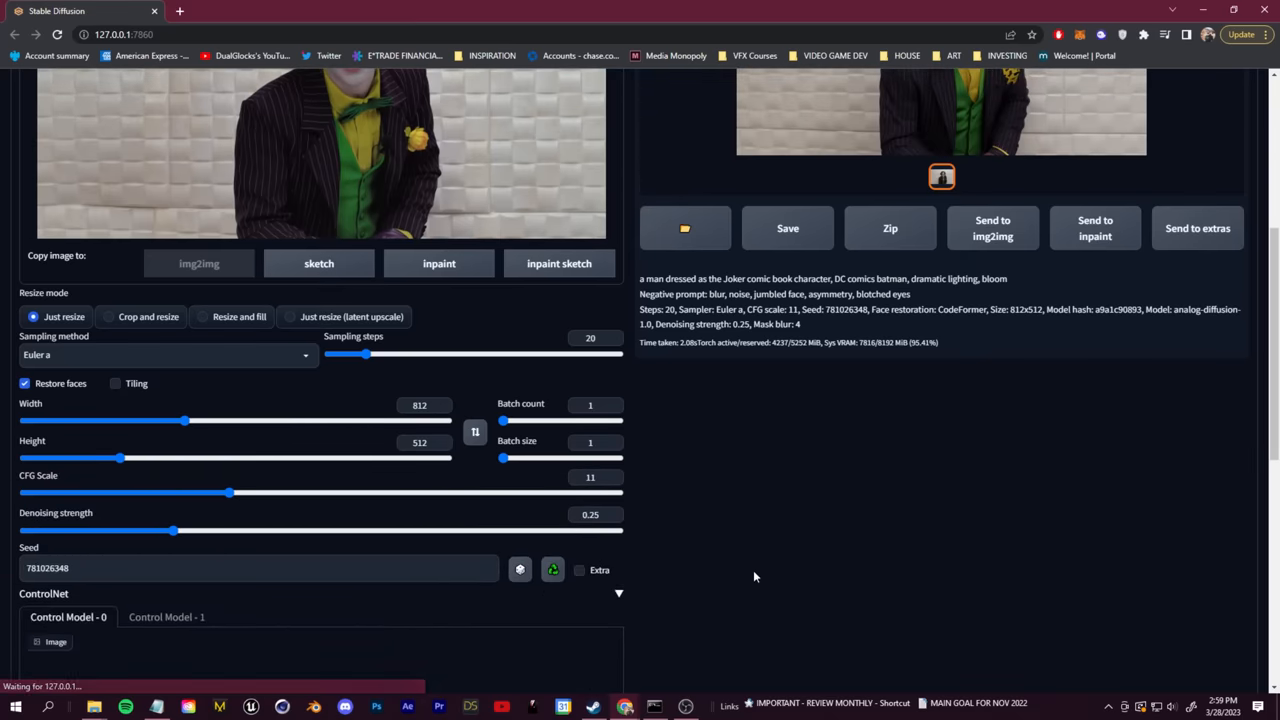
scroll(down, 3)
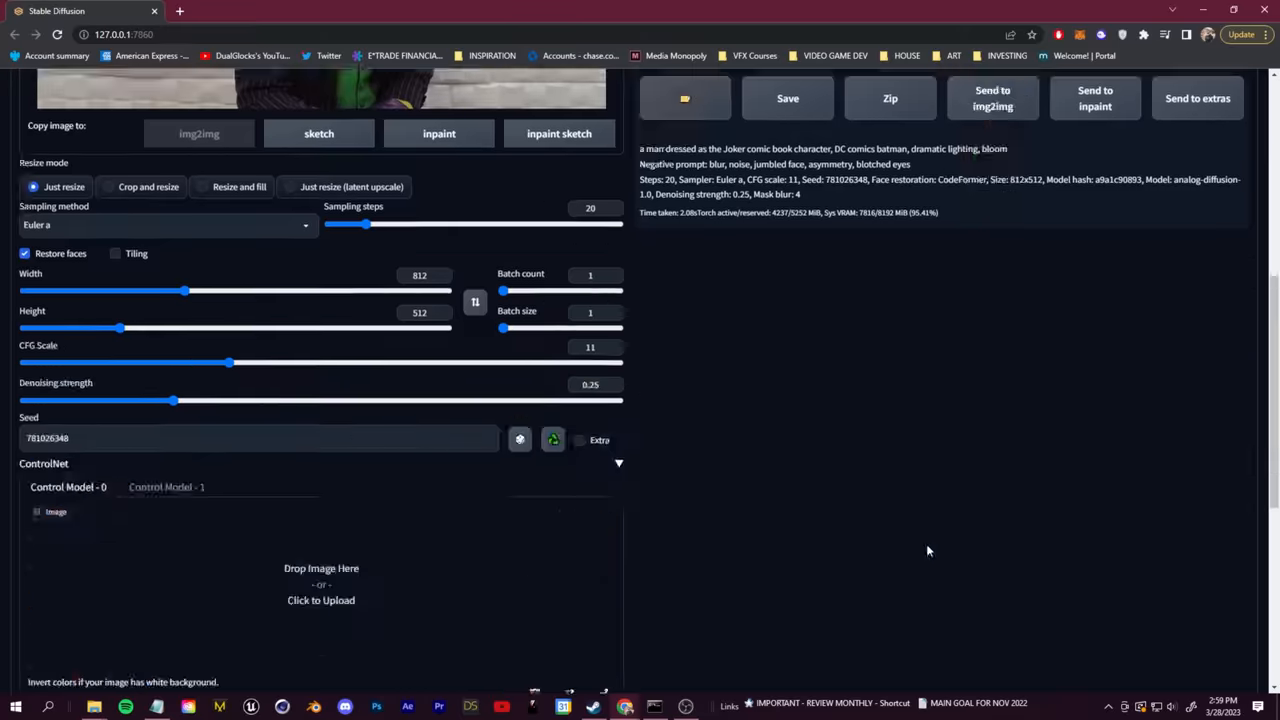
scroll(down, 3)
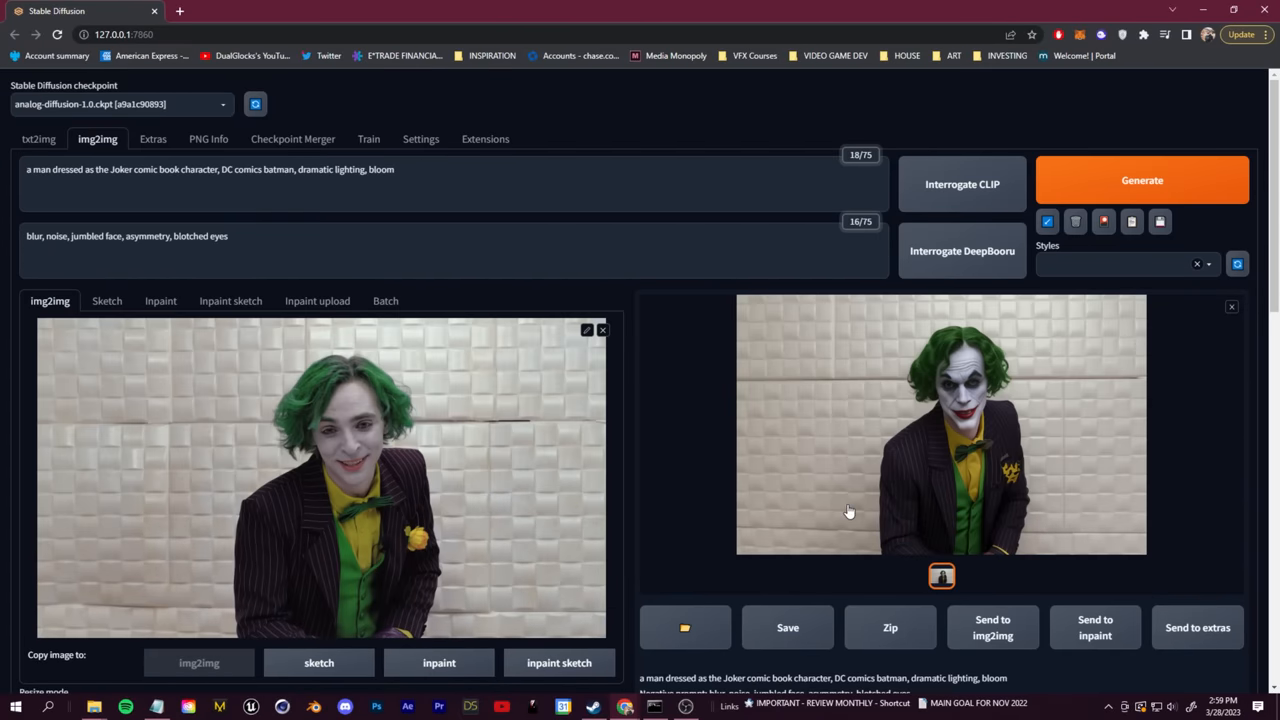
Set the Multi ControlNet maximum models slider to 2 in Settings > ControlNet
click(420, 138)
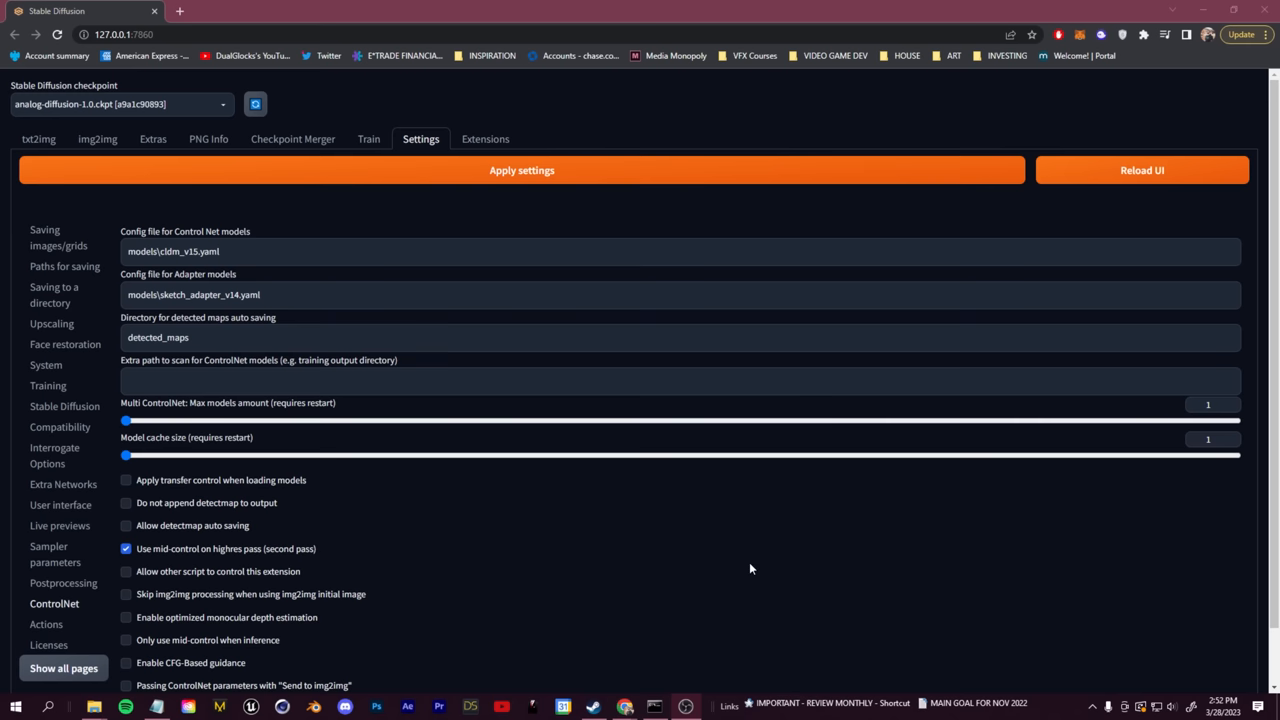
mouse_move(54, 604)
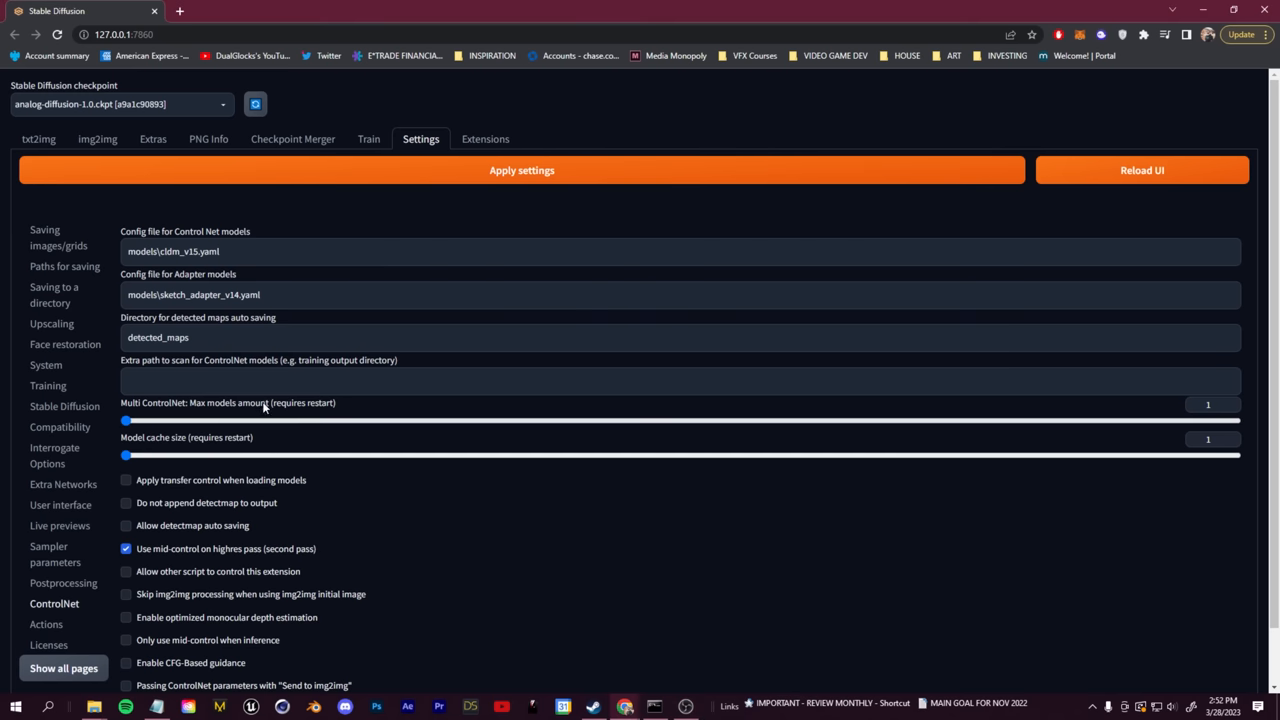
drag(126, 420, 248, 420)
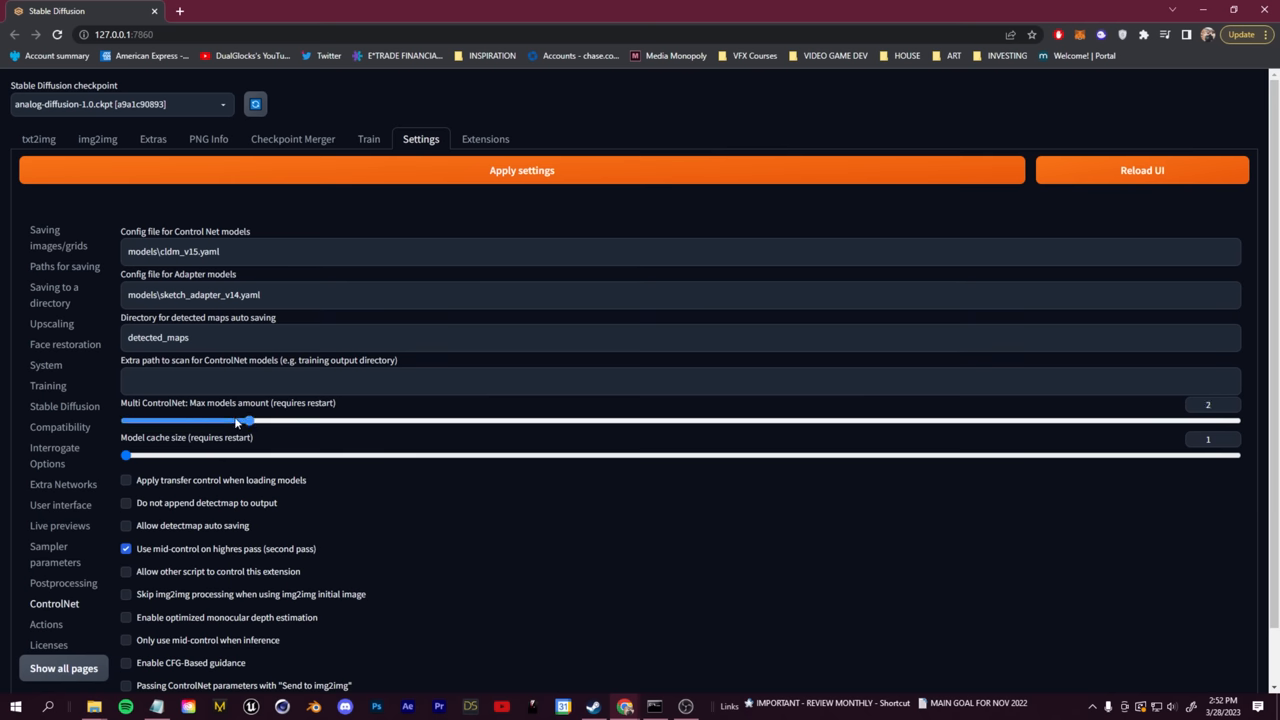
drag(248, 420, 372, 420)
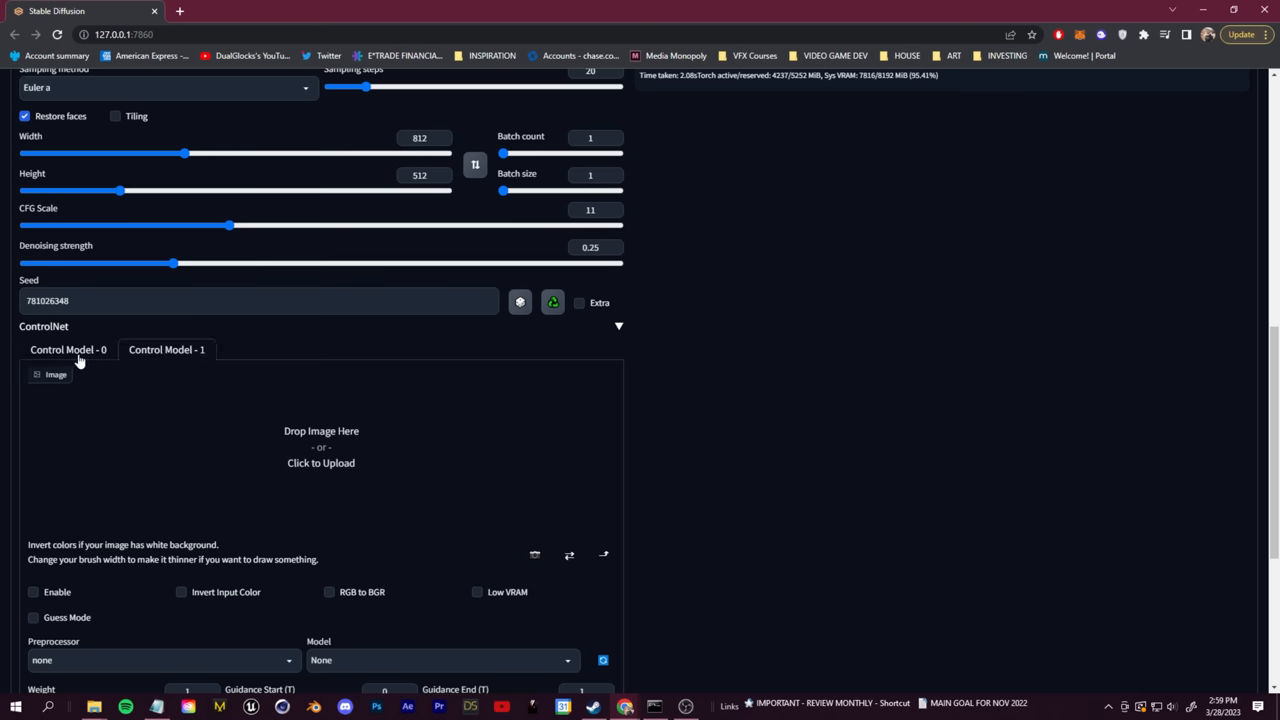
Enable ControlNet unit 0 and choose hed as its preprocessor
click(68, 348)
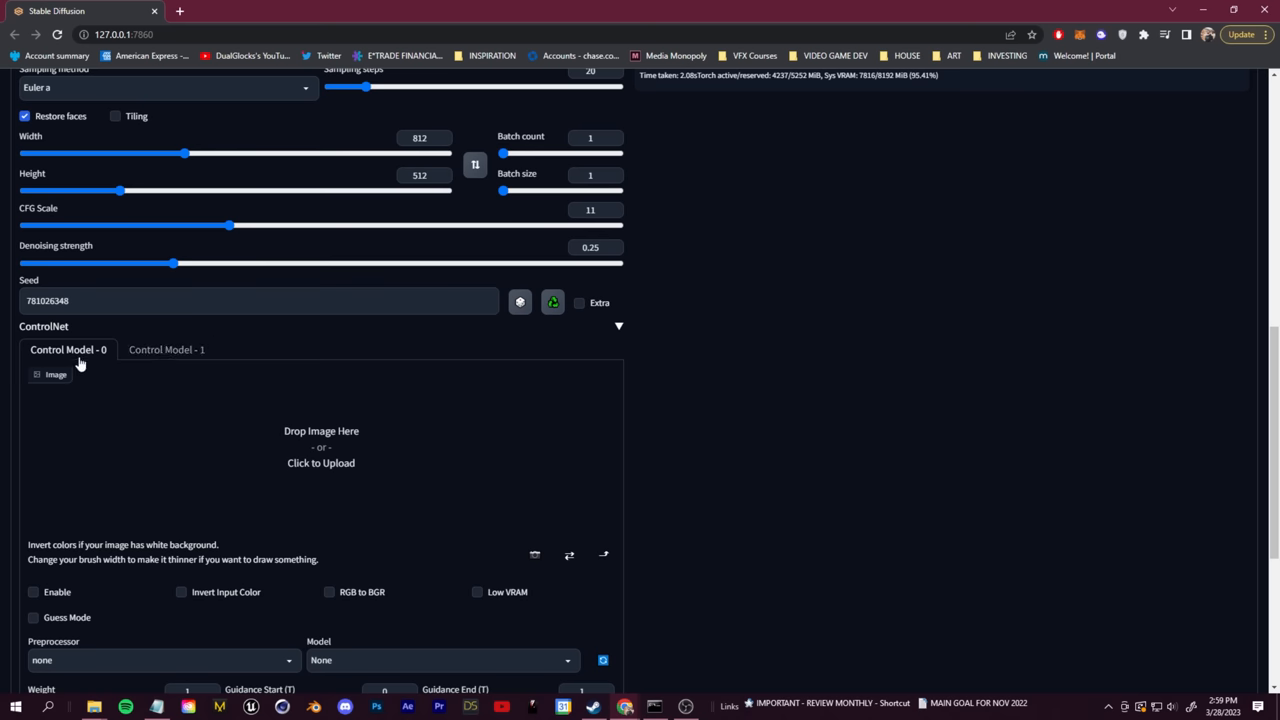
scroll(down, 3)
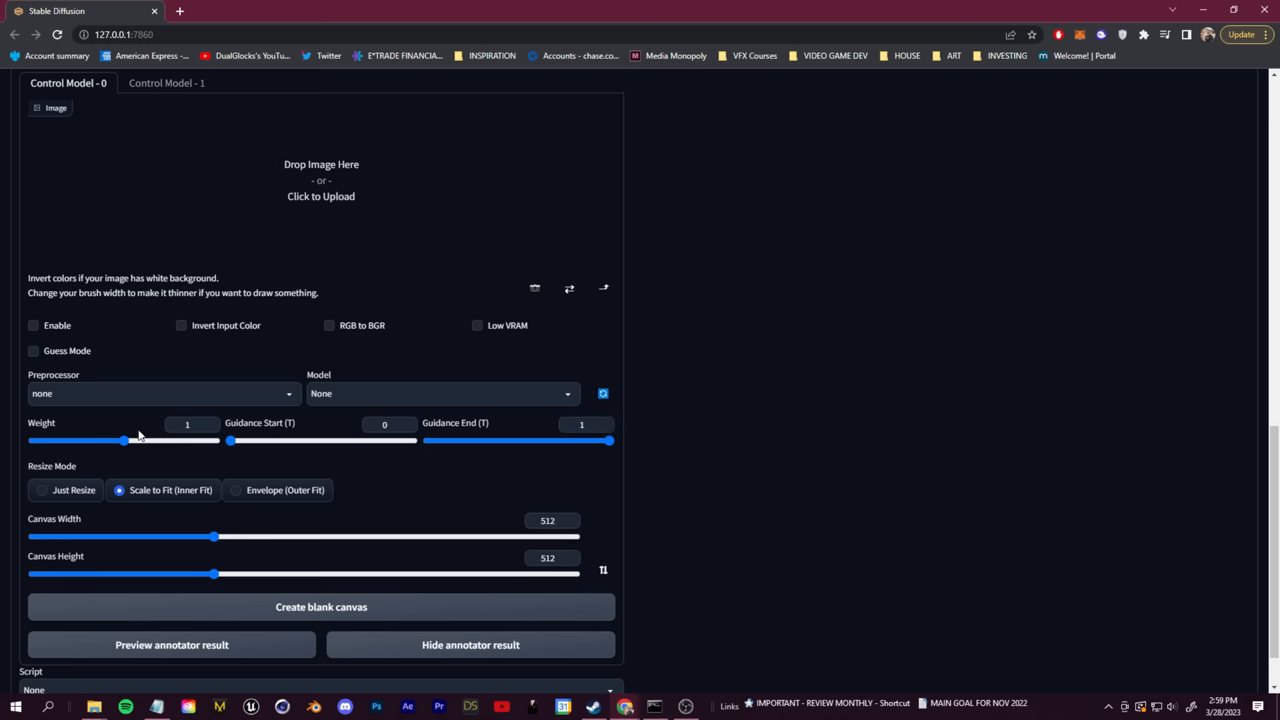
click(32, 324)
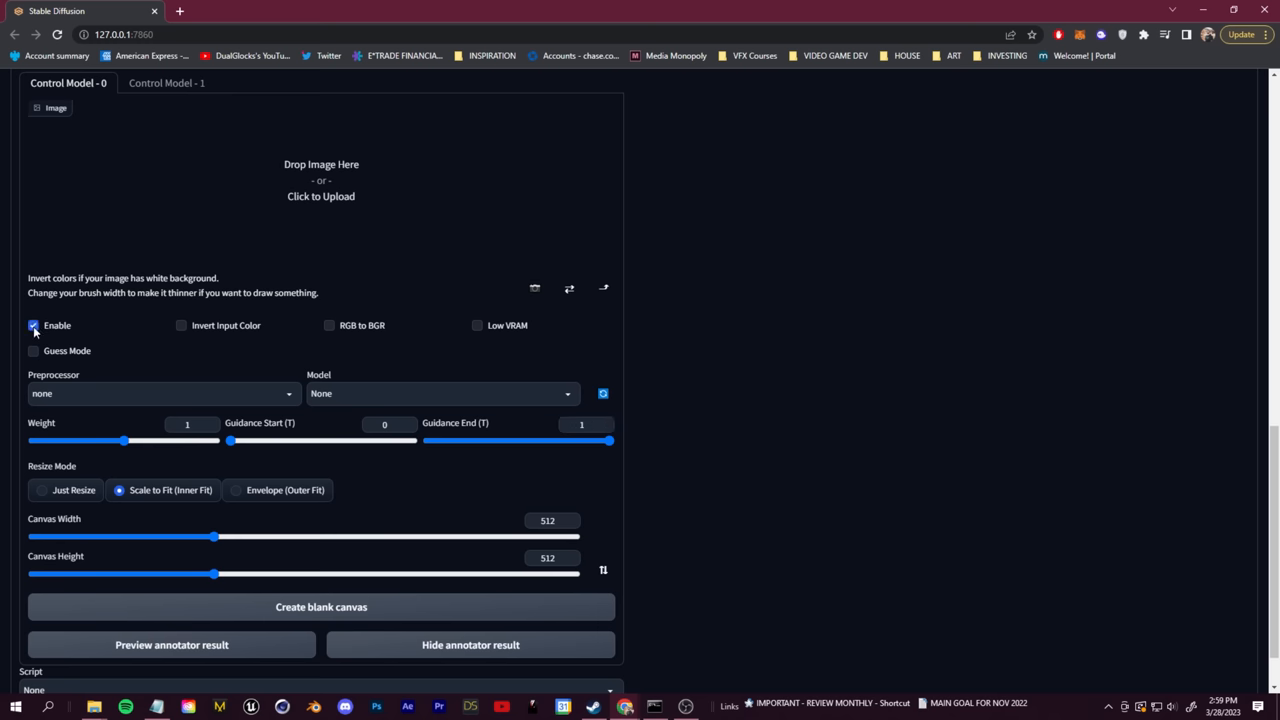
click(160, 392)
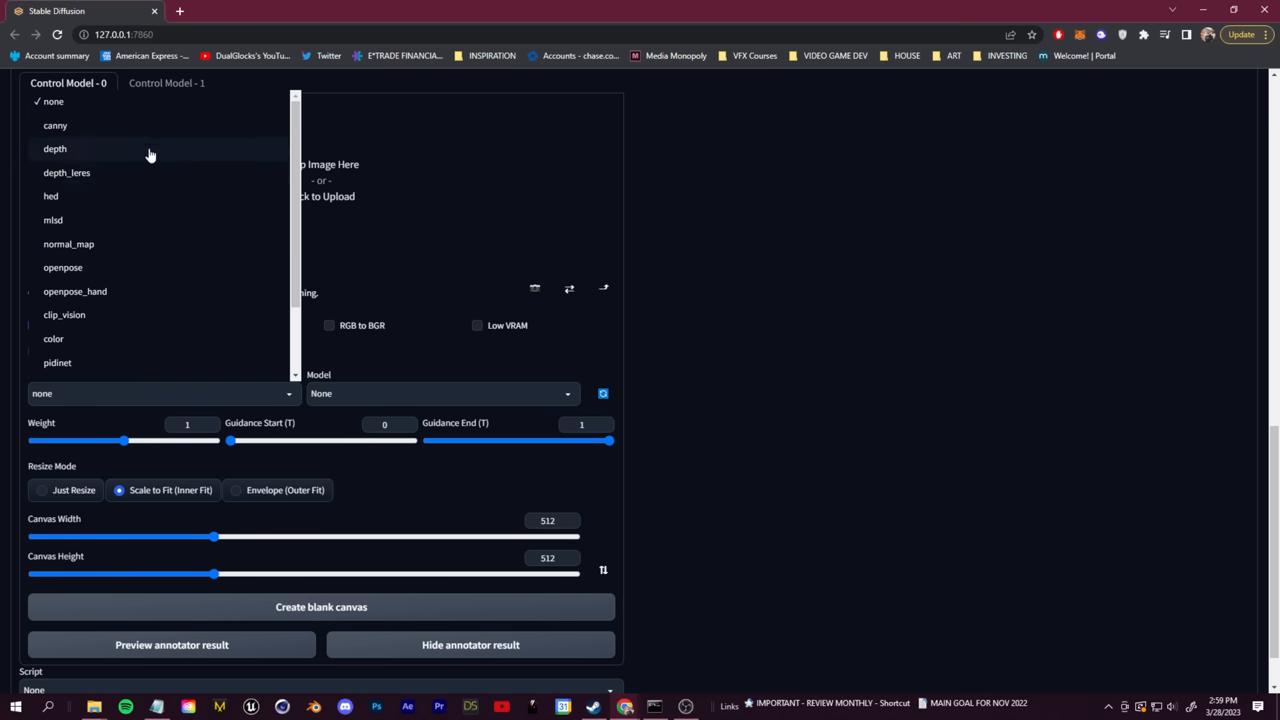
click(50, 196)
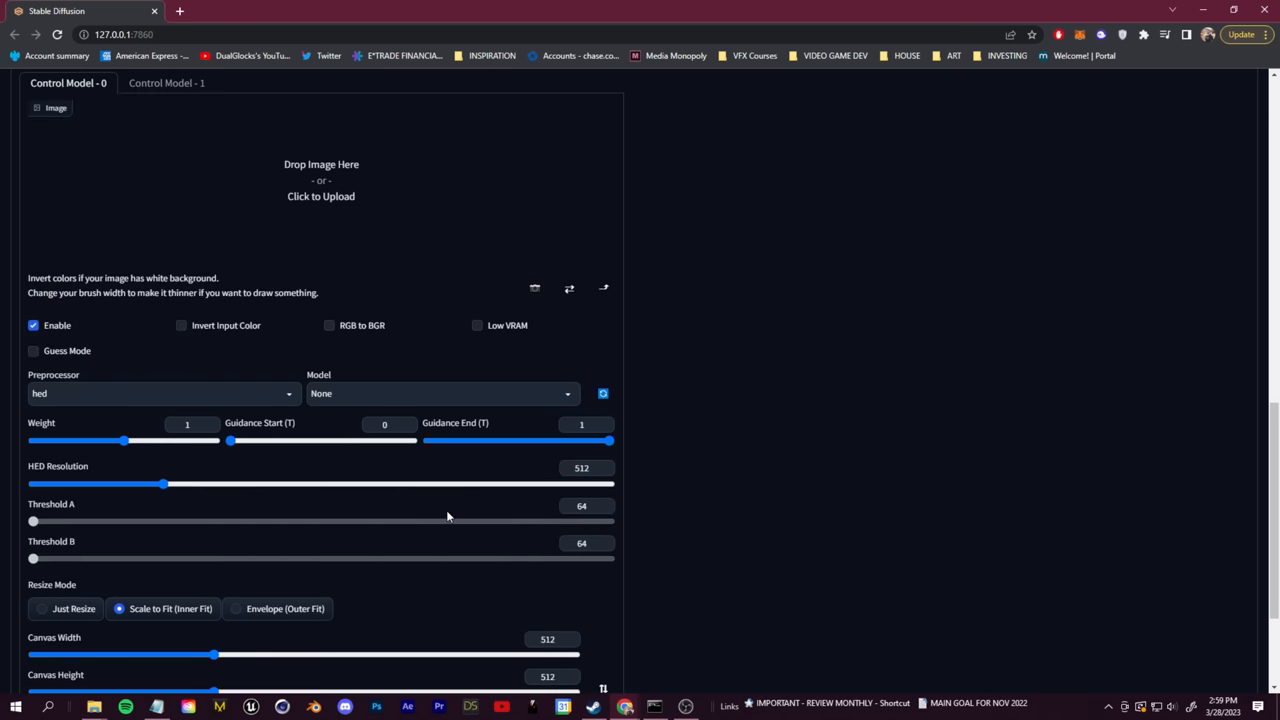
click(440, 392)
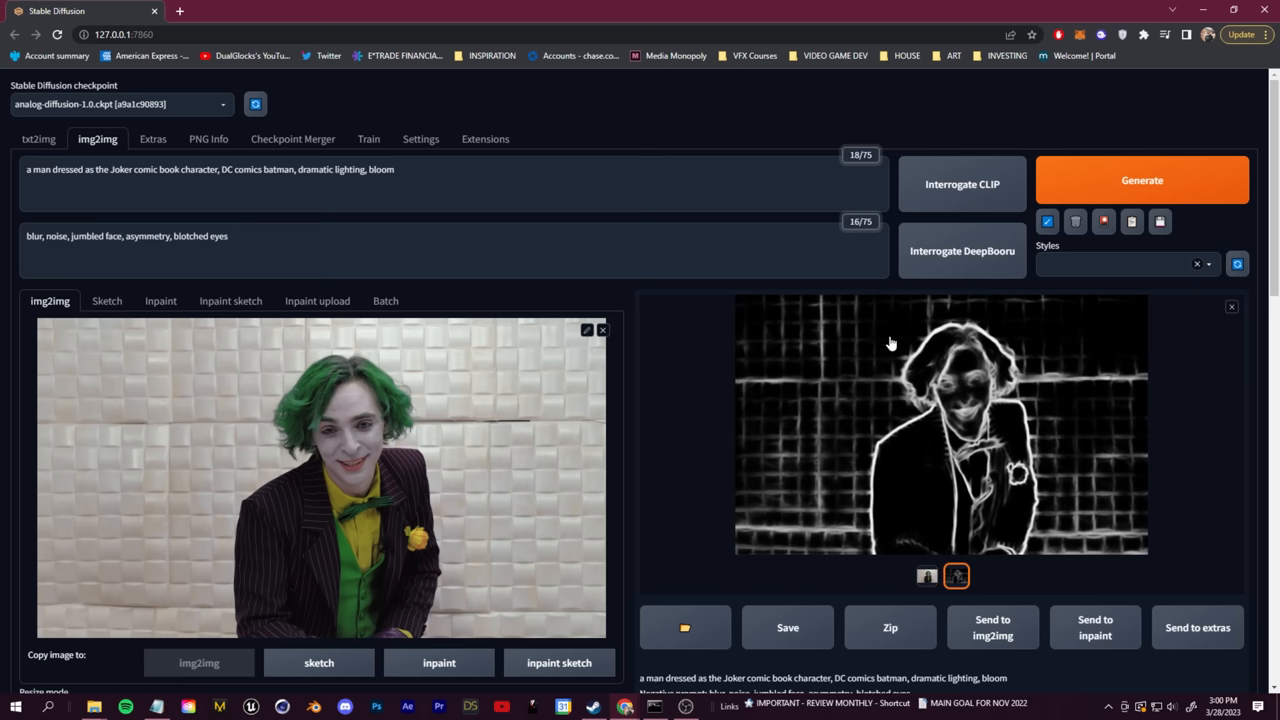
mouse_move(850, 384)
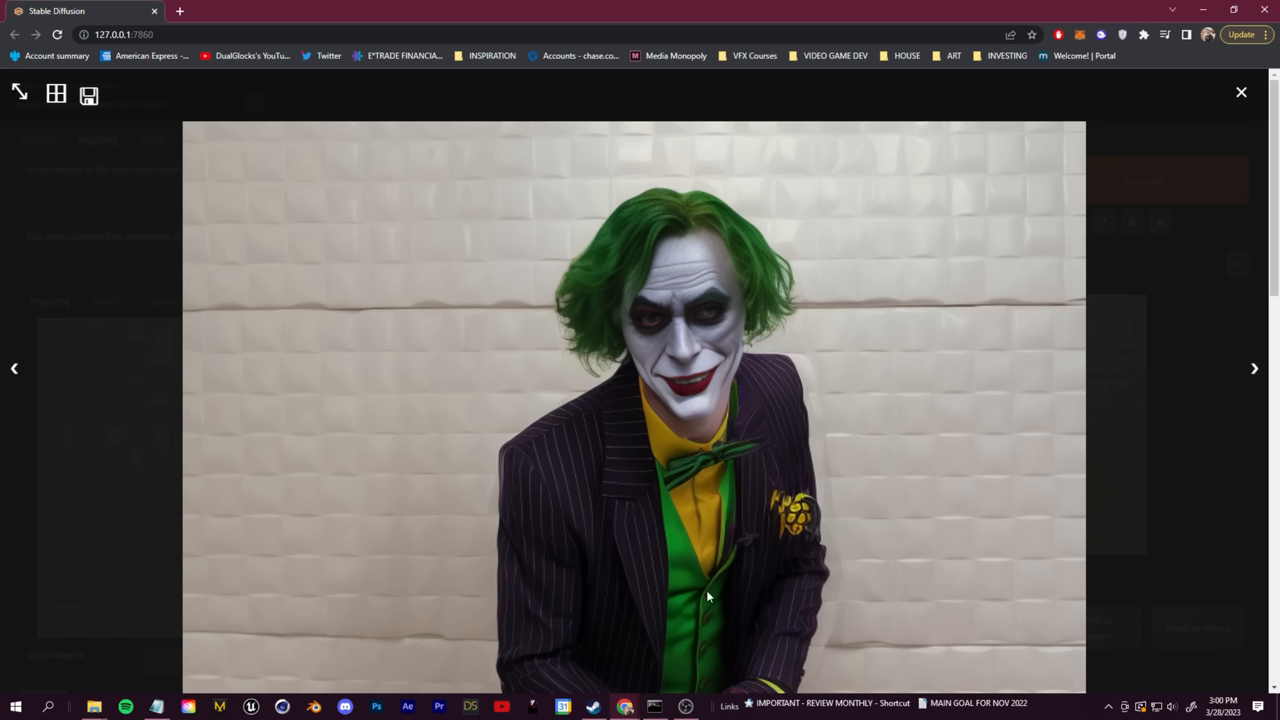
Preview the hed-guided comic-style Joker results full size and return to the ControlNet panel
click(1240, 92)
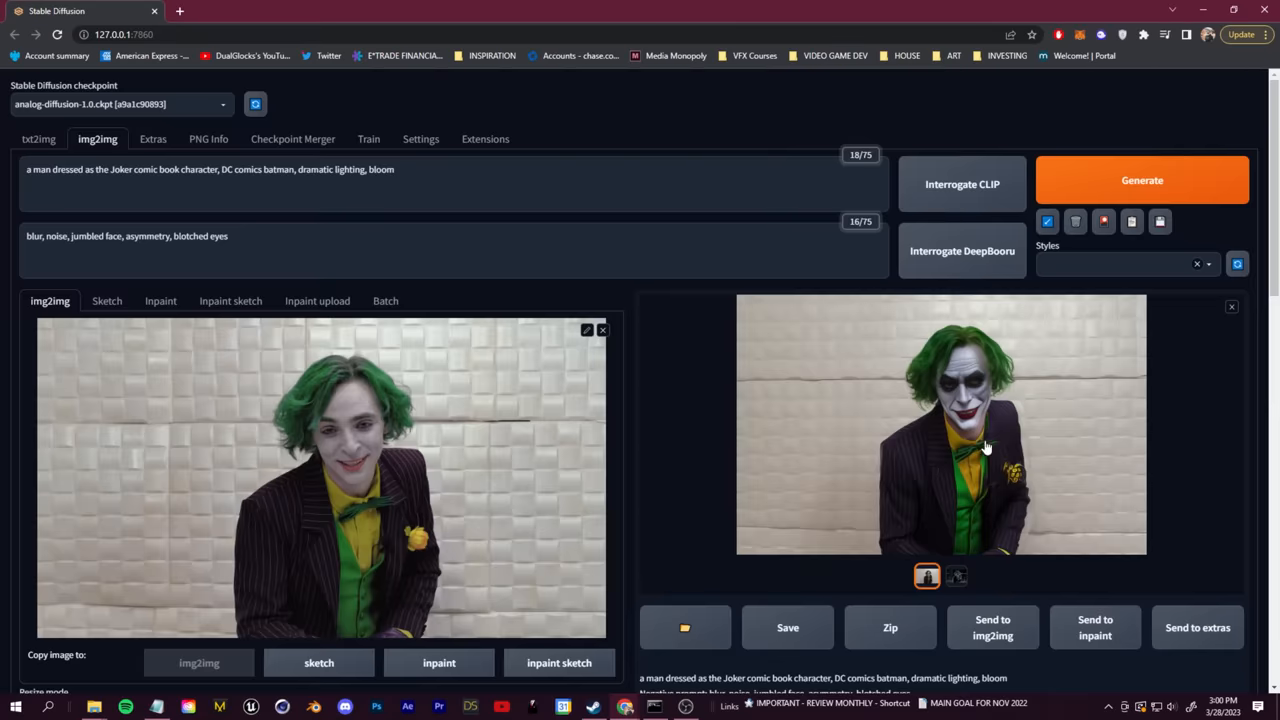
scroll(down, 3)
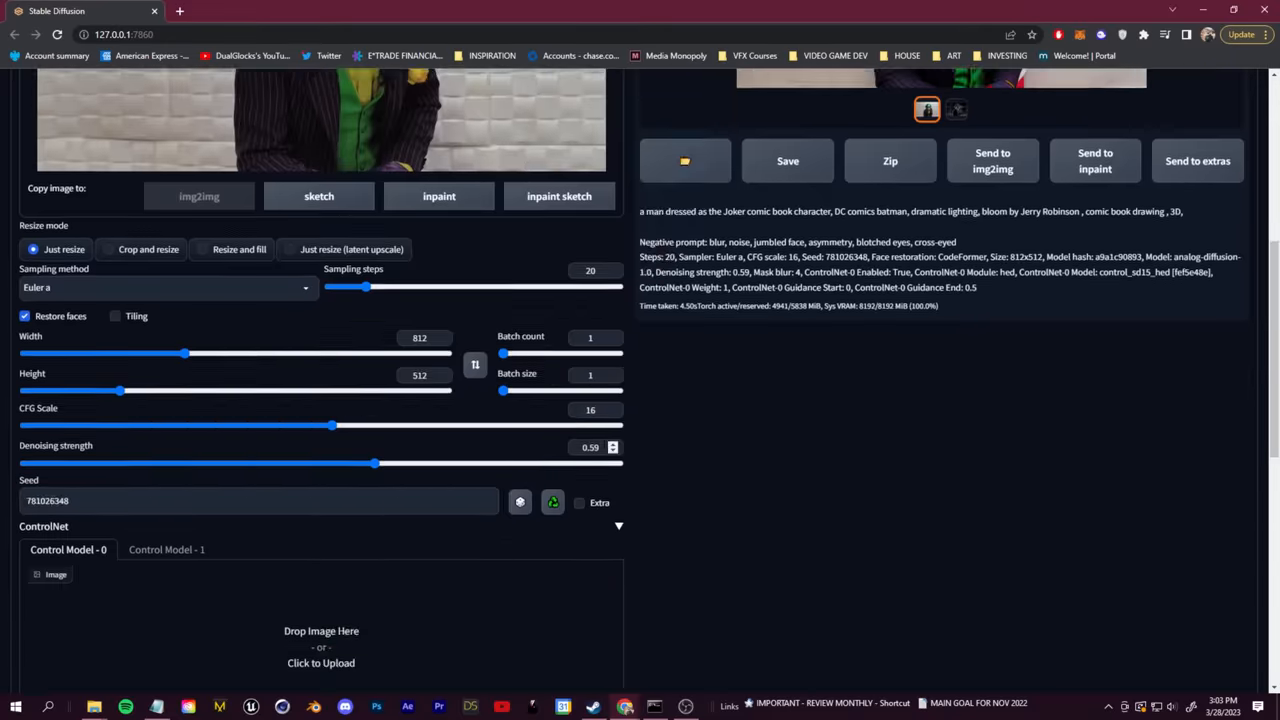
scroll(up, 3)
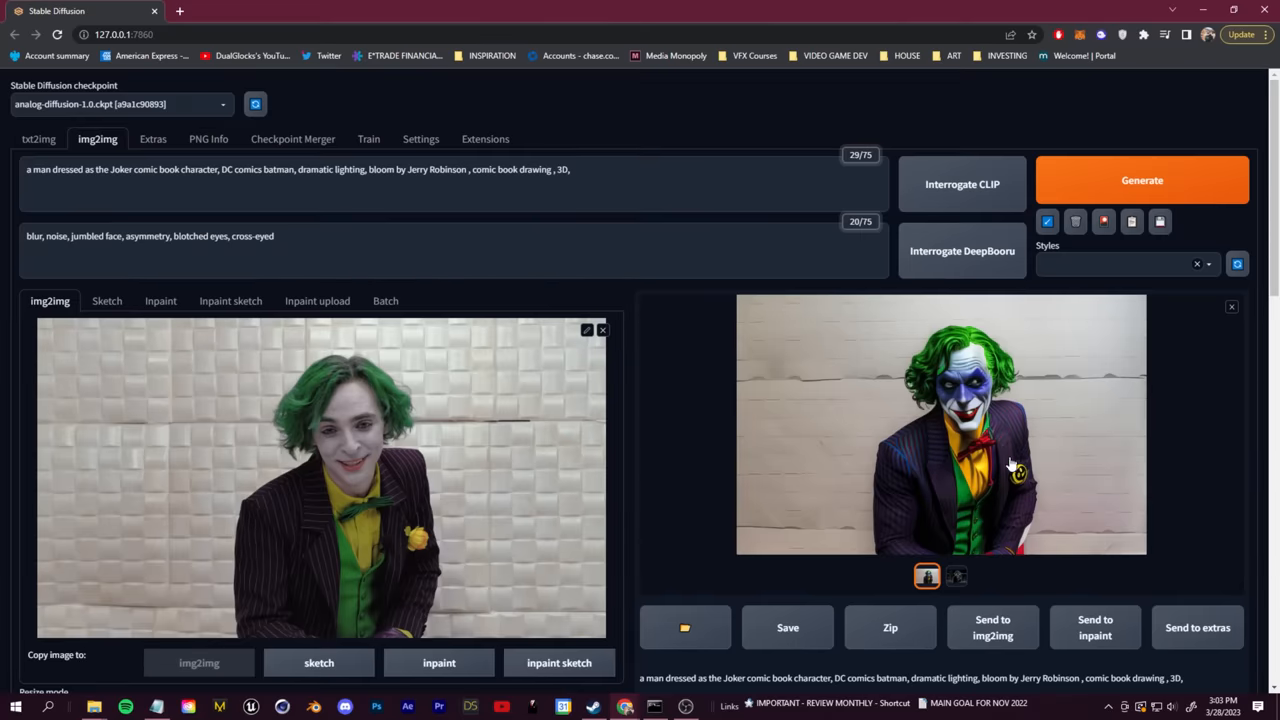
mouse_move(1154, 420)
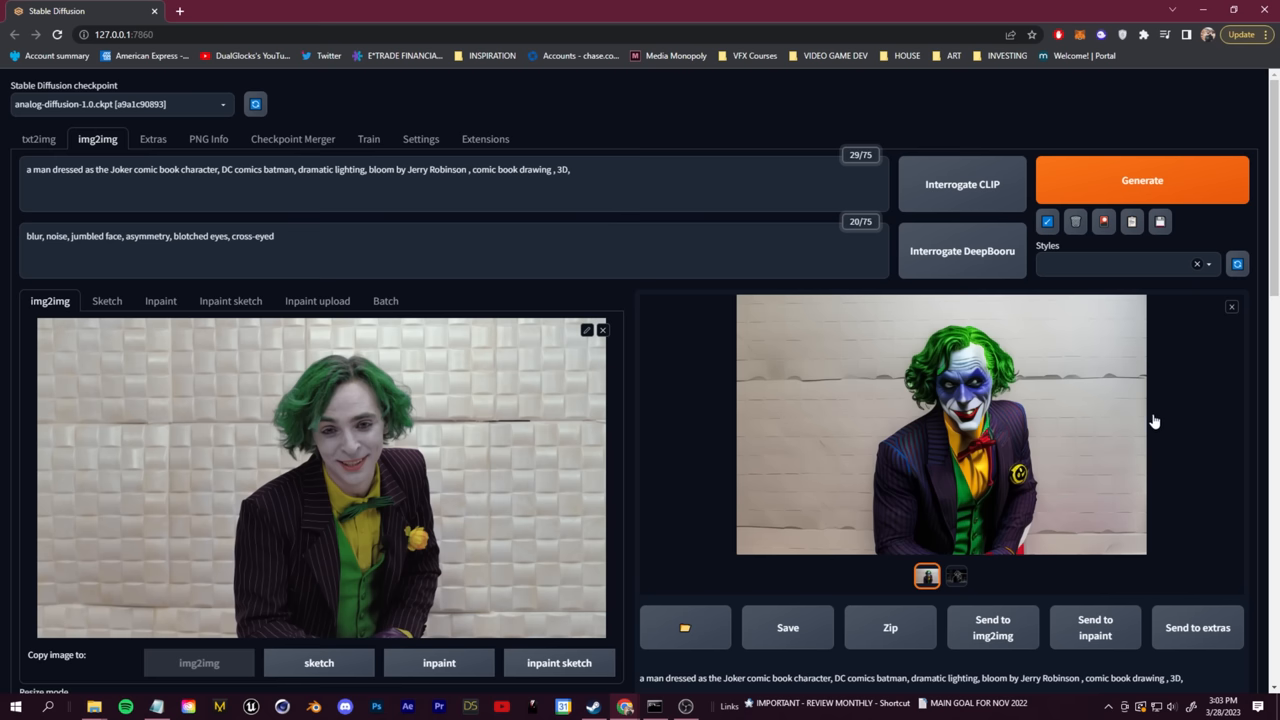
click(940, 424)
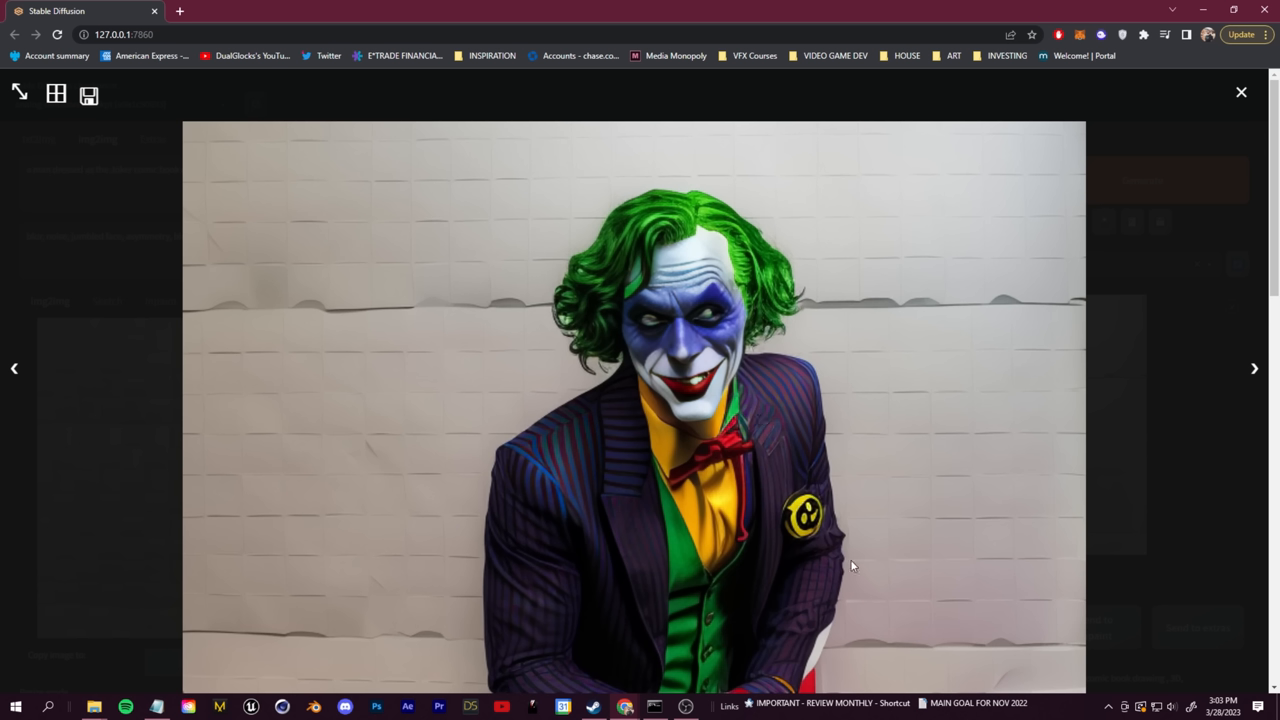
click(1240, 92)
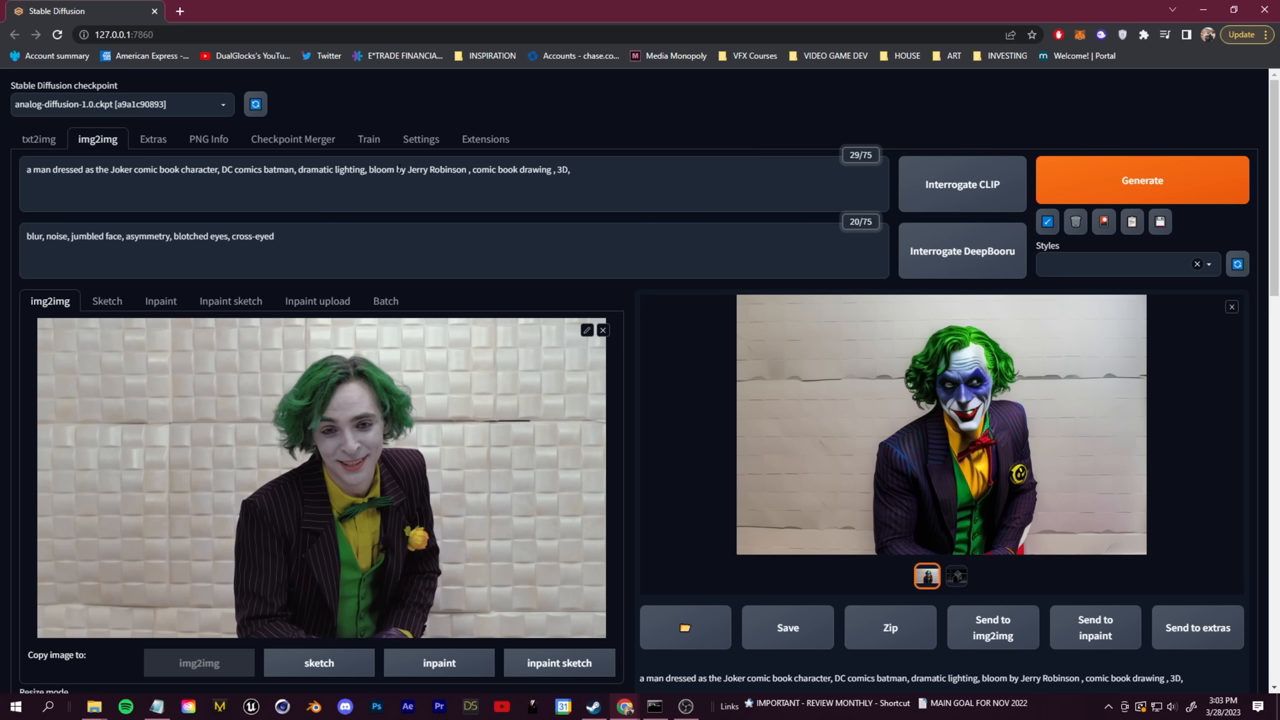
mouse_move(684, 428)
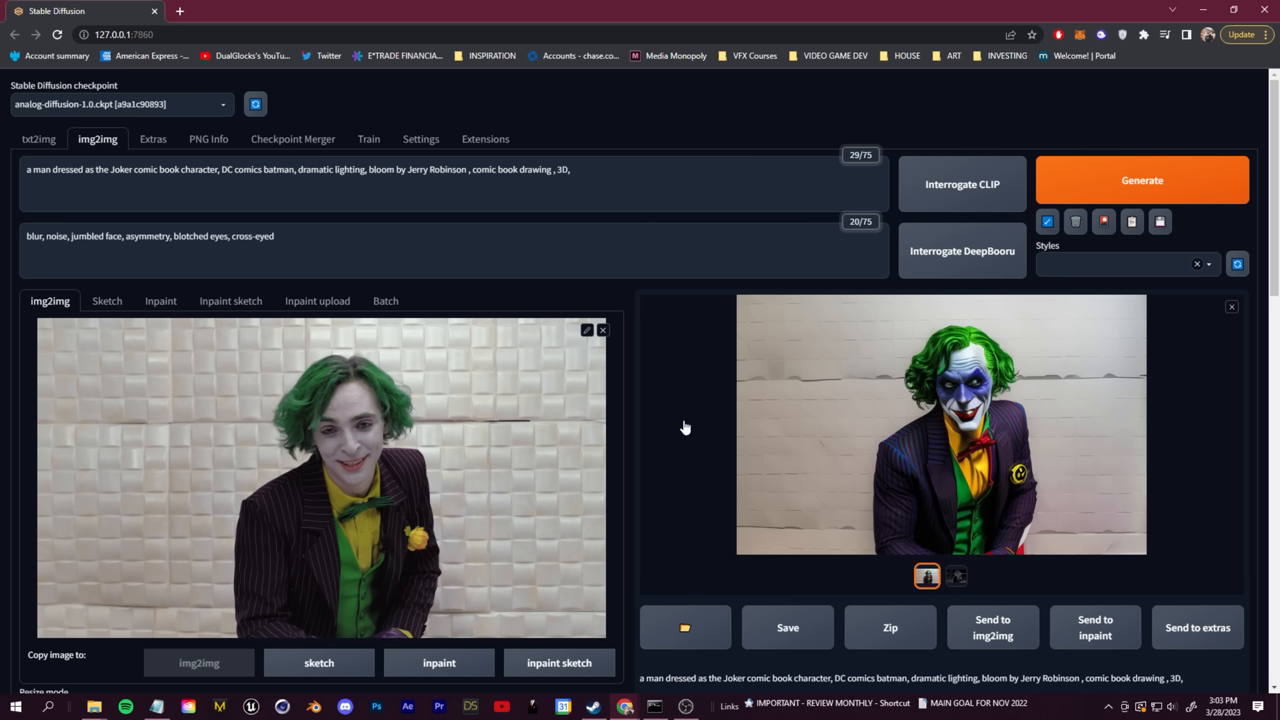
scroll(down, 3)
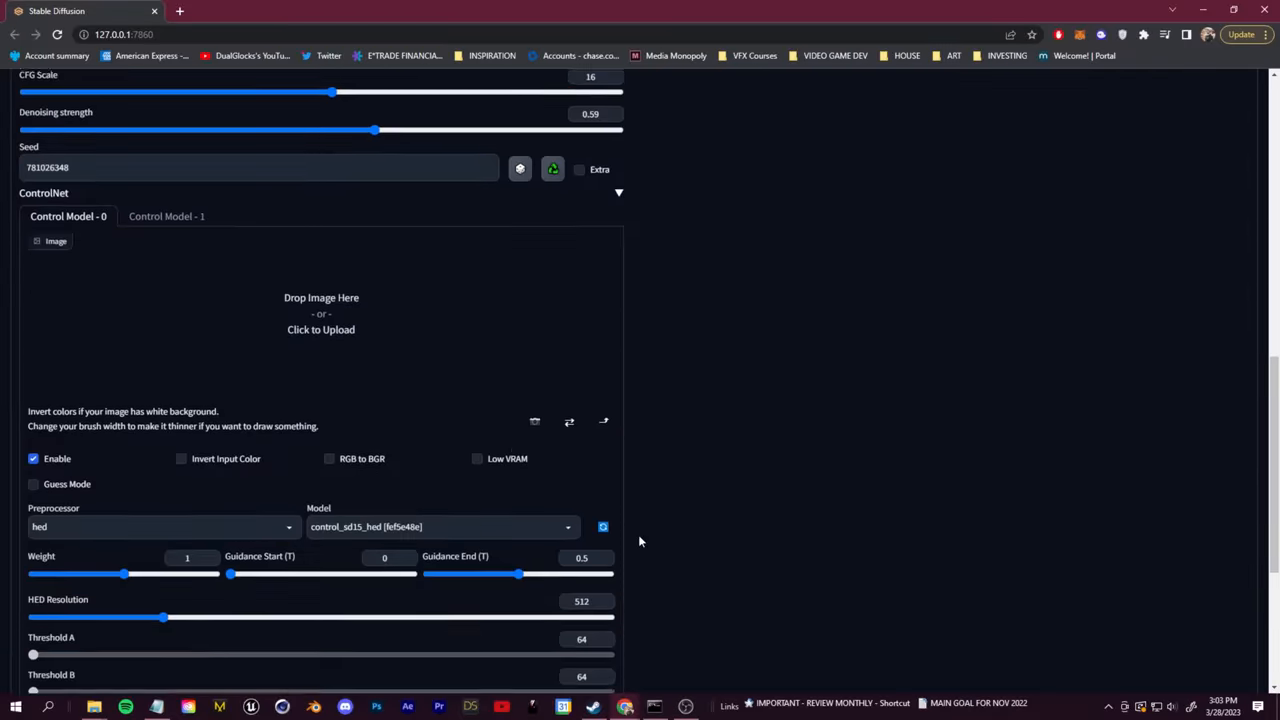
click(166, 216)
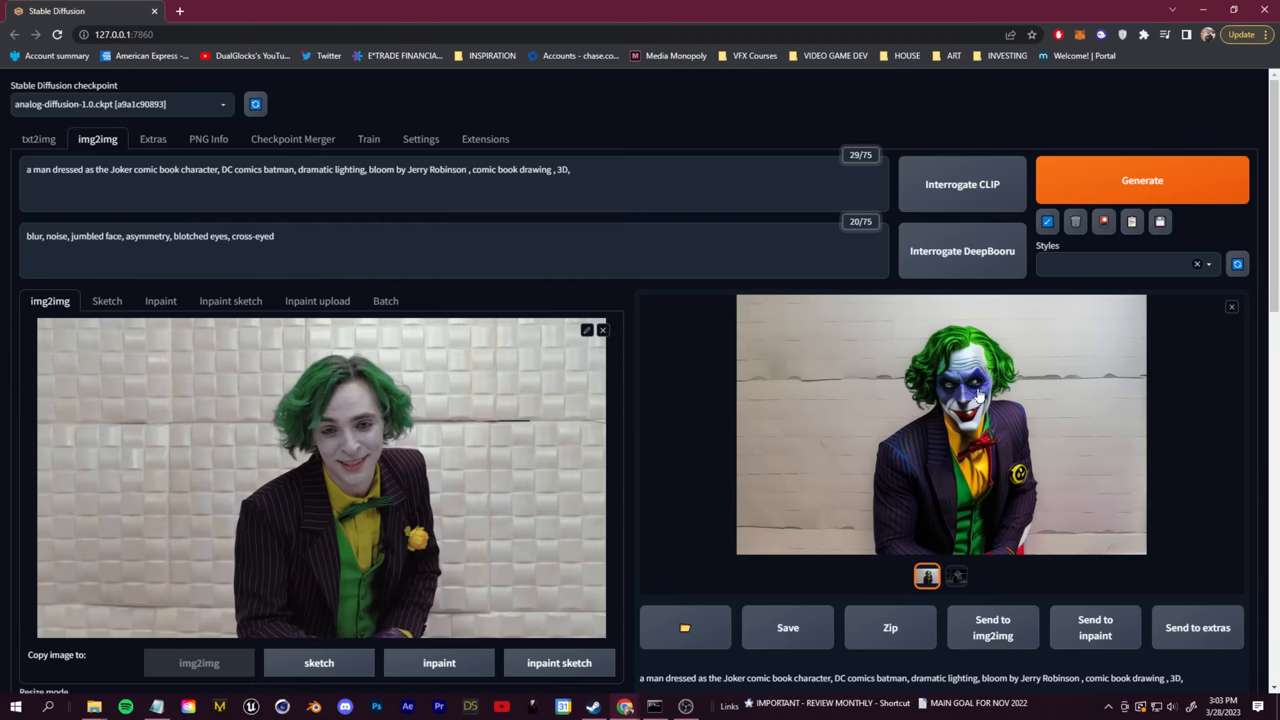
mouse_move(1224, 532)
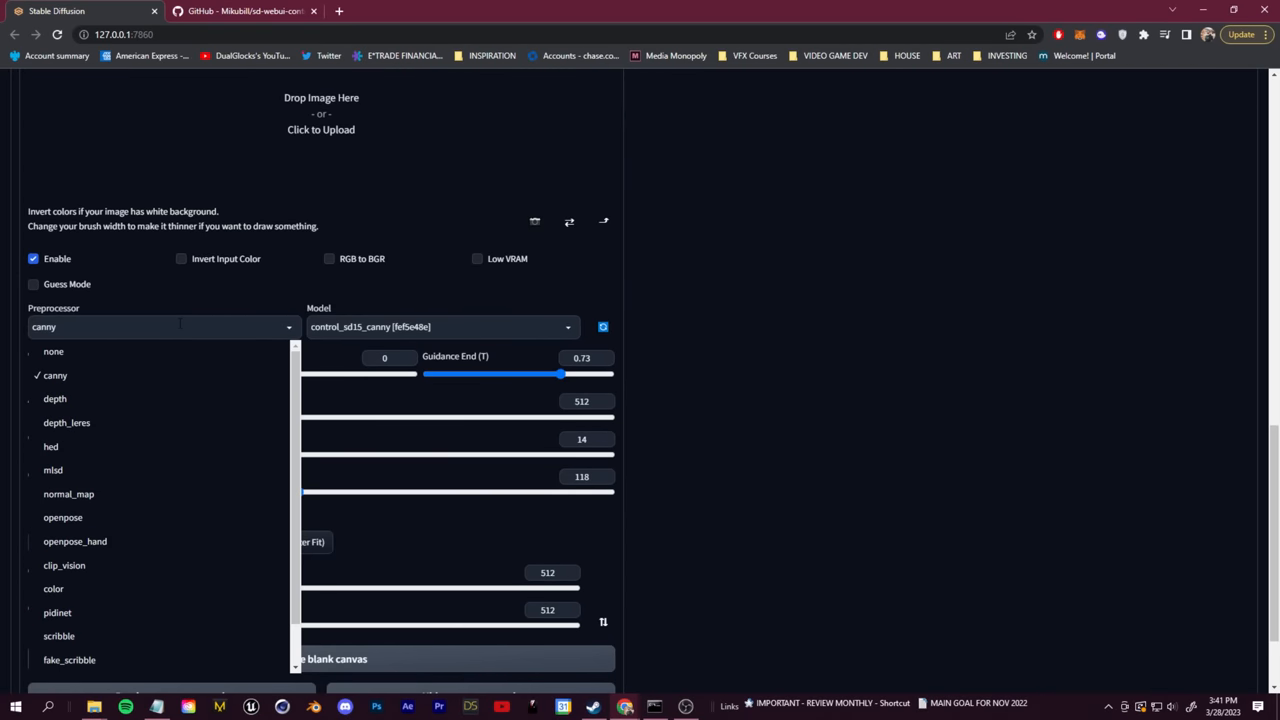
mouse_move(100, 470)
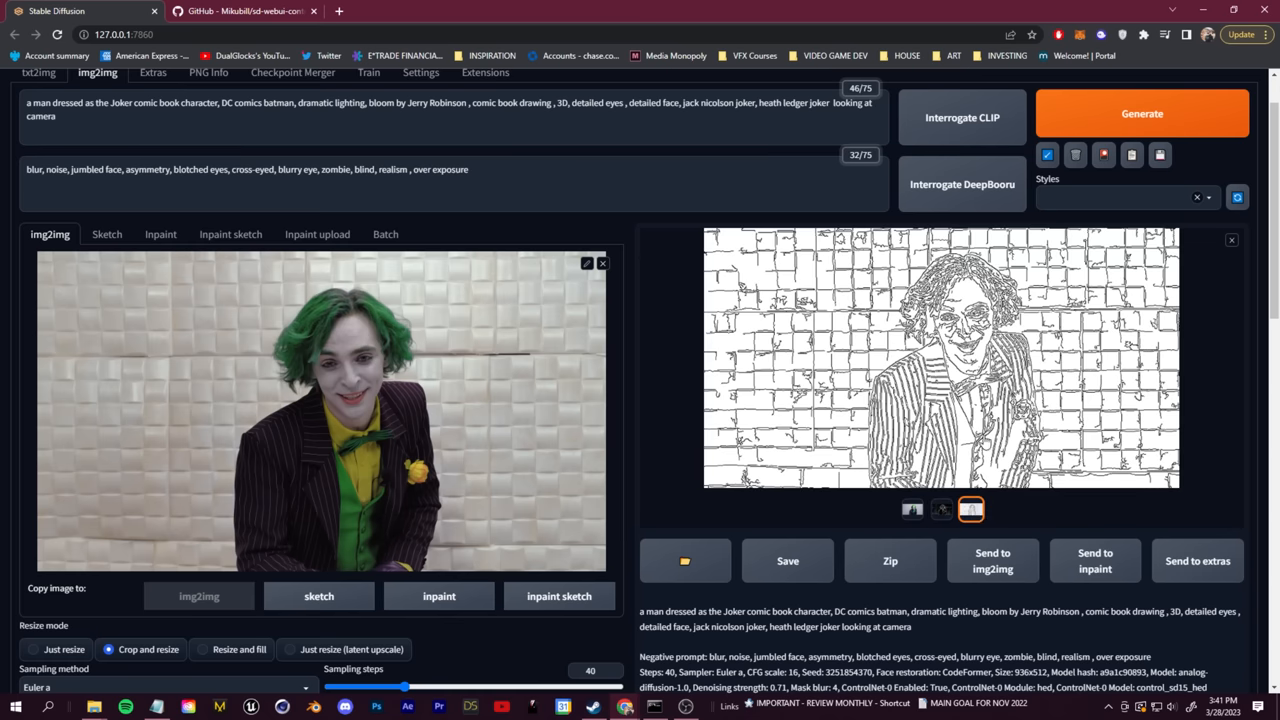
Switch between the canny line map and hed soft edge map thumbnails to compare them
click(940, 510)
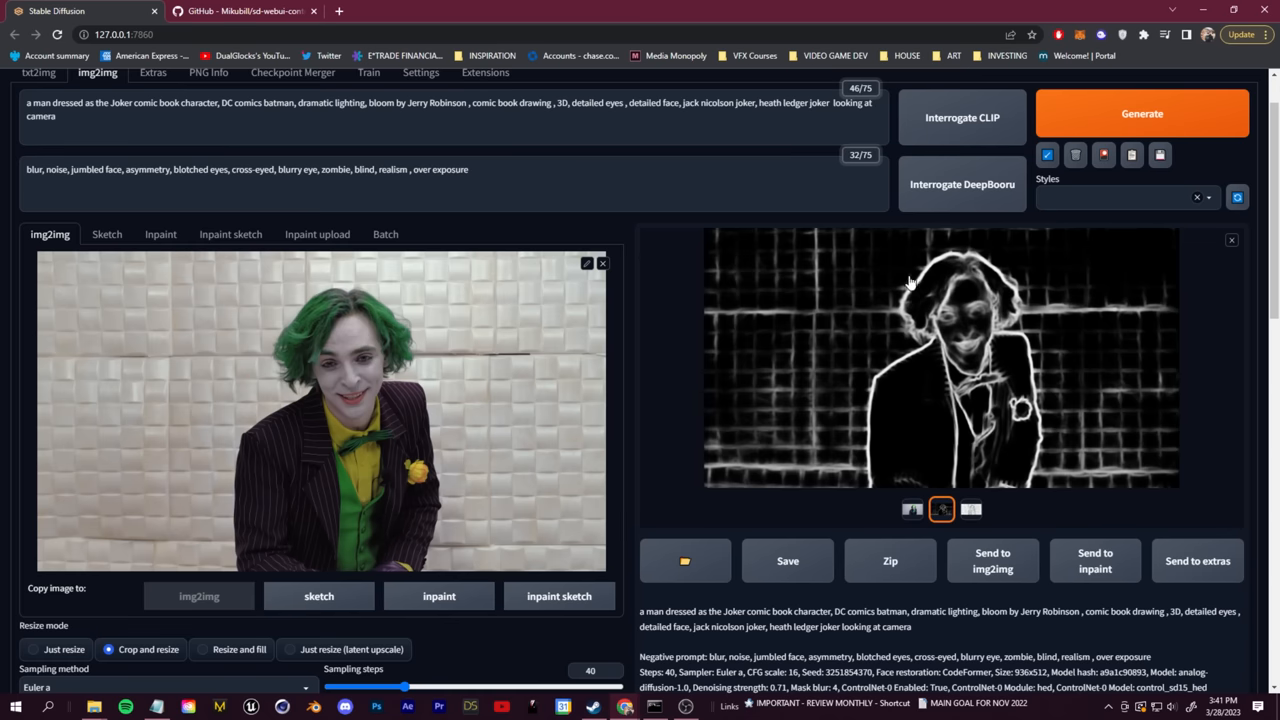
click(970, 510)
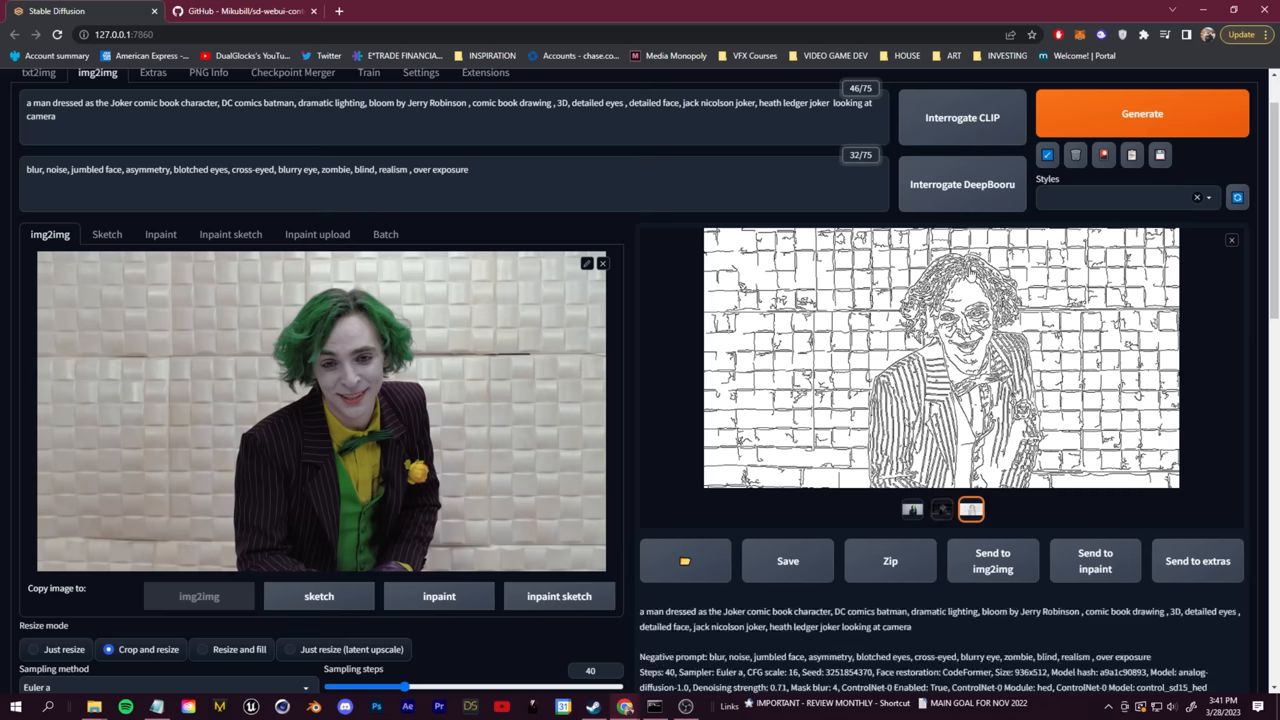
click(940, 510)
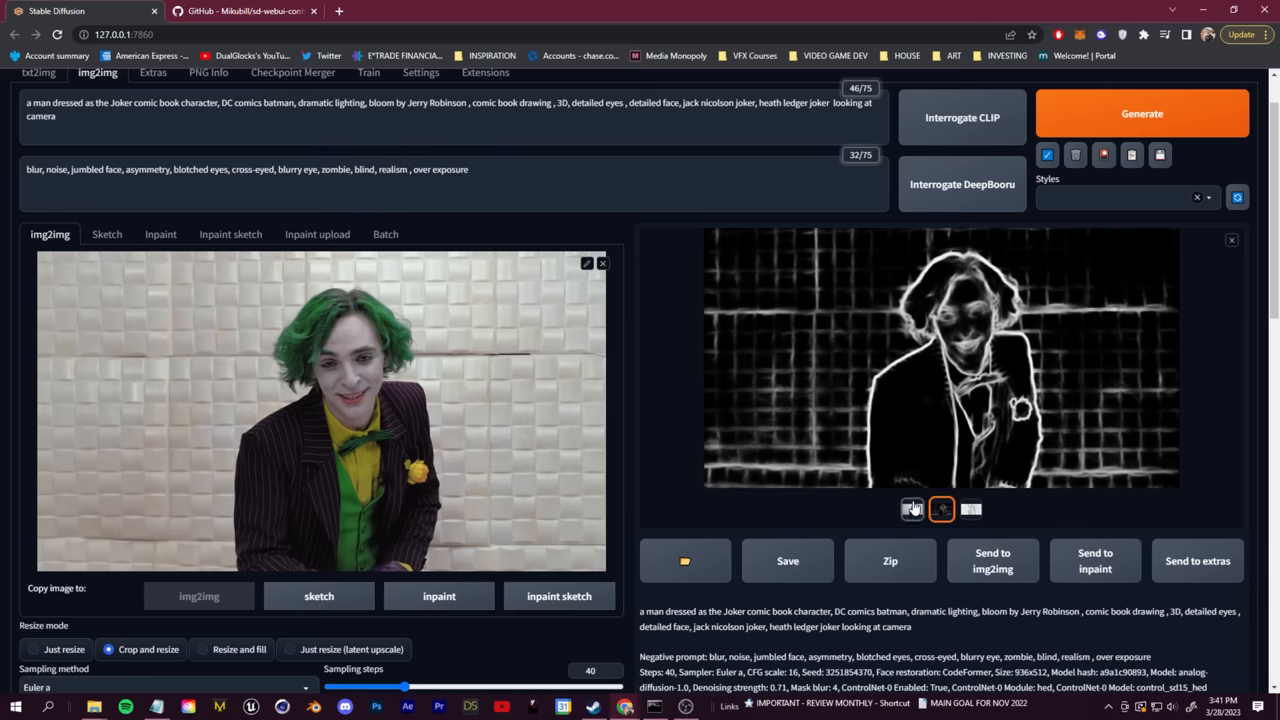
click(912, 510)
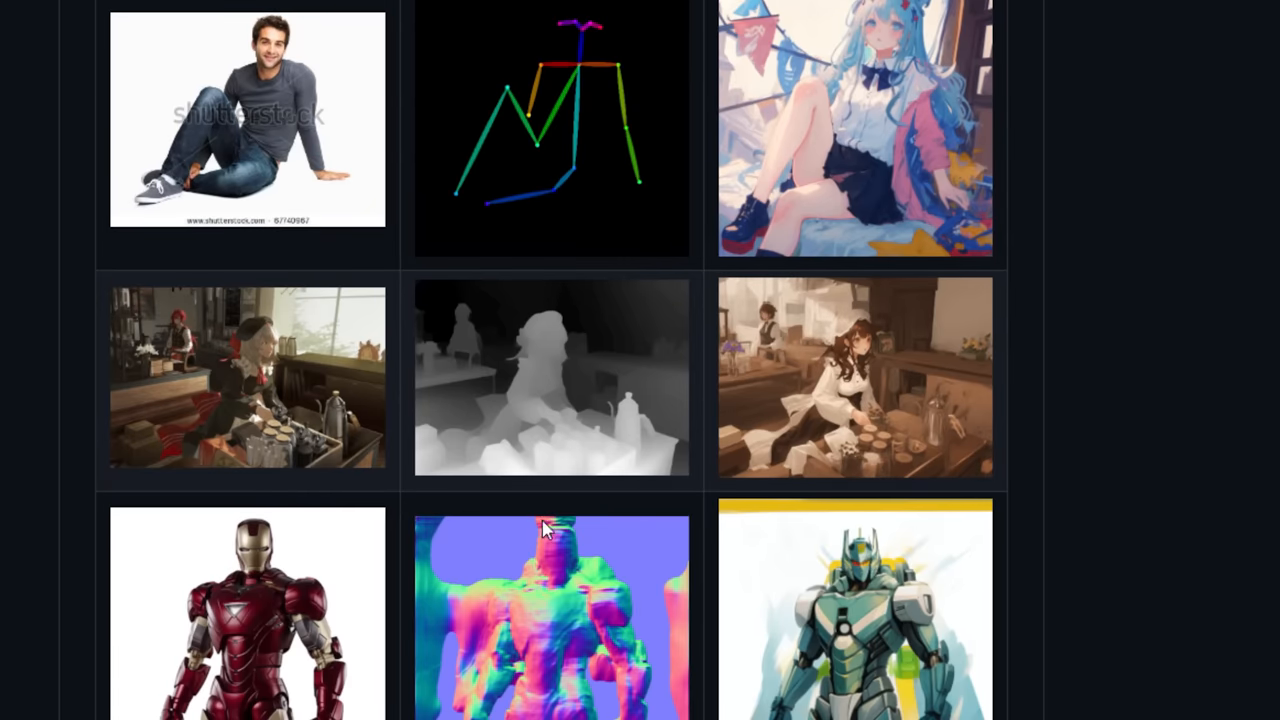
mouse_move(544, 662)
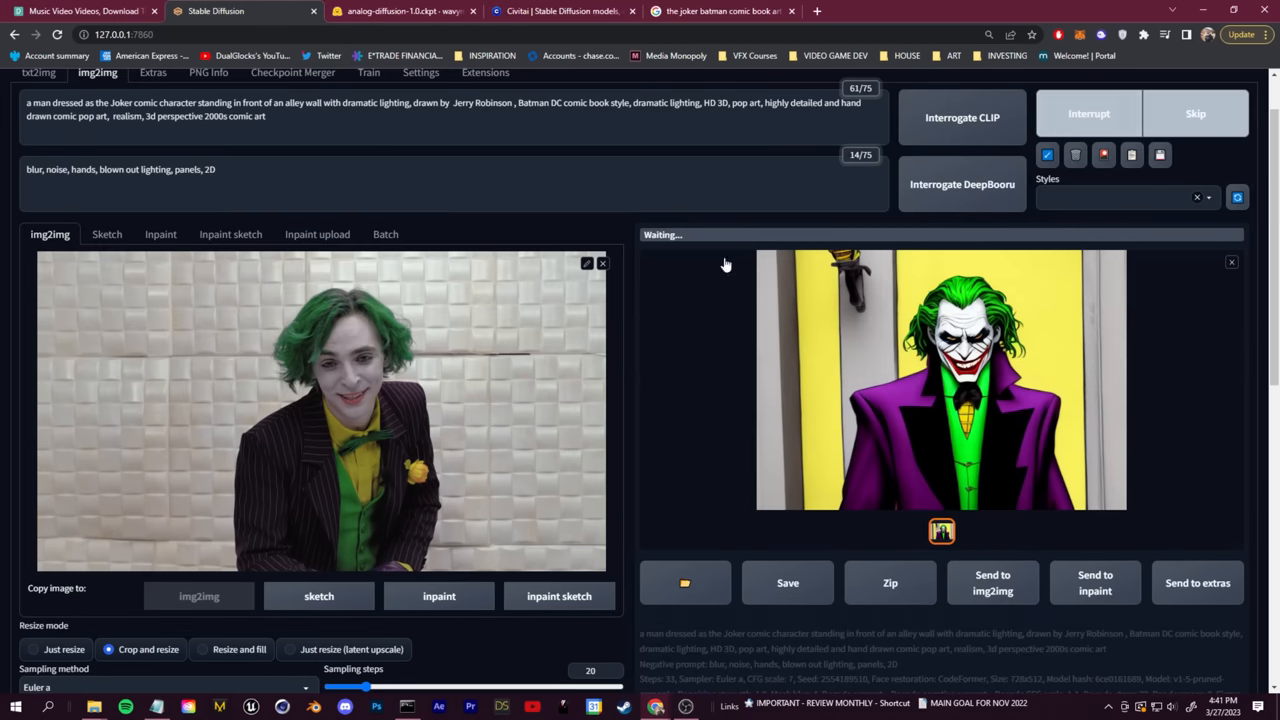
Preview the purple-suited cartoon Joker full size and close it
click(940, 380)
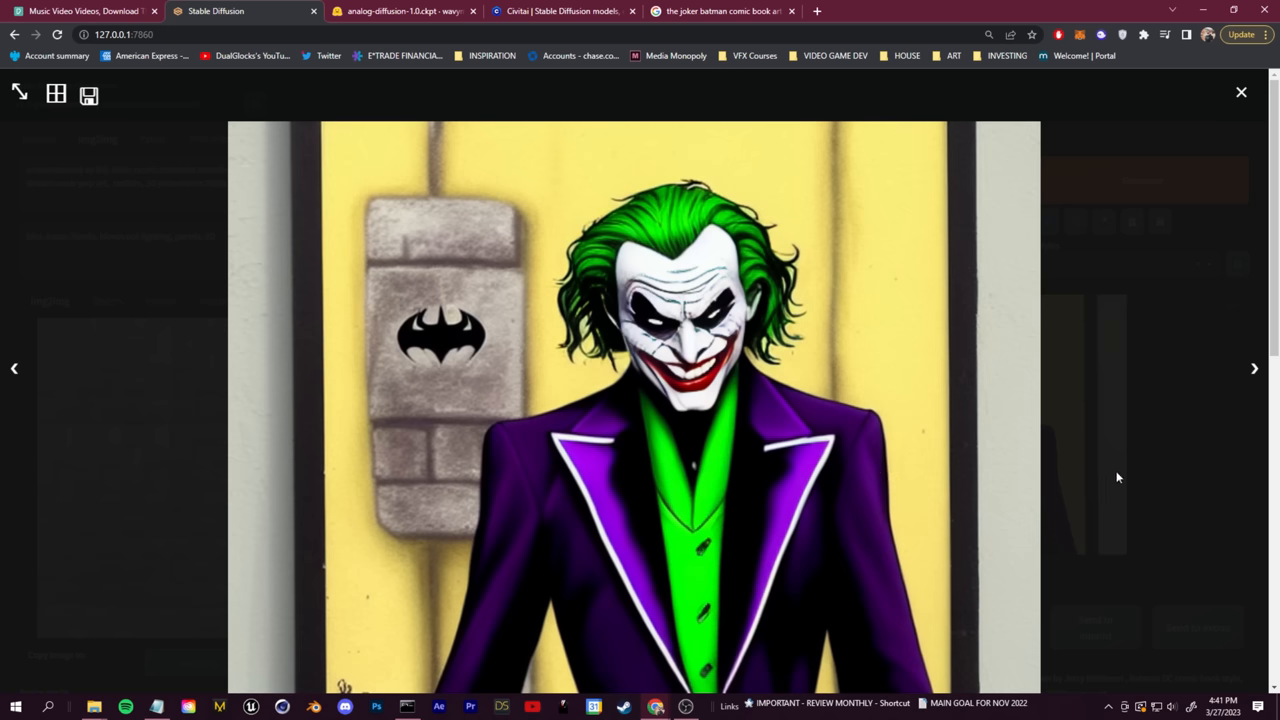
click(1240, 92)
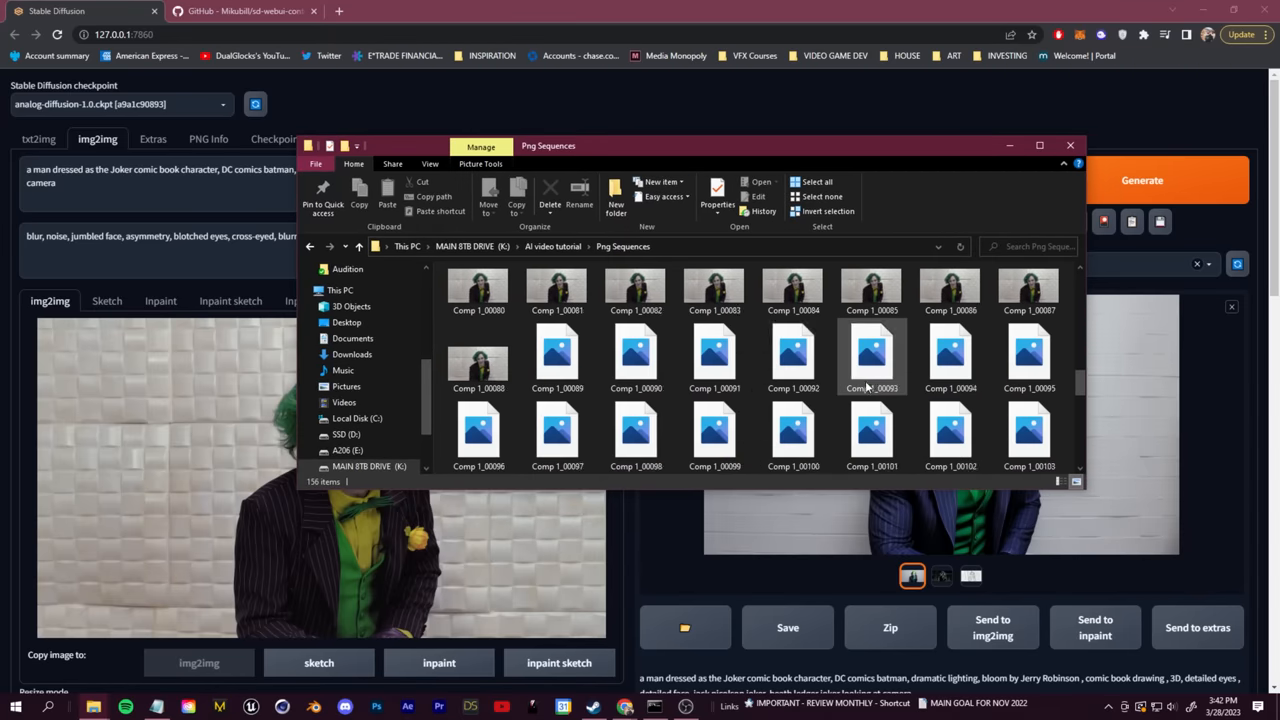
Check the exported Comp 1 frames in Png Sequences, close Explorer and start another generation
scroll(down, 3)
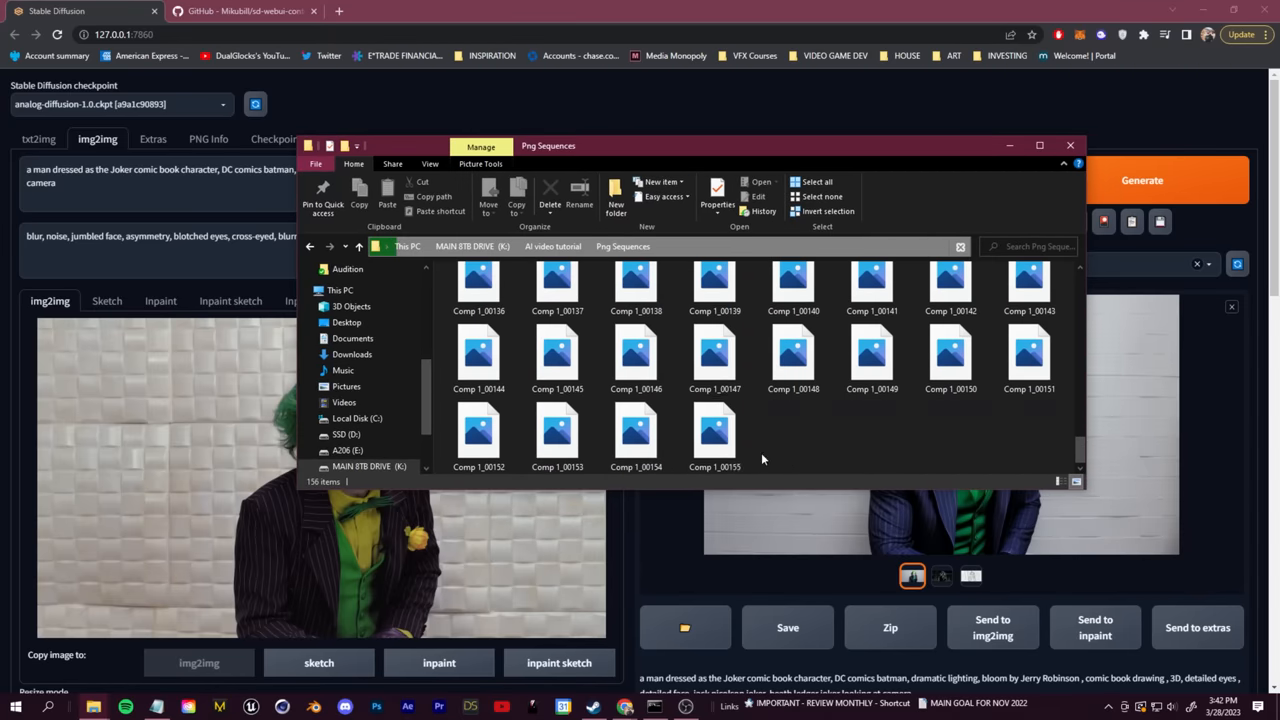
click(792, 356)
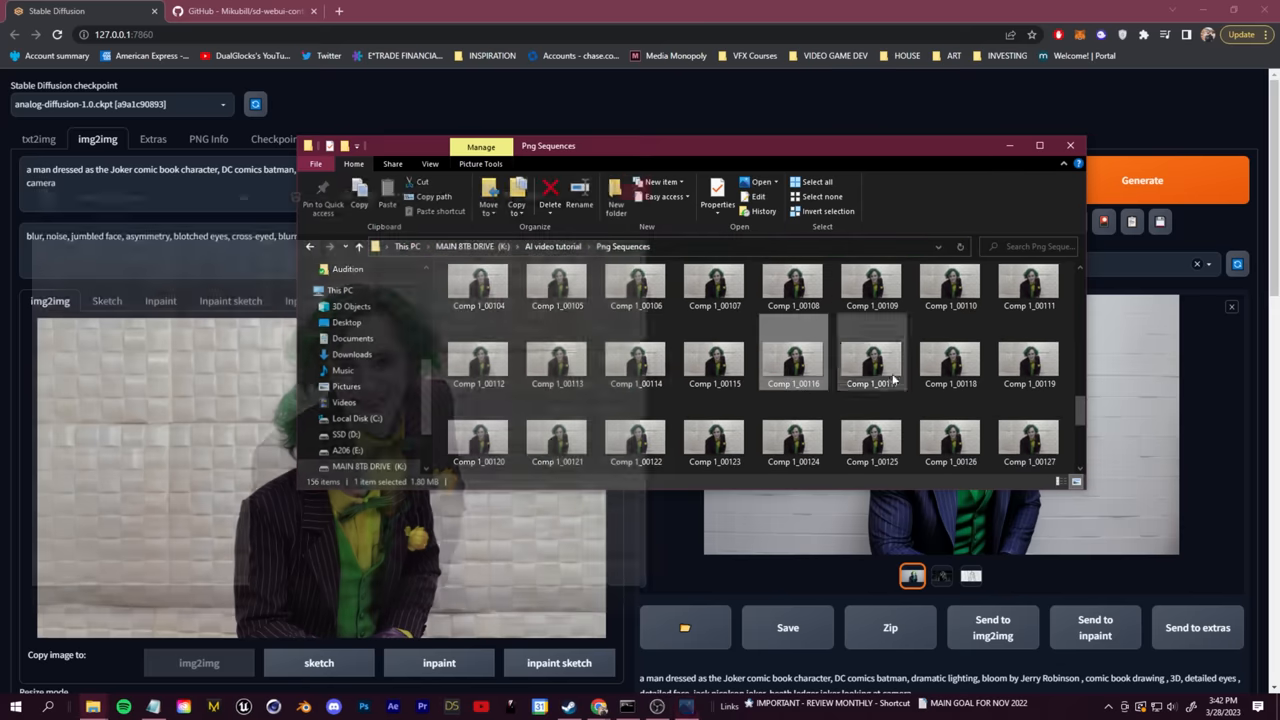
click(1070, 144)
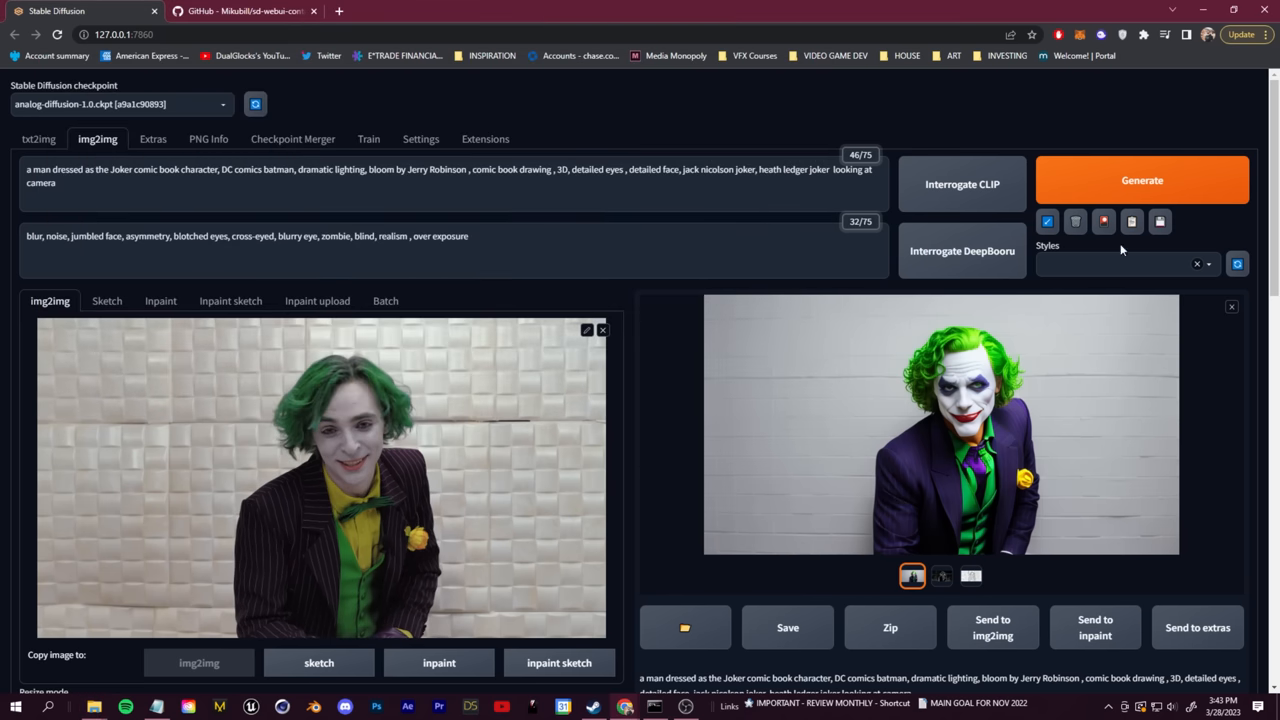
click(1142, 180)
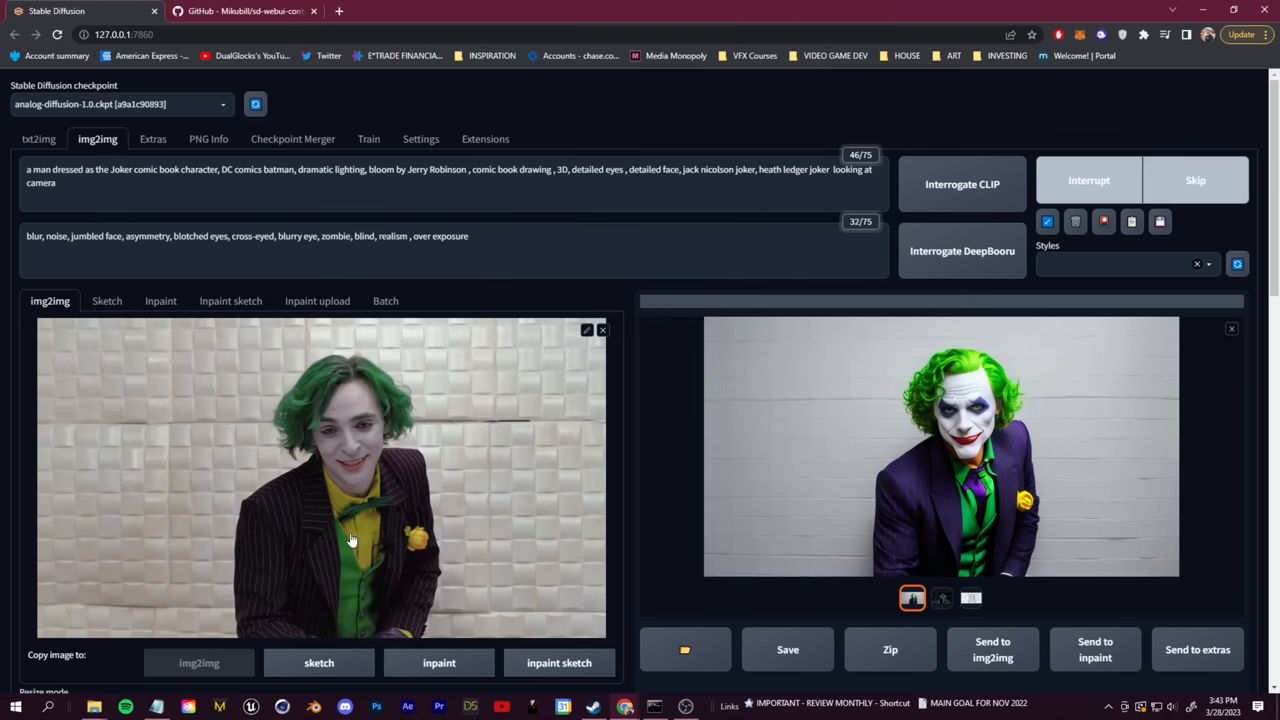
mouse_move(388, 452)
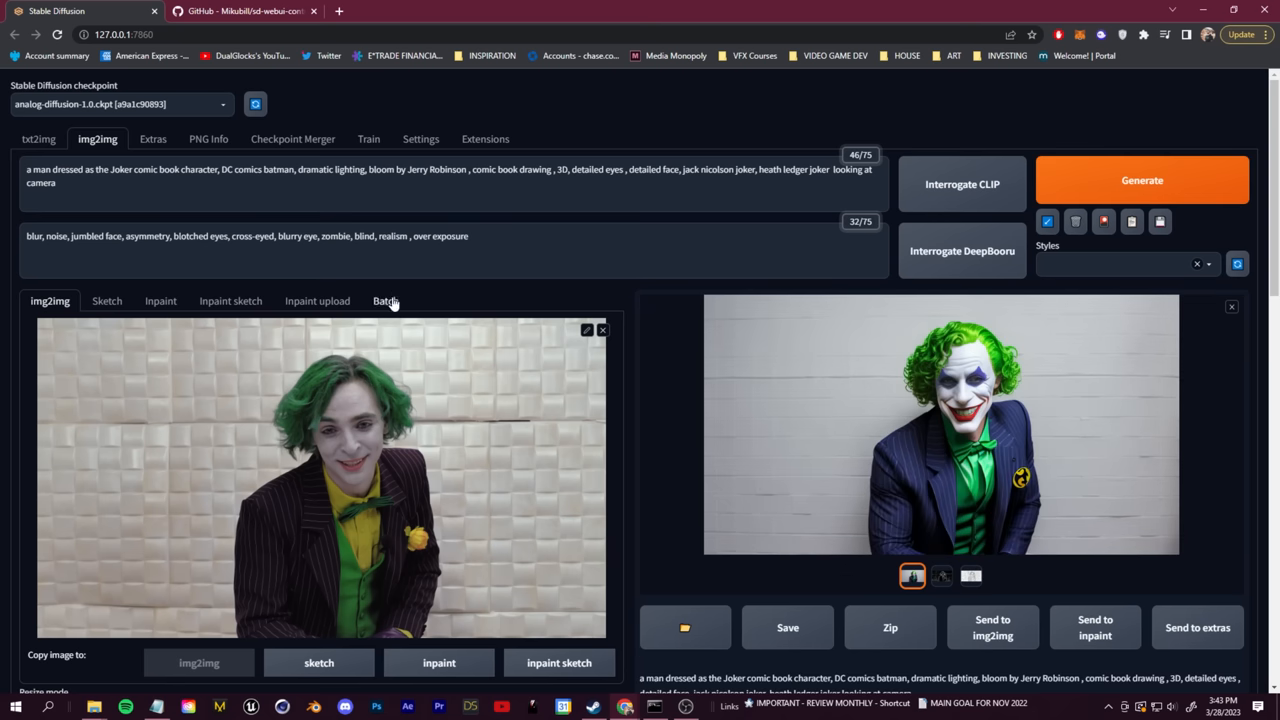
Set batch img2img input to 'K:\AI video tutorial\Png Sequences'
click(384, 300)
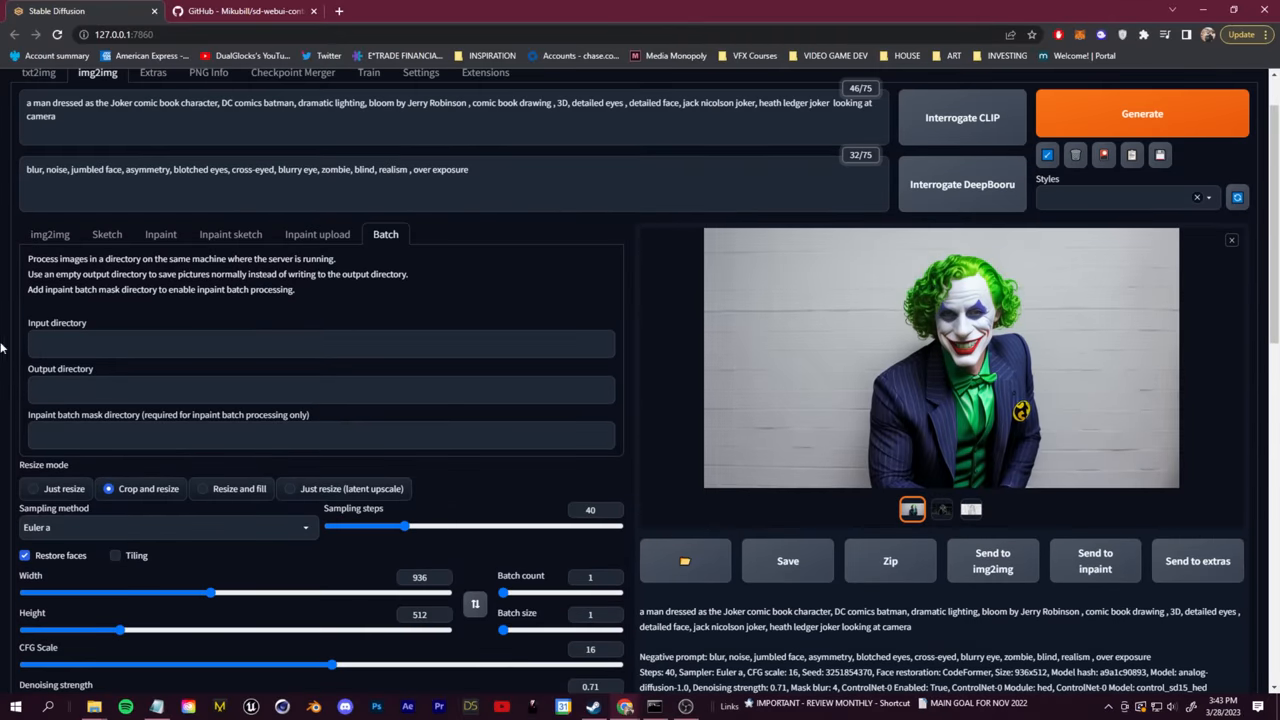
click(320, 344)
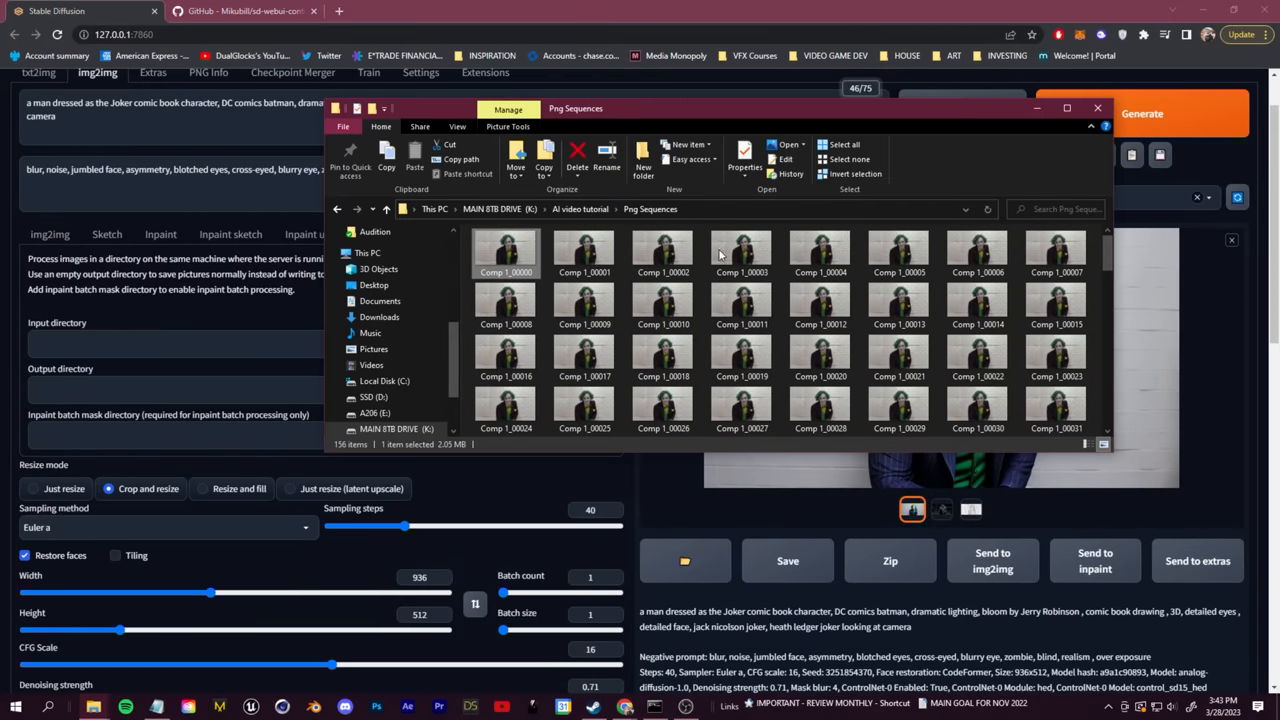
click(600, 210)
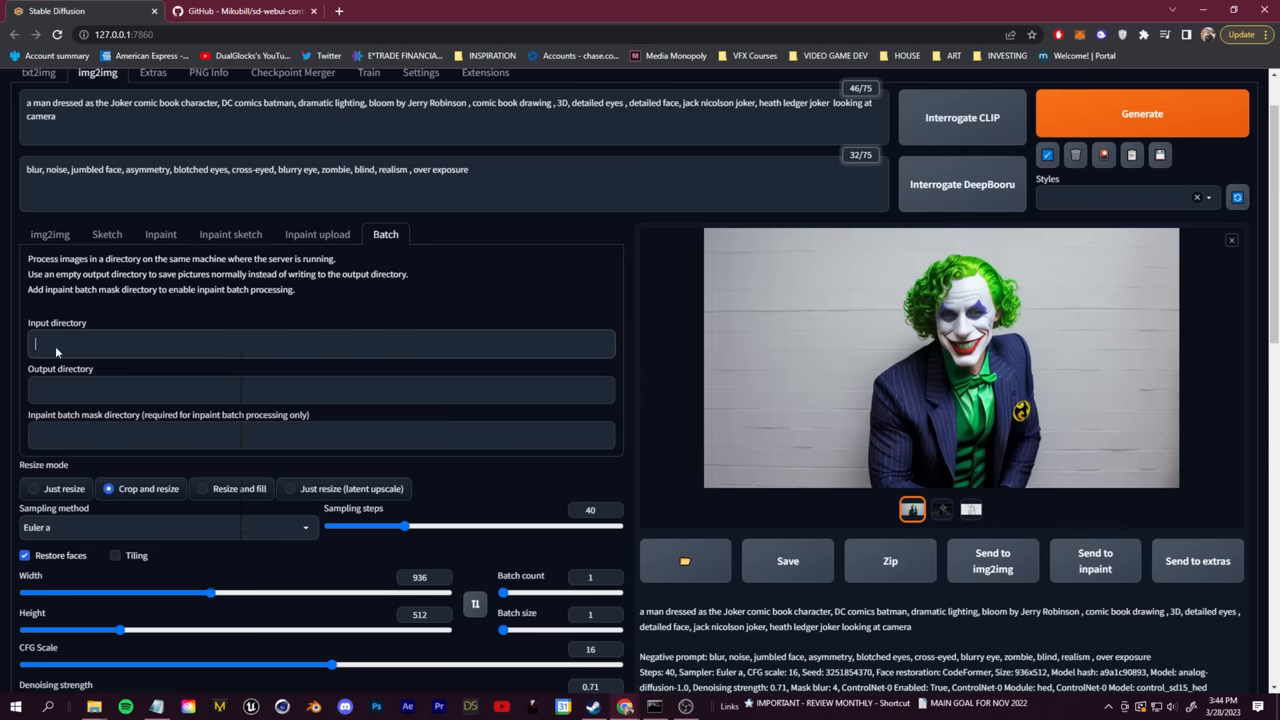
text(K:\AI video tutorial\Png Sequences)
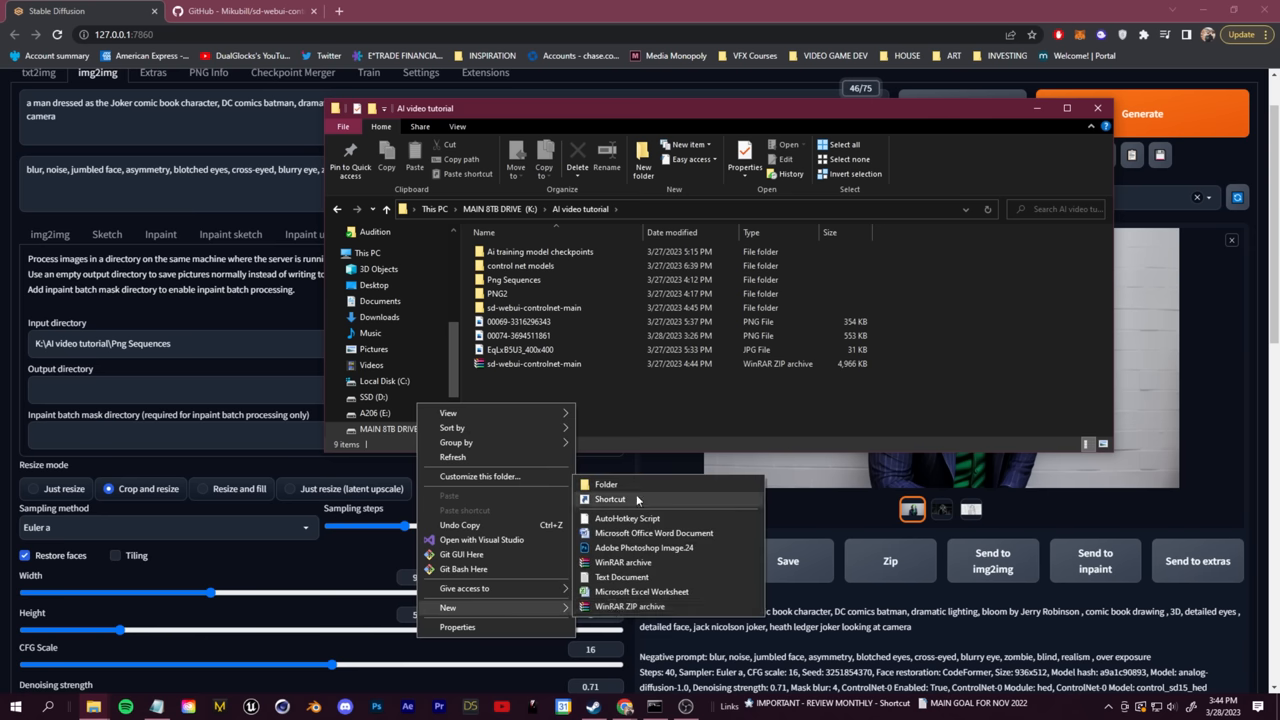
Create a JOKERSDOUTPUT folder and take its path as the batch output directory
click(606, 484)
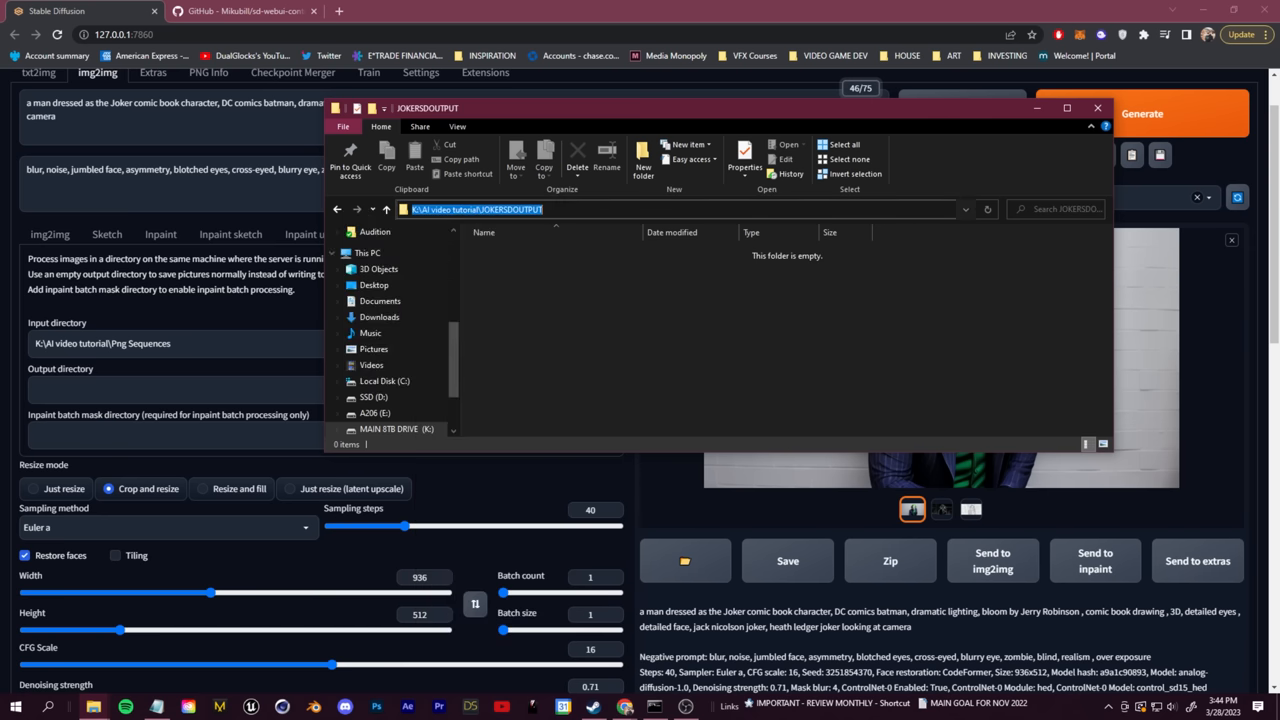
click(1098, 108)
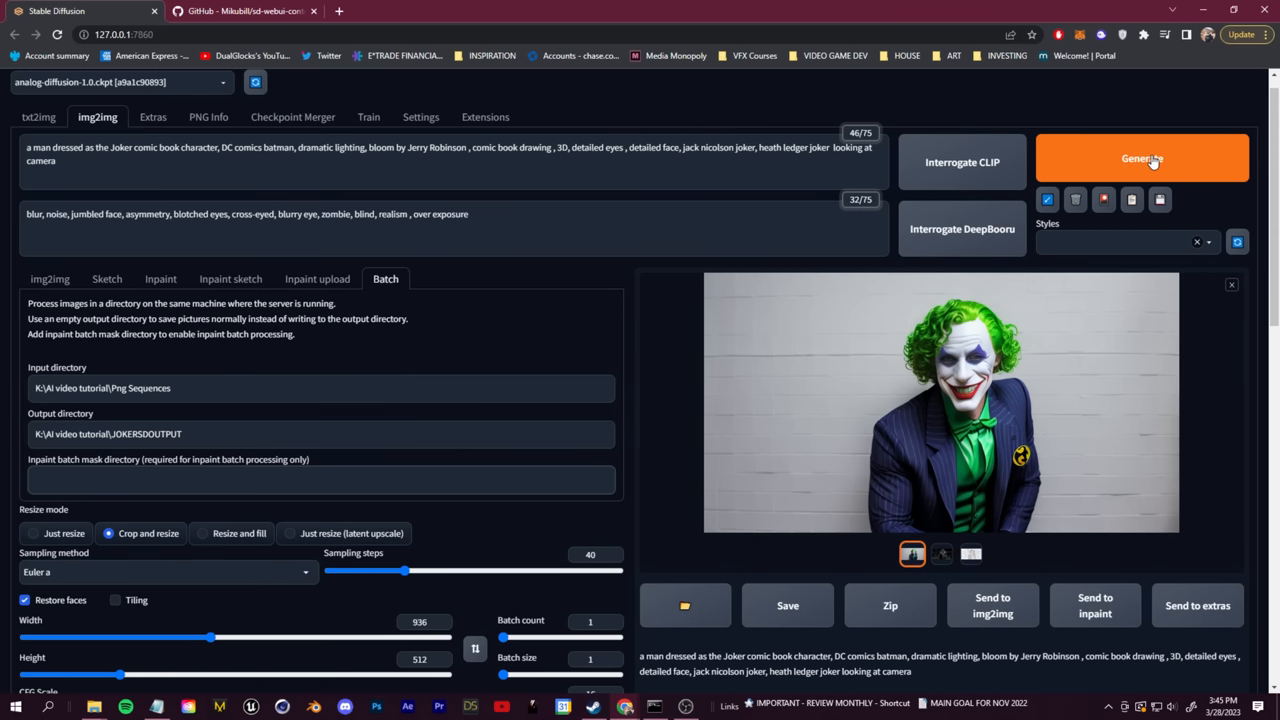
click(1142, 158)
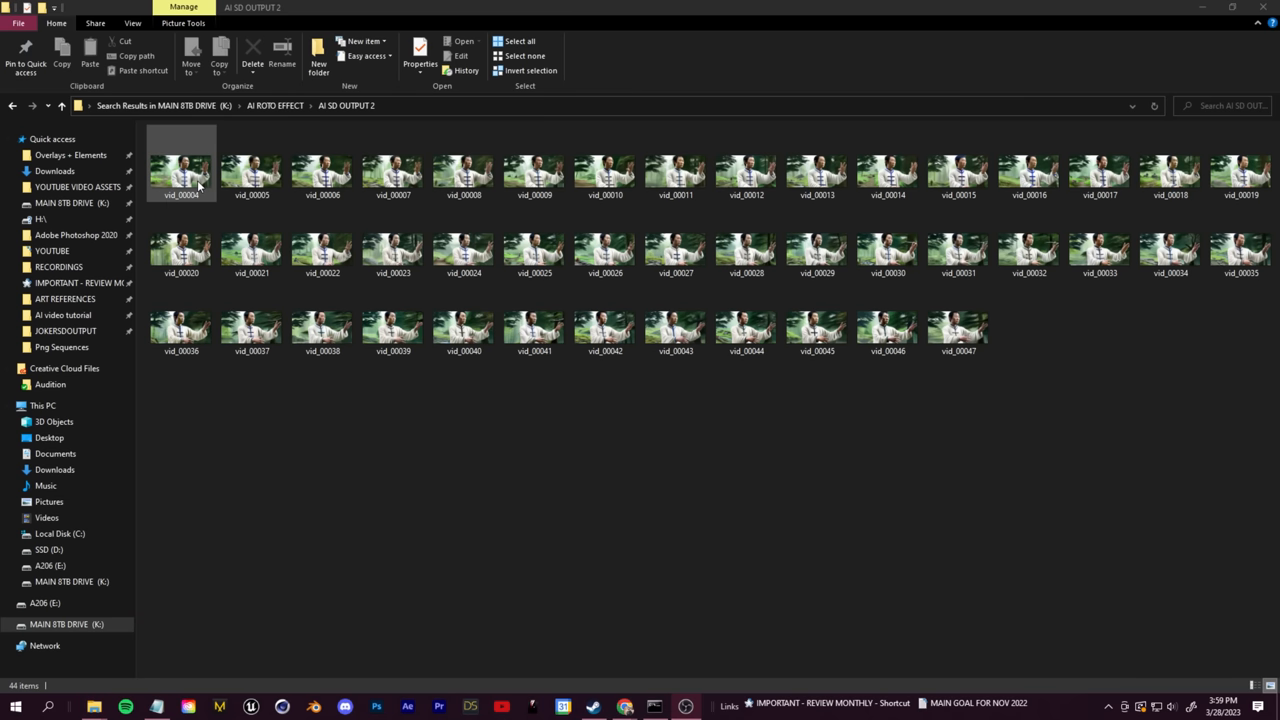
Preview an AI SD OUTPUT 2 frame, then open and step through the JOKERSDOUTPUT Joker frames
double_click(180, 164)
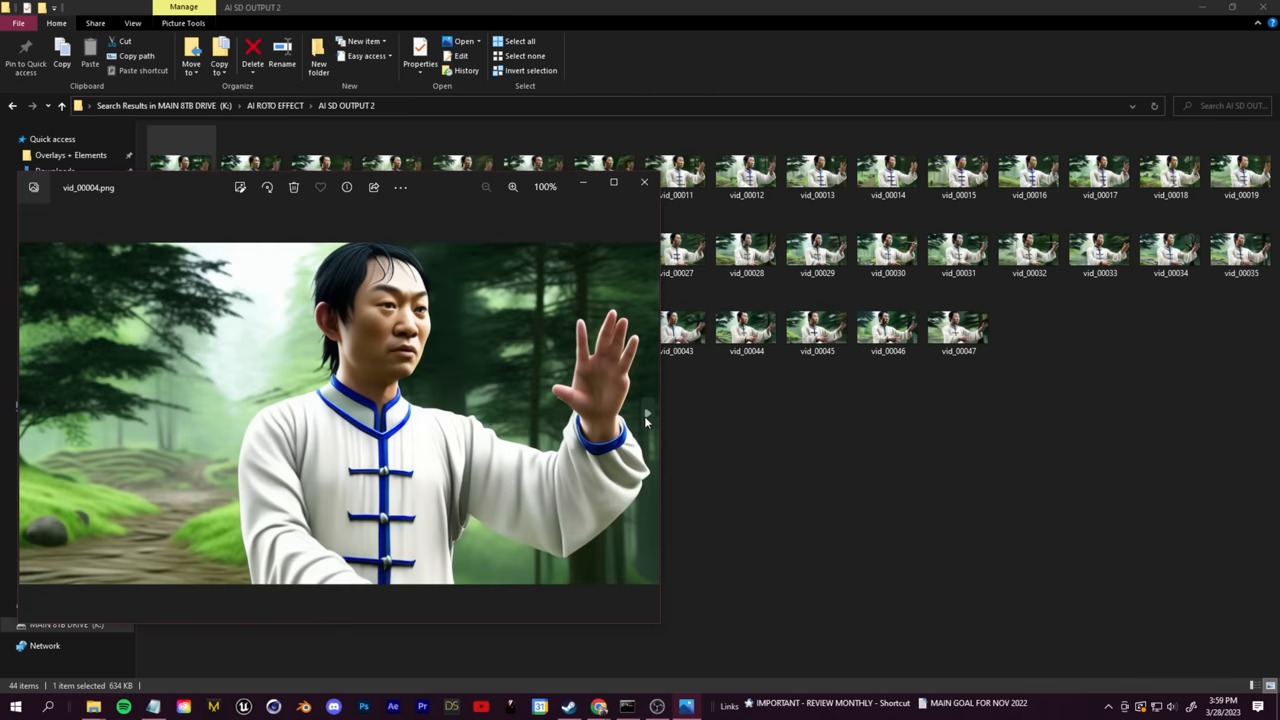
mouse_move(648, 418)
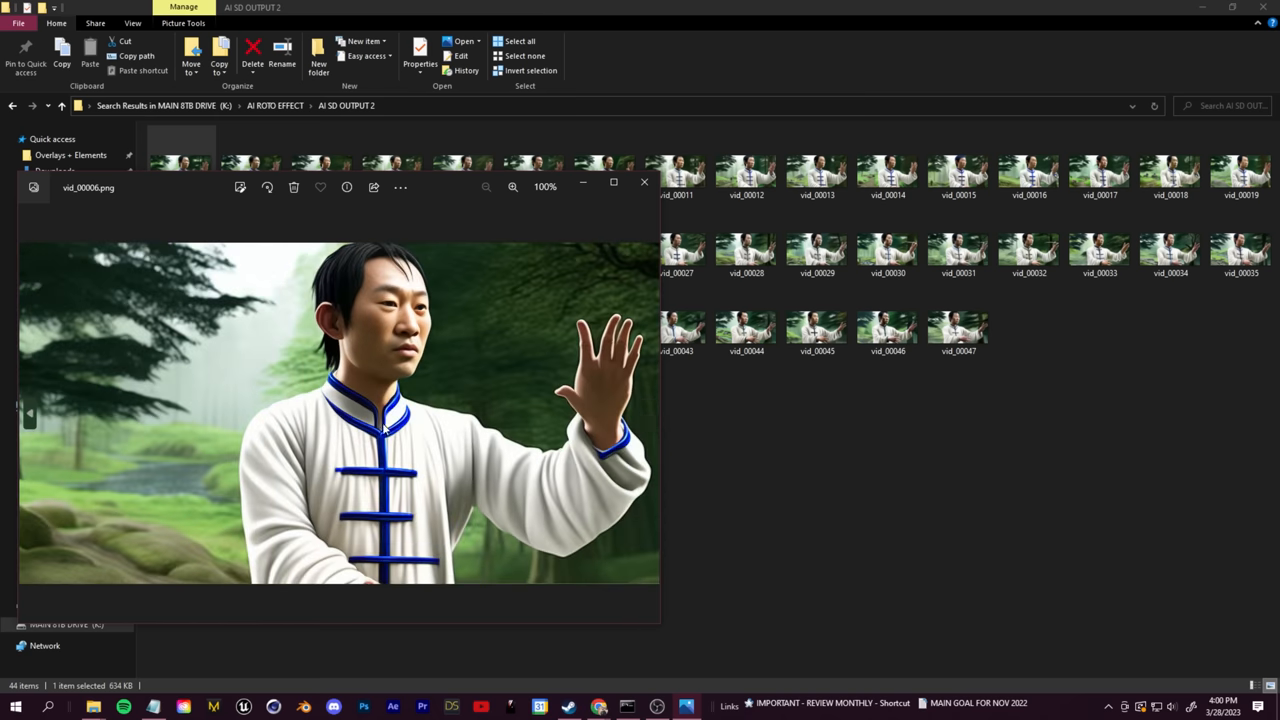
mouse_move(376, 262)
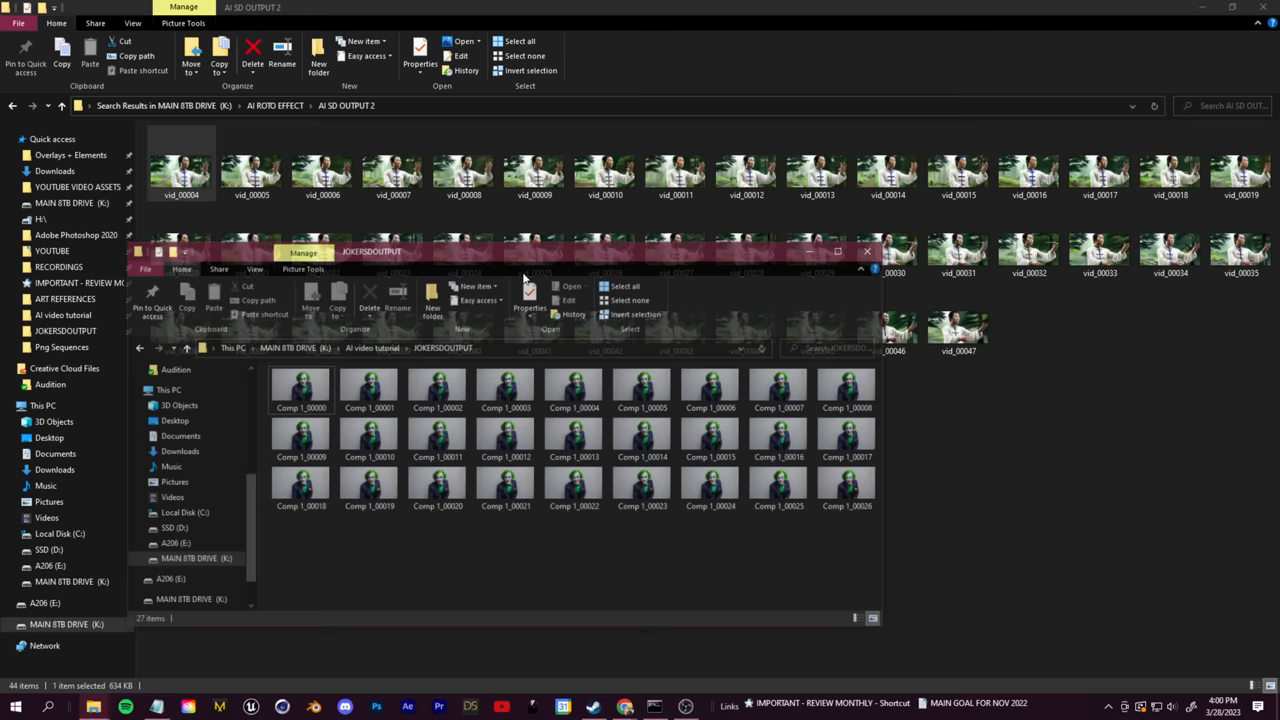
double_click(300, 390)
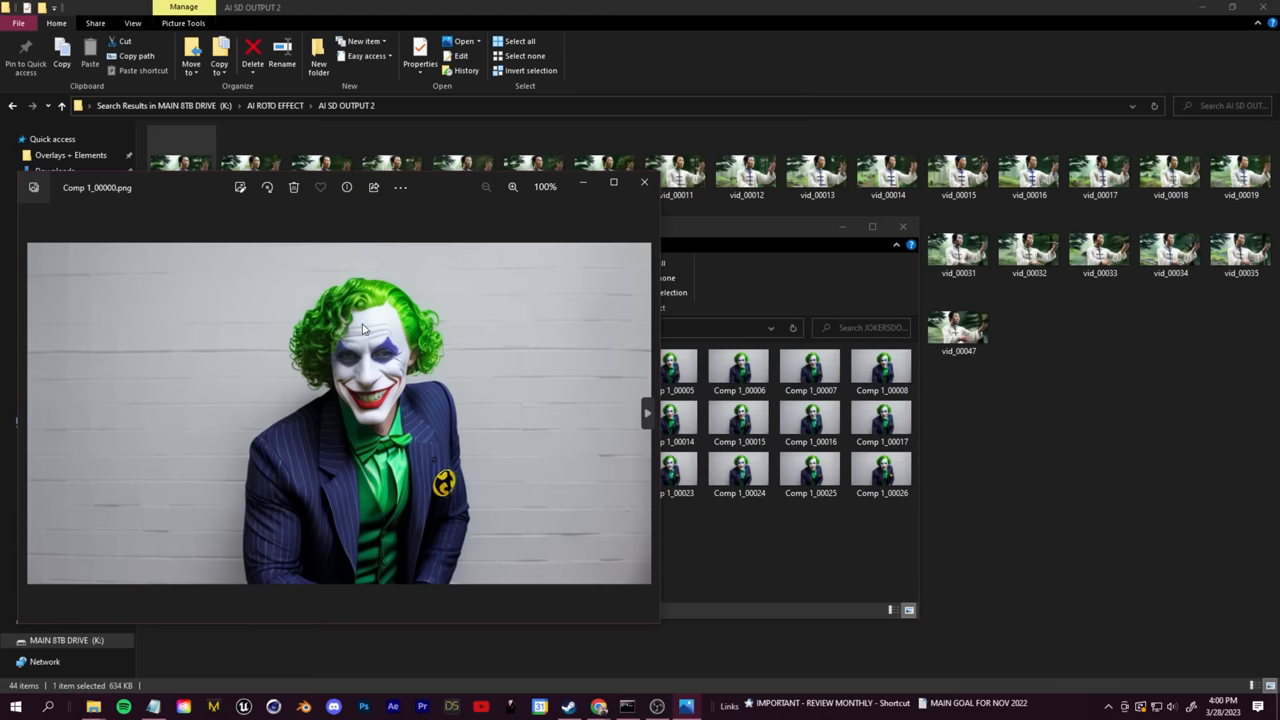
click(648, 412)
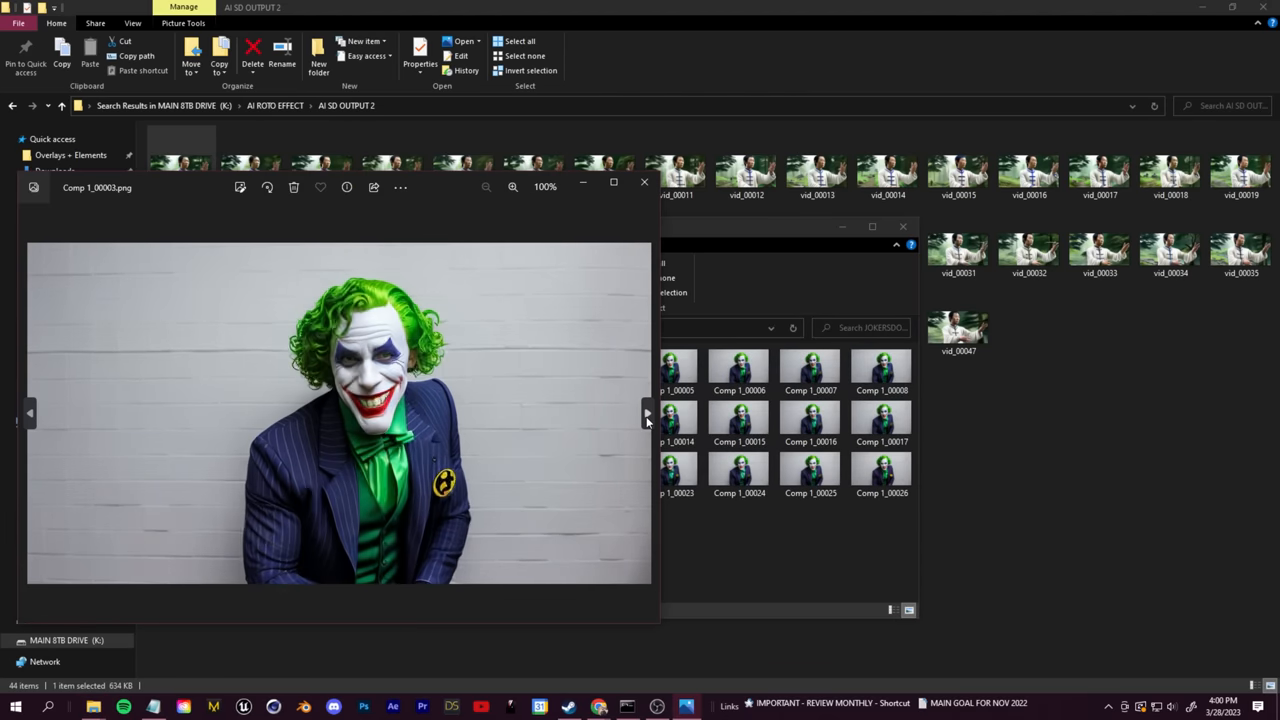
click(648, 412)
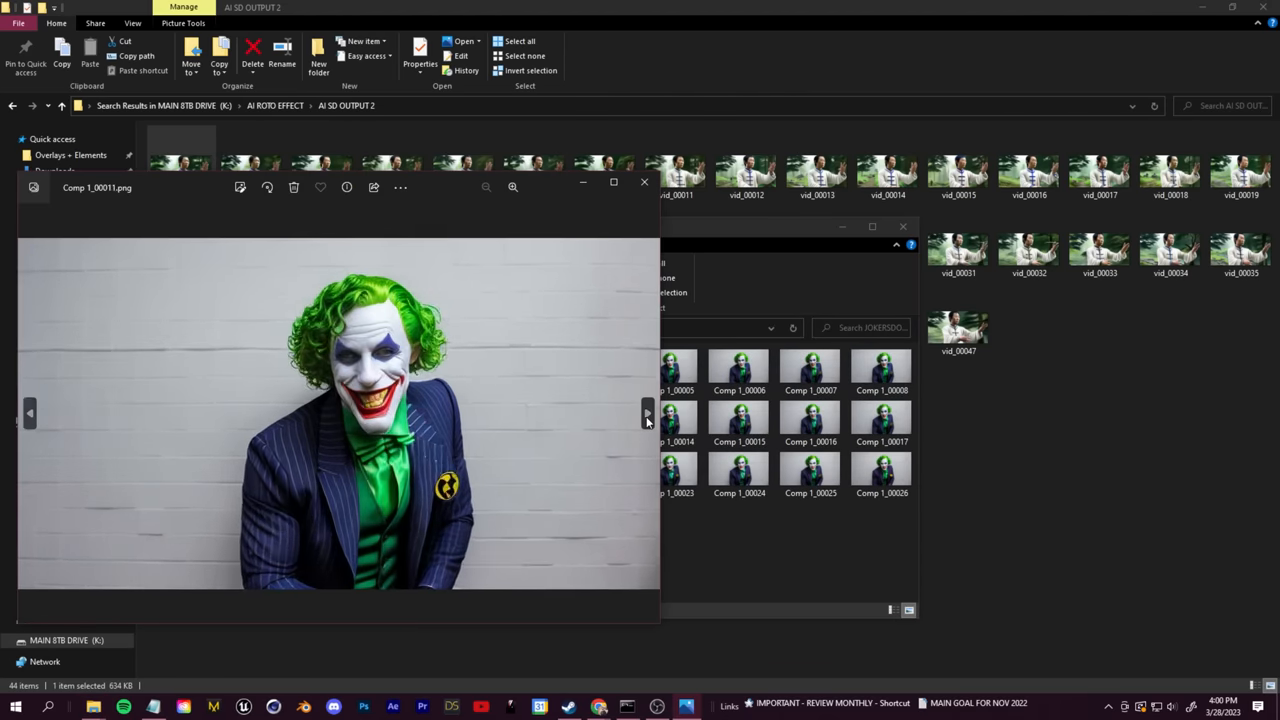
click(648, 412)
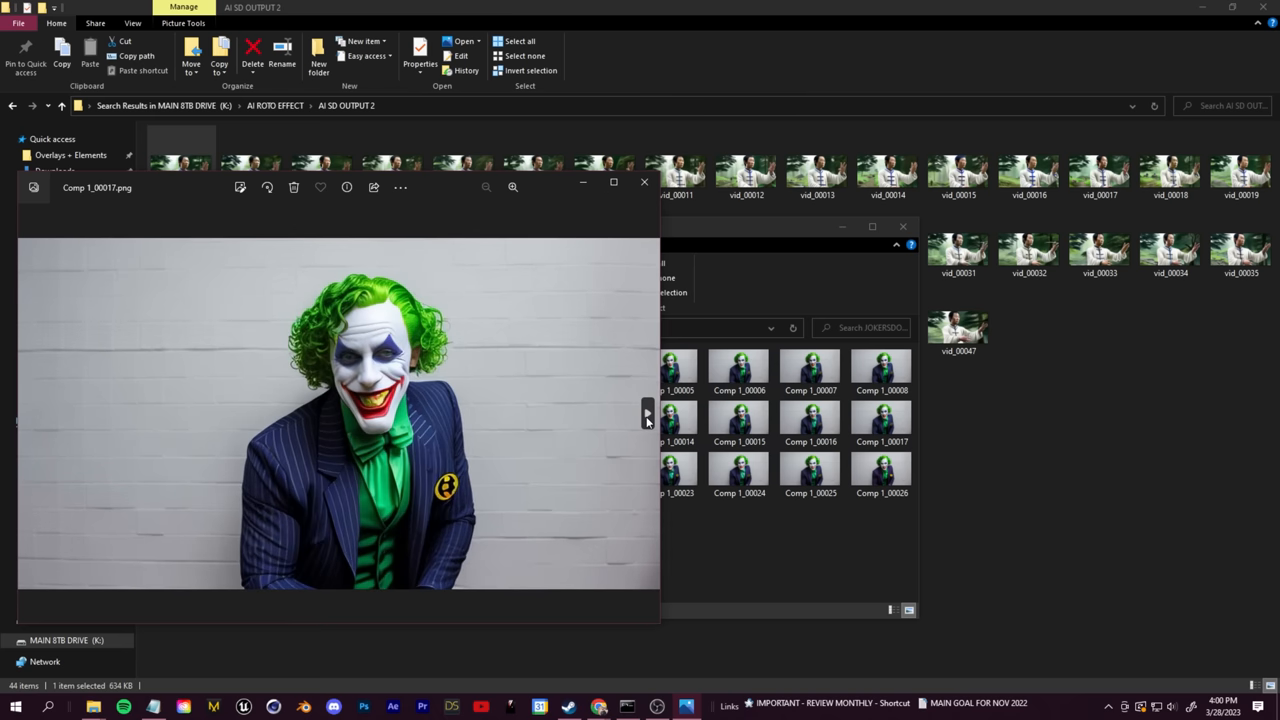
Flip back and forth through more Joker frames, then return to an earlier AI output folder
click(646, 412)
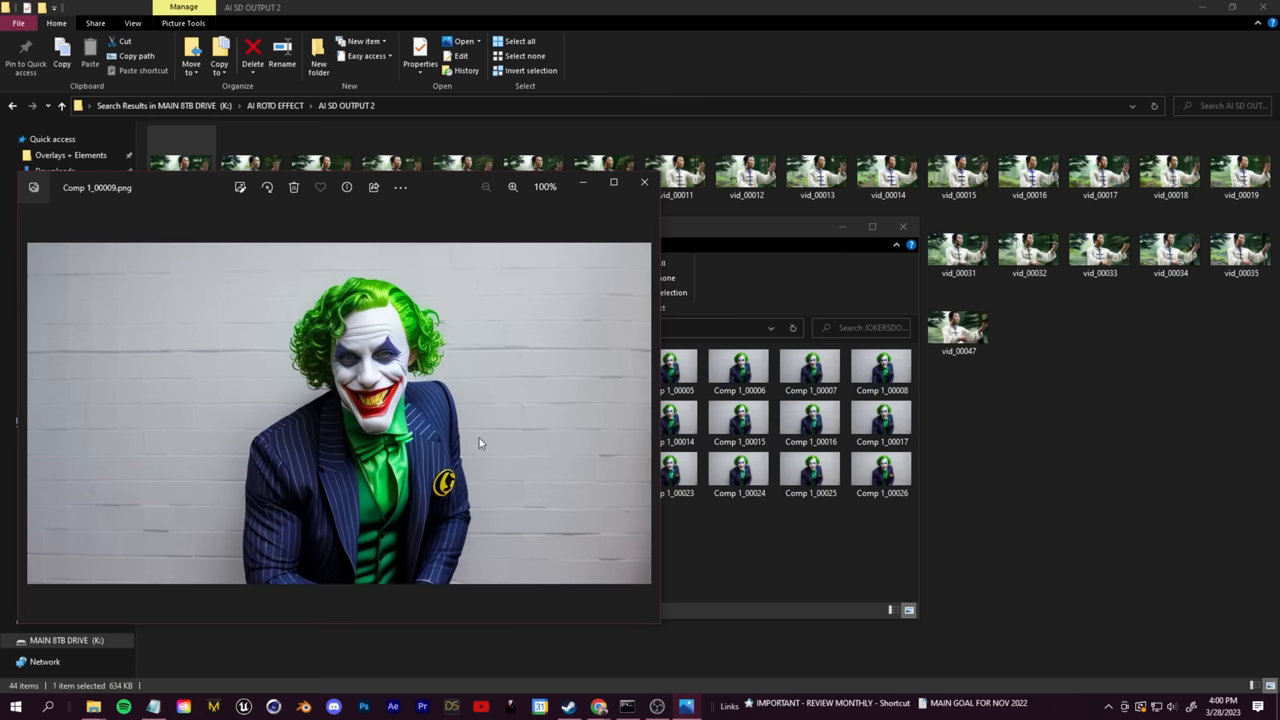
click(648, 412)
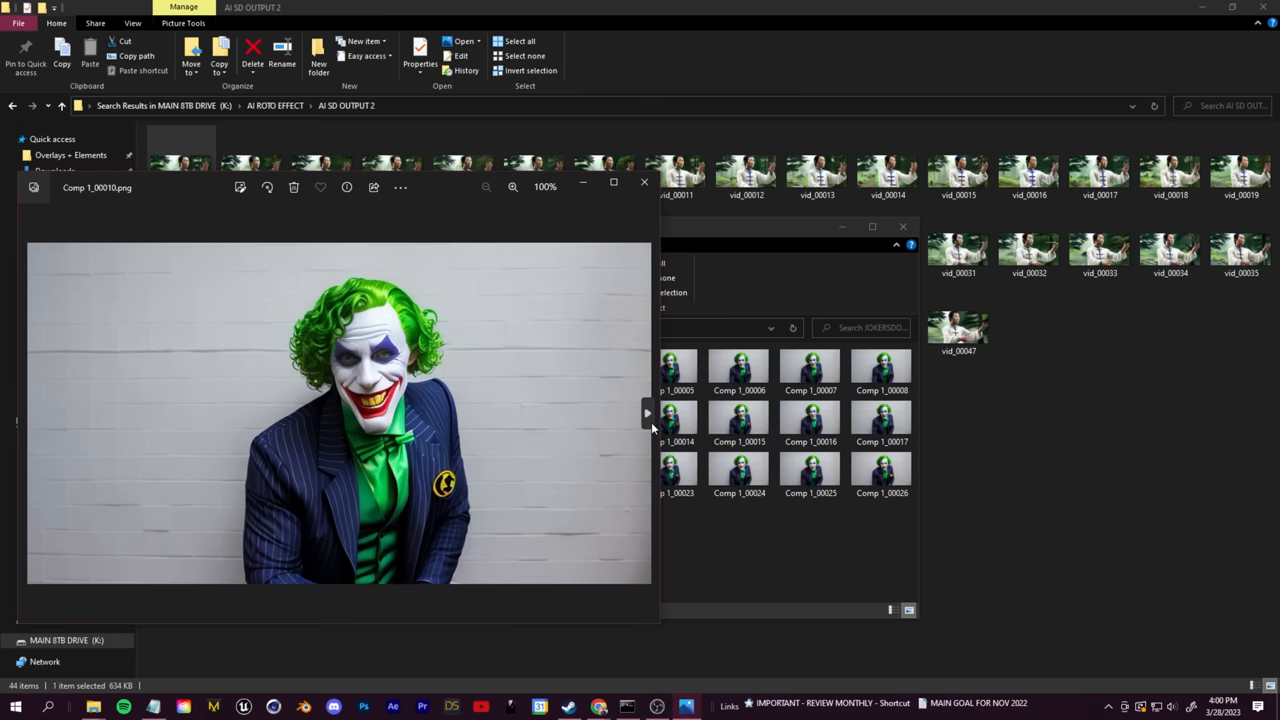
click(644, 180)
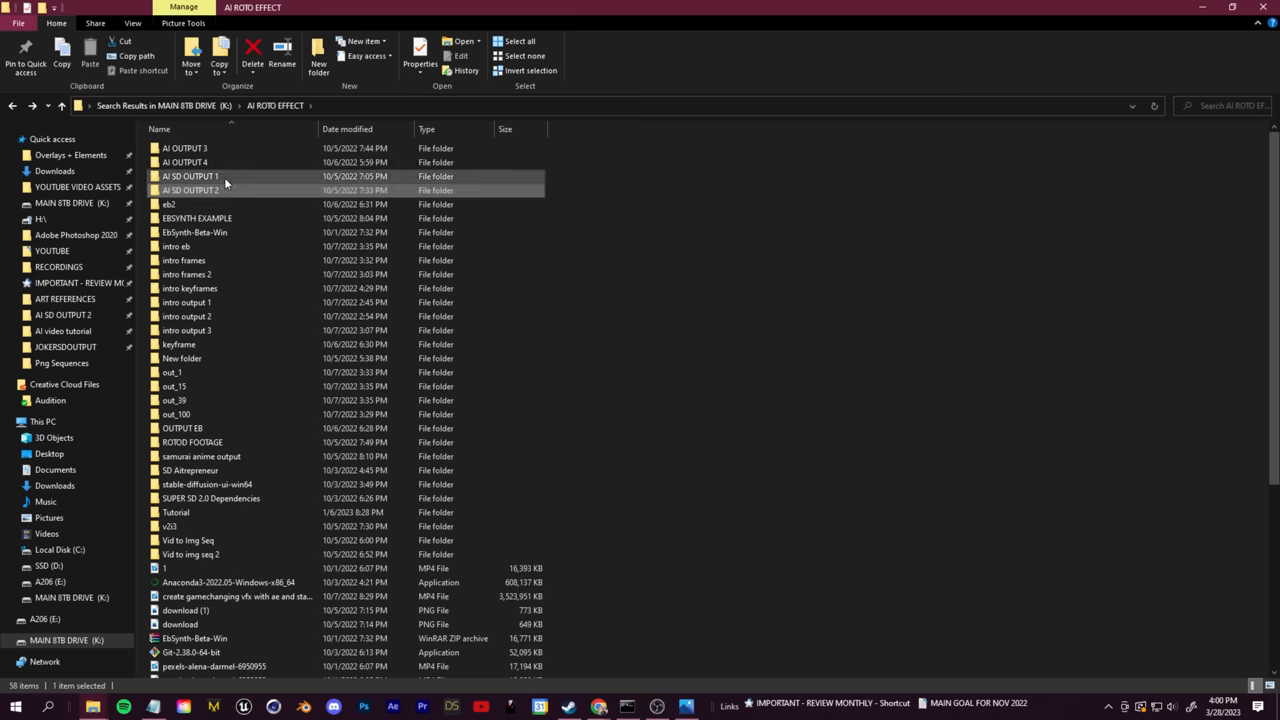
double_click(190, 176)
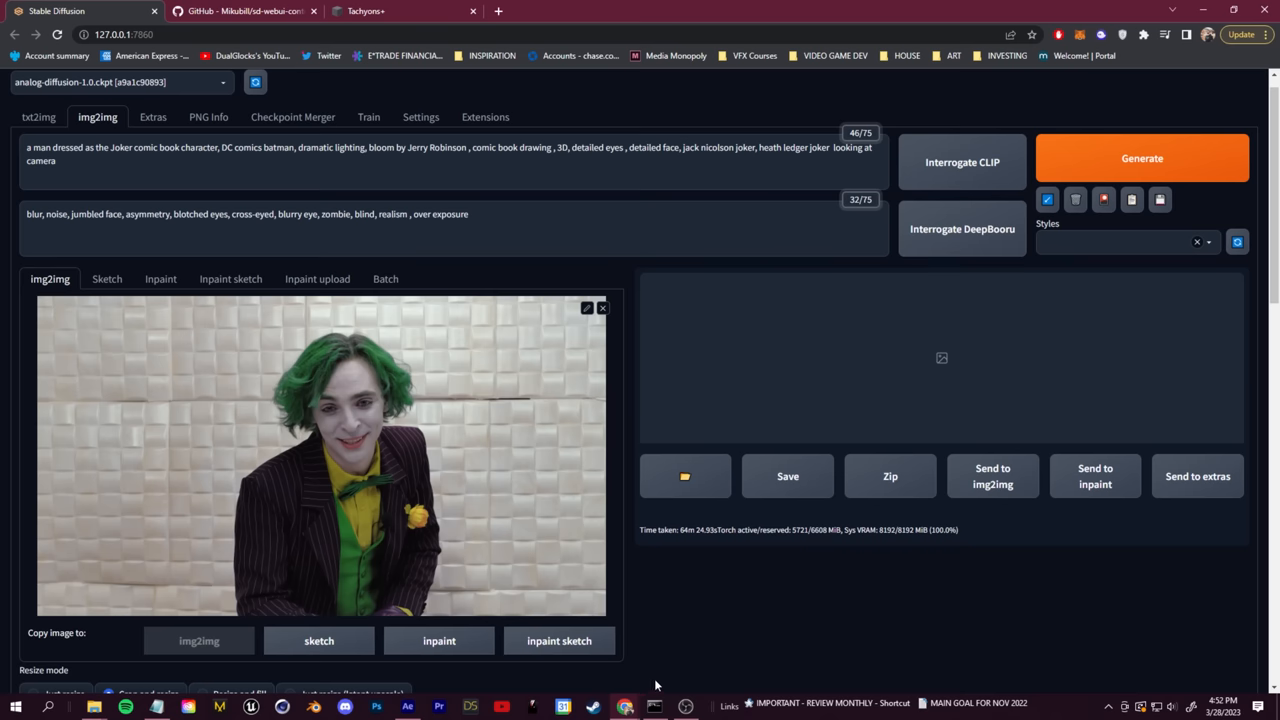
mouse_move(408, 708)
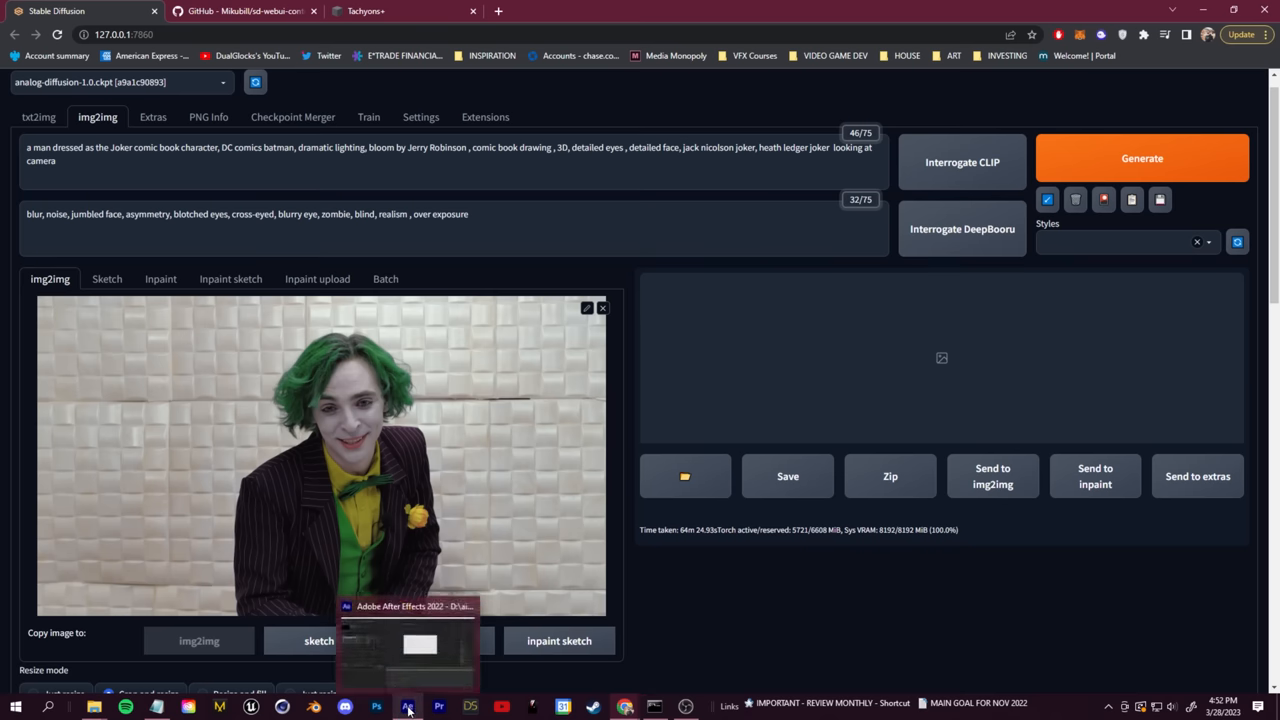
Import the JOKERSDOUTPUT PNG frames into After Effects as an image sequence via Import > Multiple Files
click(408, 708)
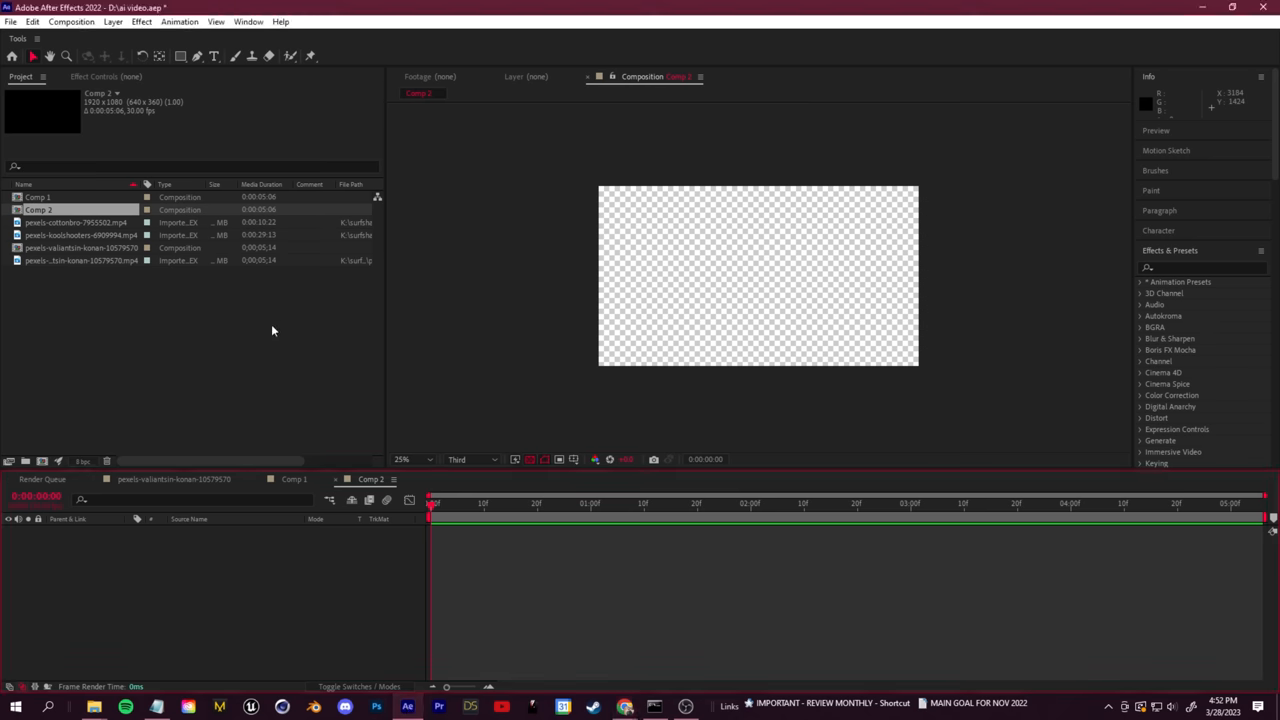
right_click(272, 330)
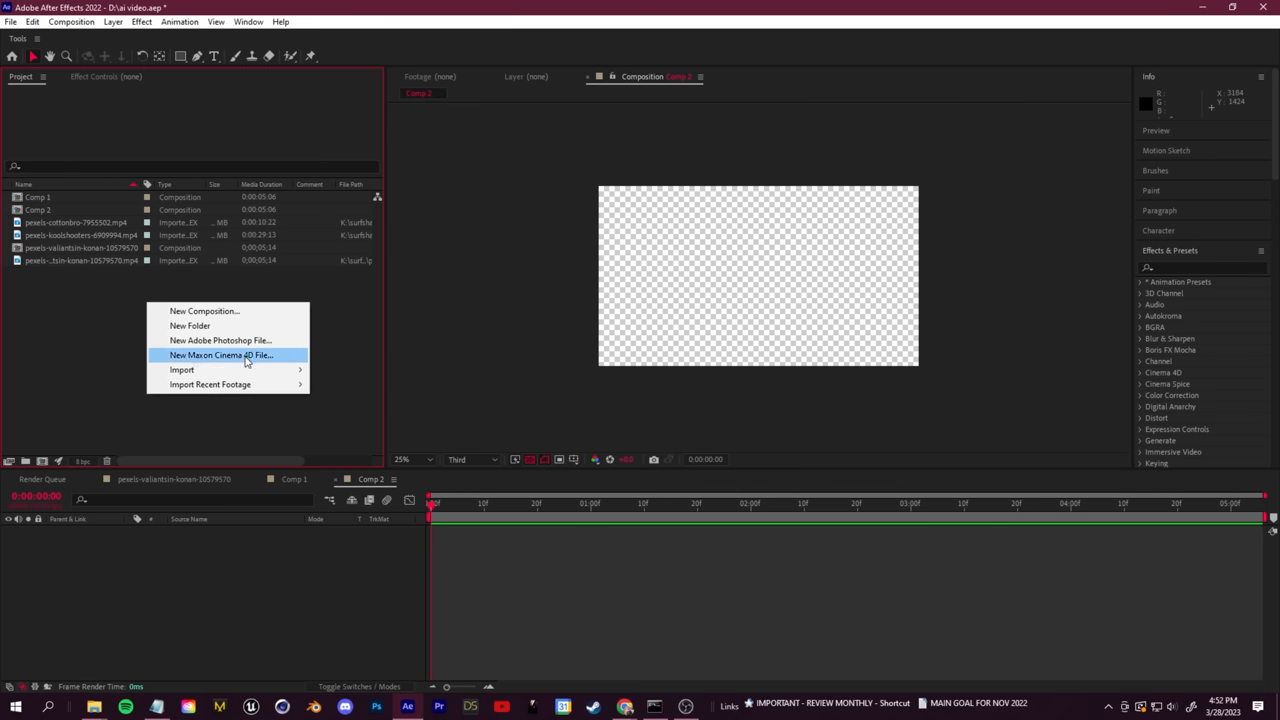
click(366, 398)
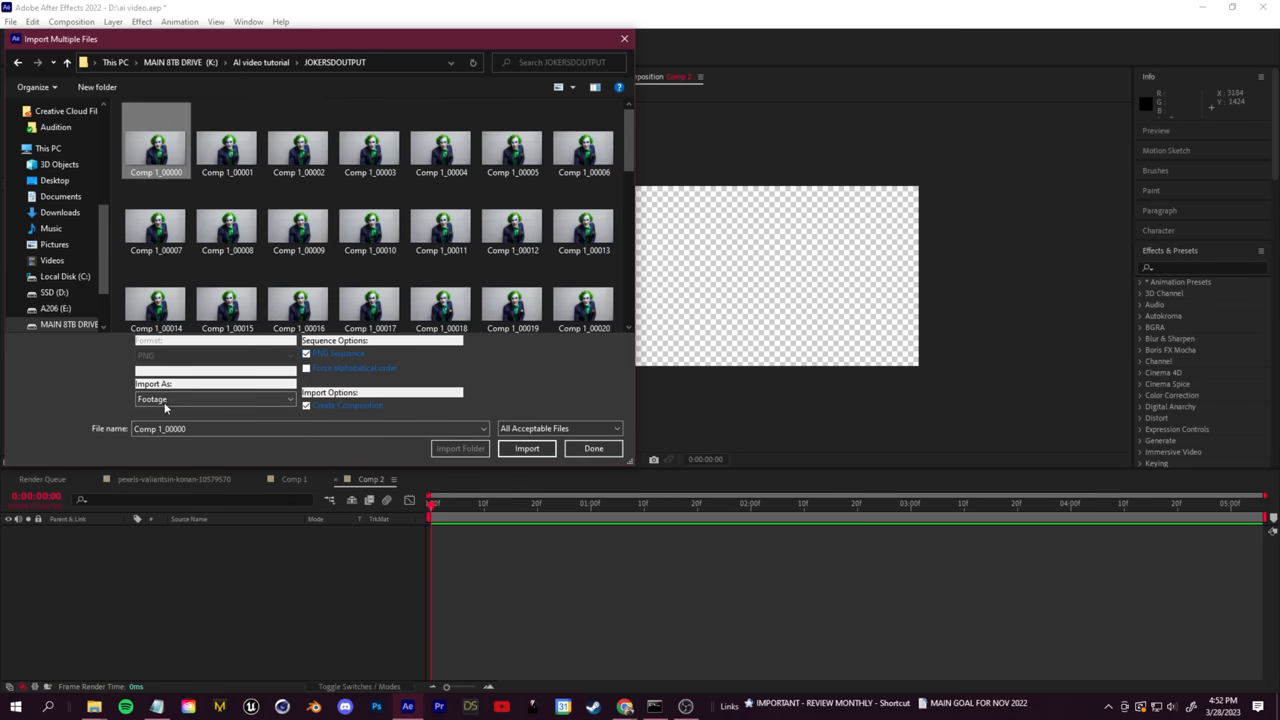
click(526, 448)
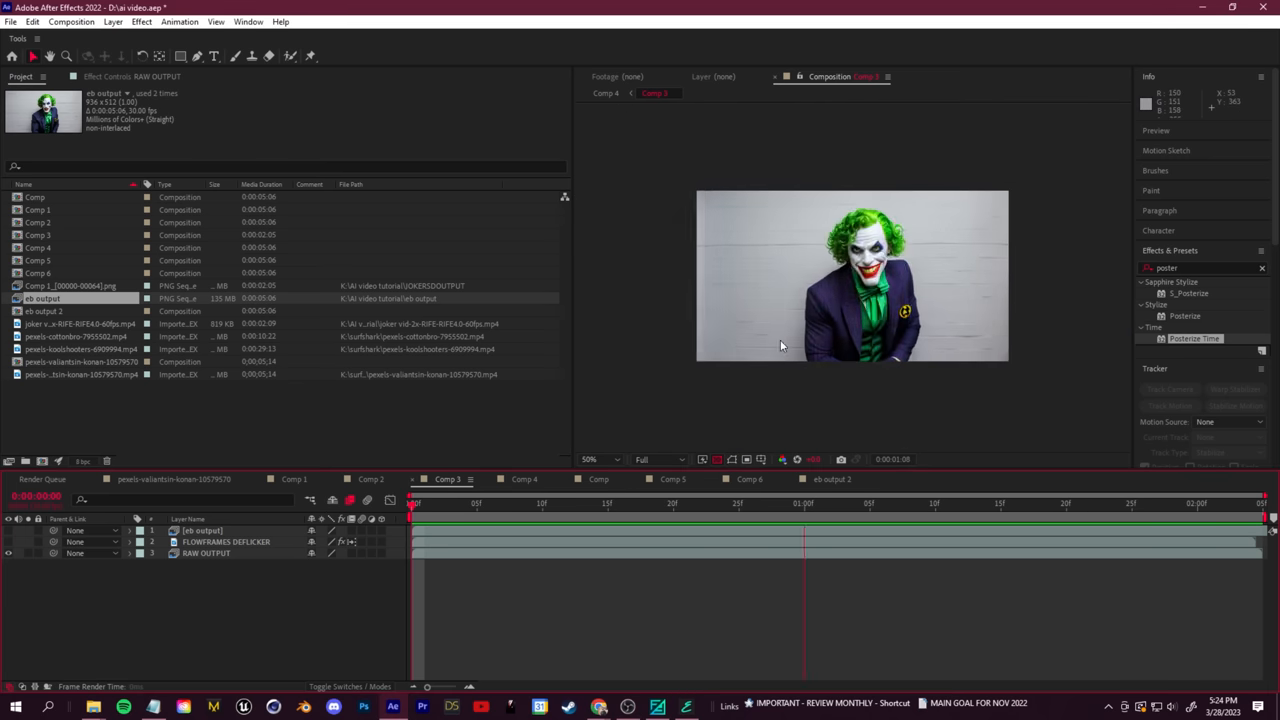
View the Joker frame at 100%, select the RAW OUTPUT and FLOWFRAMES DEFLICKER layers, then return to Flowframes
click(600, 458)
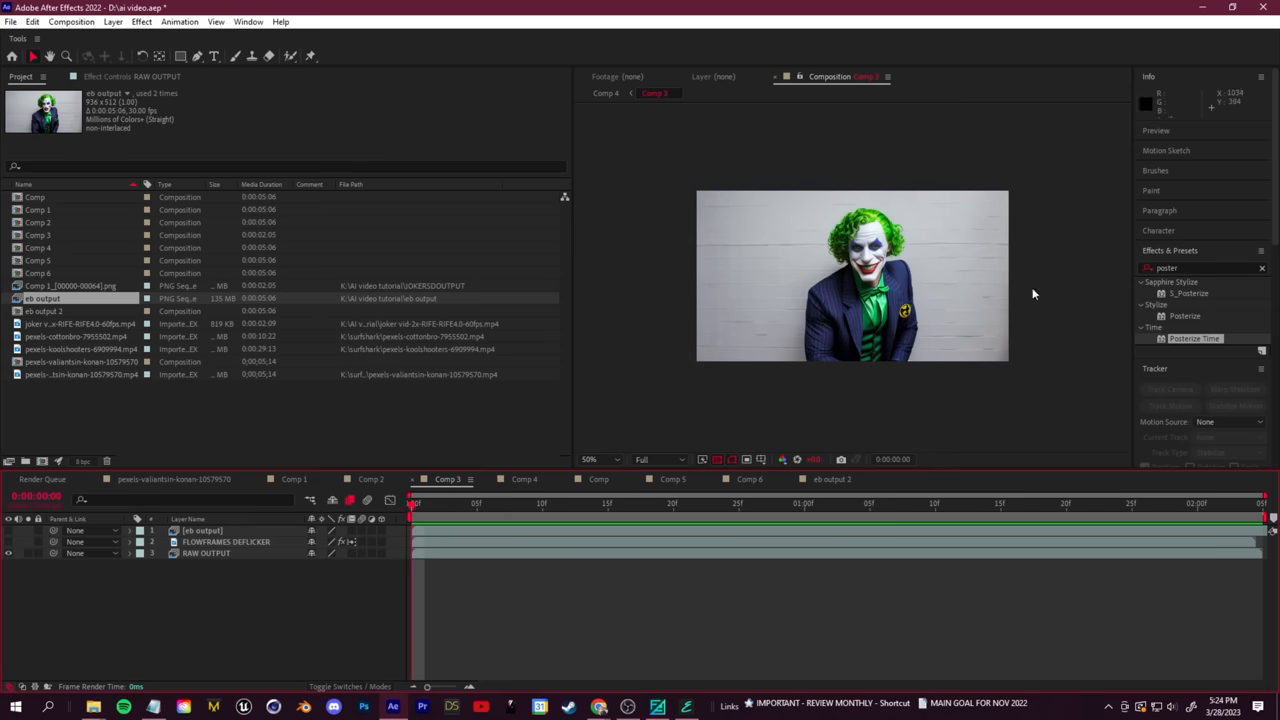
mouse_move(576, 290)
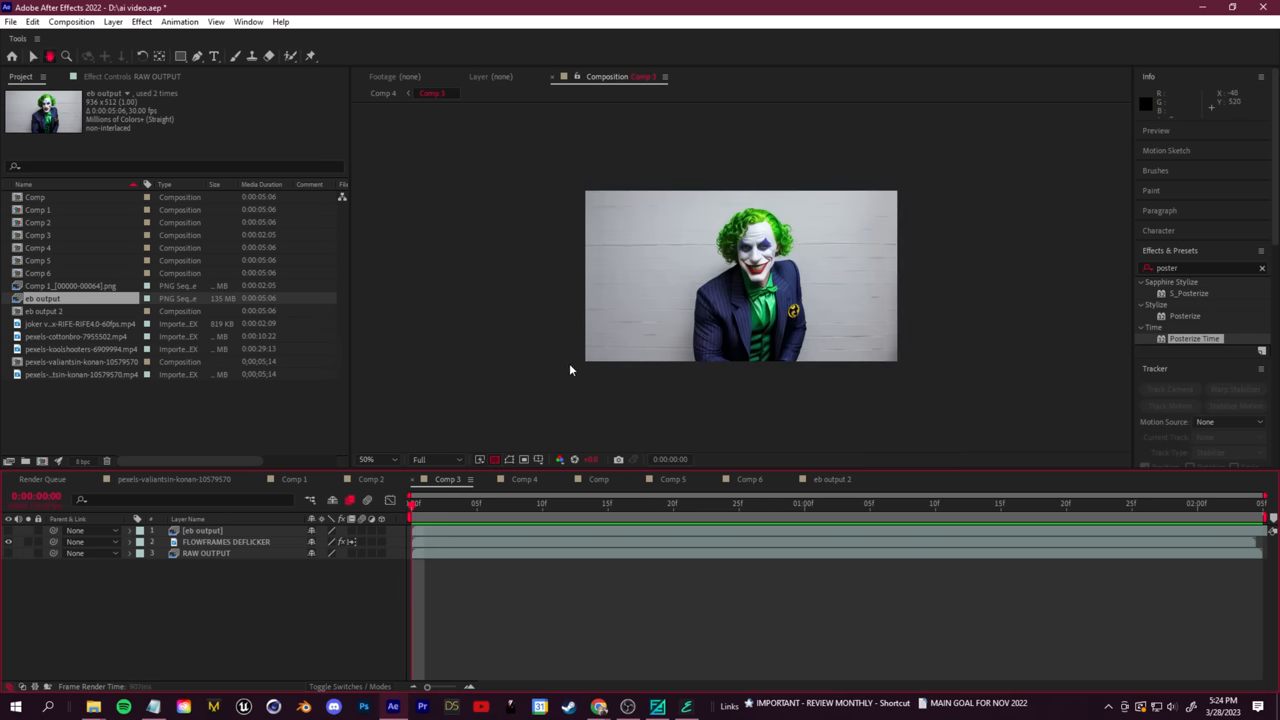
click(32, 56)
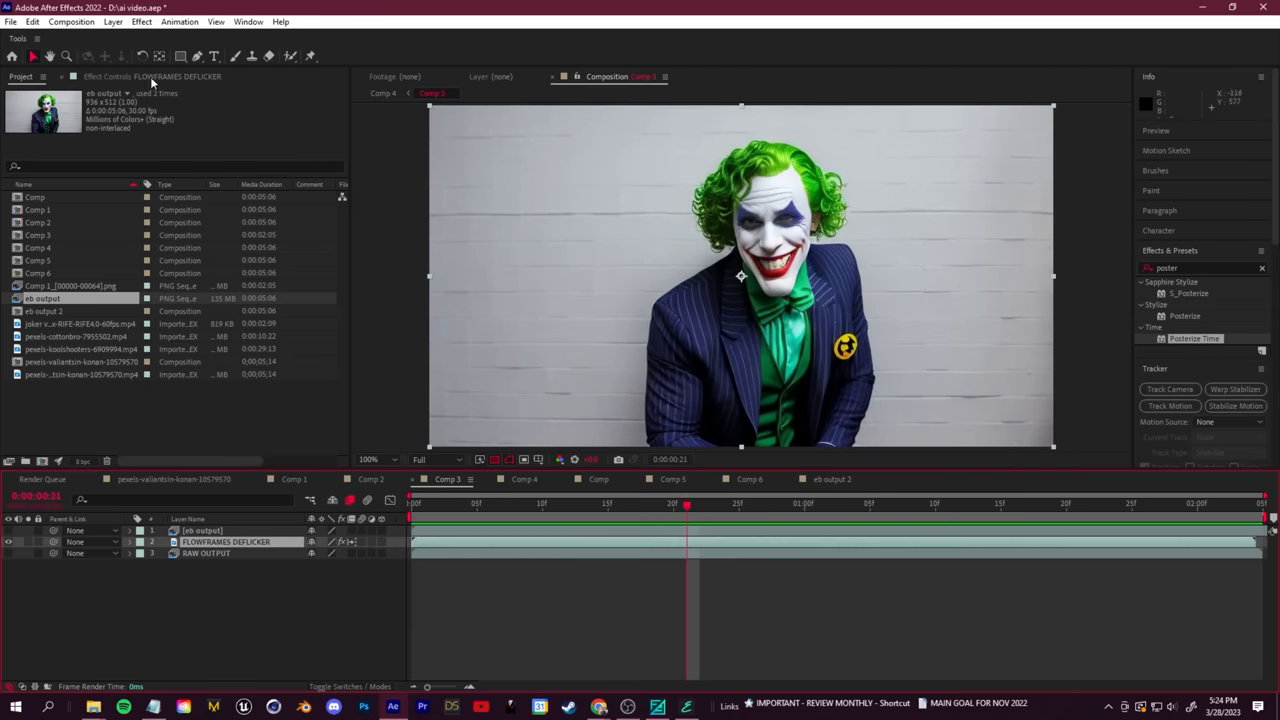
click(226, 540)
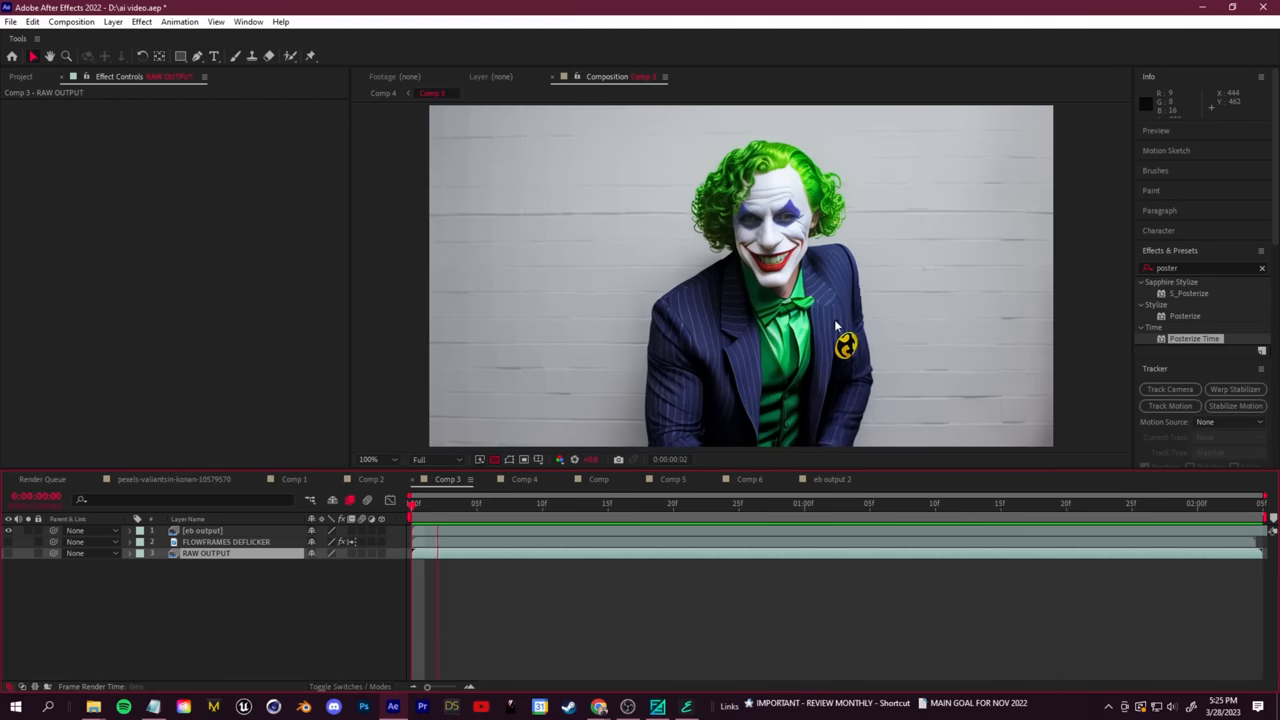
click(376, 458)
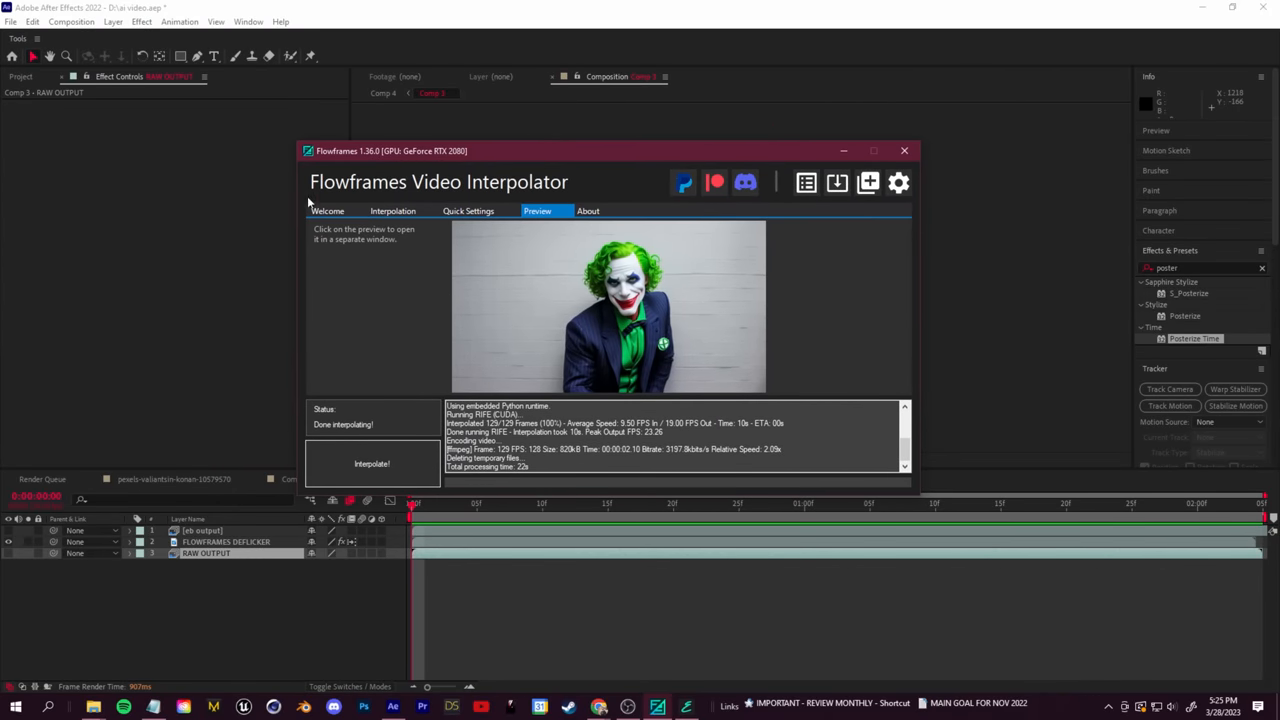
mouse_move(352, 204)
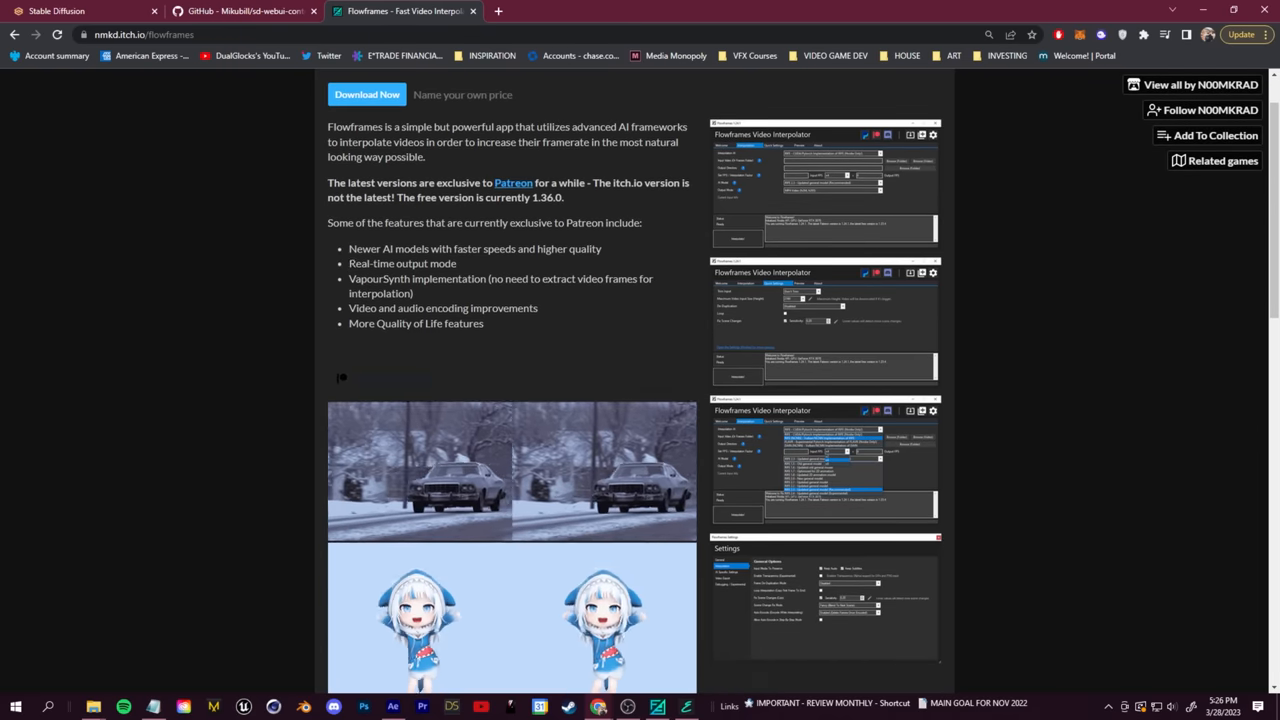
Scroll through the Flowframes itch.io page listing Patreon-only features beyond version 1.36.0
scroll(down, 3)
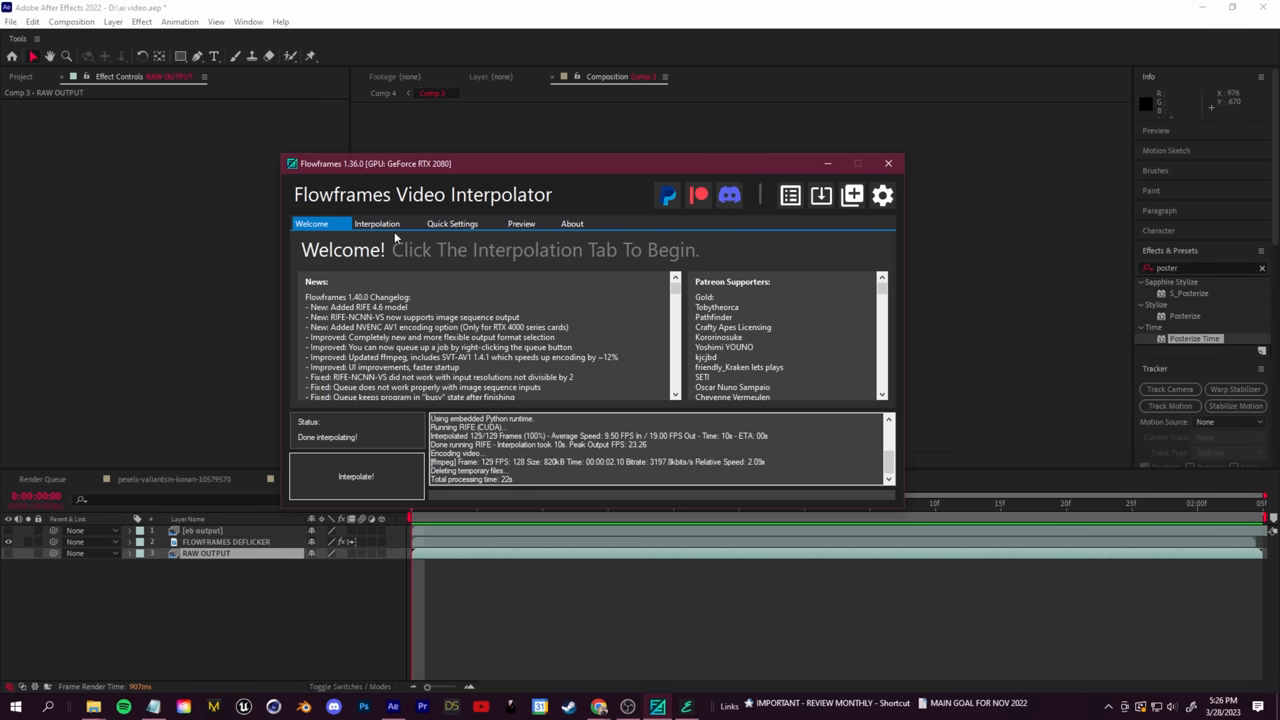
Set the flowframes output folder, interpolate the joker video to 60 FPS, preview it and minimize Flowframes
click(376, 224)
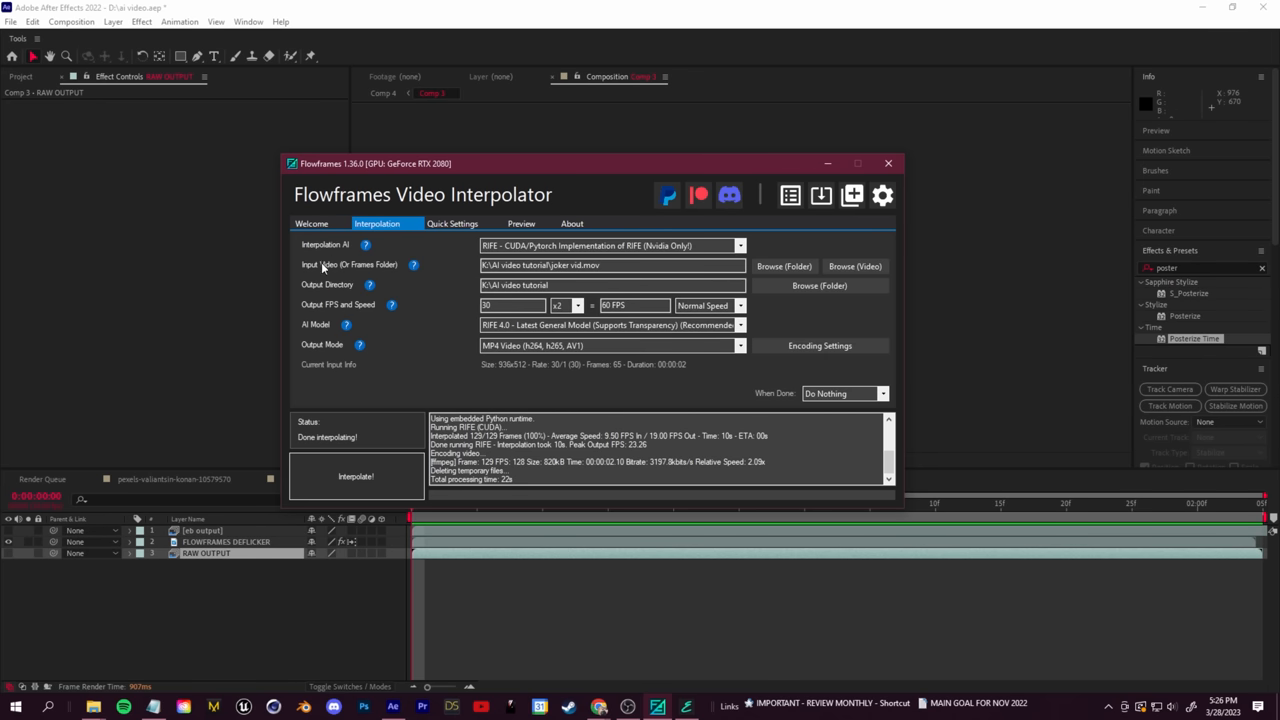
mouse_move(828, 164)
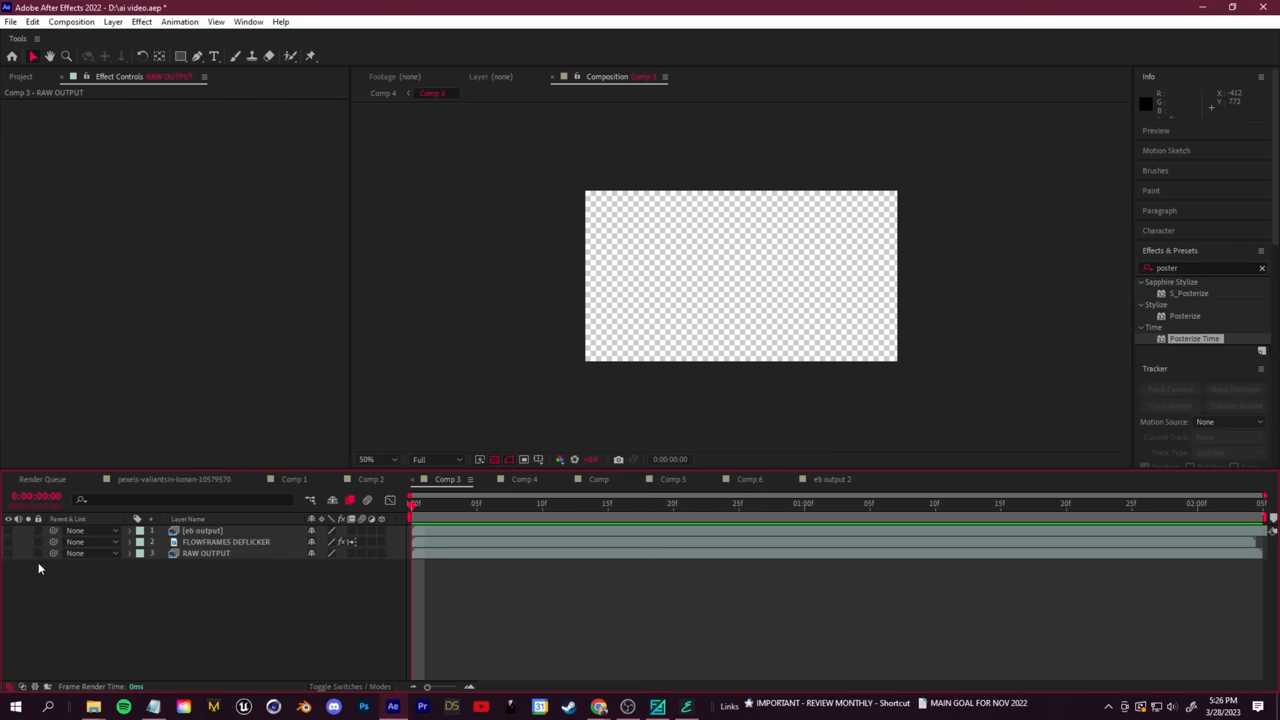
click(10, 20)
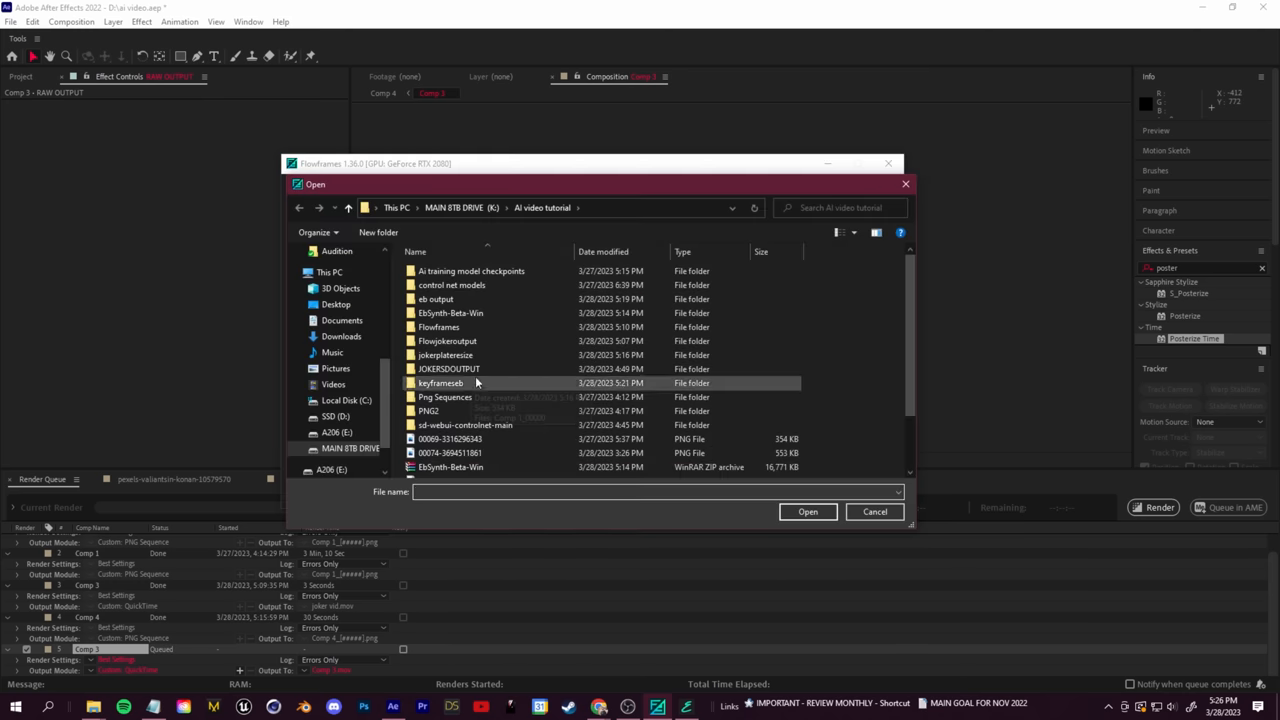
scroll(down, 3)
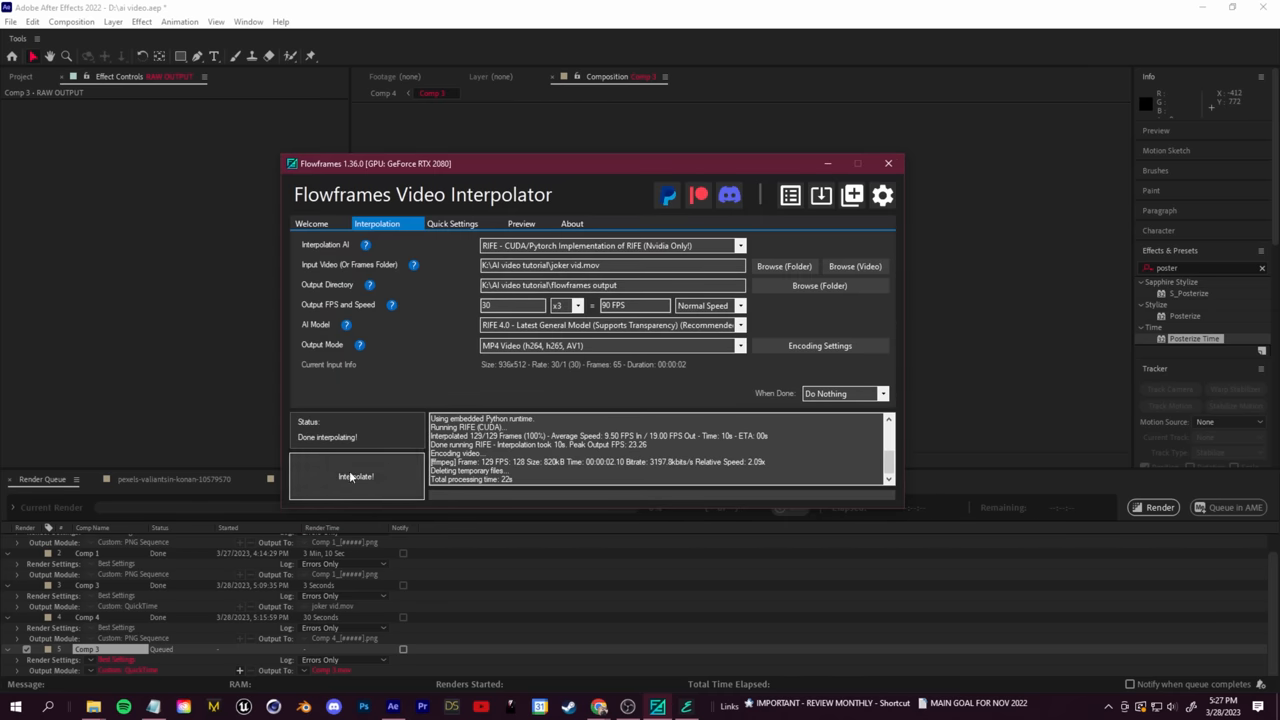
click(356, 476)
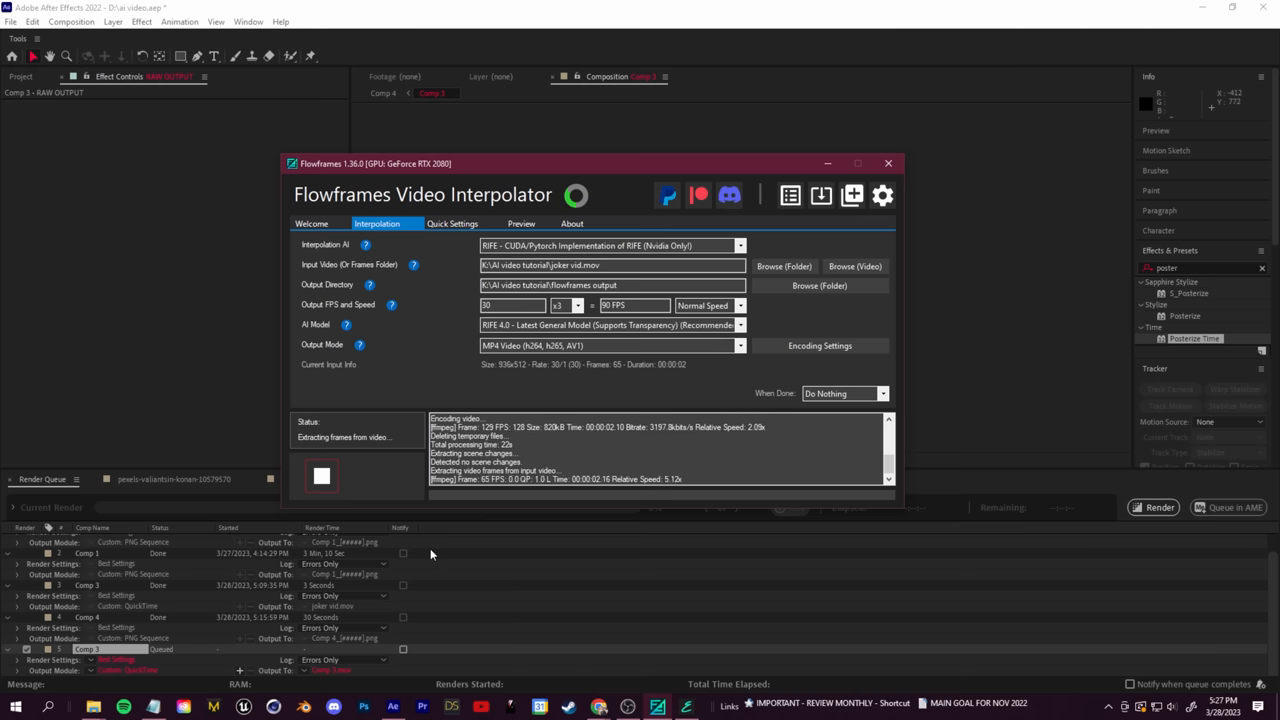
click(520, 224)
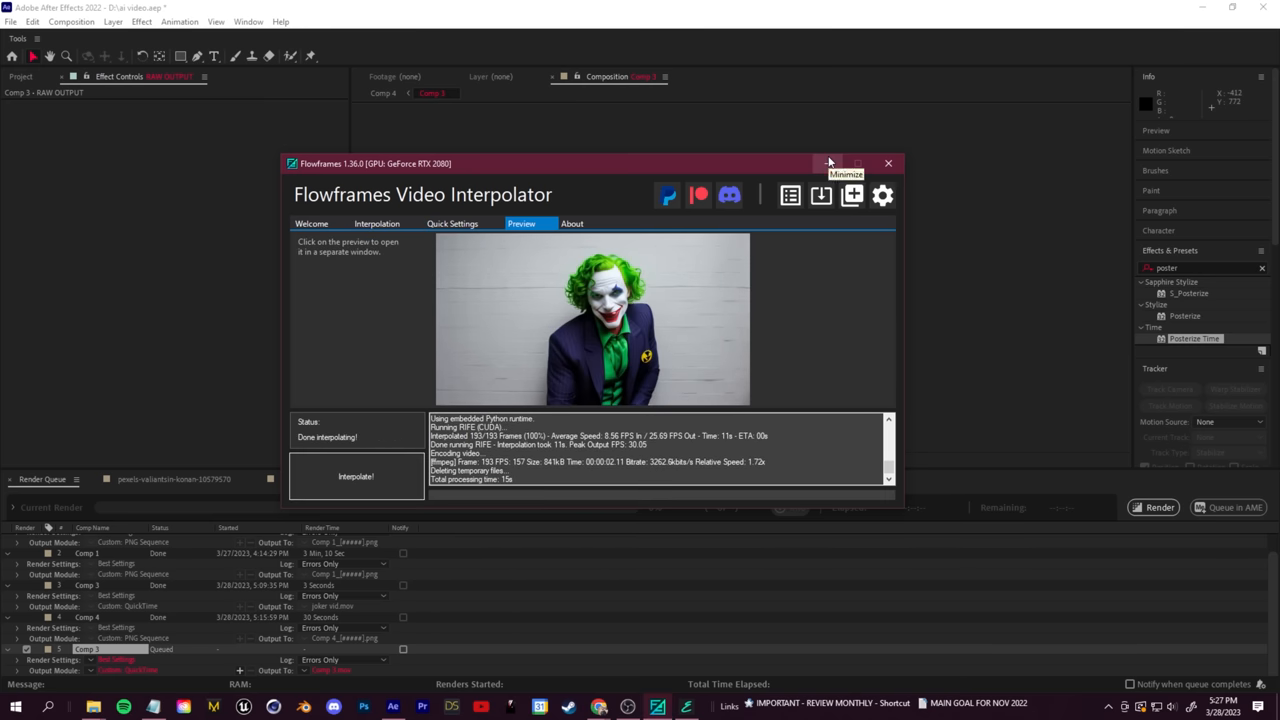
click(828, 164)
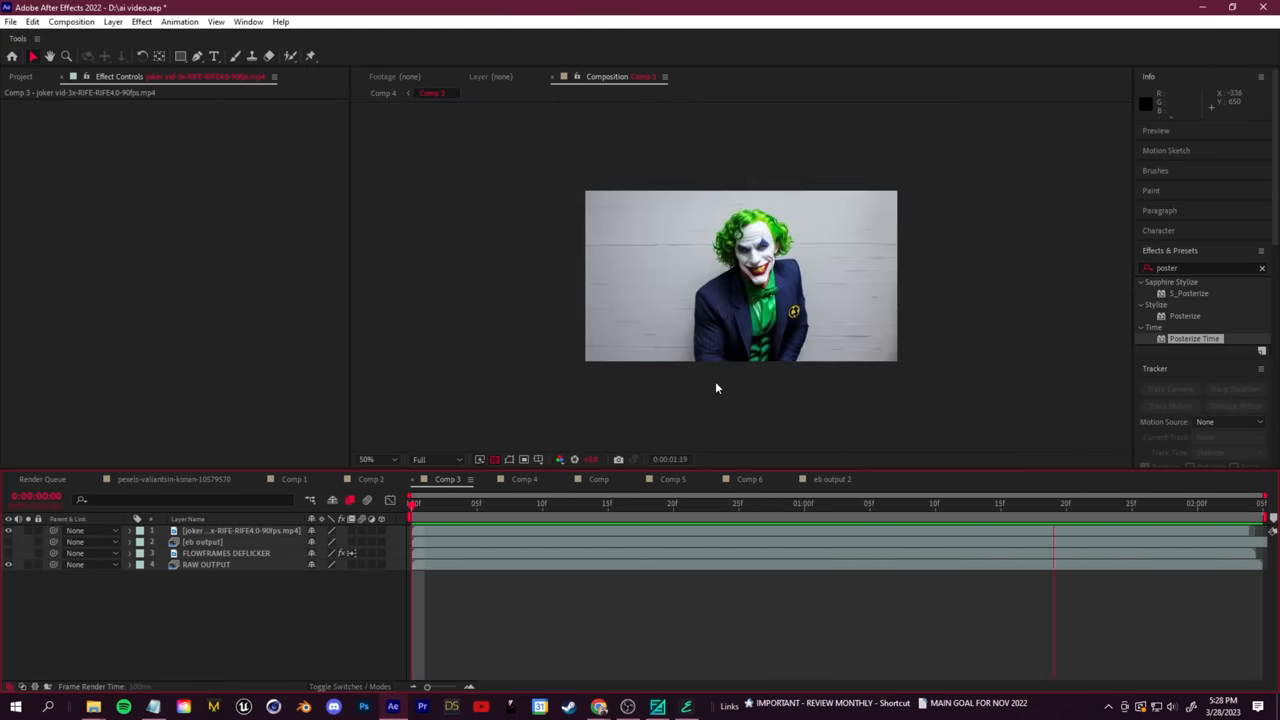
Find the Flicker Free effect, stack it on the interpolated layer, and check RAW OUTPUT carries no effects
click(516, 504)
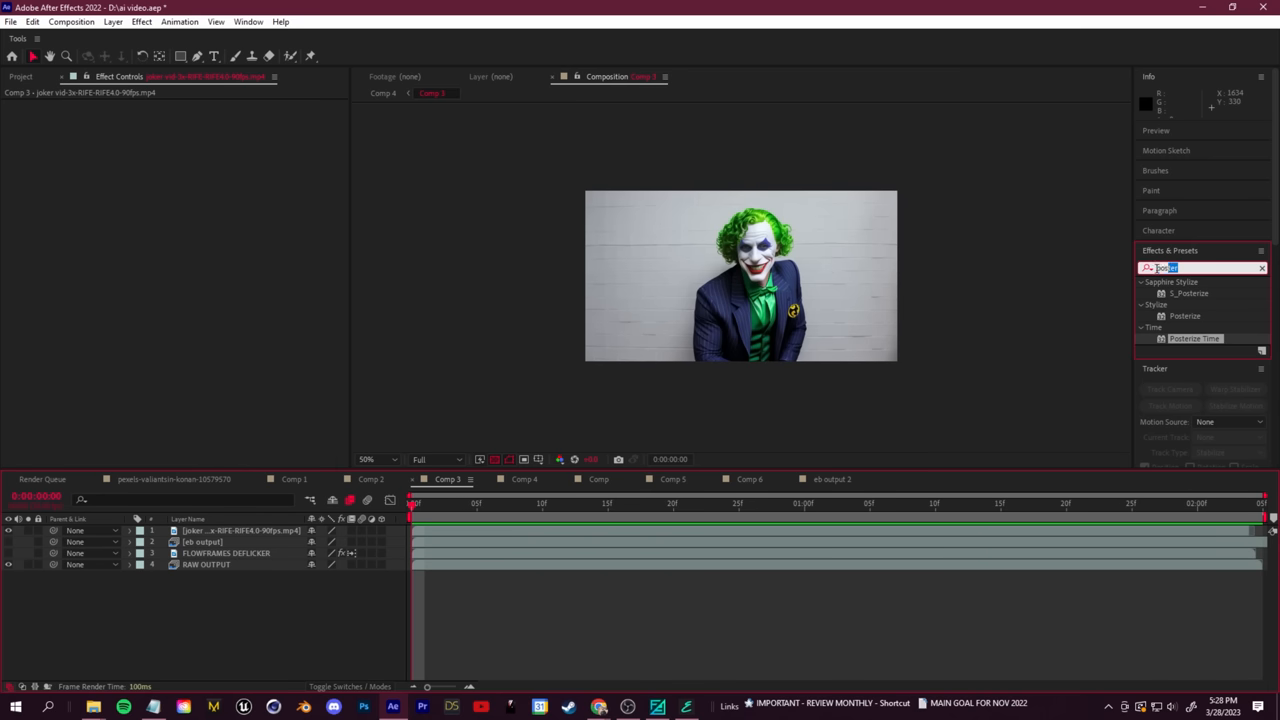
text(flicker free)
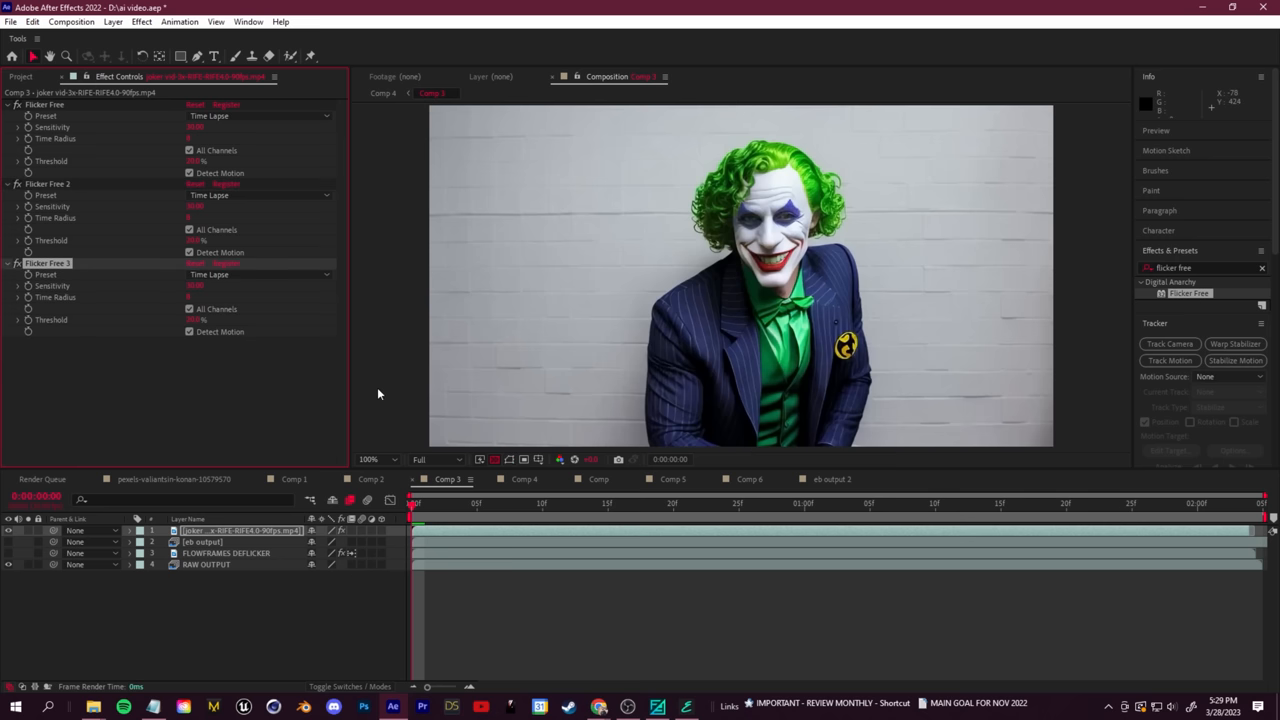
click(488, 504)
text(post)
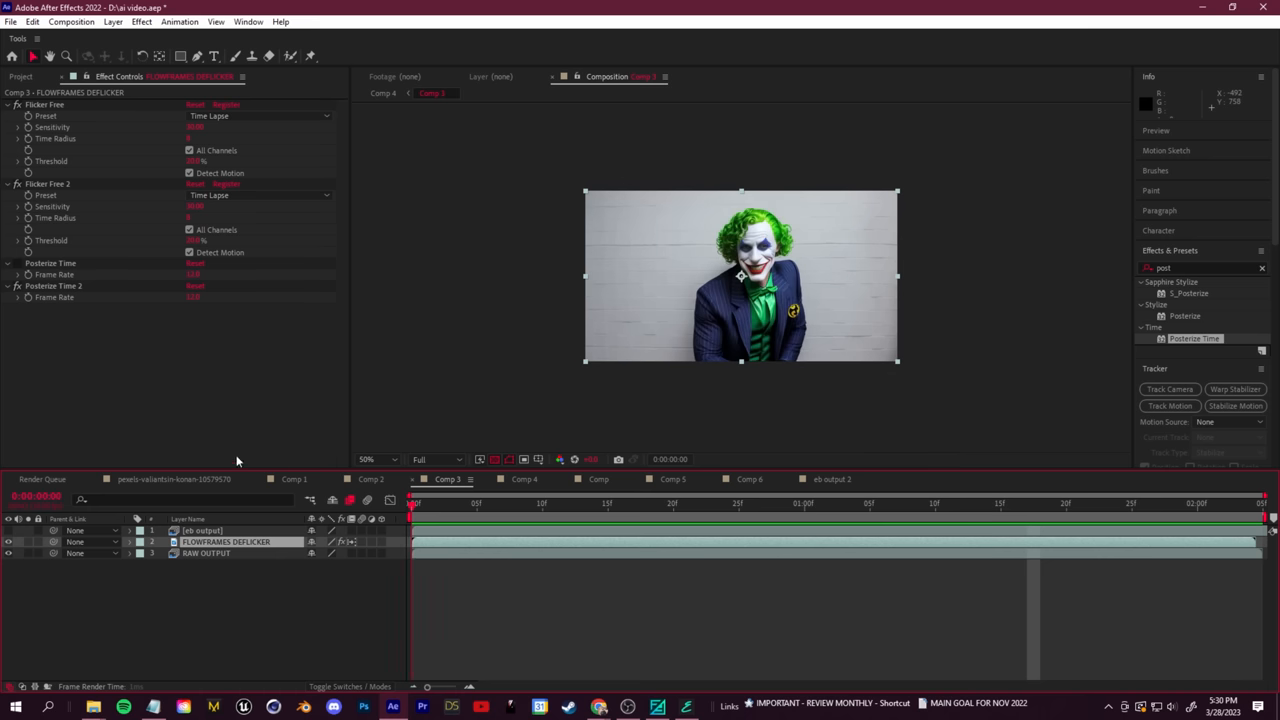
click(764, 504)
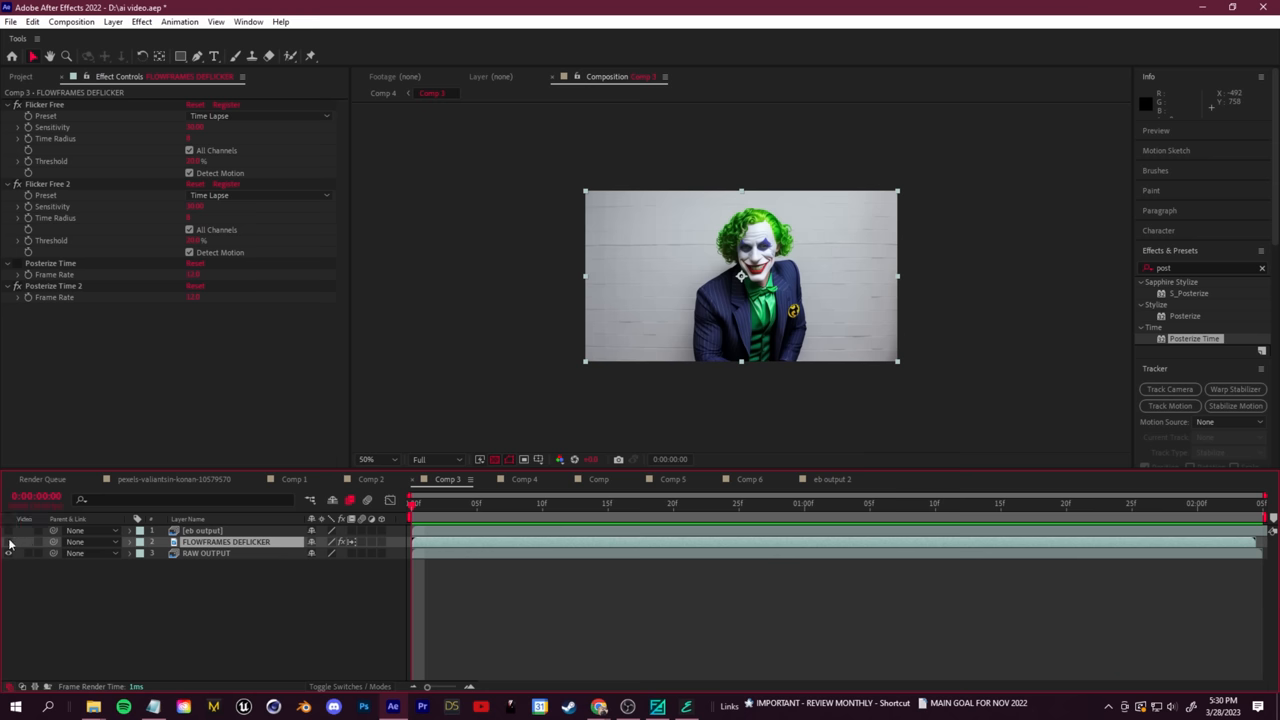
click(206, 552)
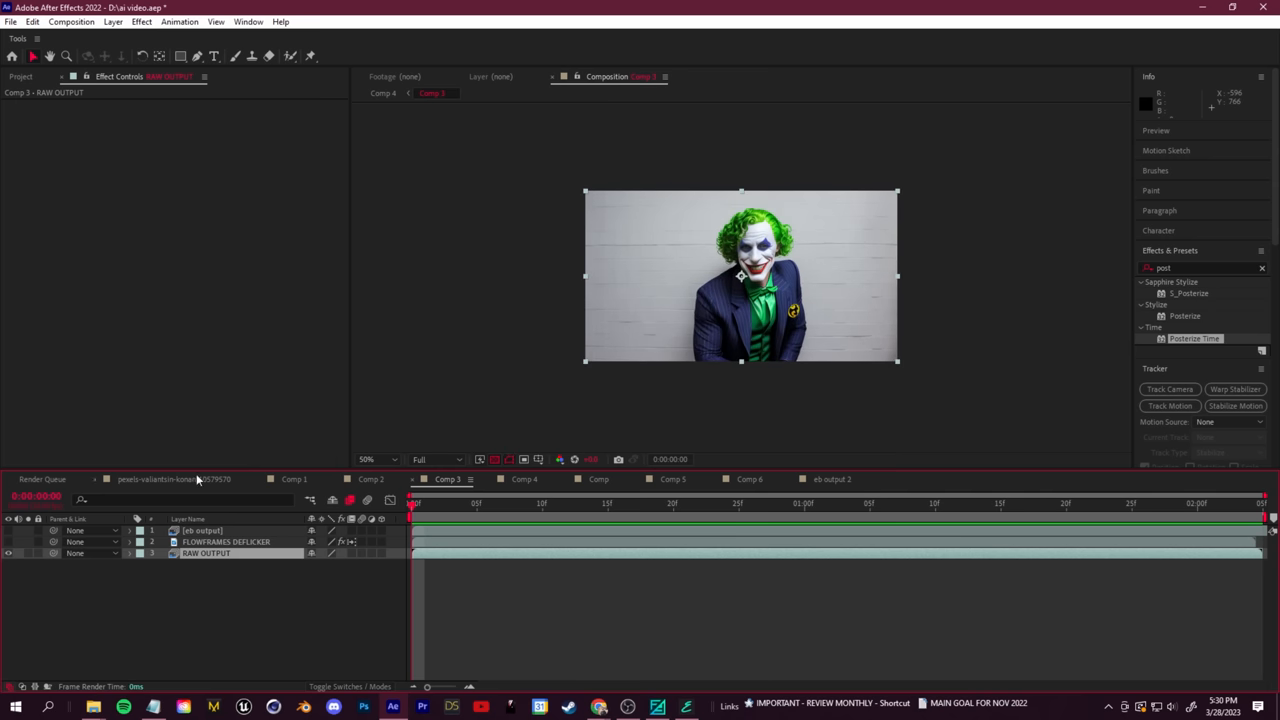
mouse_move(512, 400)
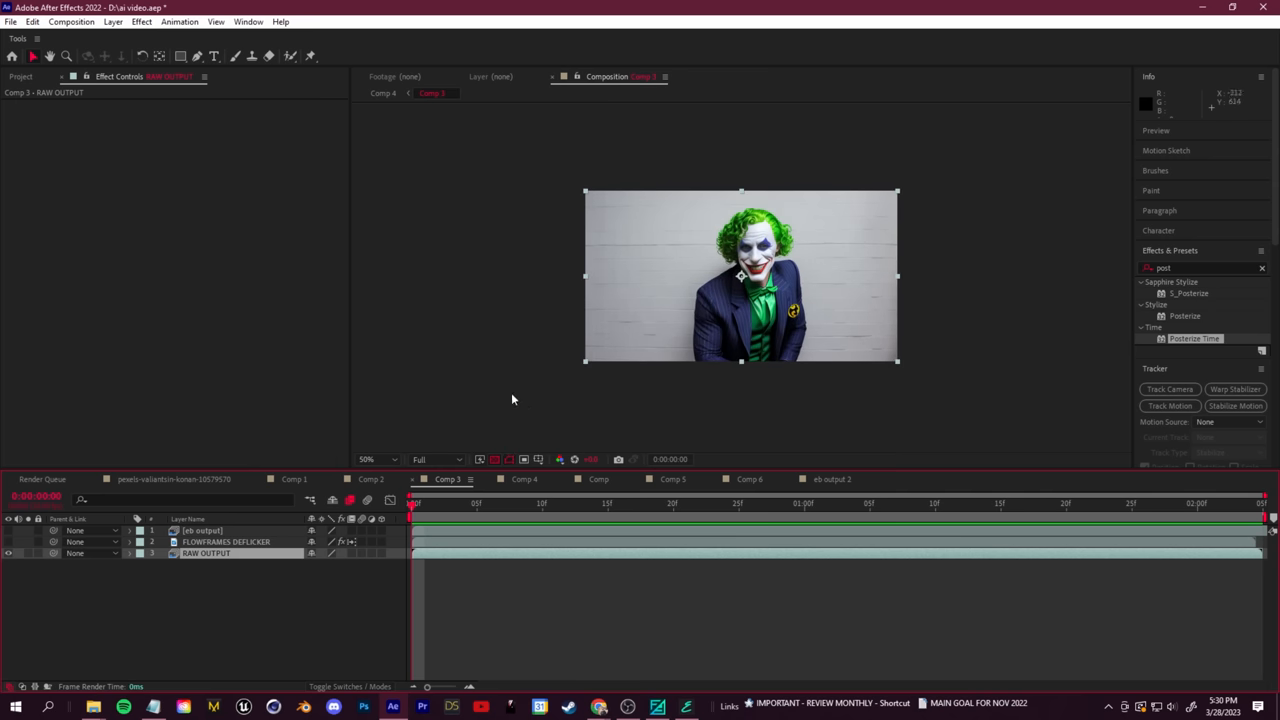
Reveal the pexels footage in a new composition, confirm its settings, and center the clip in view
right_click(80, 336)
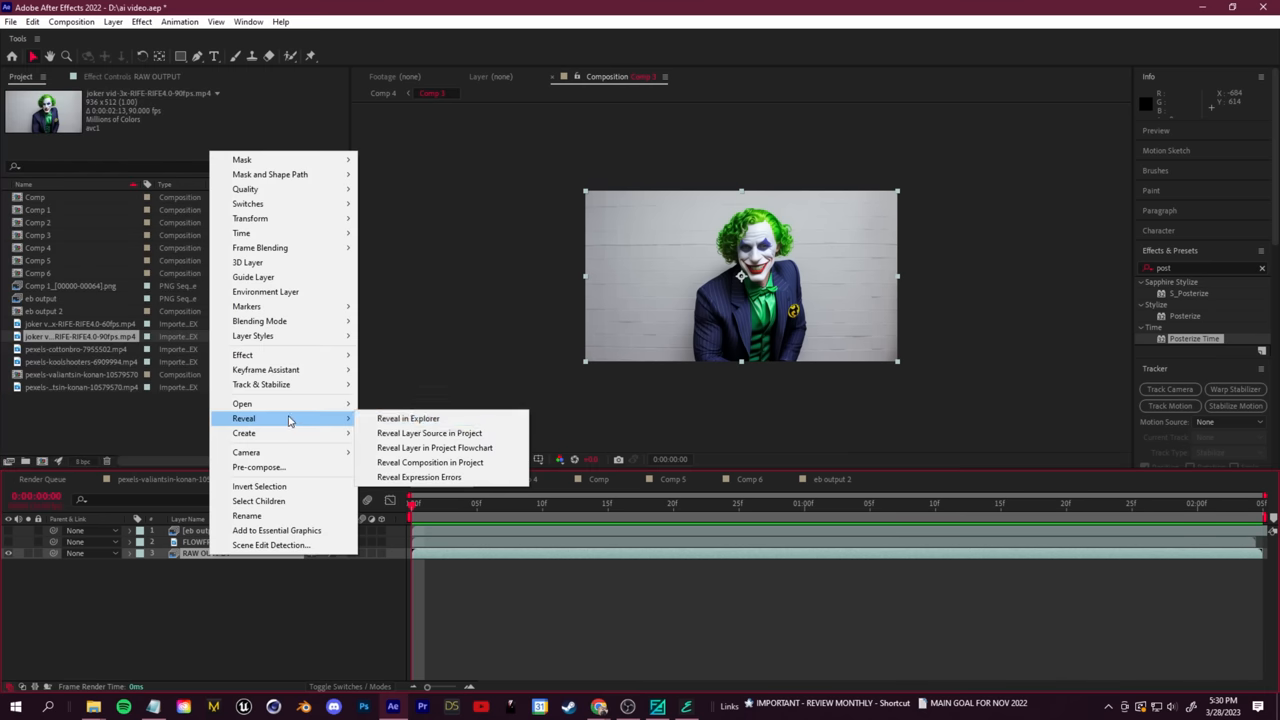
click(428, 432)
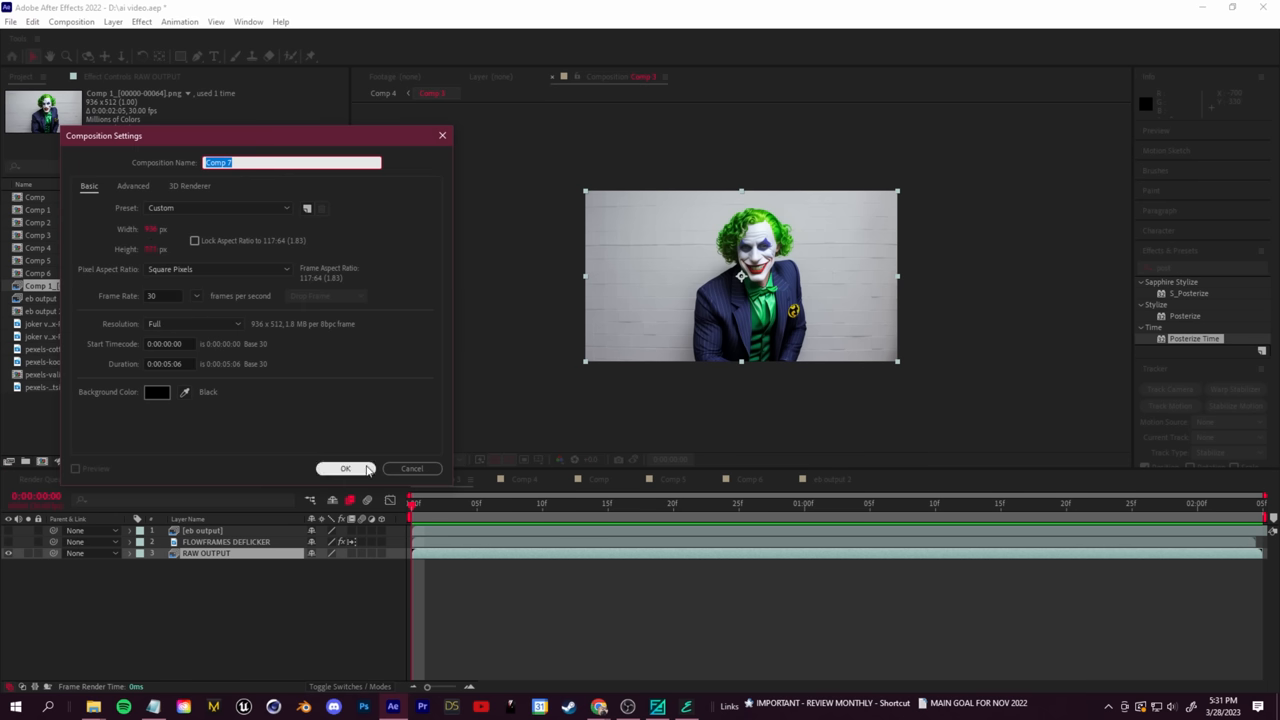
click(344, 468)
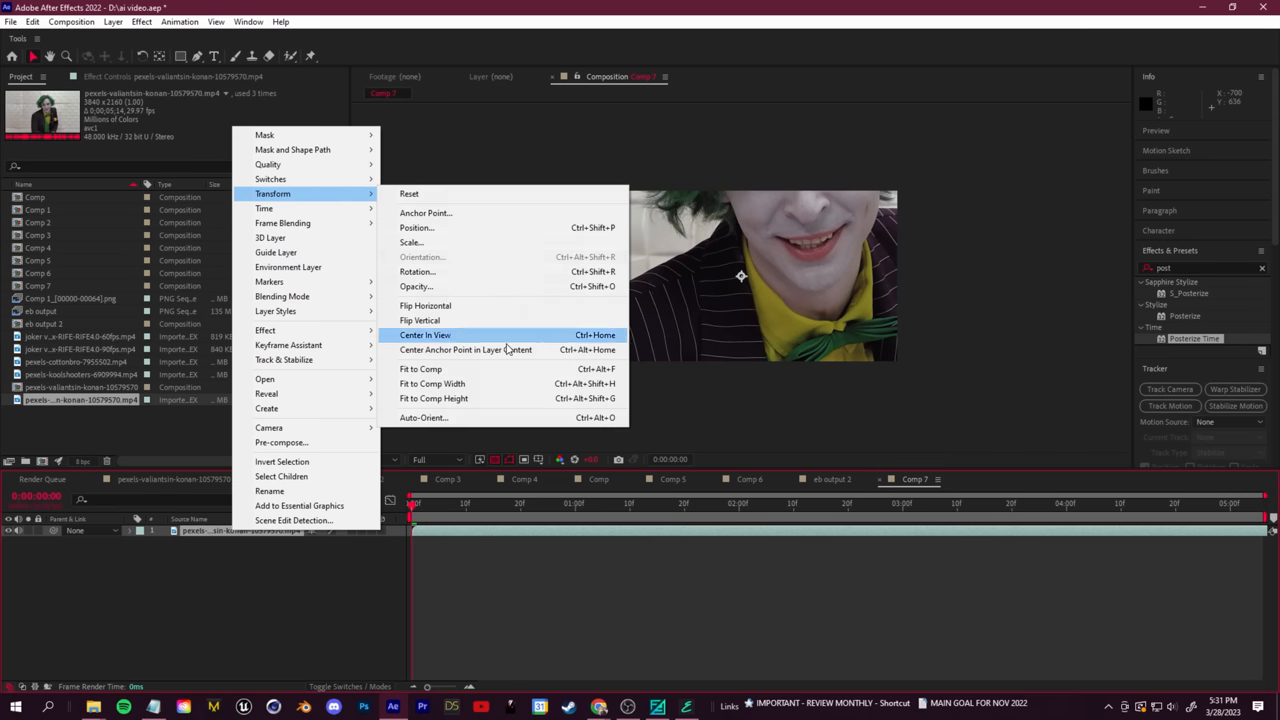
click(424, 336)
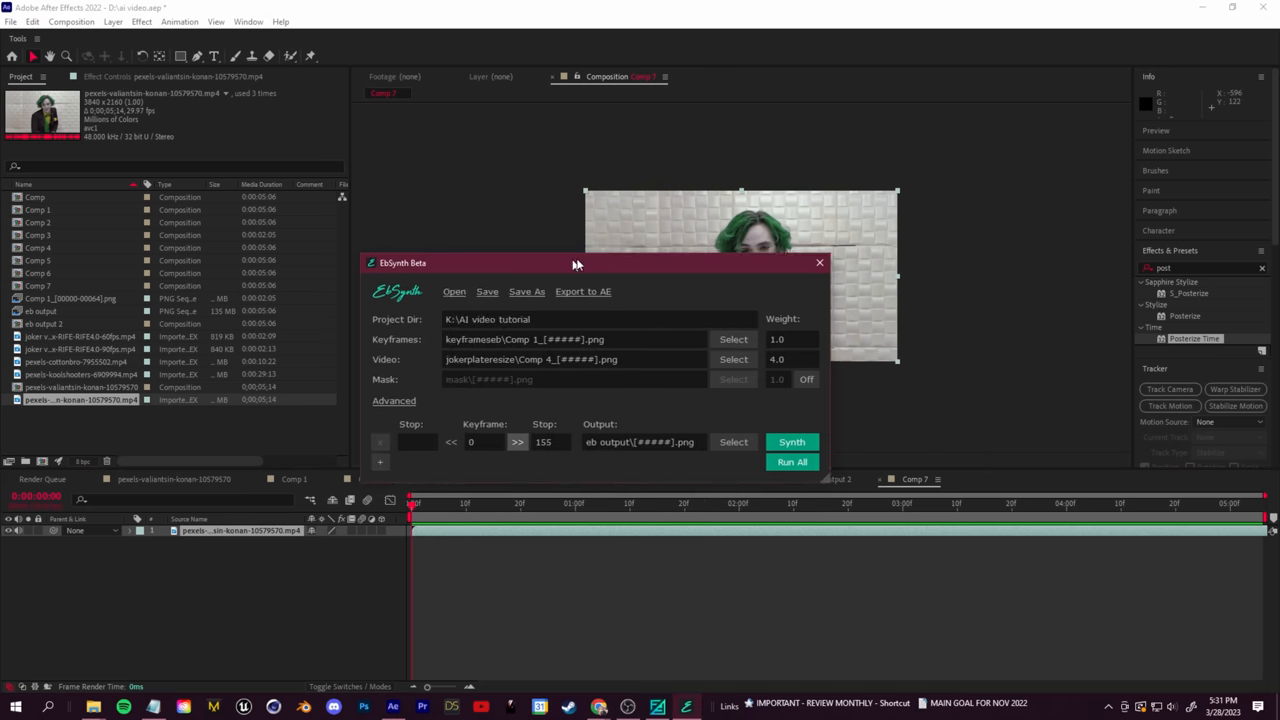
Reposition the EbSynth window and browse into the keyframes folder for the Keyframes input
drag(576, 264, 632, 256)
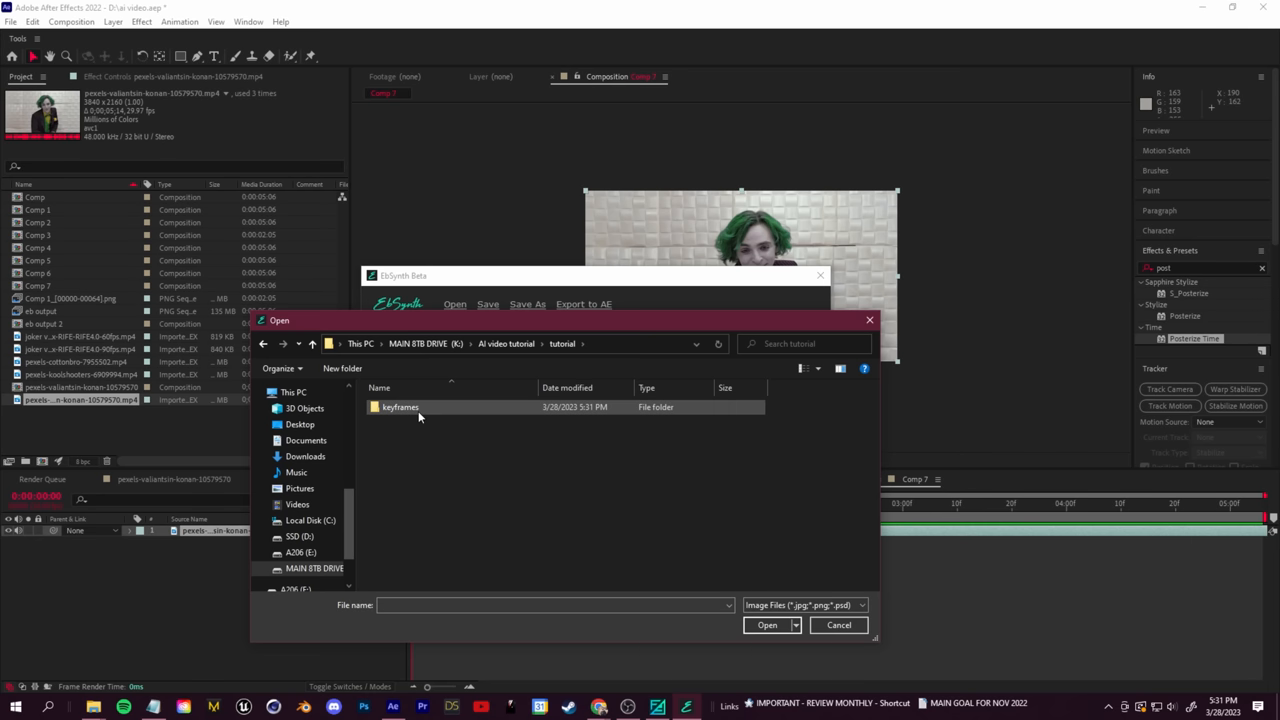
double_click(400, 408)
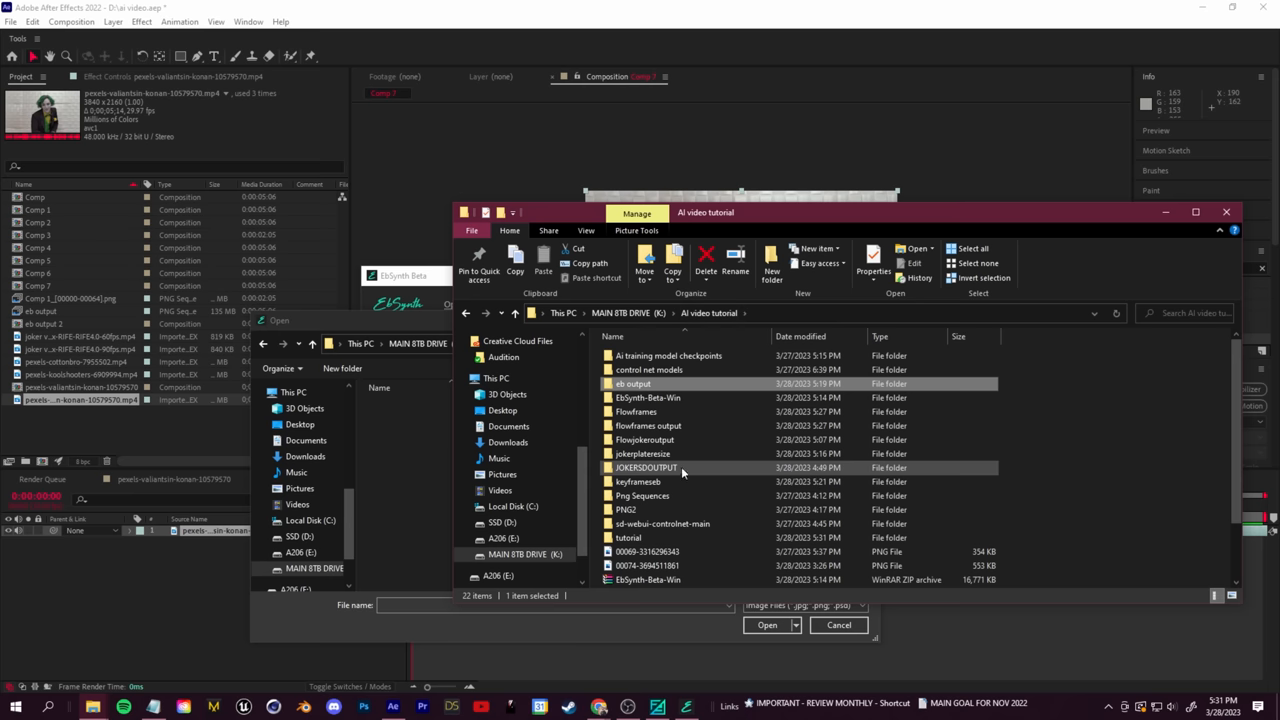
Open the JOKERSDOUTPUT folder of generated Joker frames in File Explorer
double_click(646, 468)
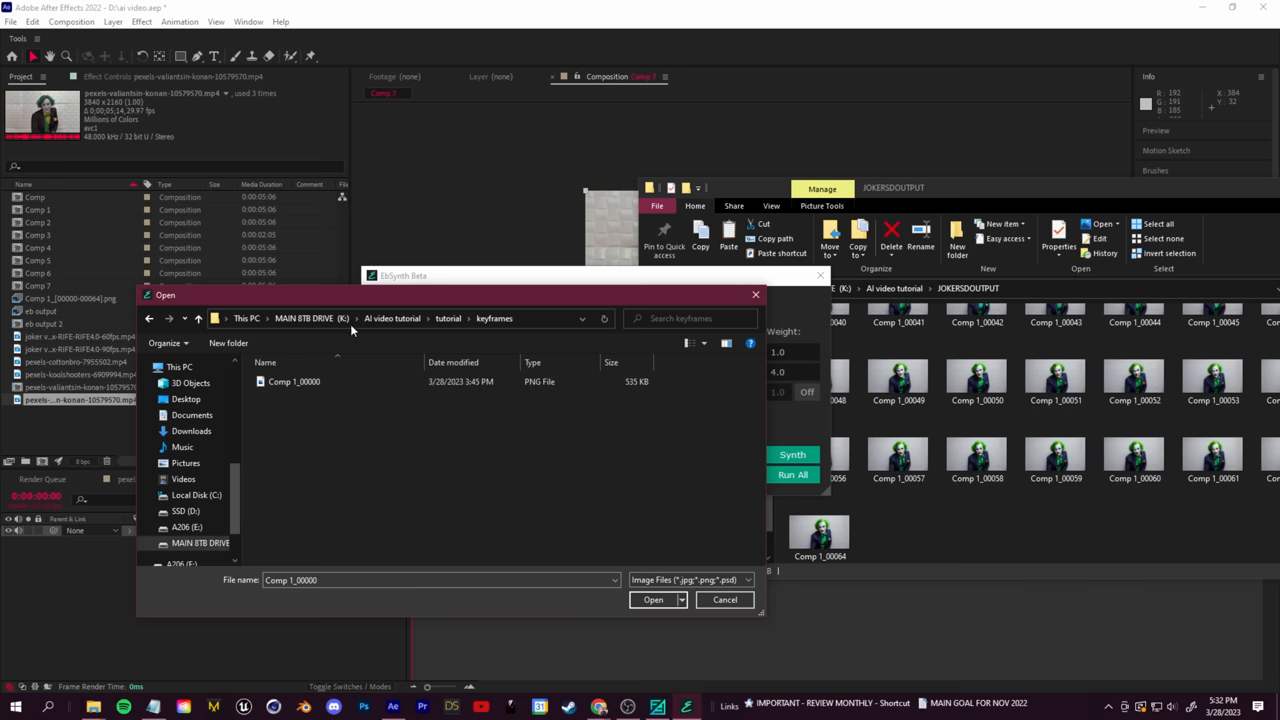
Confirm Comp 1_00000 as the EbSynth keyframe image
click(652, 600)
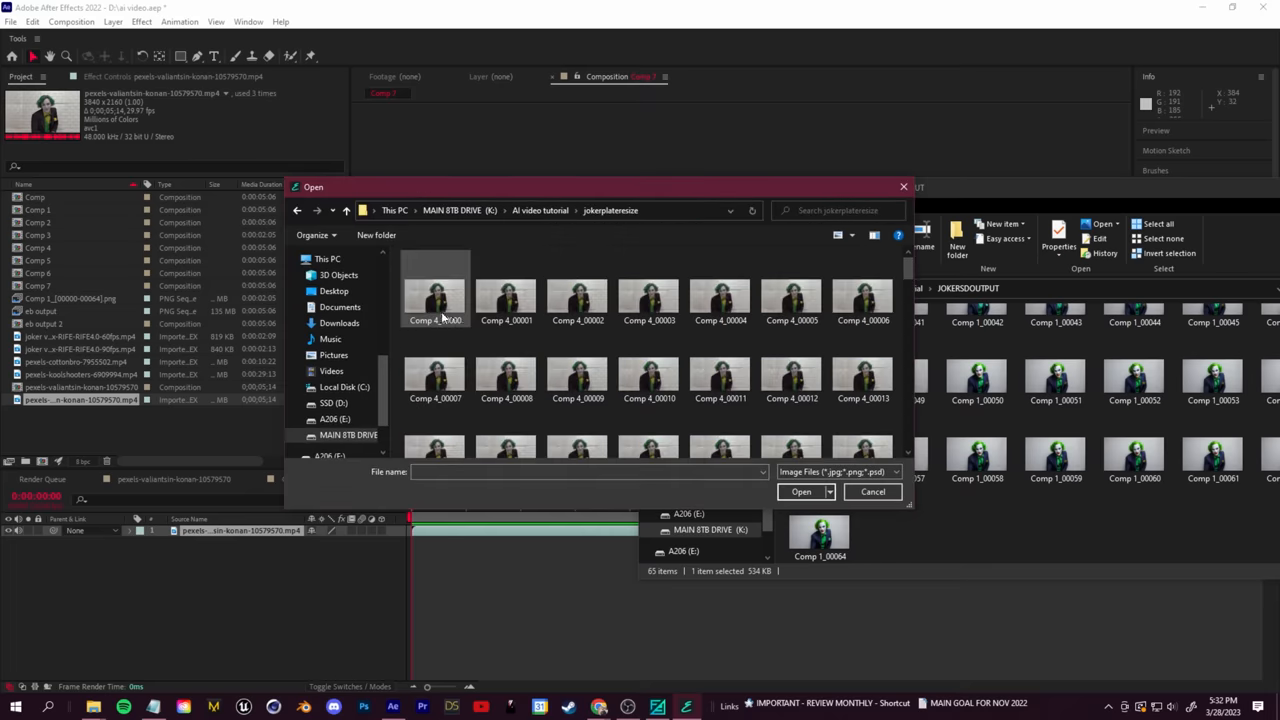
mouse_move(436, 300)
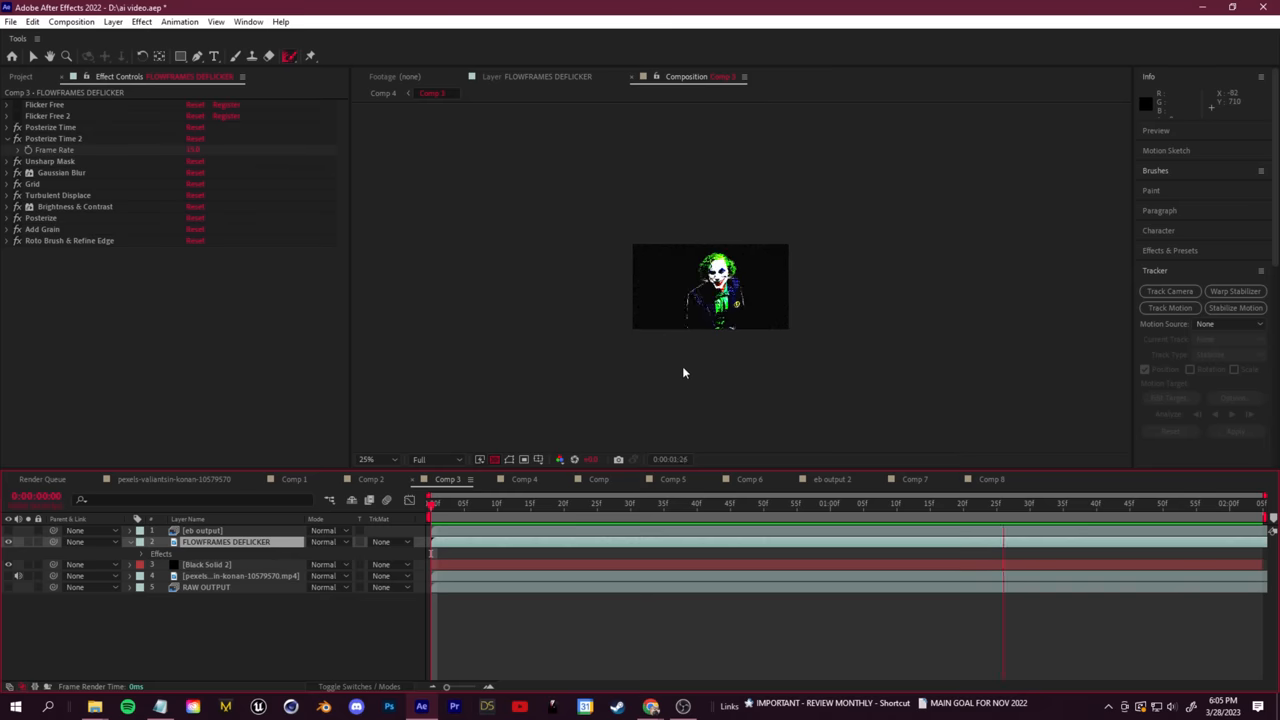
Enlarge the Joker-on-black preview, scrub to a later frame, and enable the stacked grain, posterize and Roto Brush effects
click(368, 458)
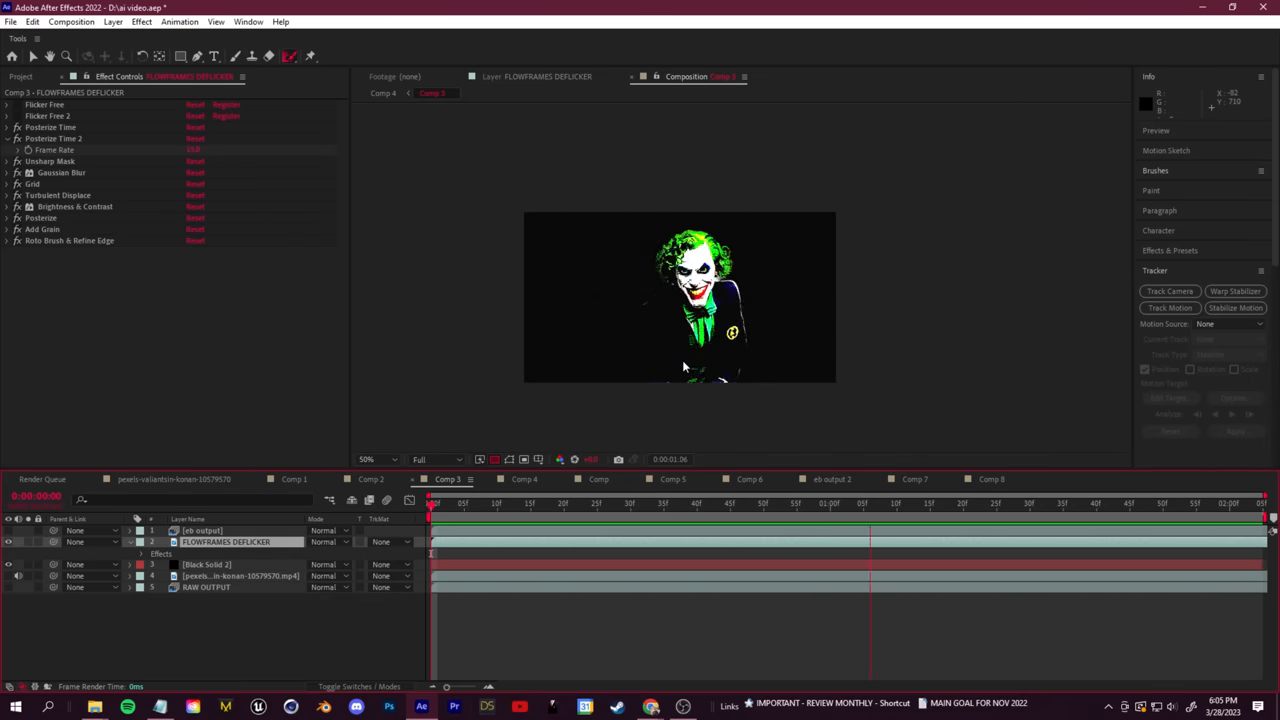
click(1176, 504)
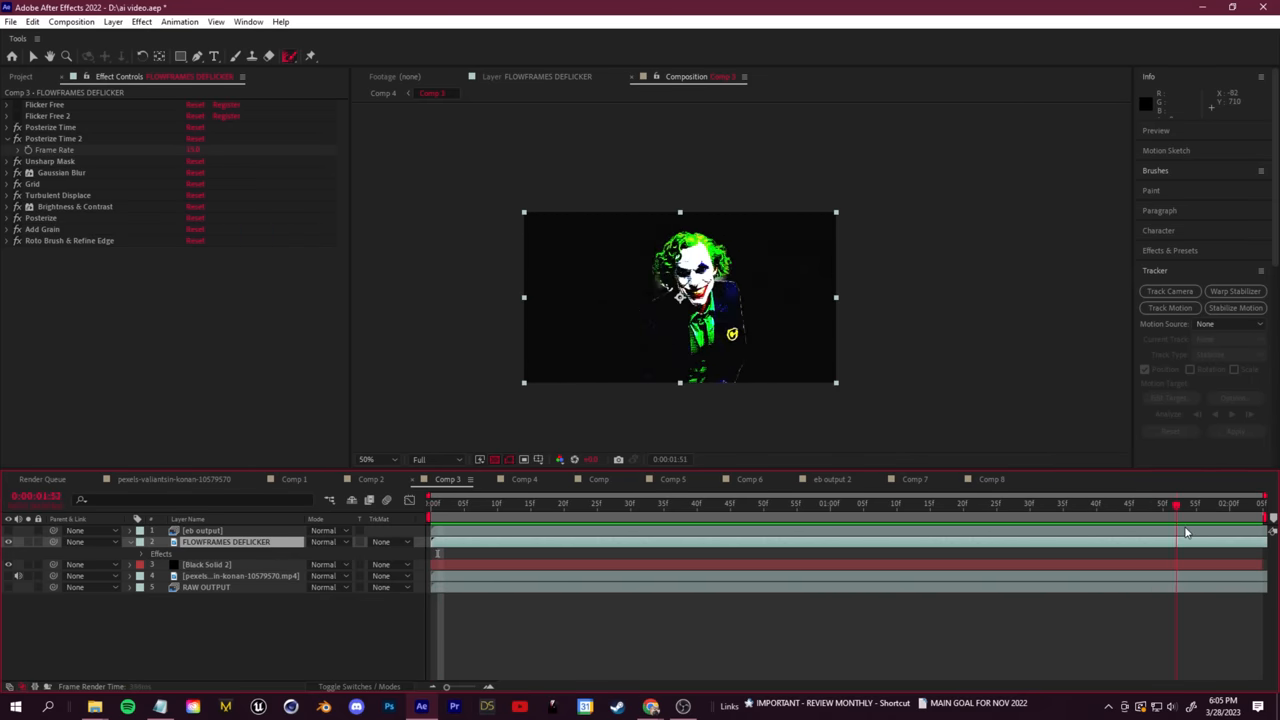
click(490, 504)
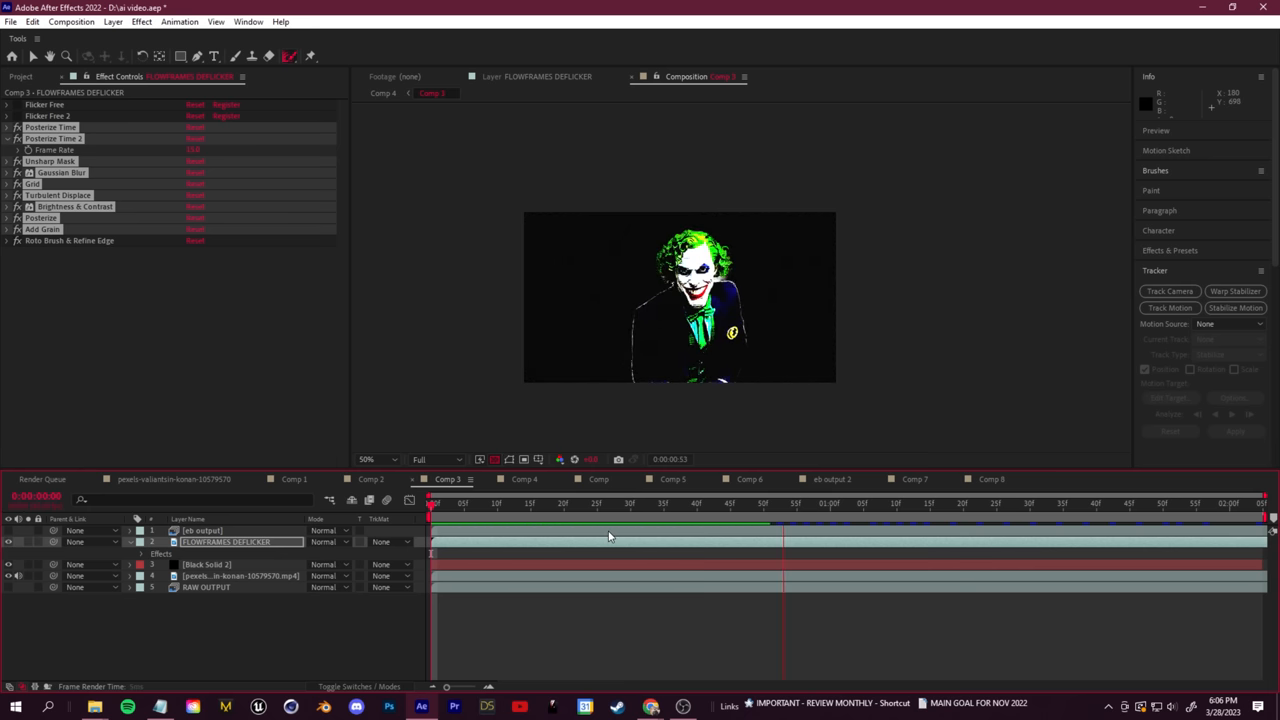
click(968, 504)
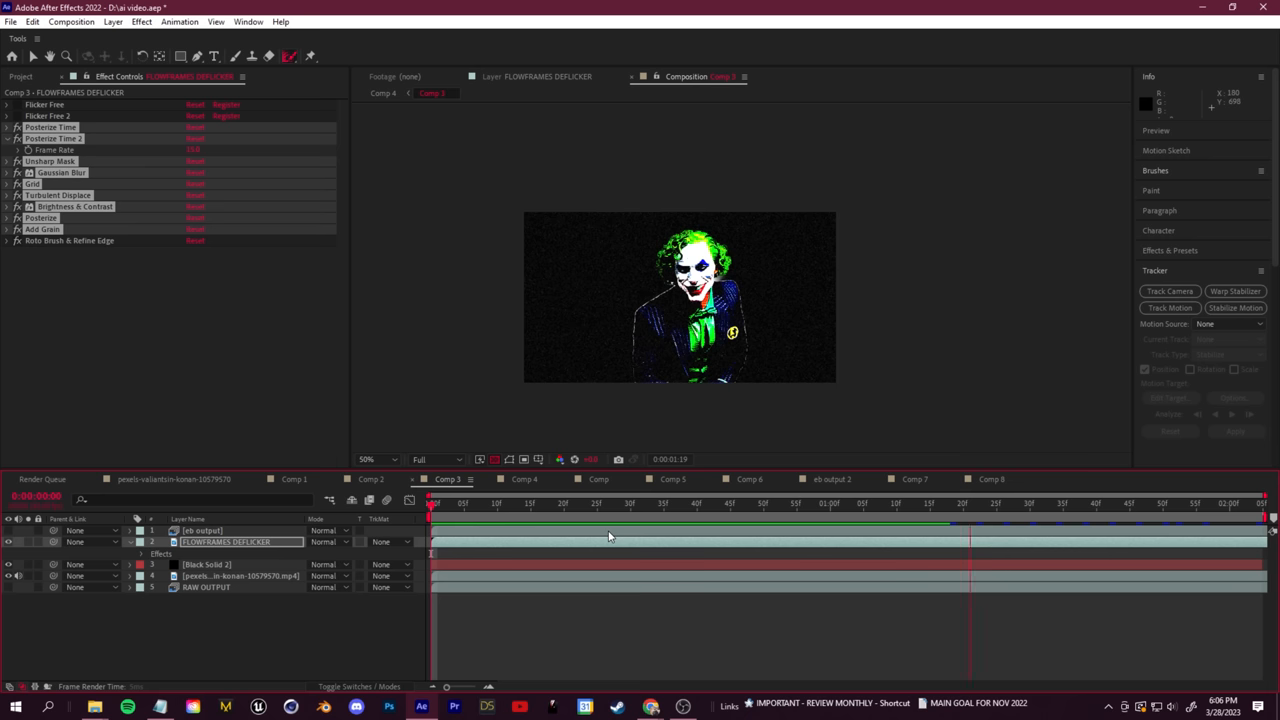